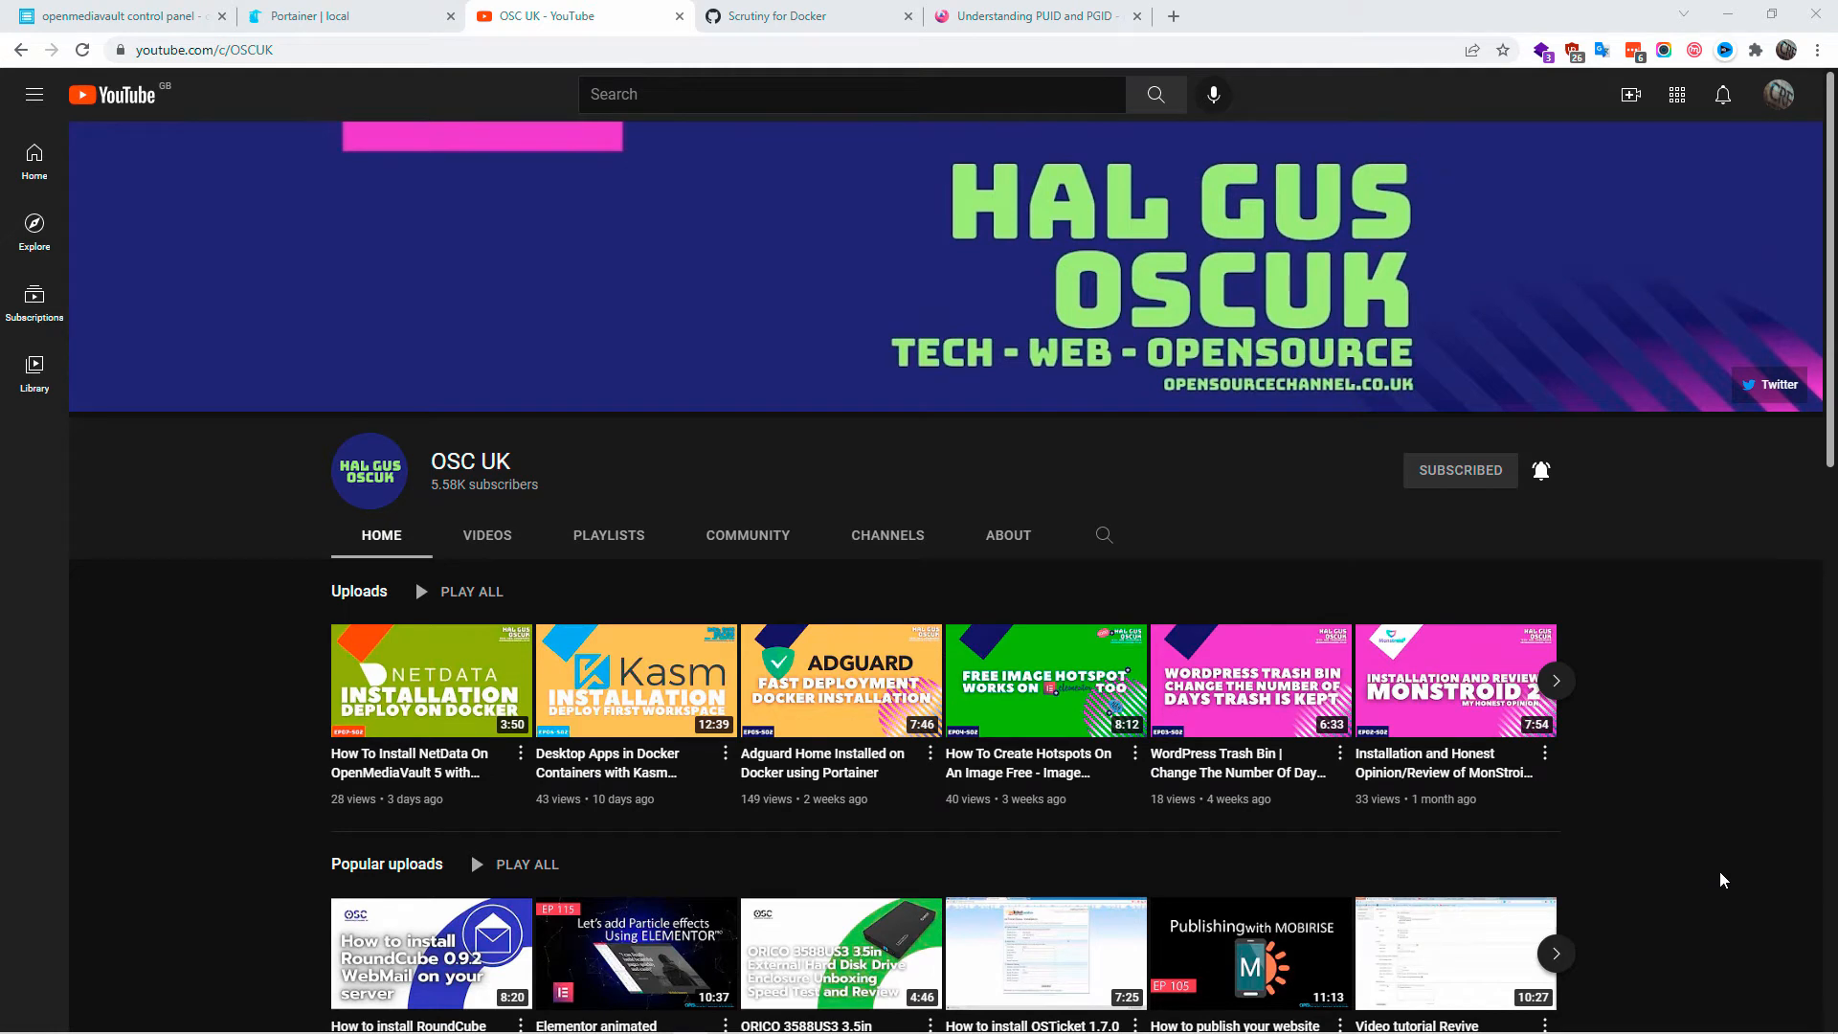
mouse_move(1559, 433)
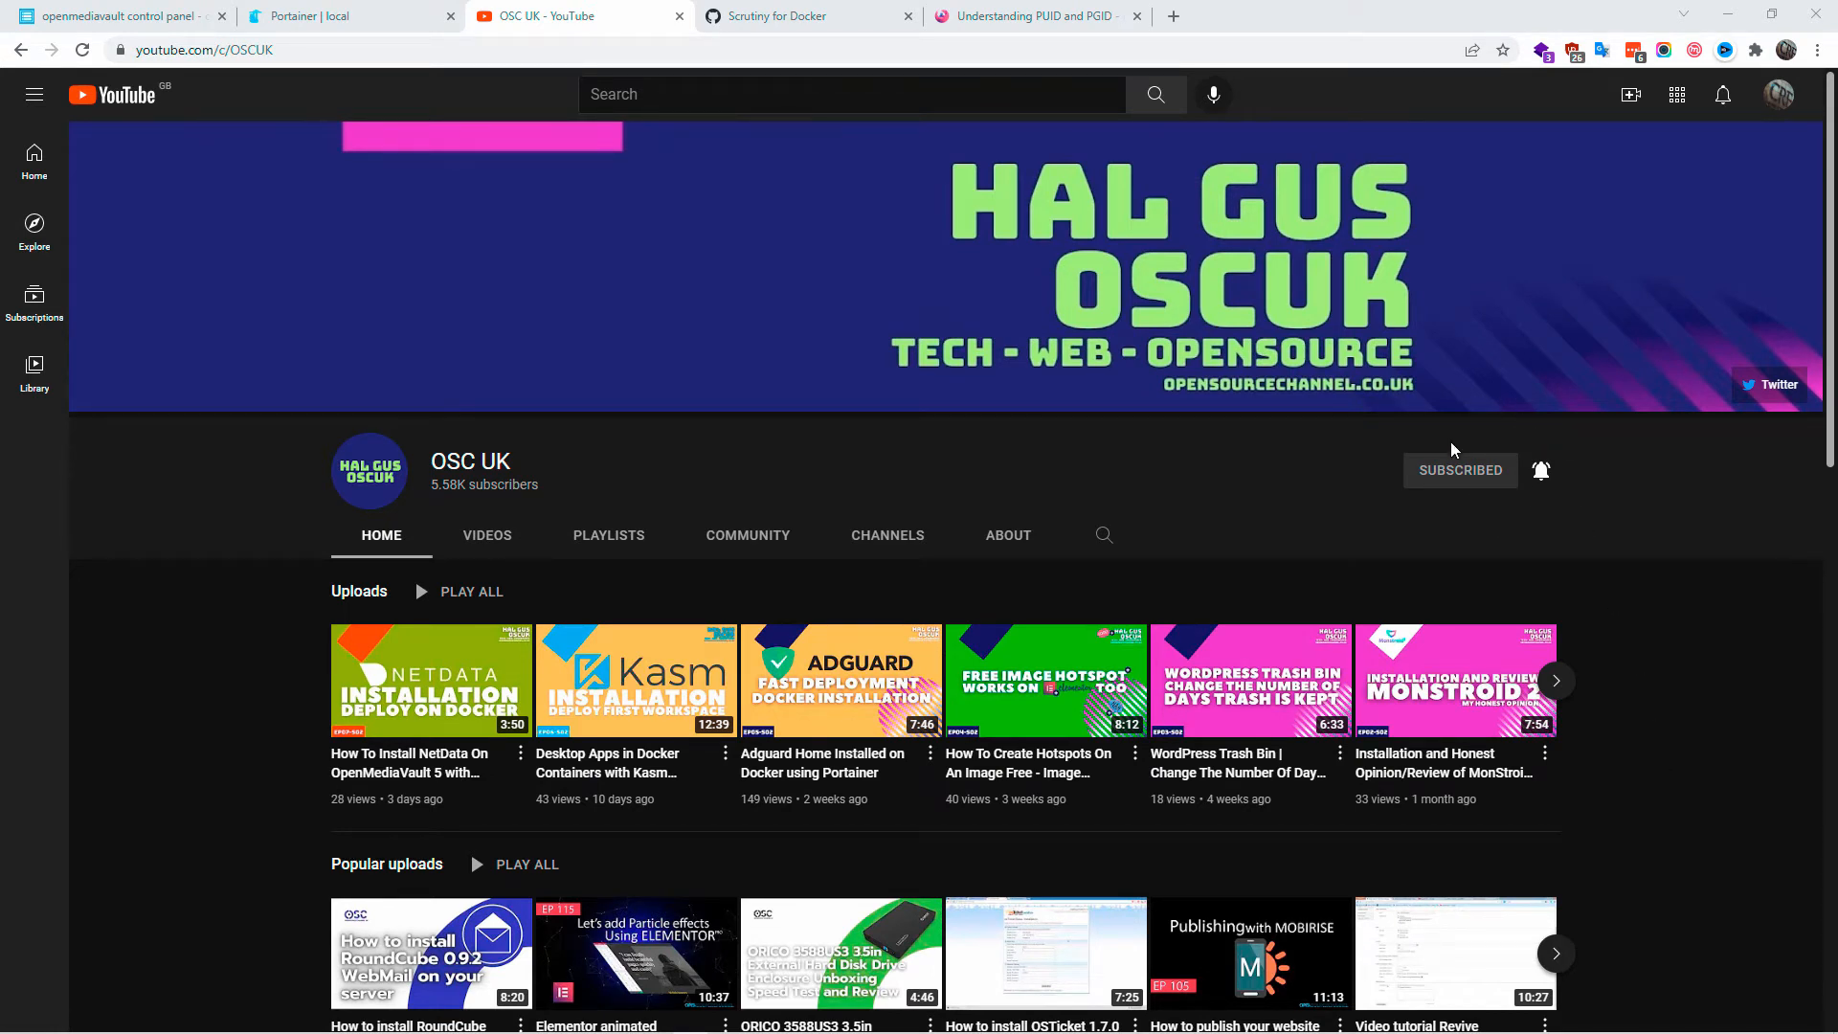
Flip through the Scrutiny gist and Portainer tabs to the linuxserver/scrutiny Docker Hub page.
click(781, 15)
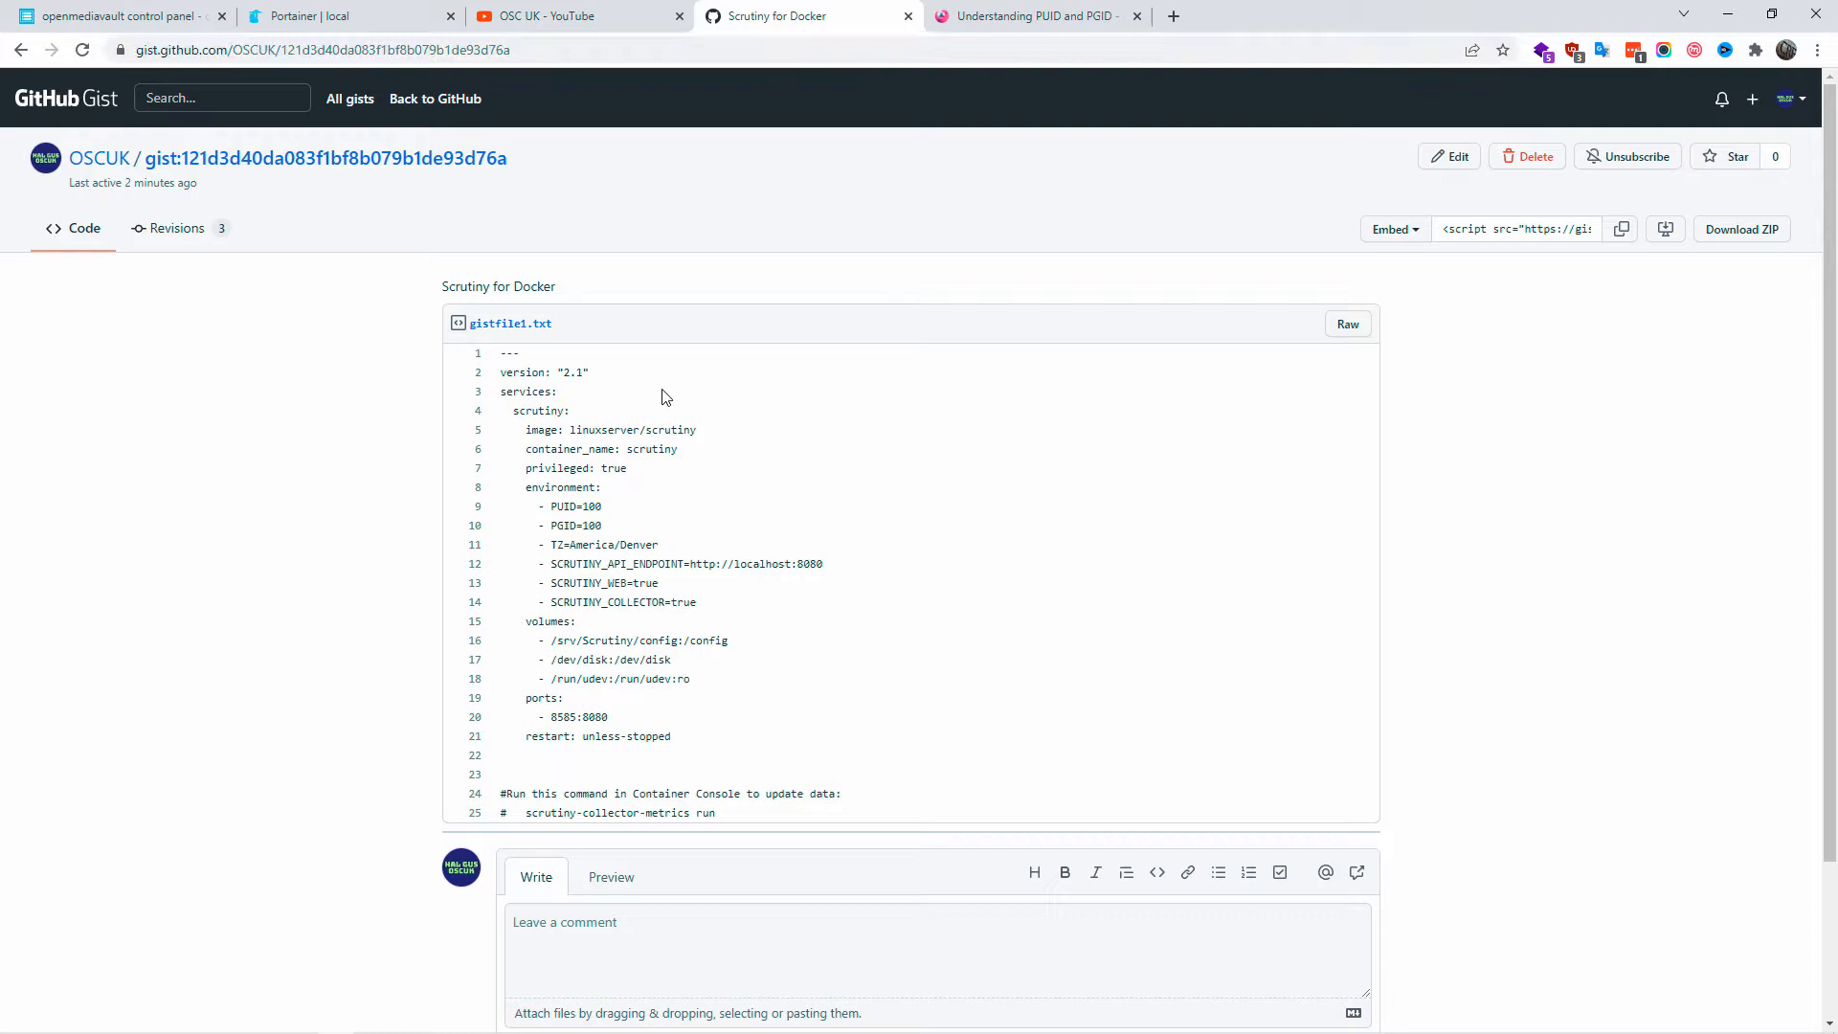
click(354, 16)
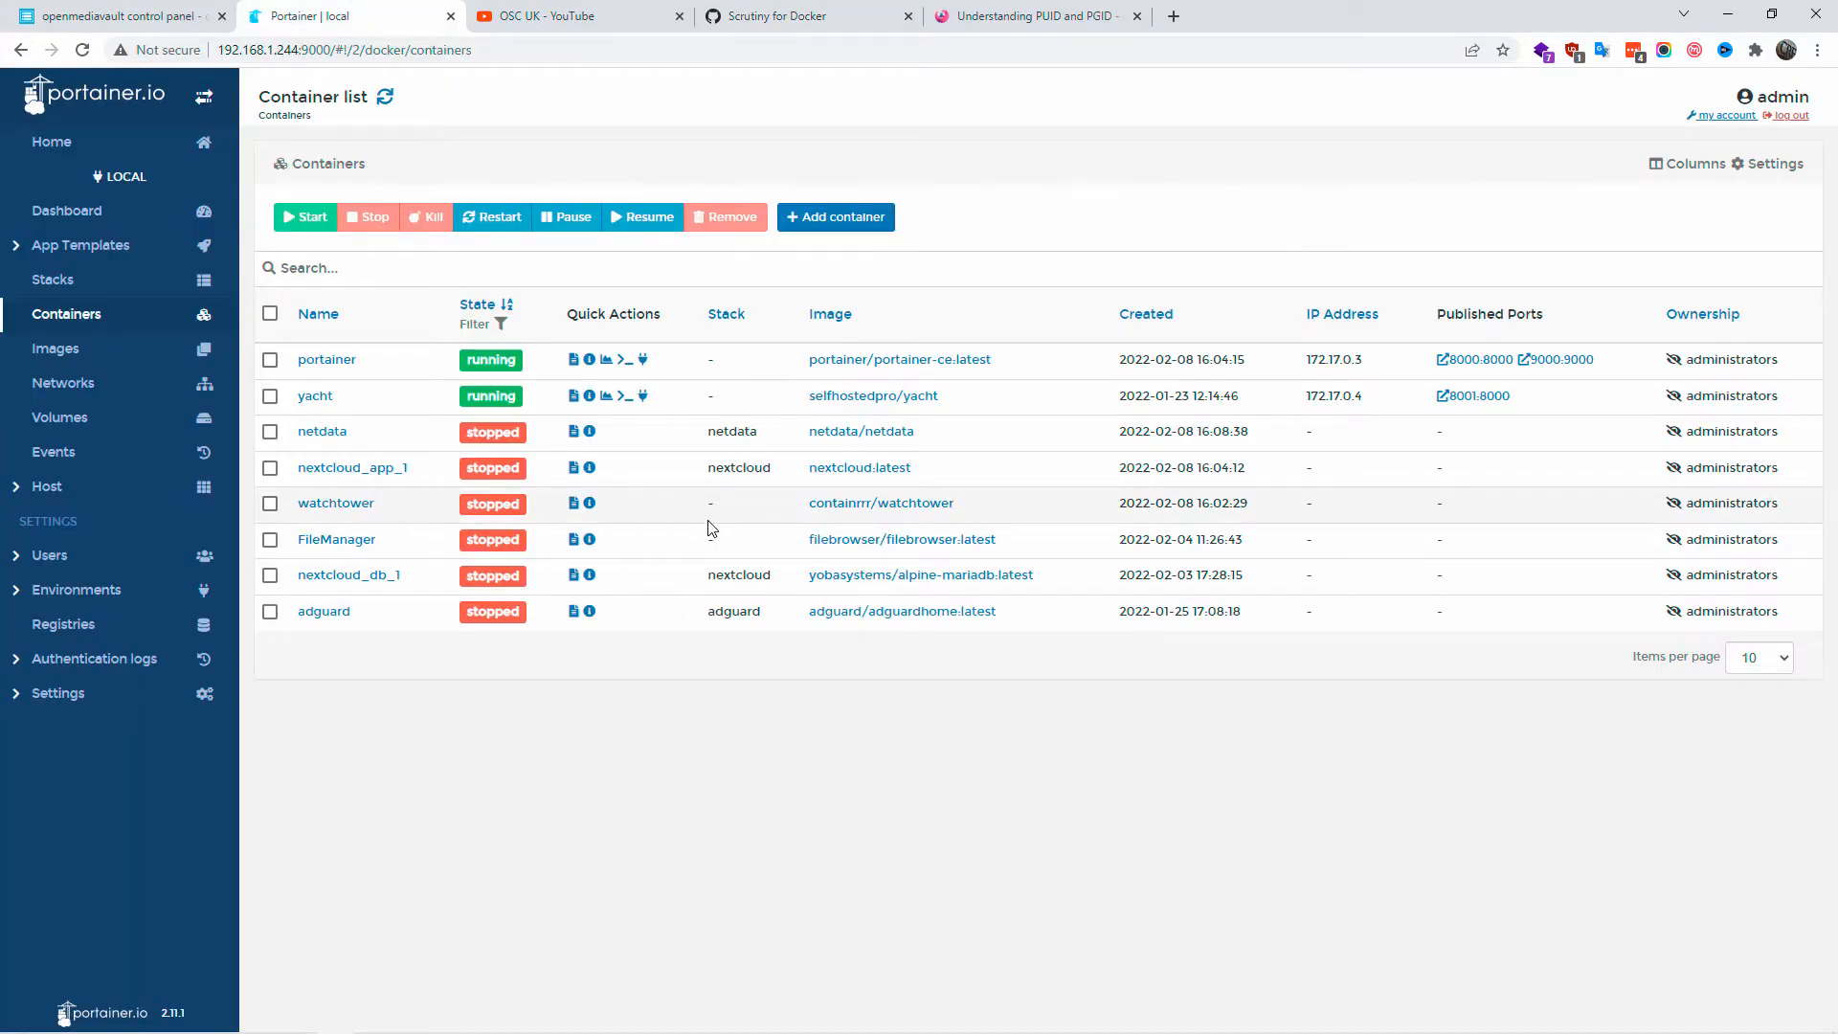
click(779, 15)
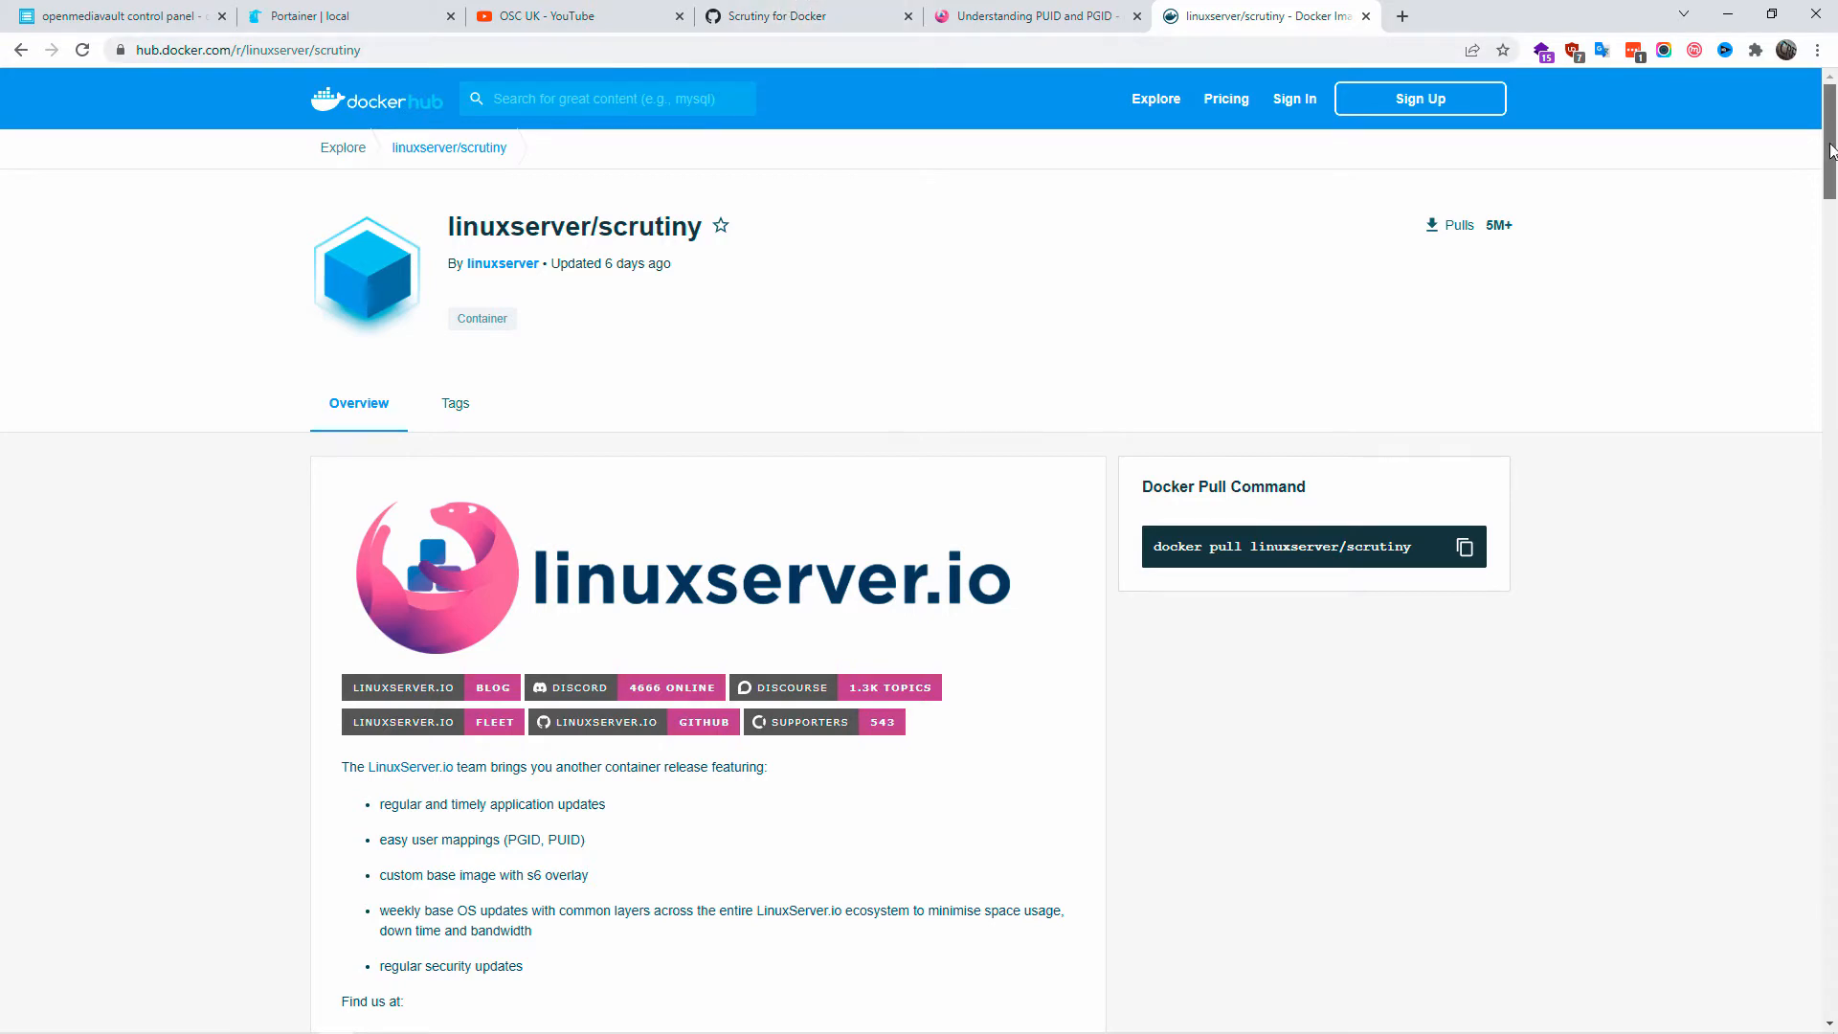
Read the Scrutiny description and scroll down to the docker-compose example.
scroll(down, 3)
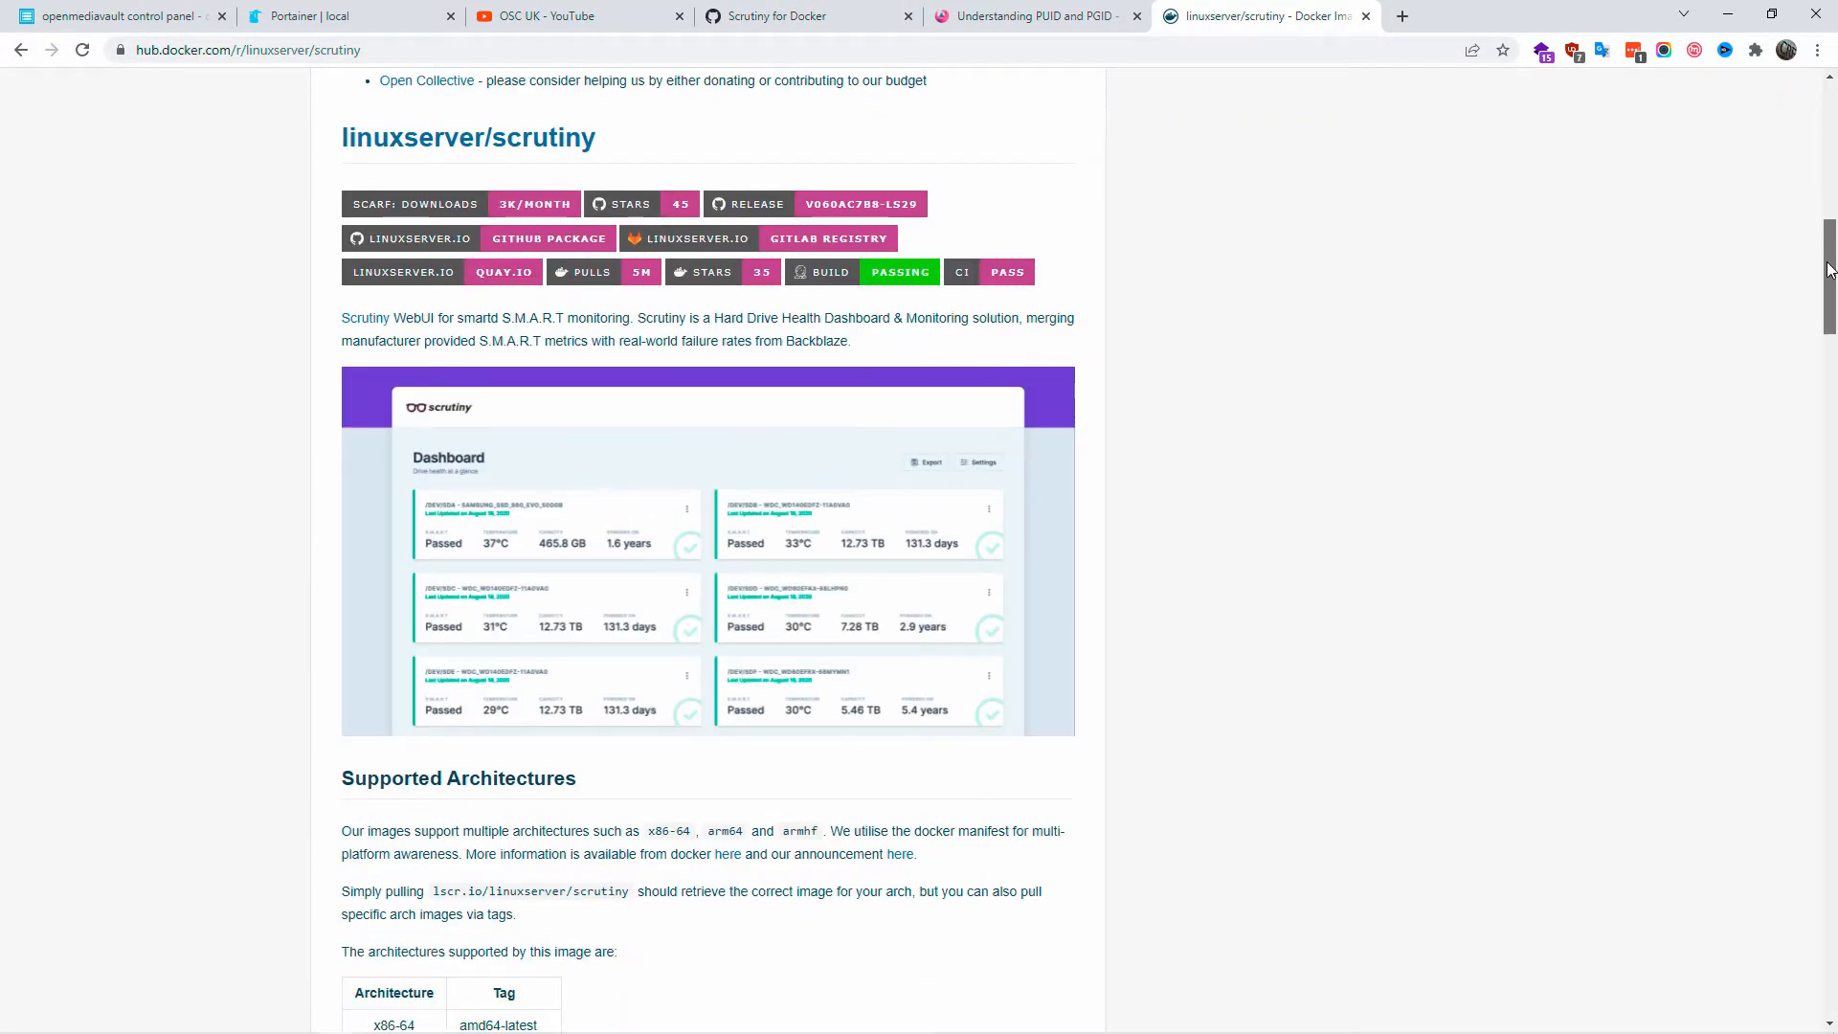
drag(341, 310, 582, 310)
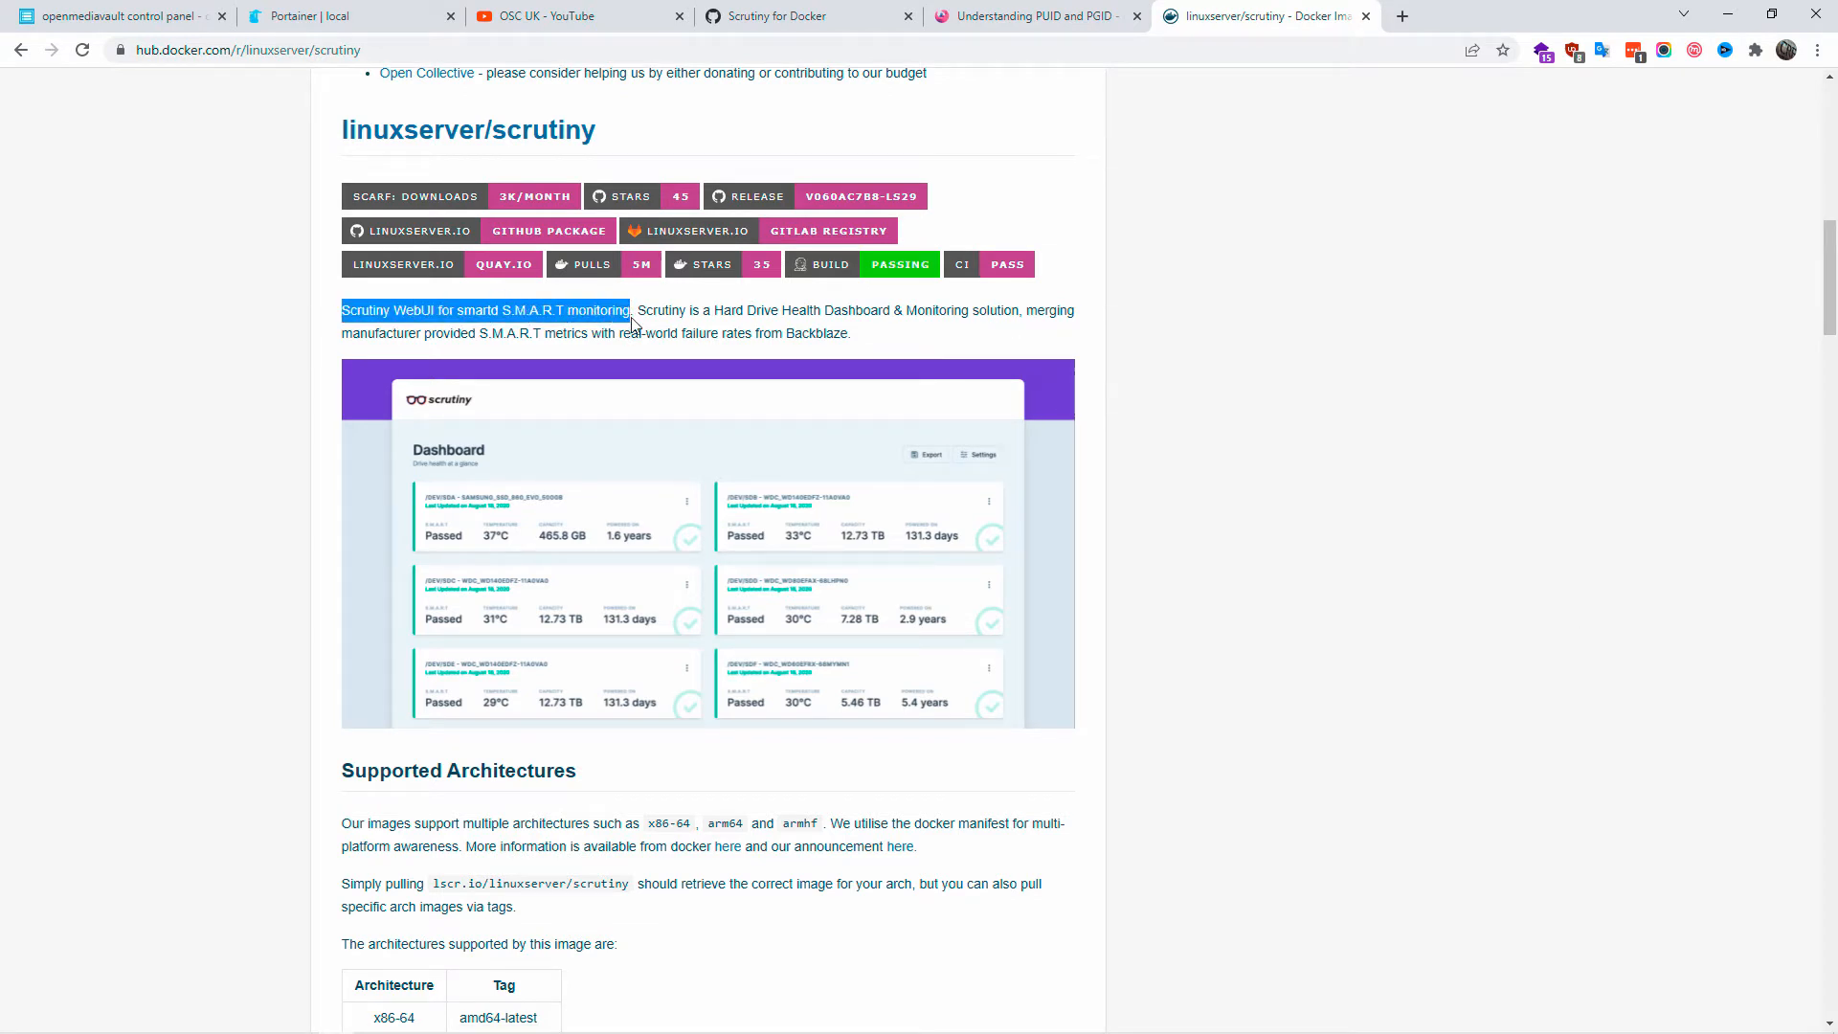
click(1608, 599)
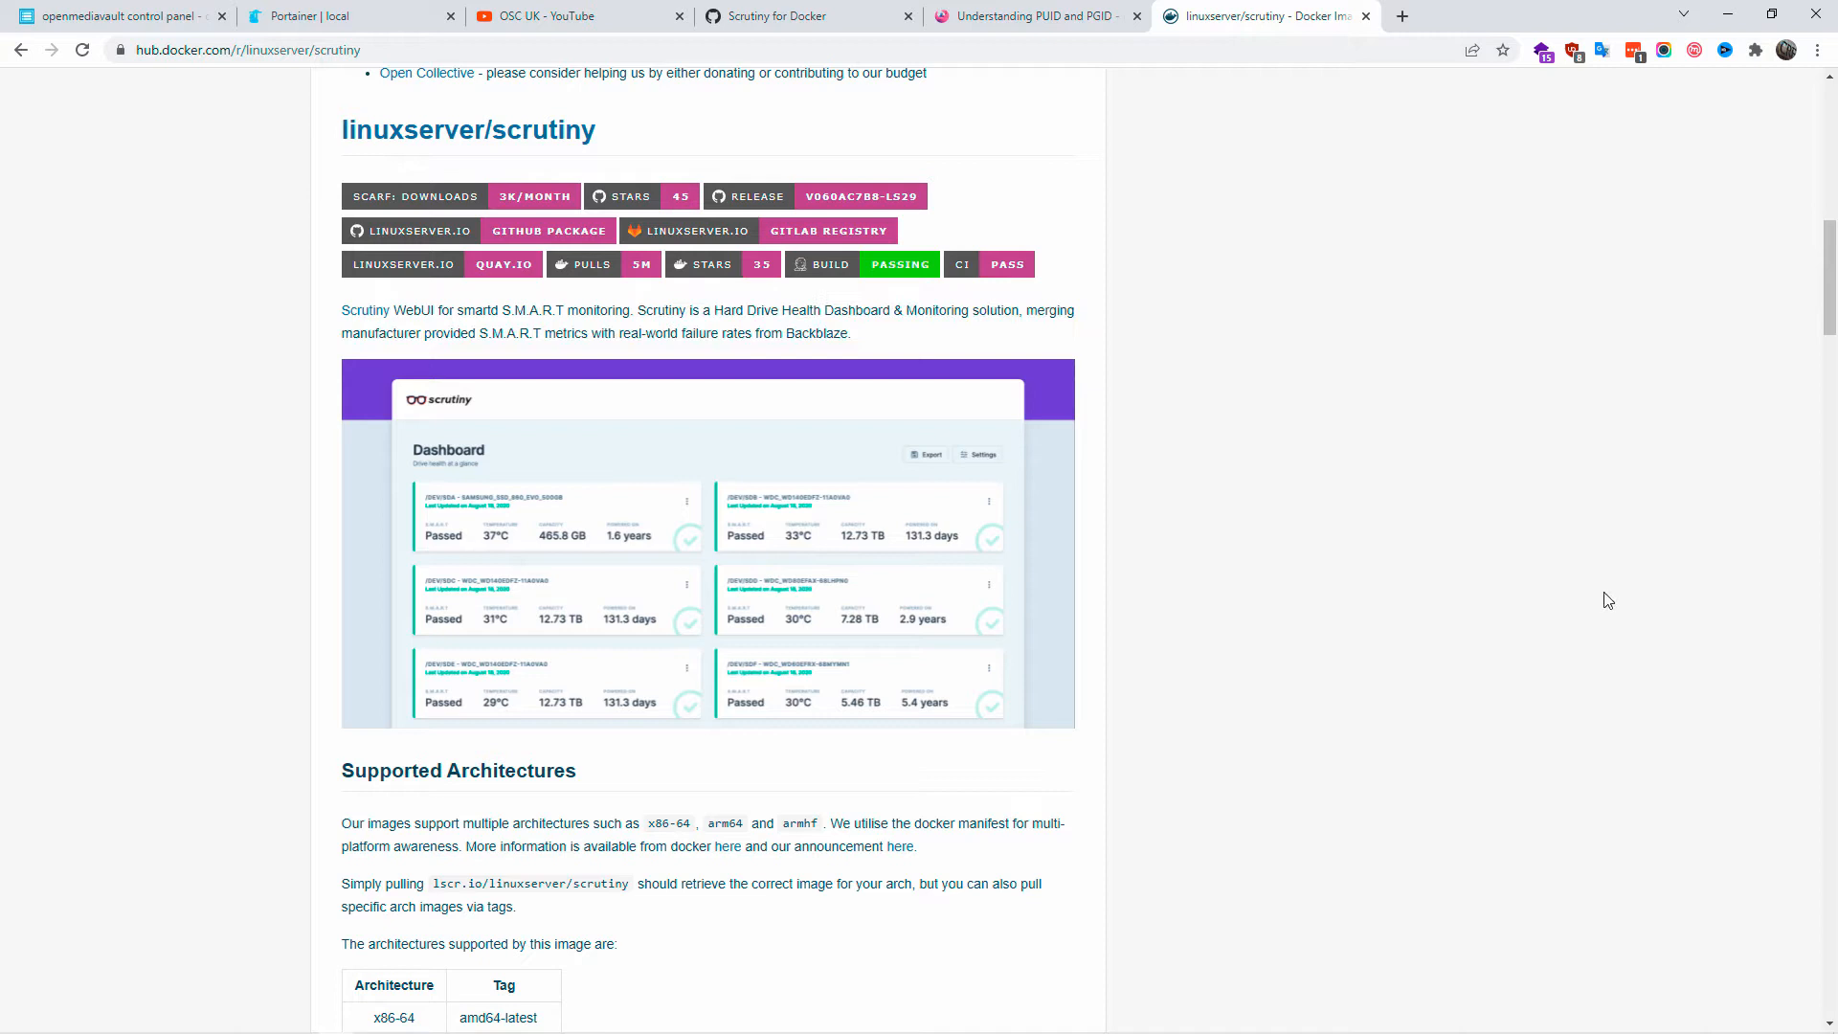
scroll(down, 3)
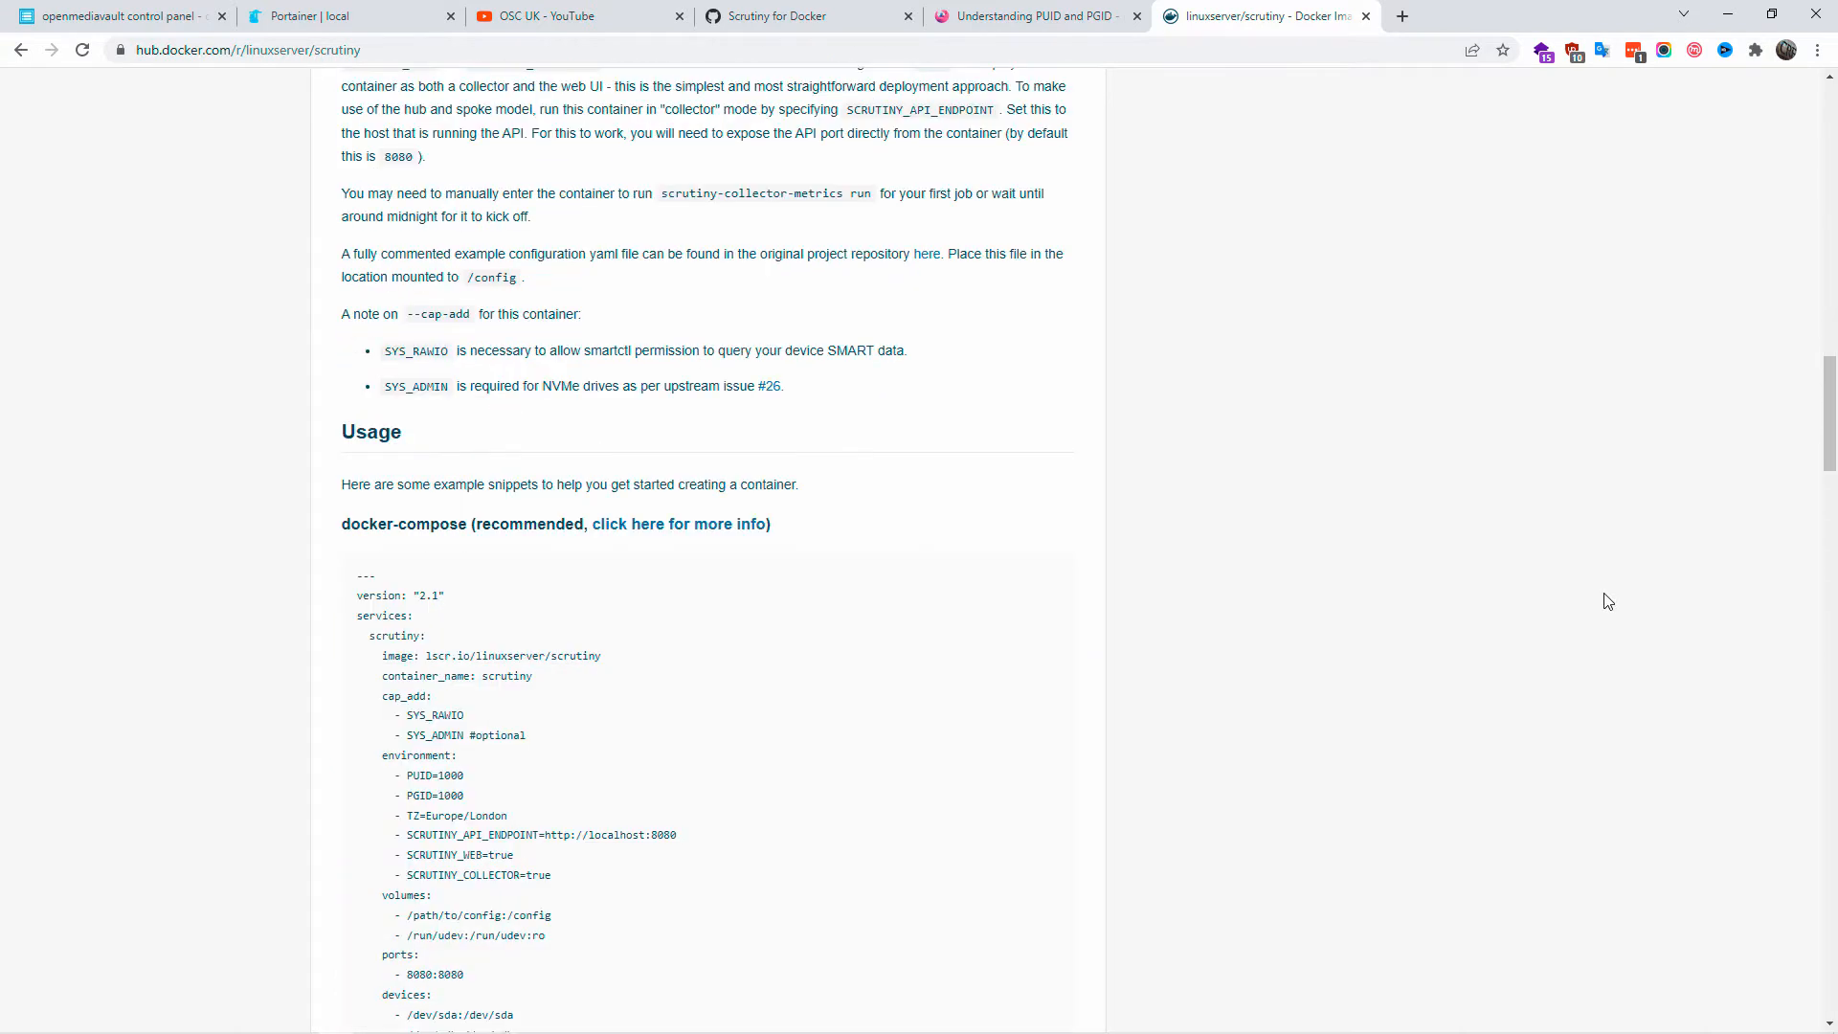
scroll(down, 3)
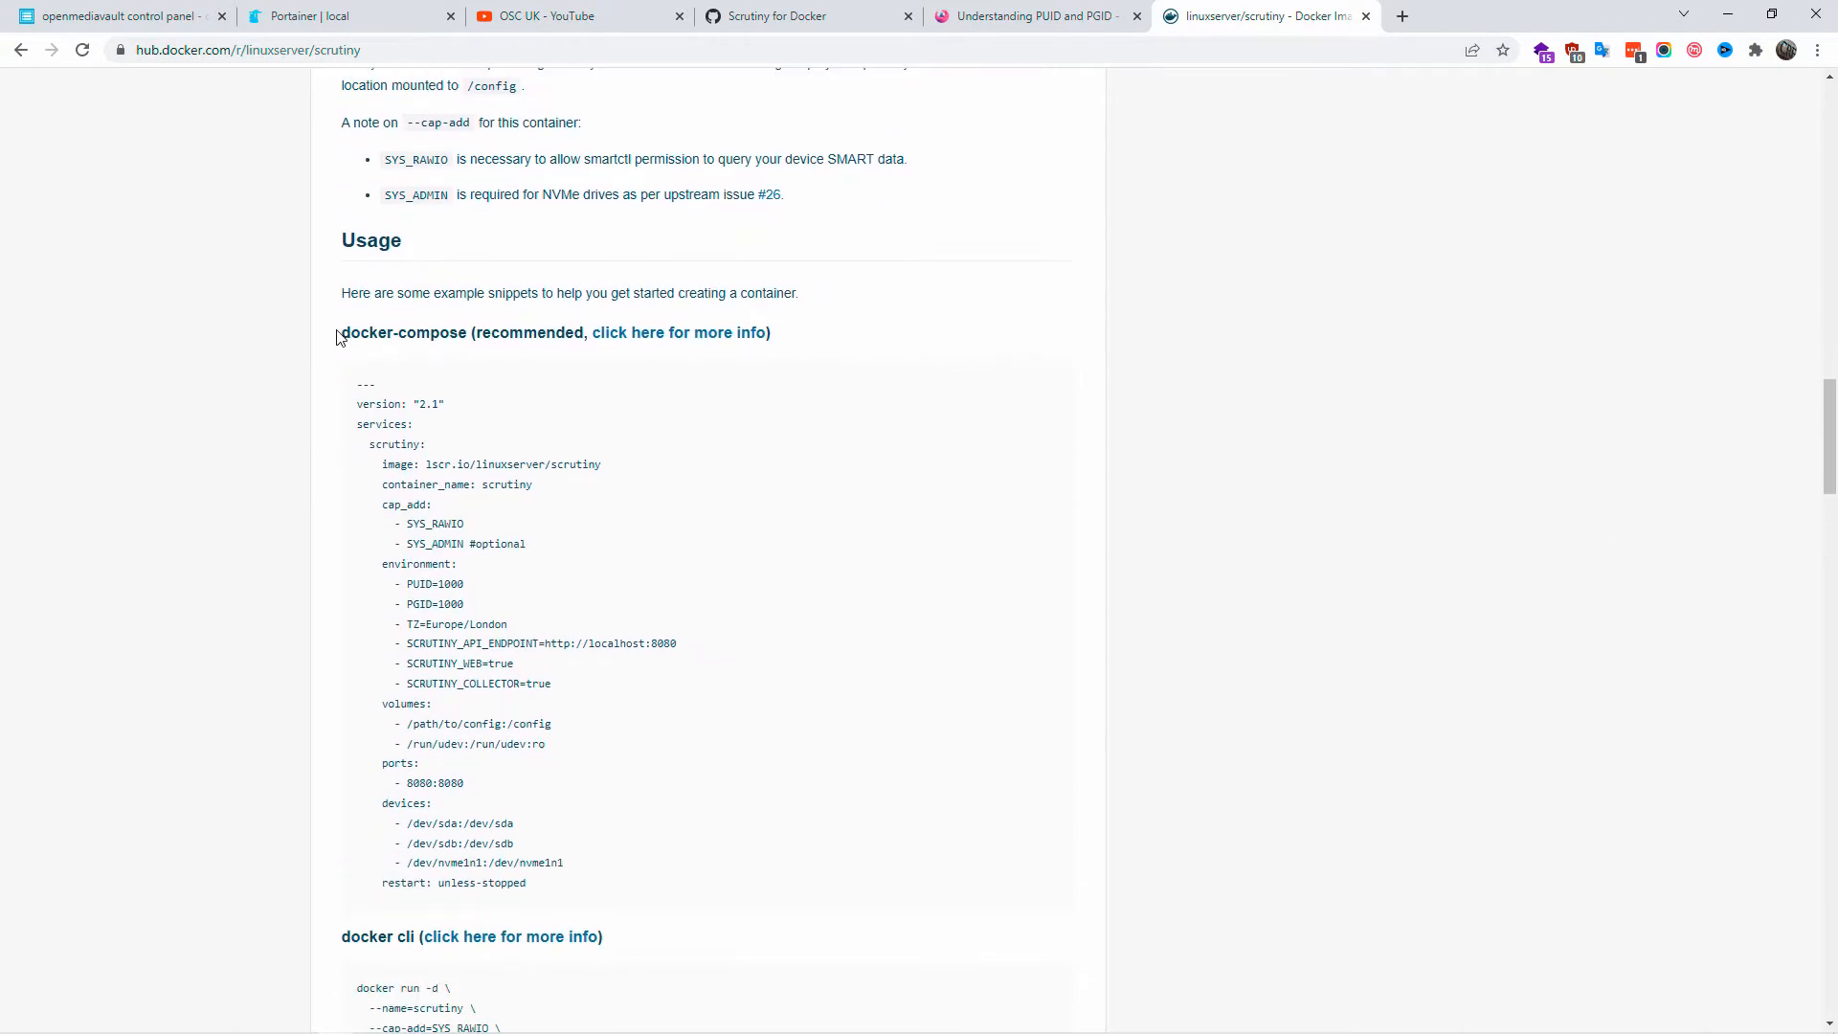
Highlight the compose snippet's PUID and PGID lines, then go to the 'Understanding PUID and PGID' guide.
double_click(402, 333)
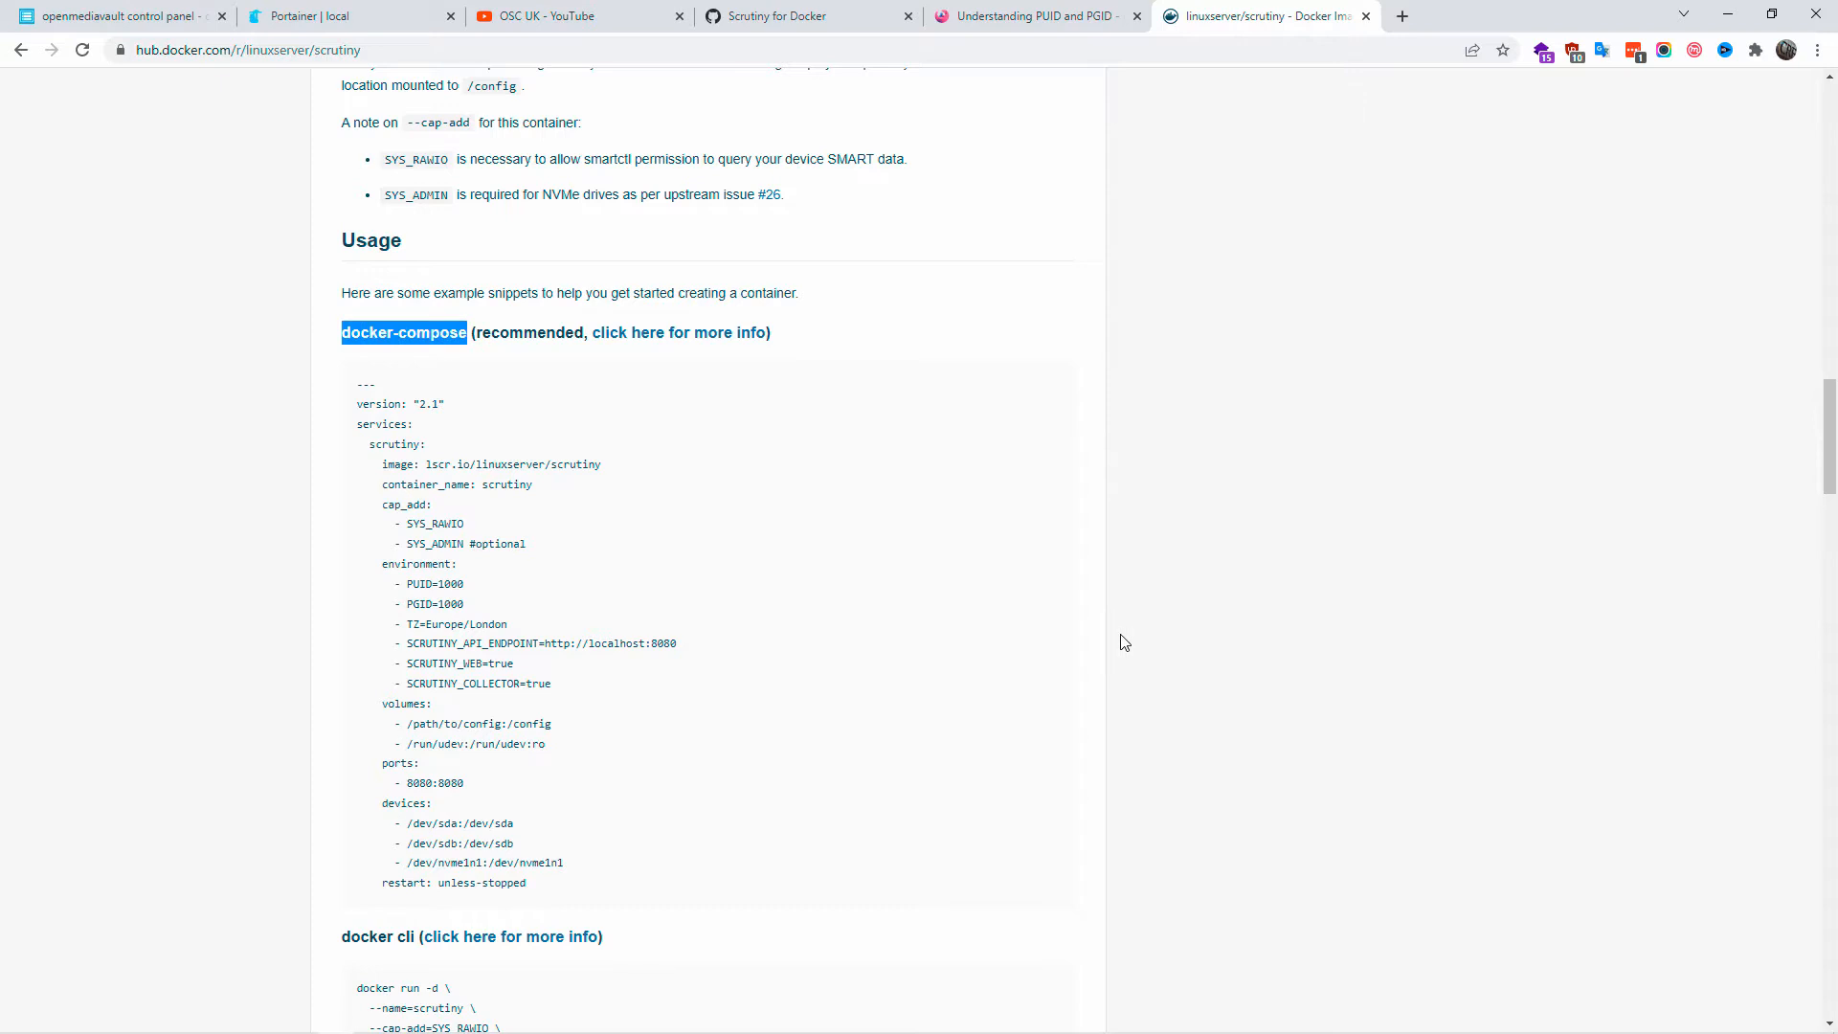
drag(364, 382, 524, 882)
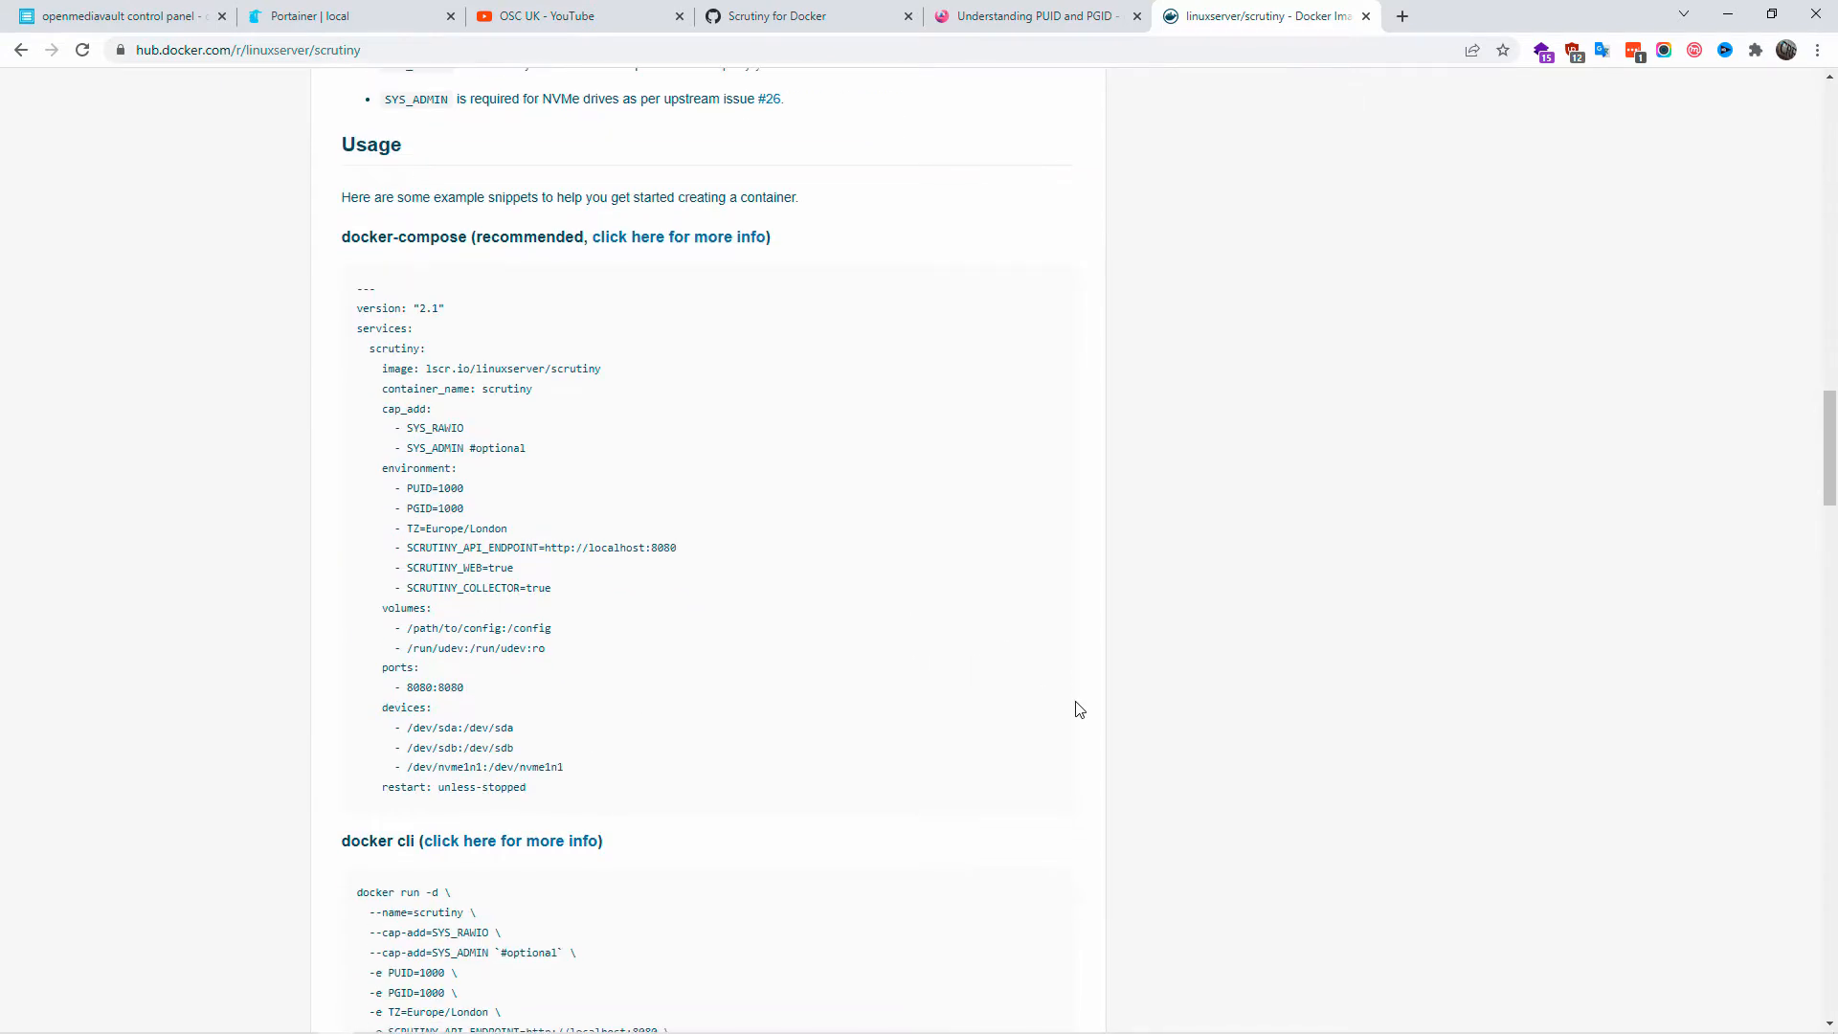
scroll(down, 3)
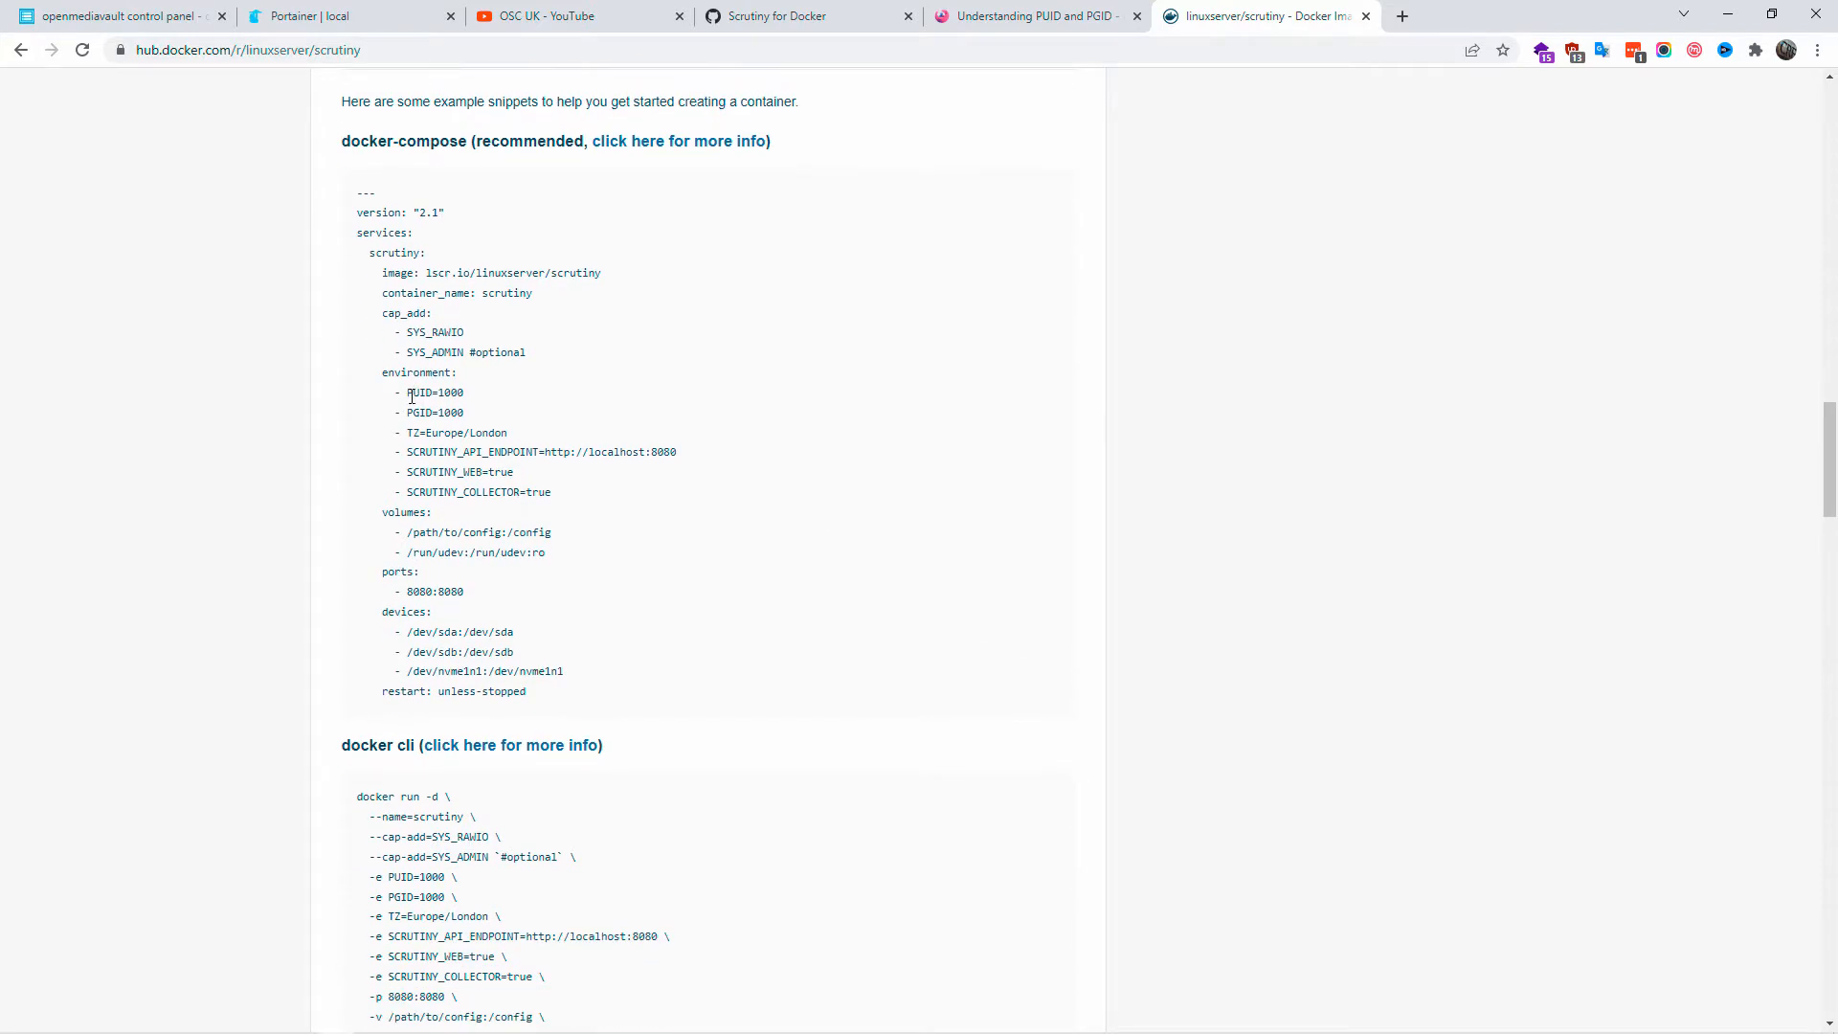
drag(408, 391, 464, 414)
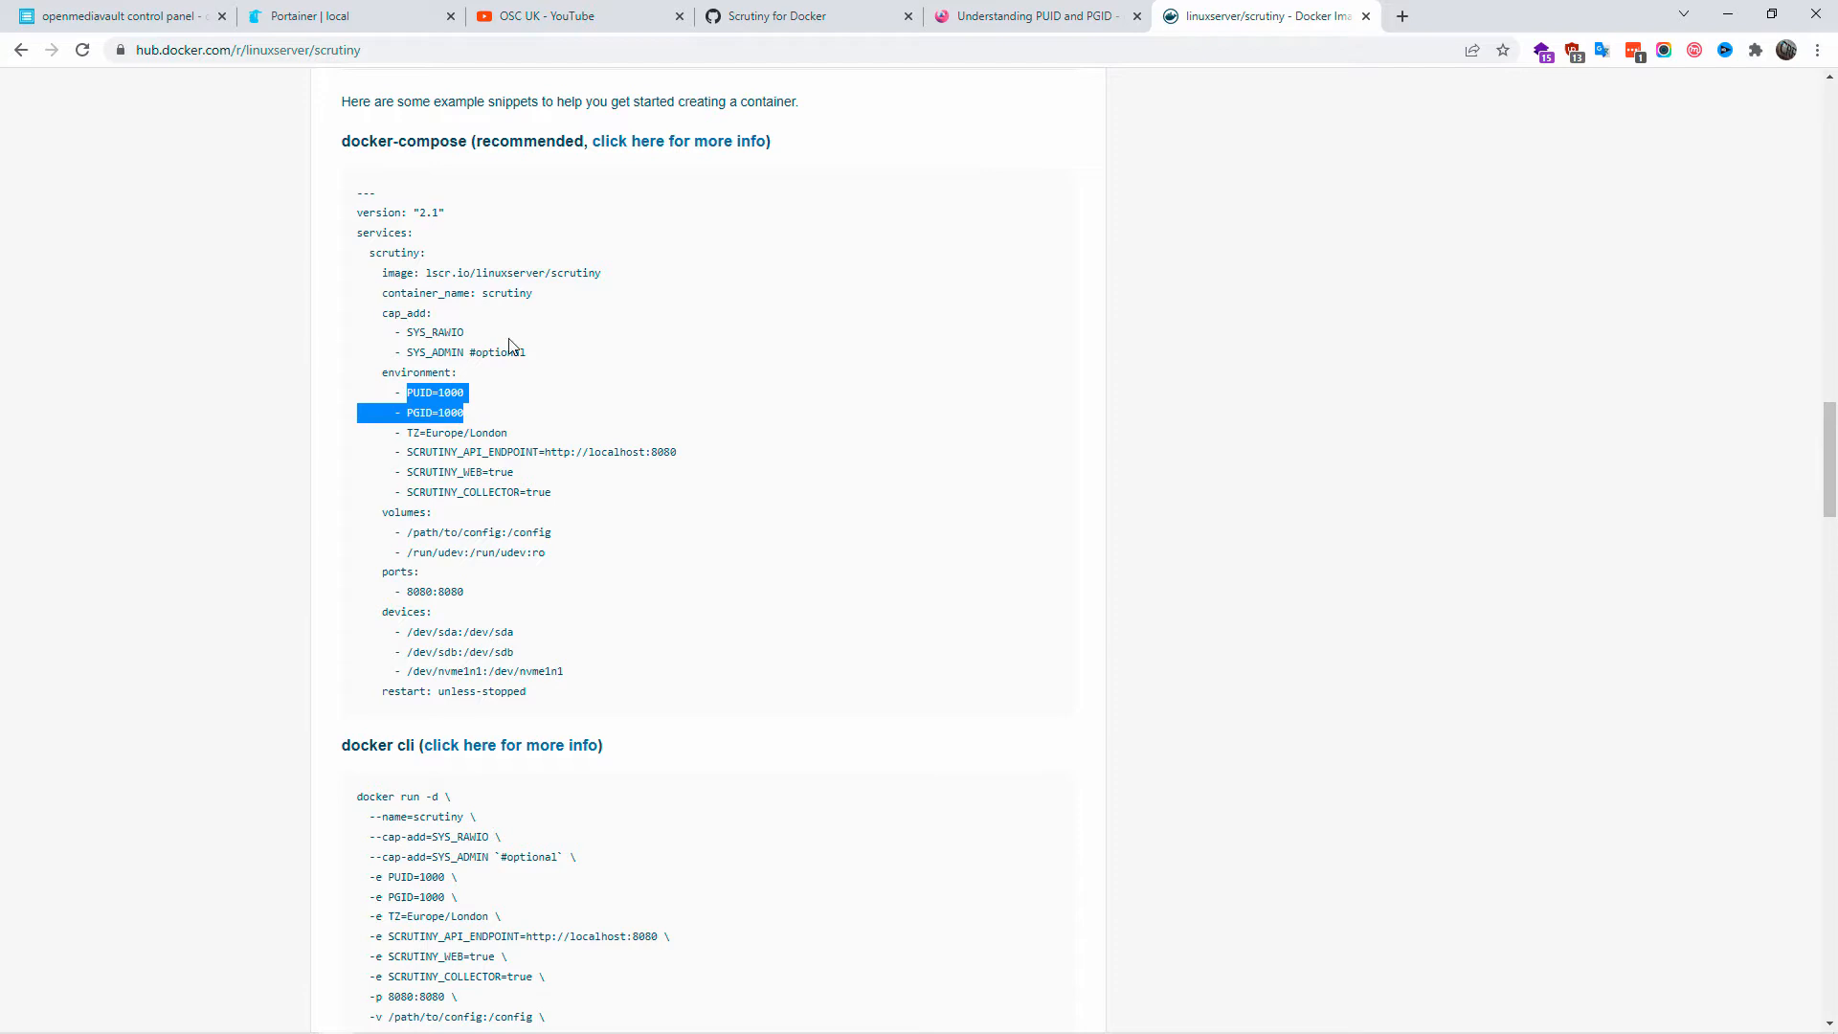
click(1035, 16)
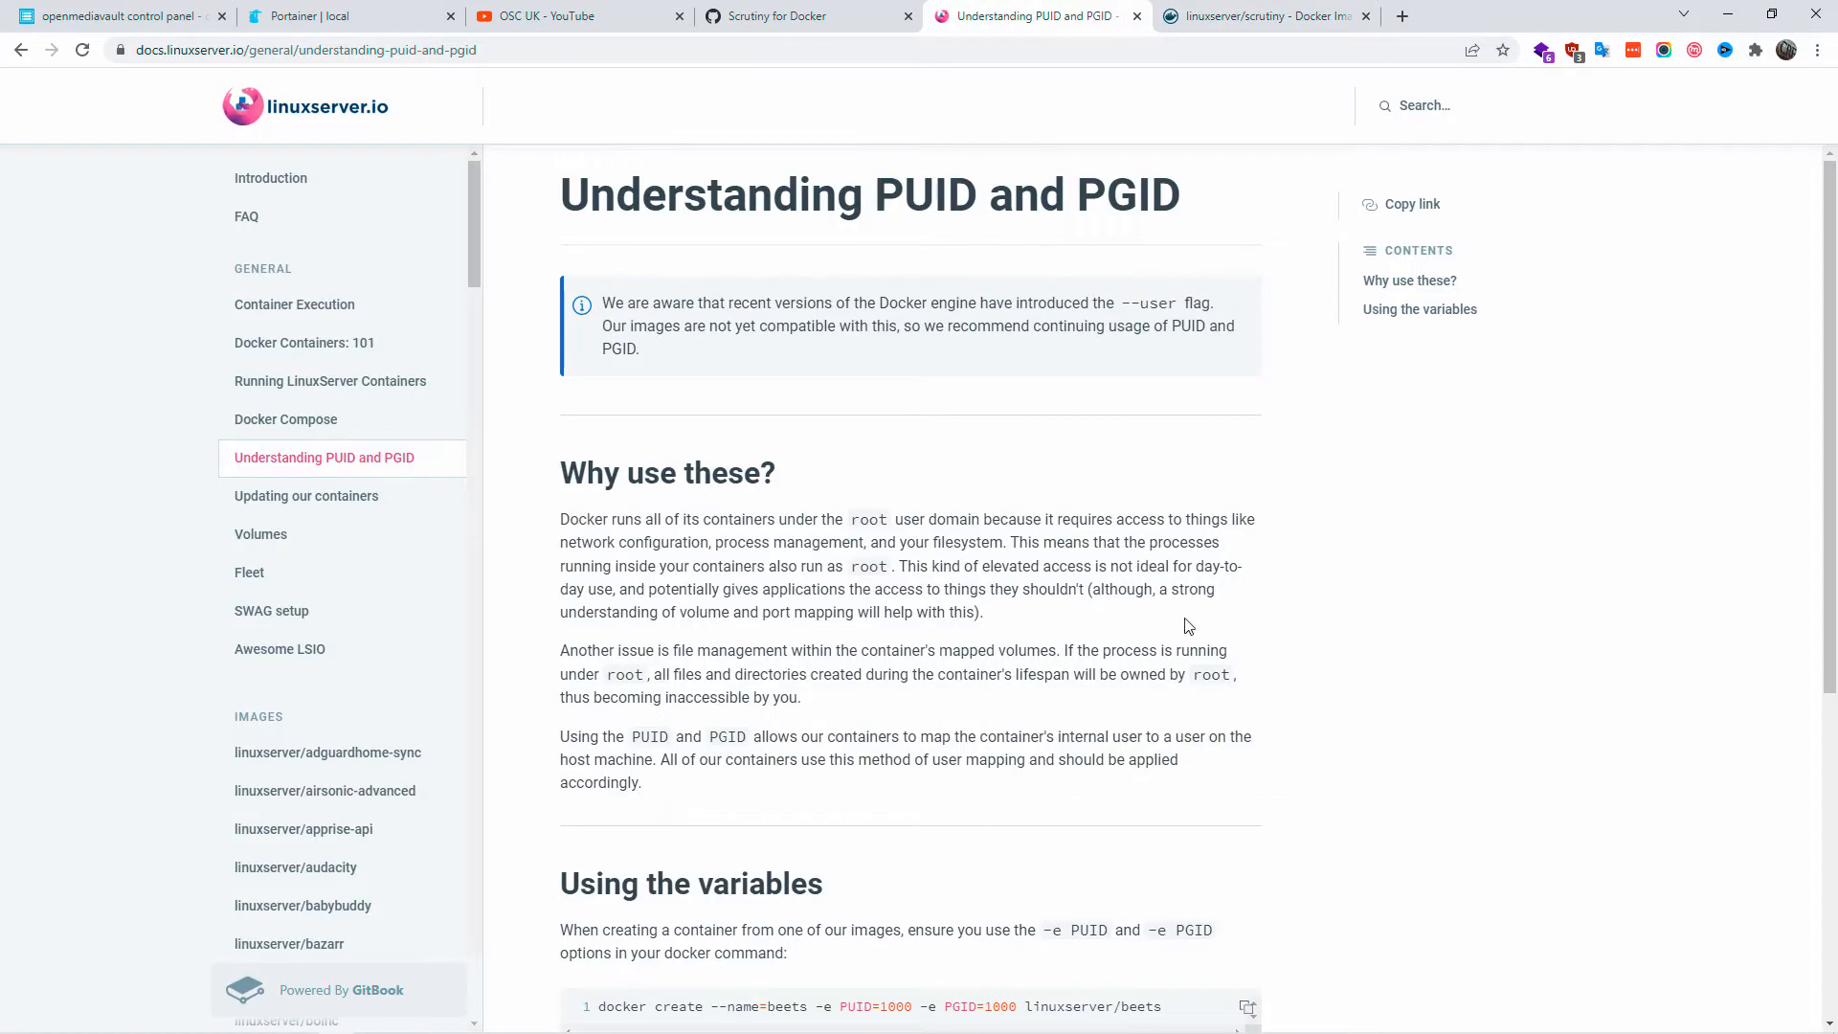
Scroll the PUID/PGID guide to its Using the variables section with the id $user command.
scroll(down, 3)
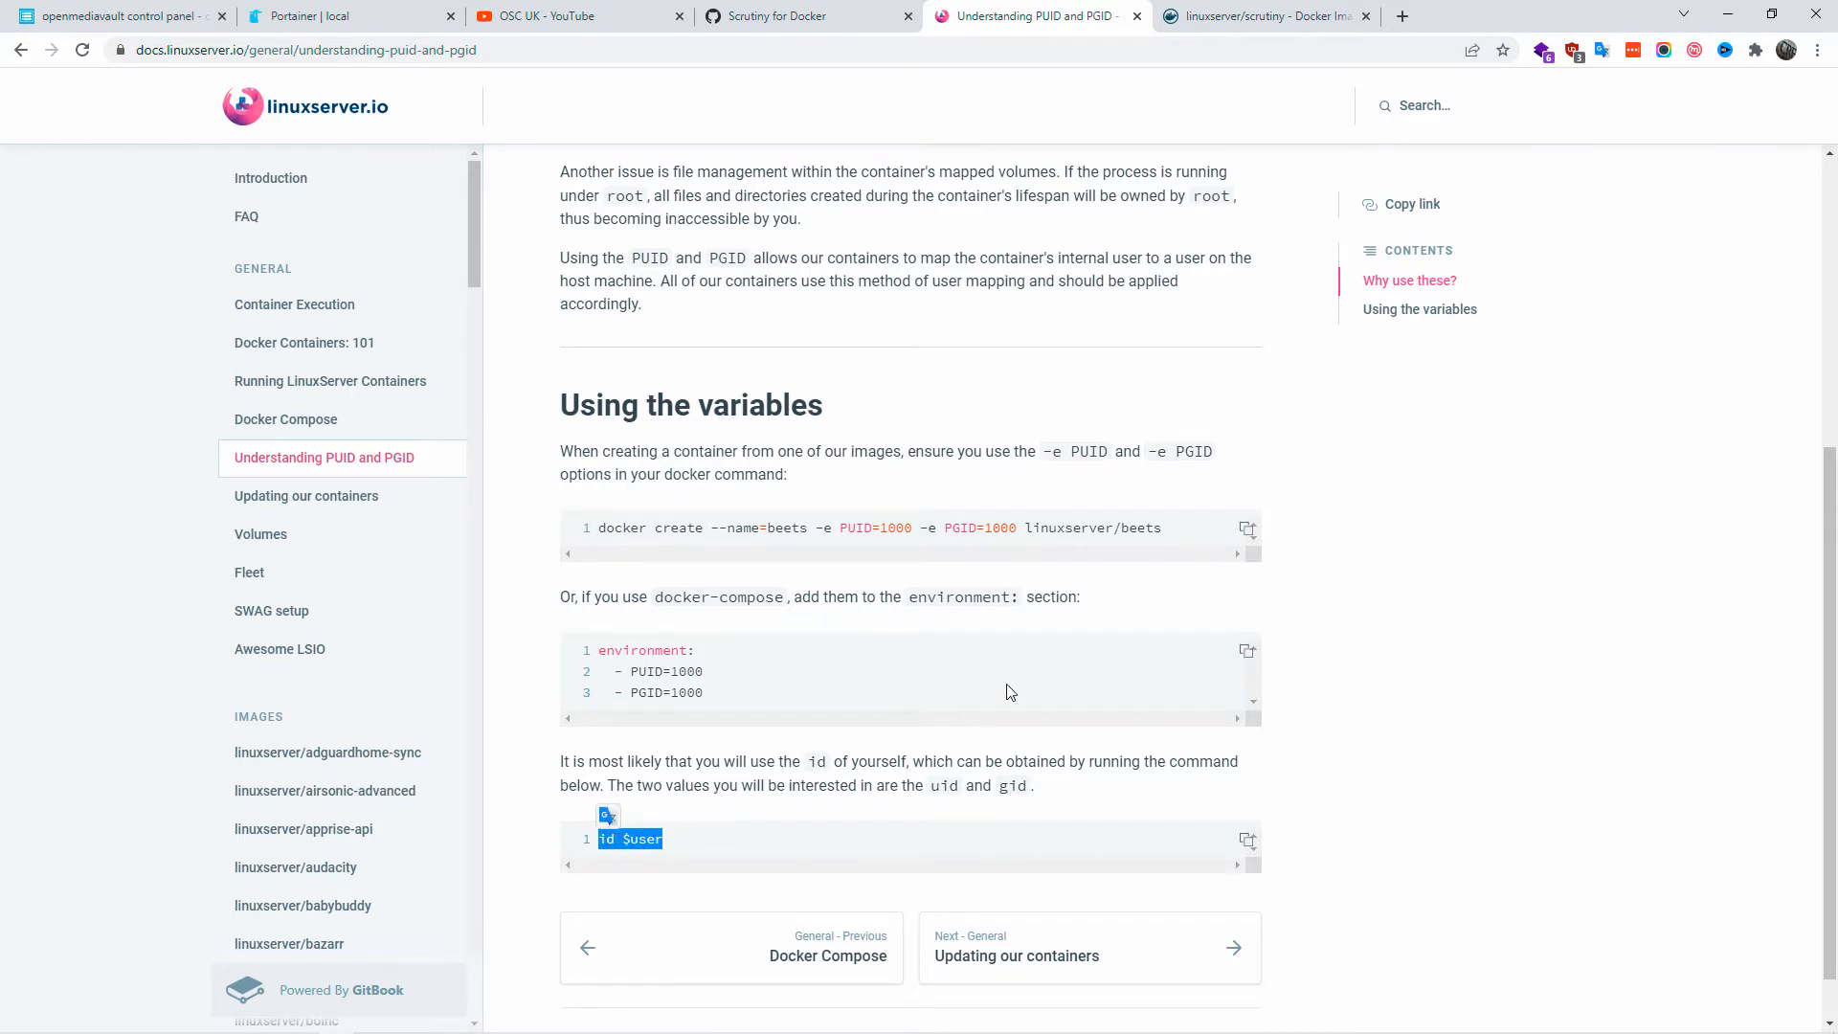
scroll(down, 3)
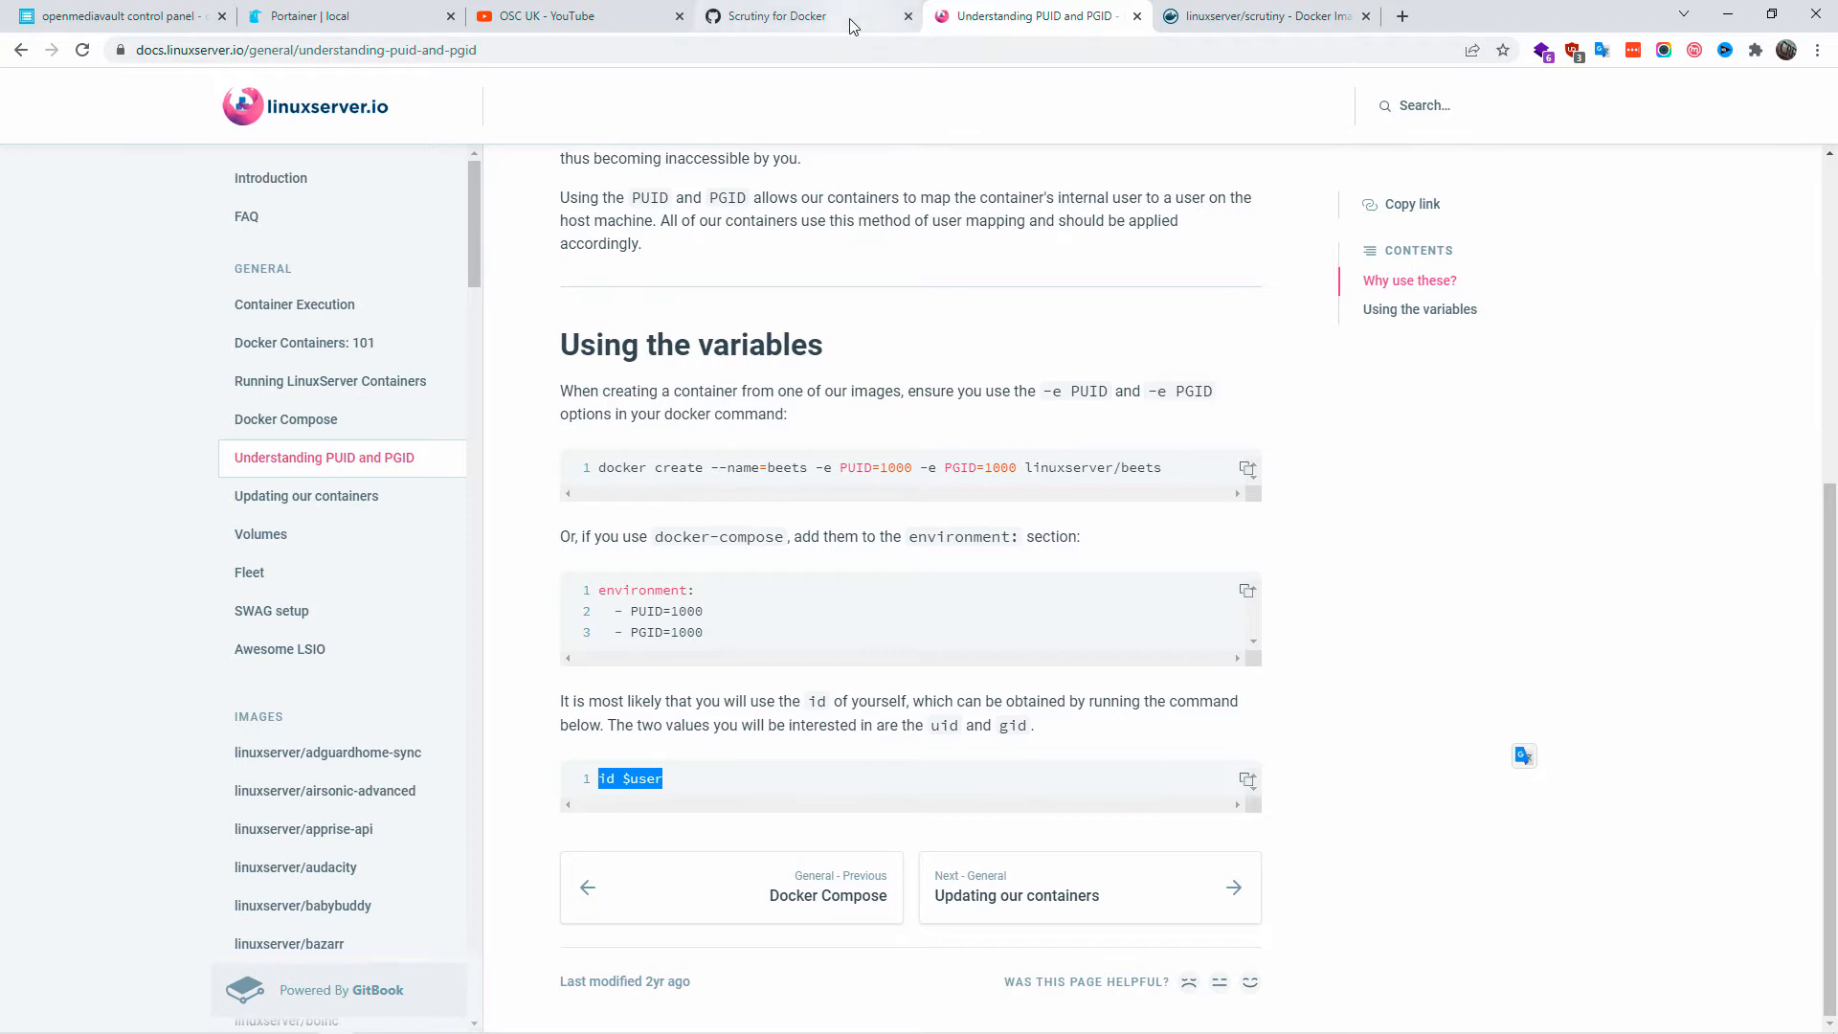
Run id $user in the container console (uid=0, gid=0), then return to the PUID/PGID guide.
click(325, 16)
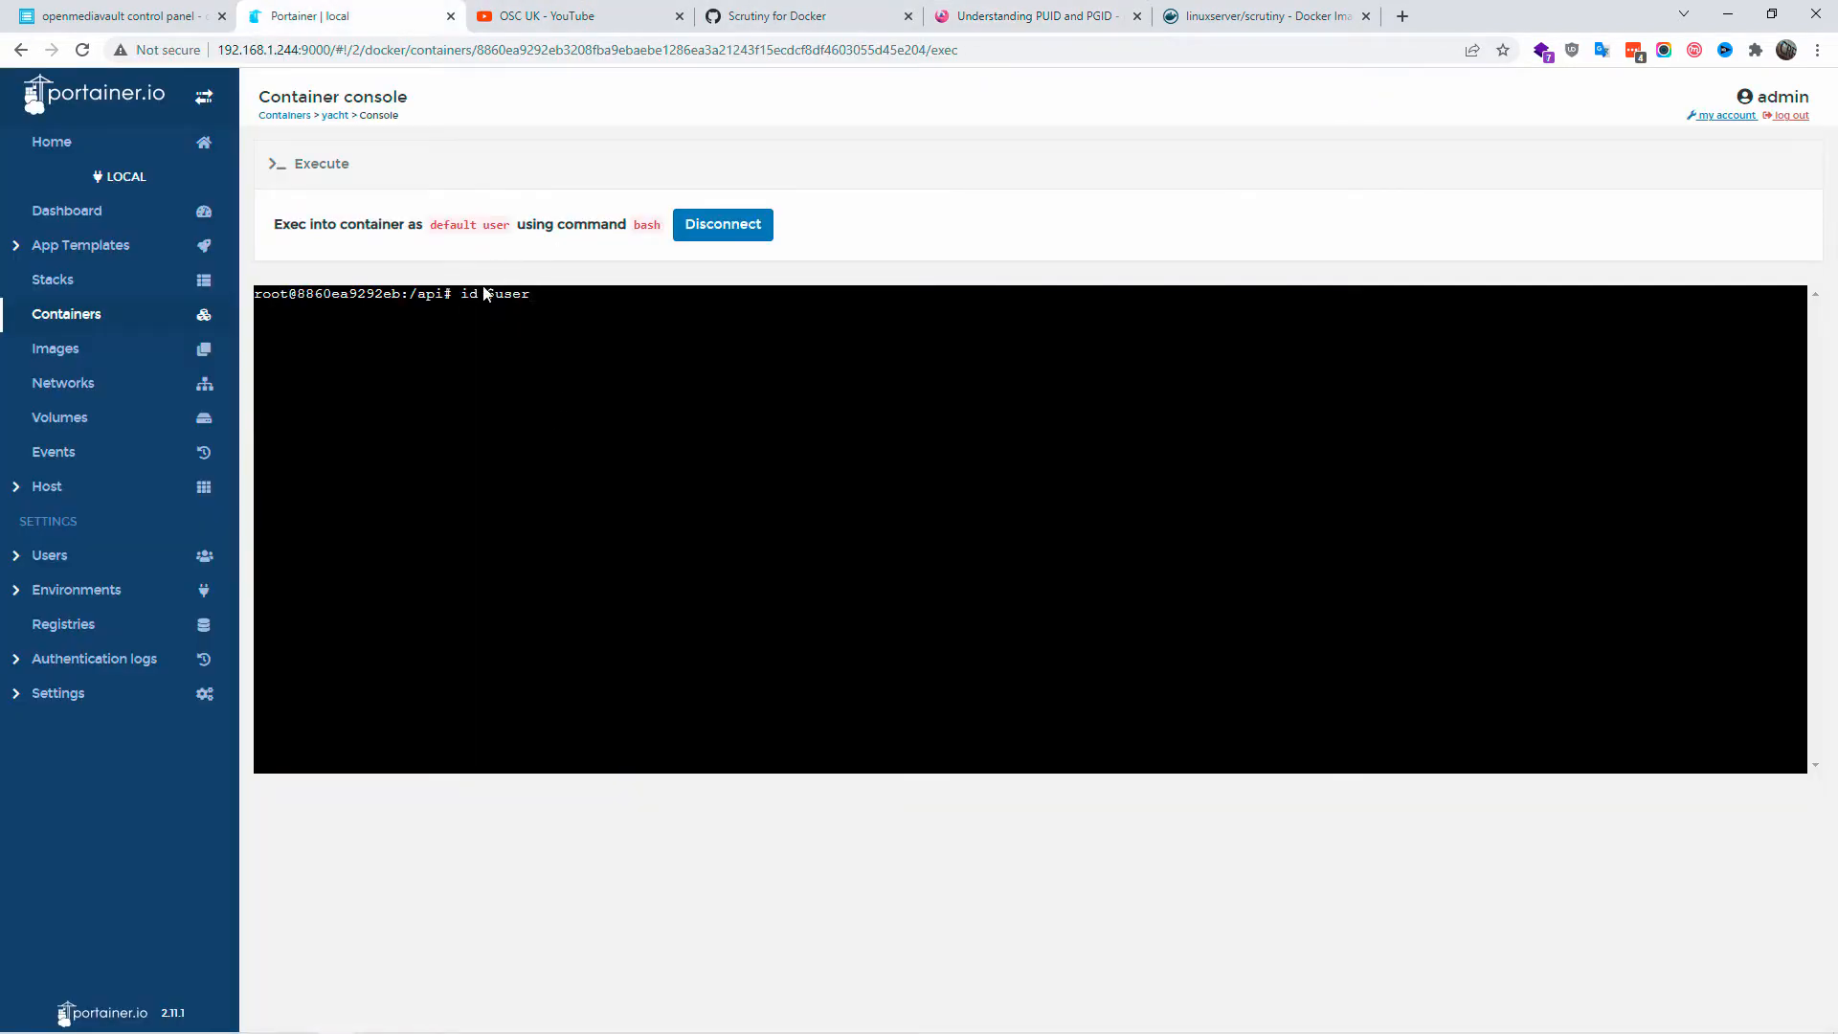
click(1036, 15)
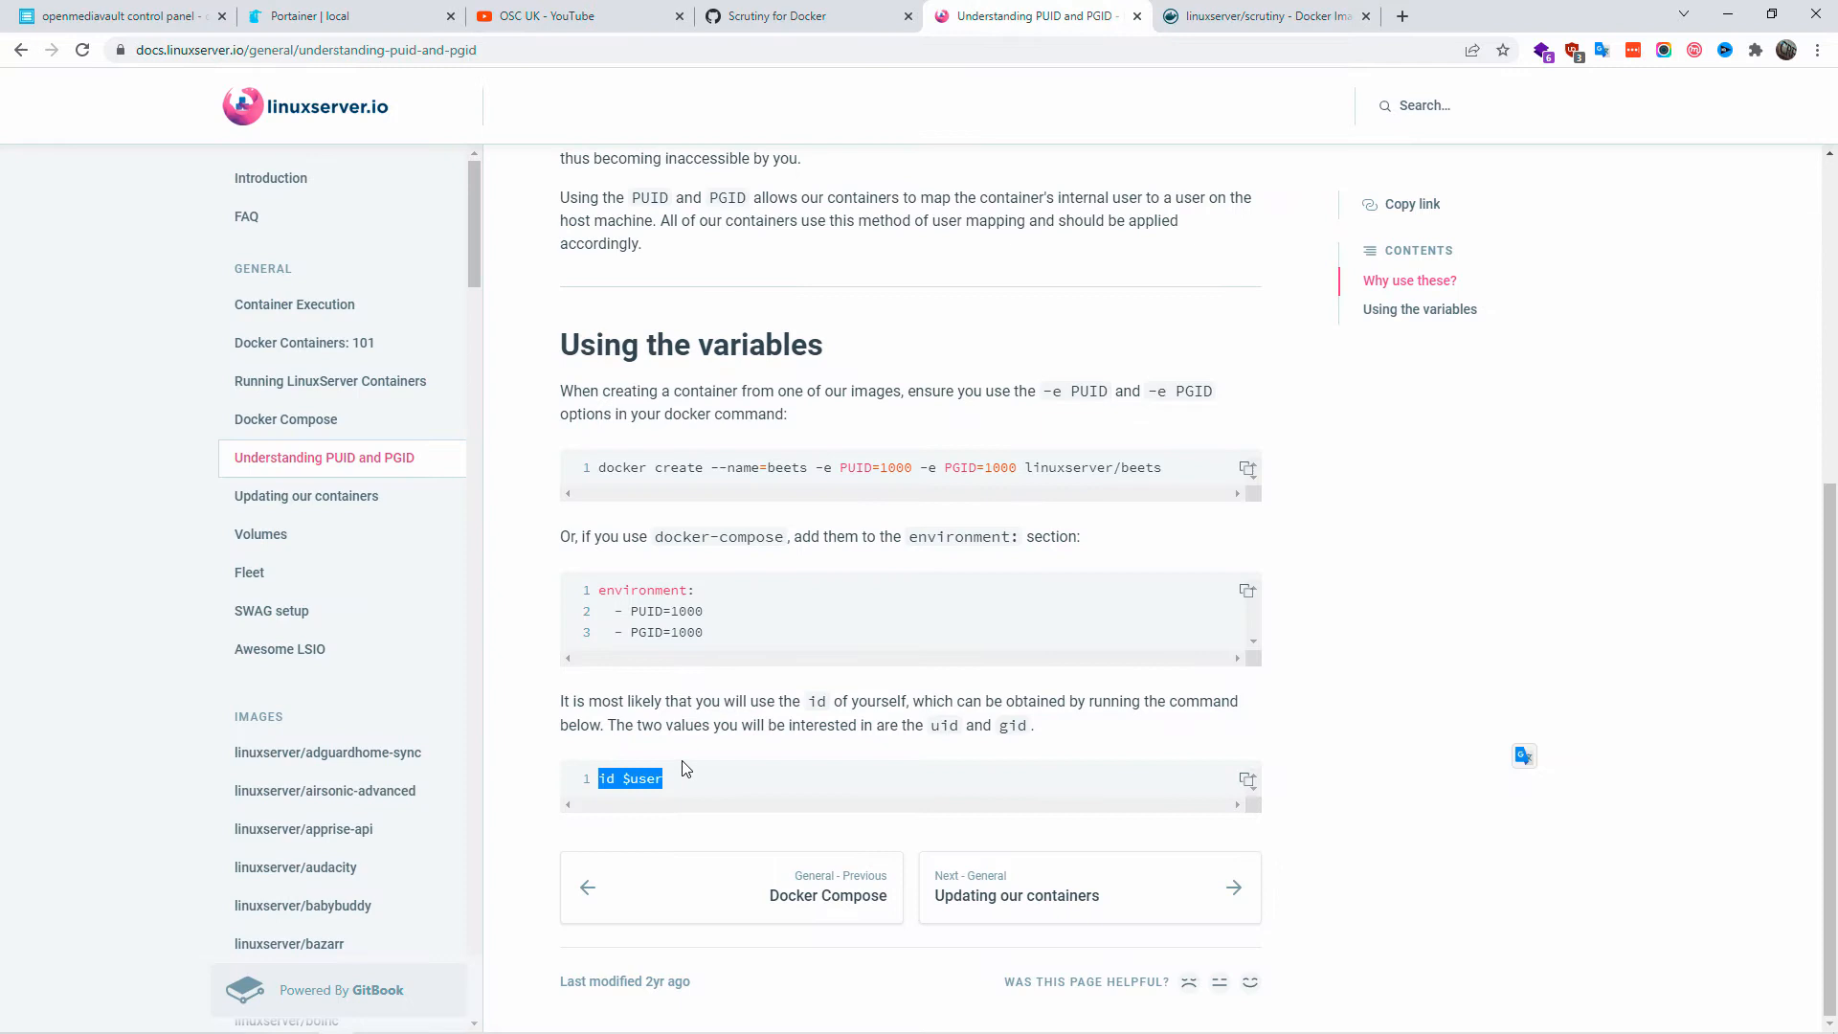
click(306, 15)
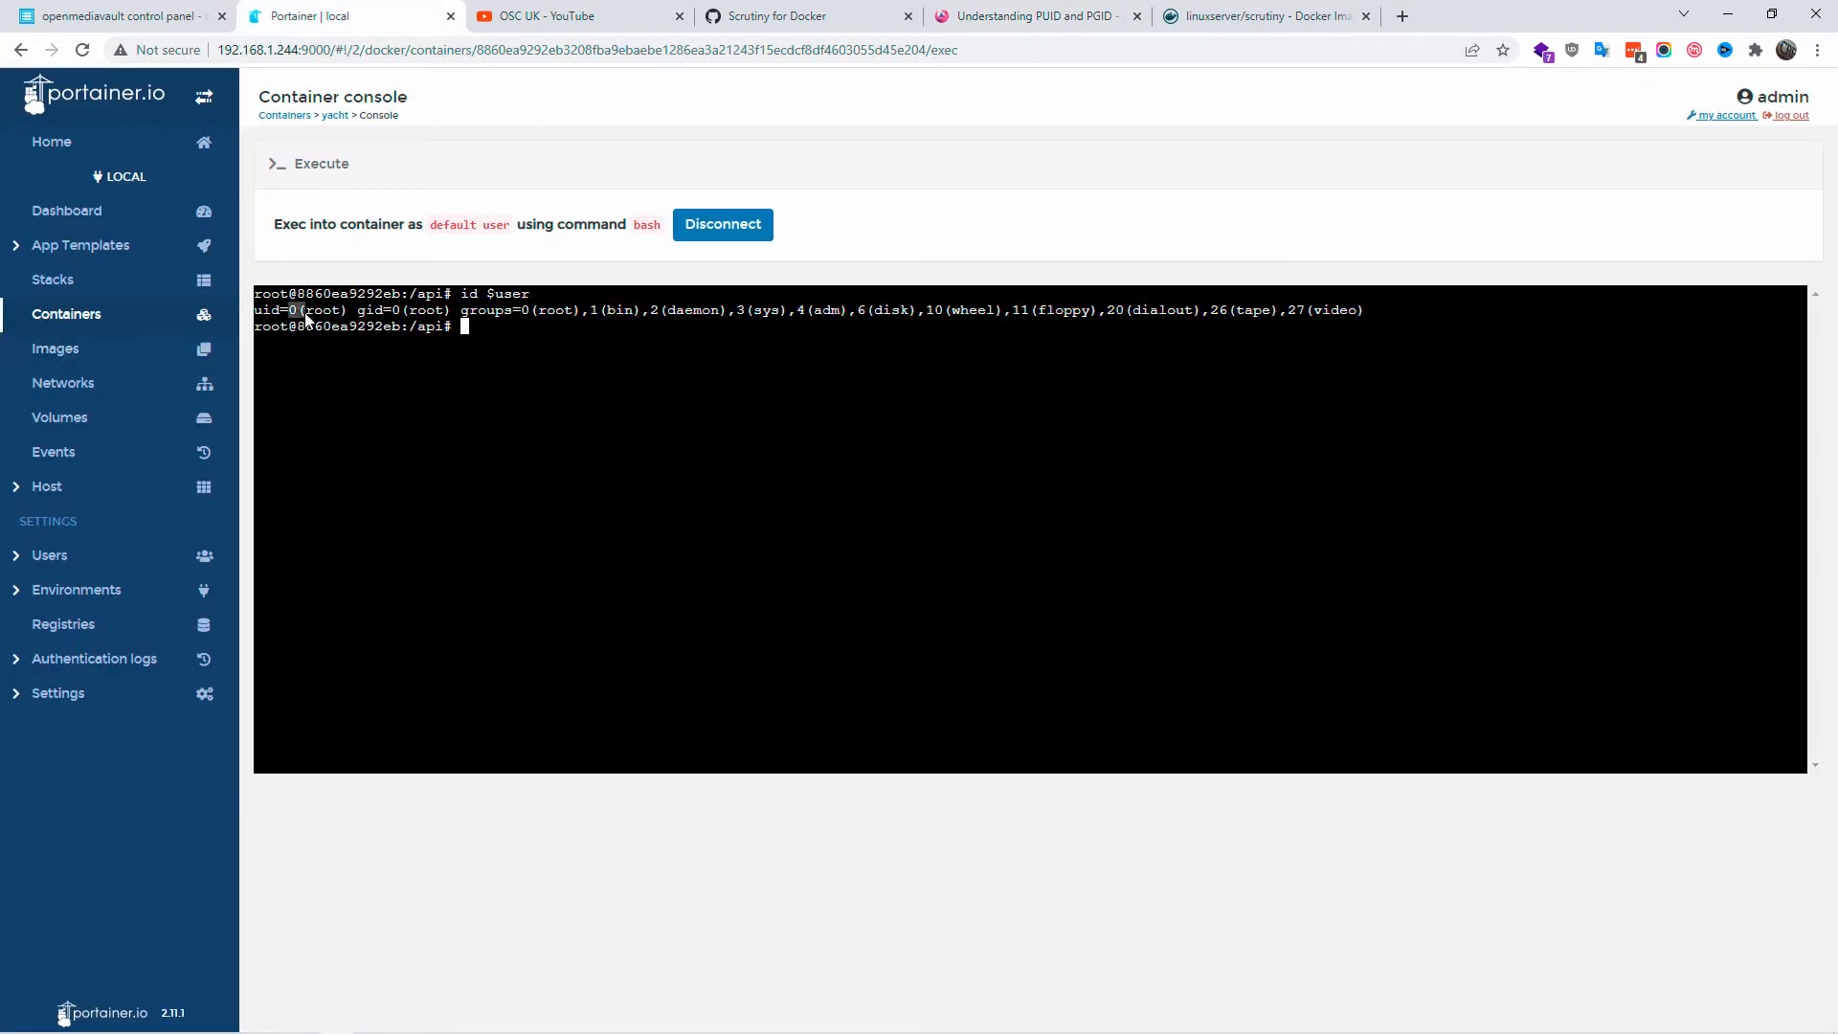
mouse_move(388, 443)
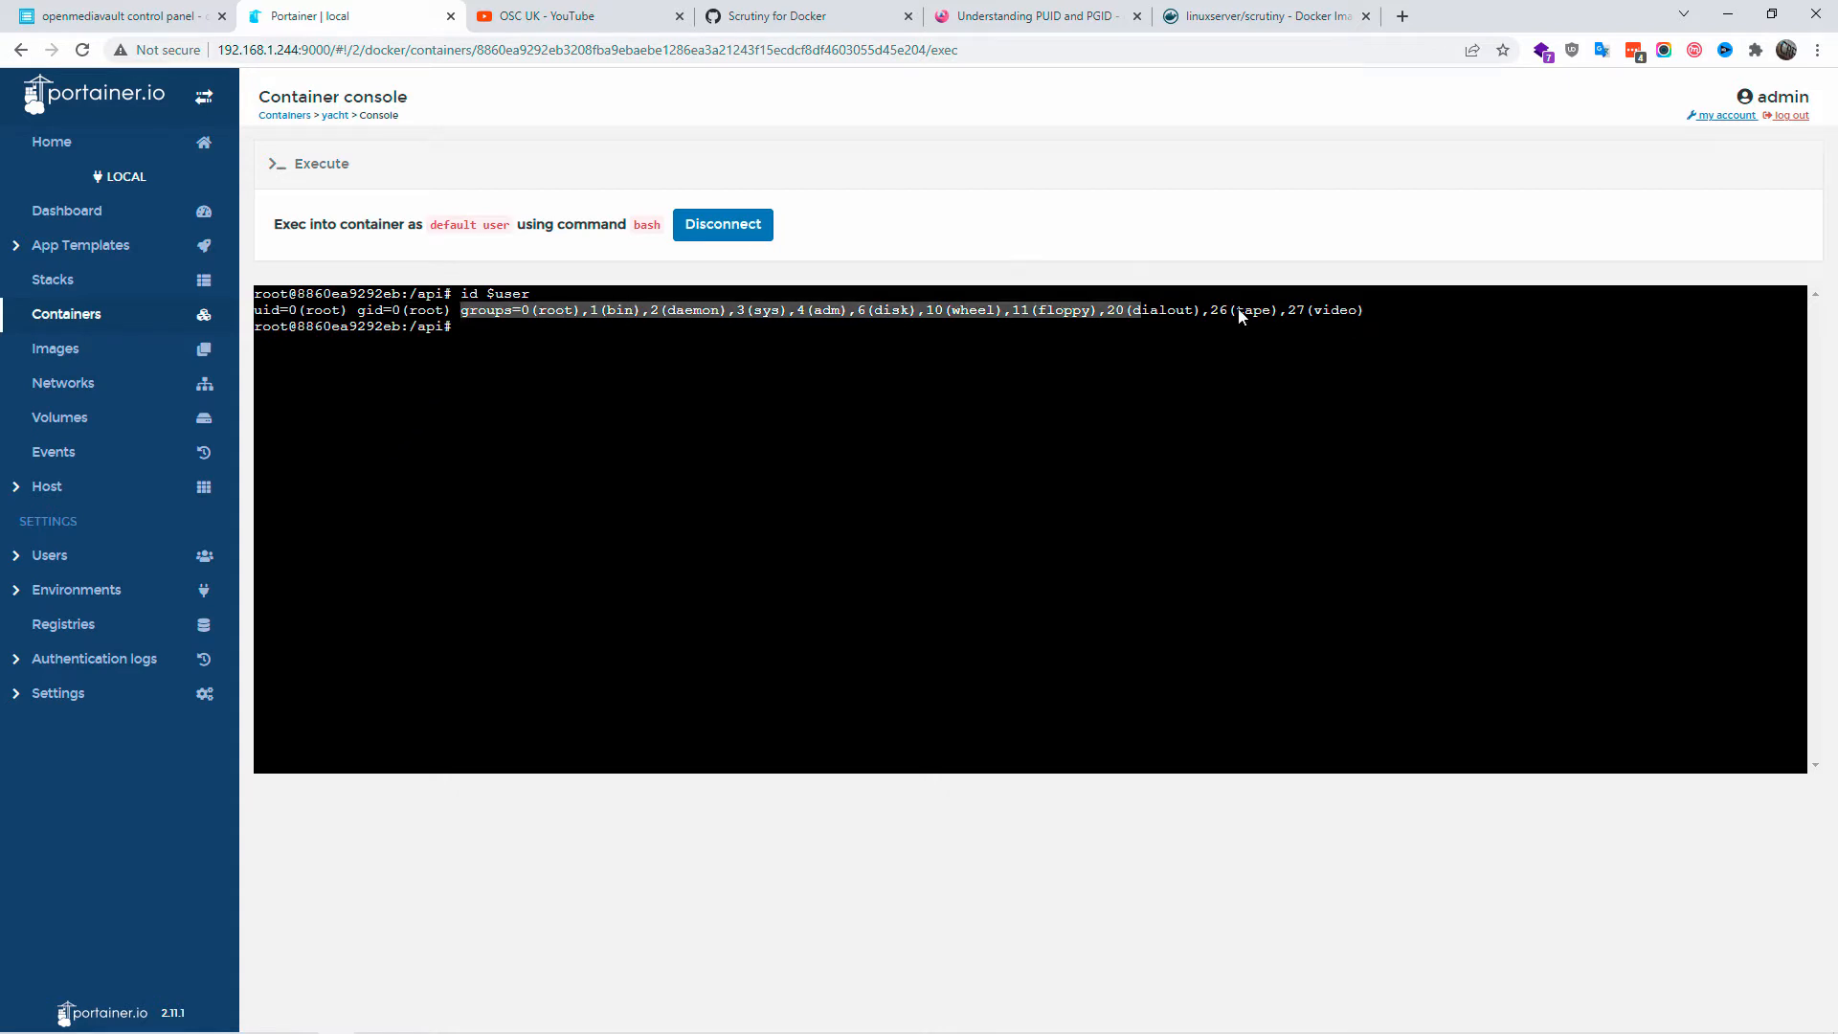
click(52, 279)
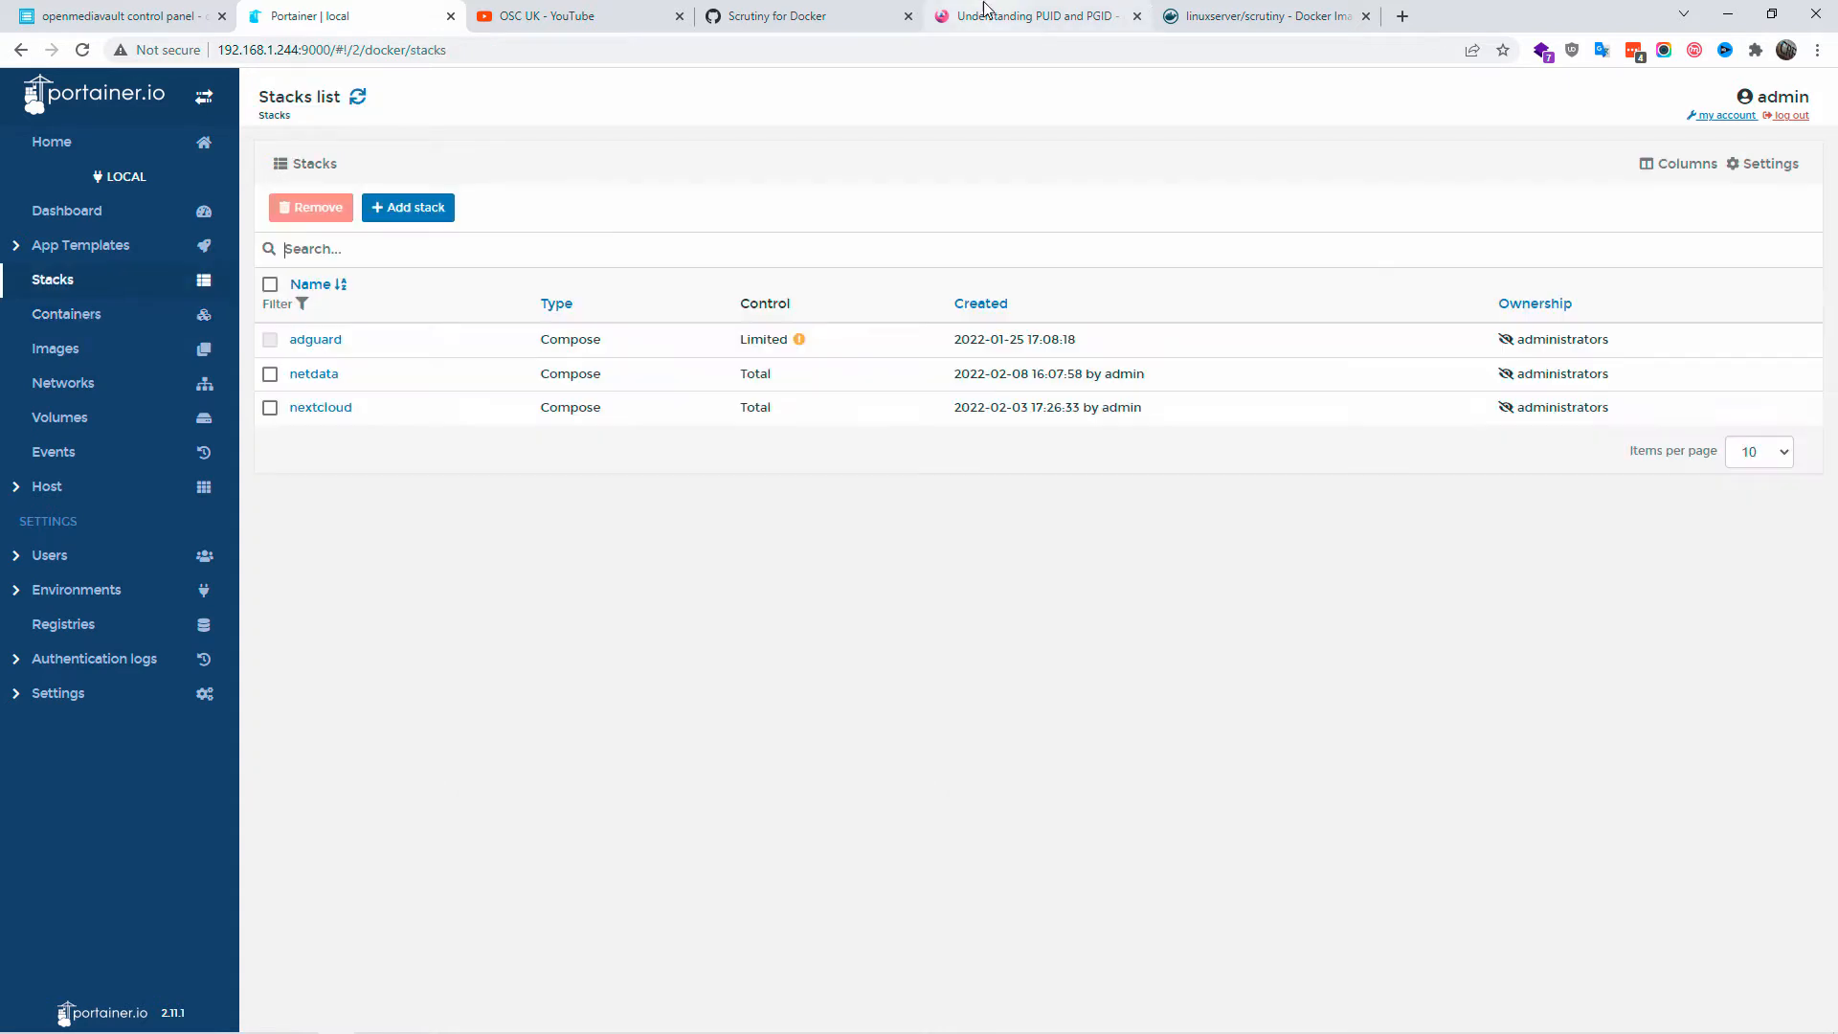
click(1036, 15)
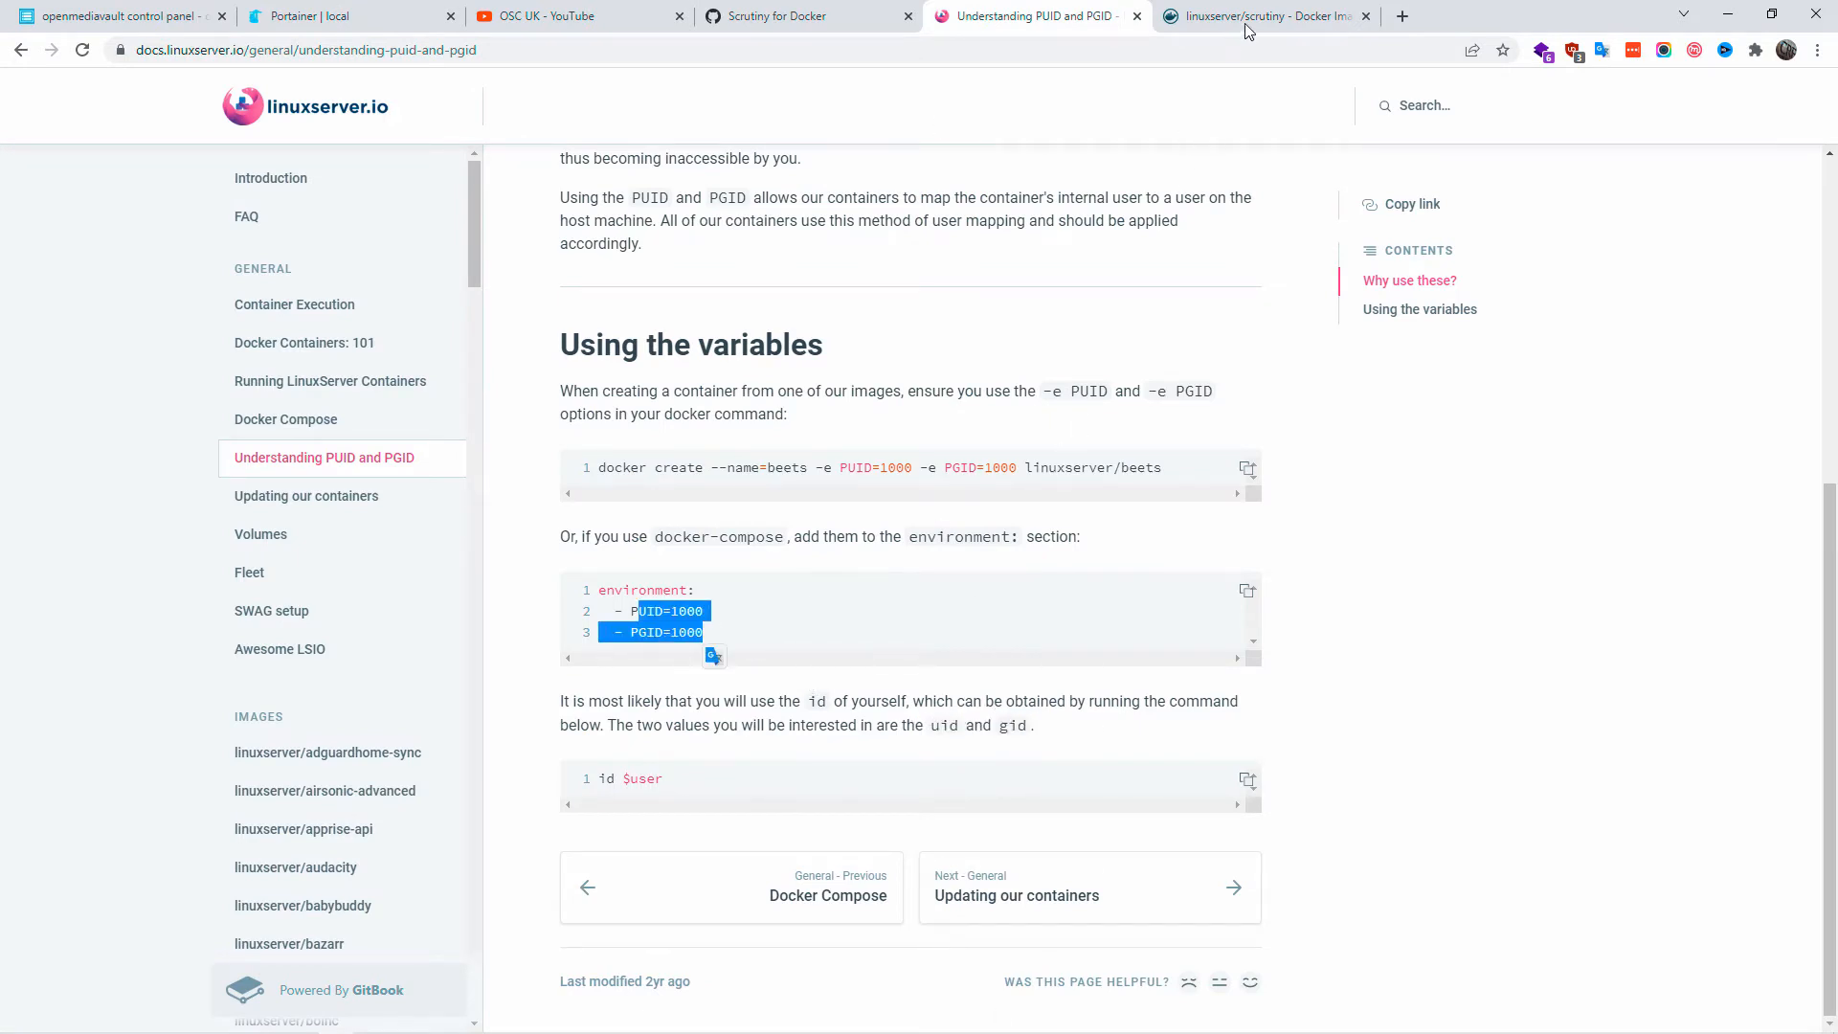
Revisit Docker Hub's scrutiny compose example, then bring up the Scrutiny for Docker gist.
click(1265, 16)
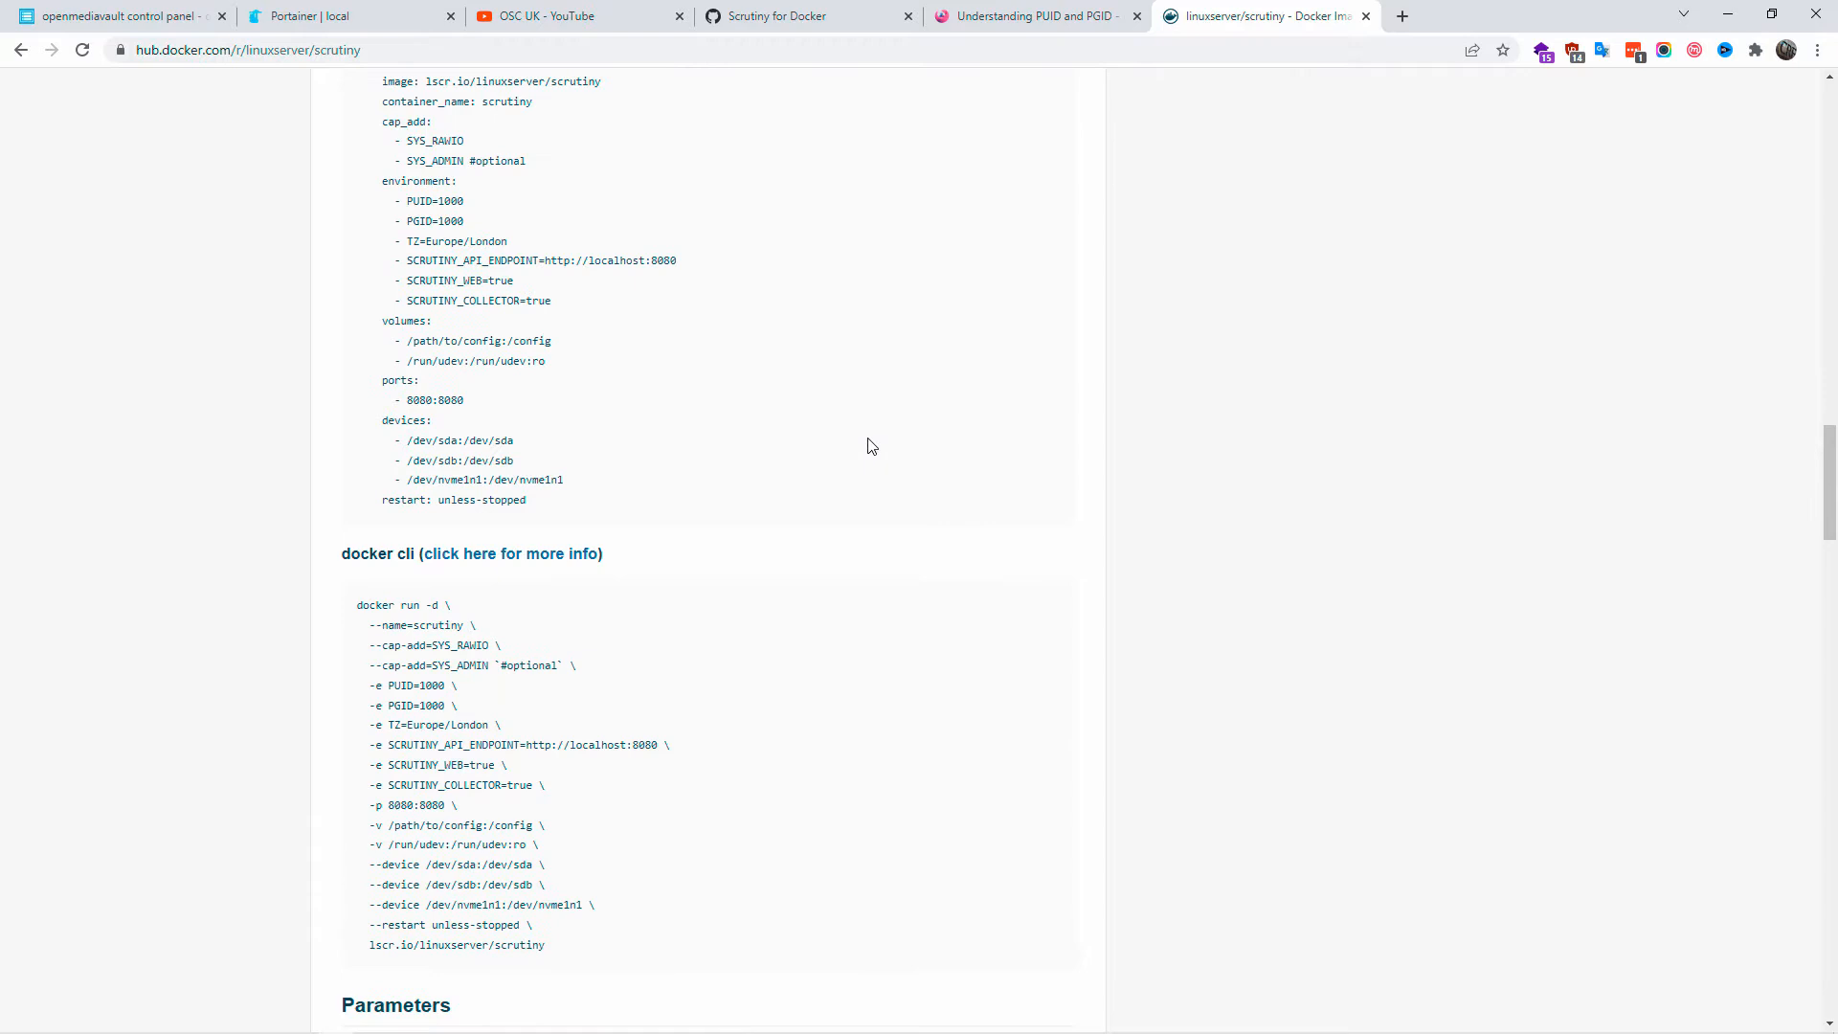
scroll(up, 3)
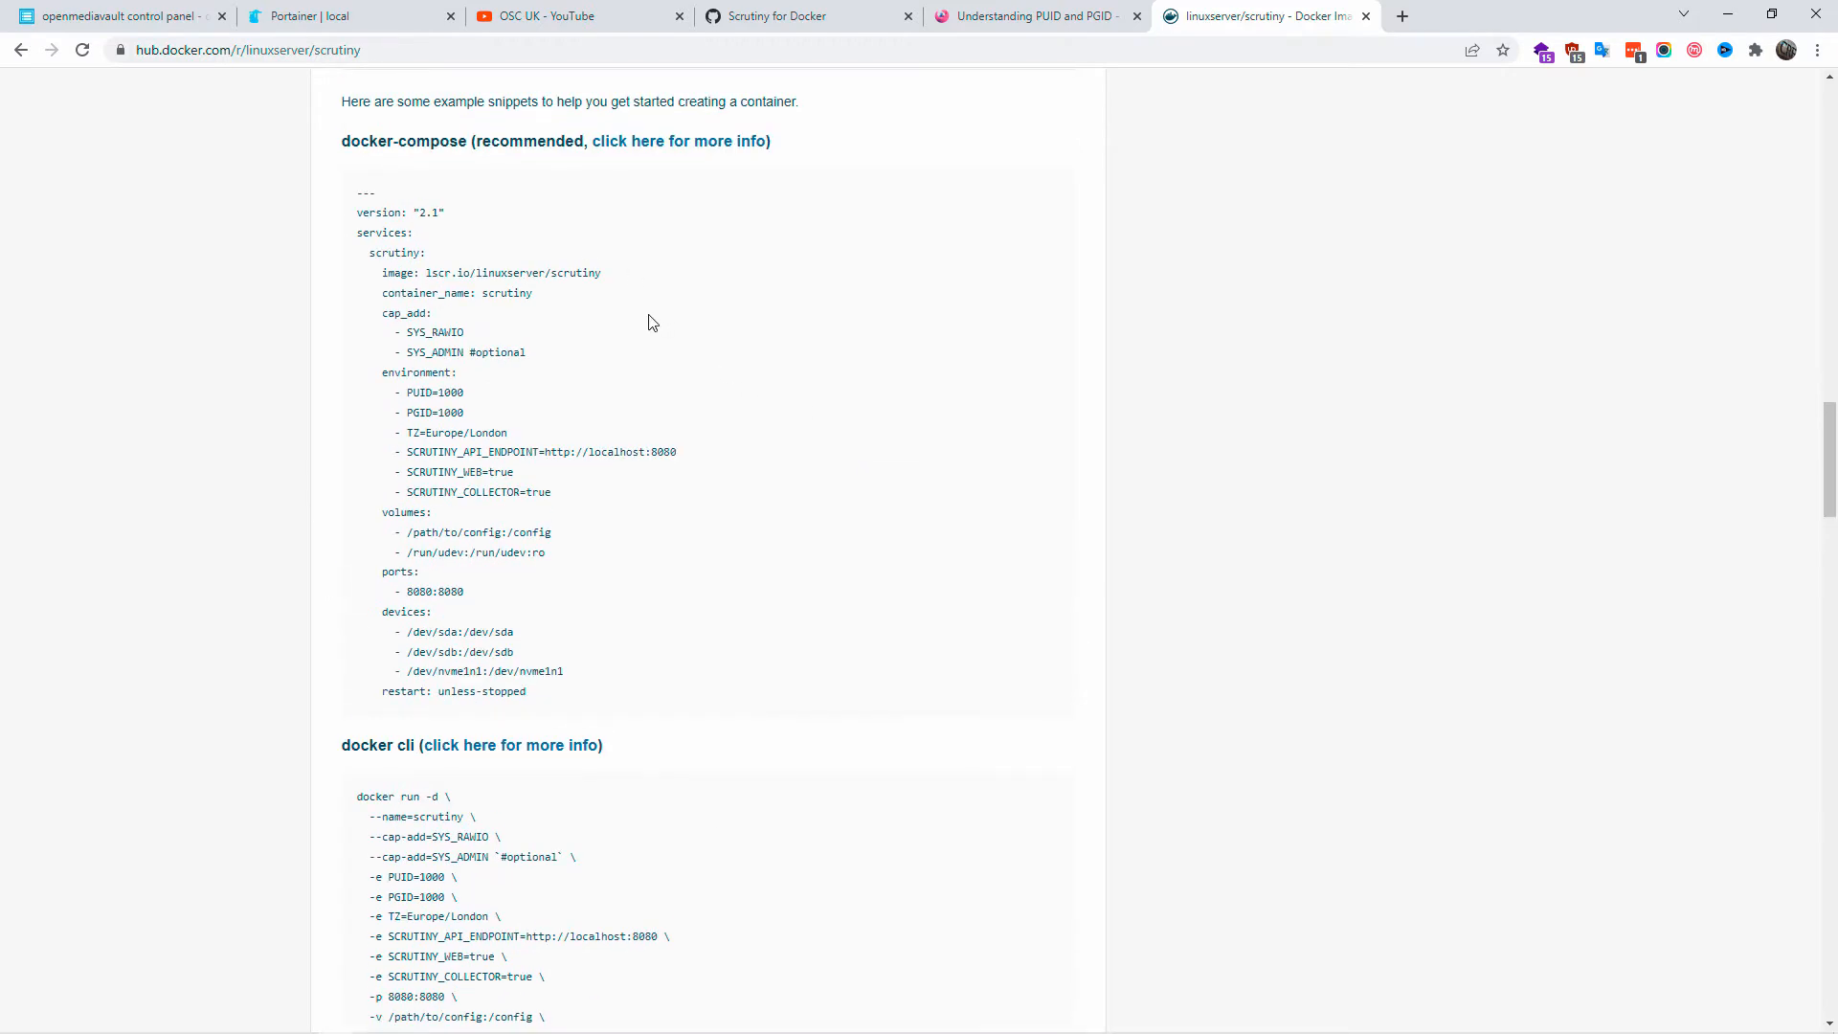
click(782, 15)
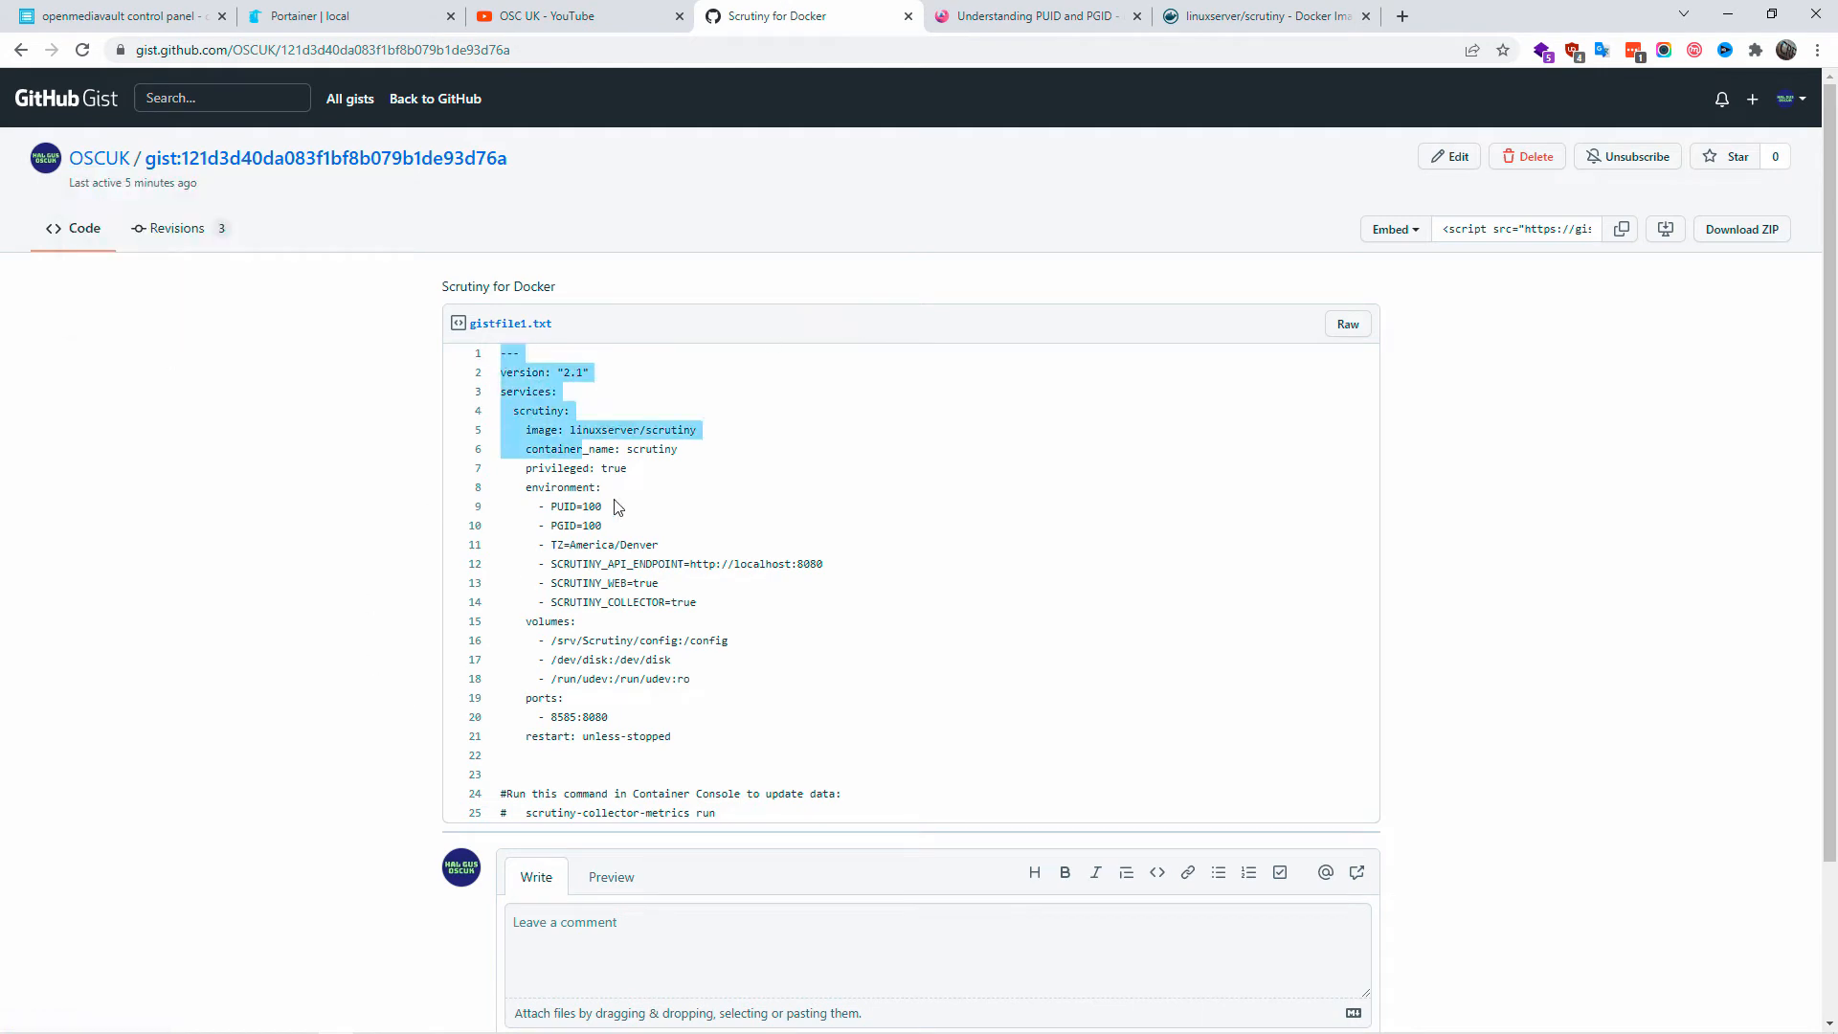
Copy lines 1–21 of the gist's compose file, note the localhost API endpoint, and switch to Portainer.
drag(614, 506, 638, 762)
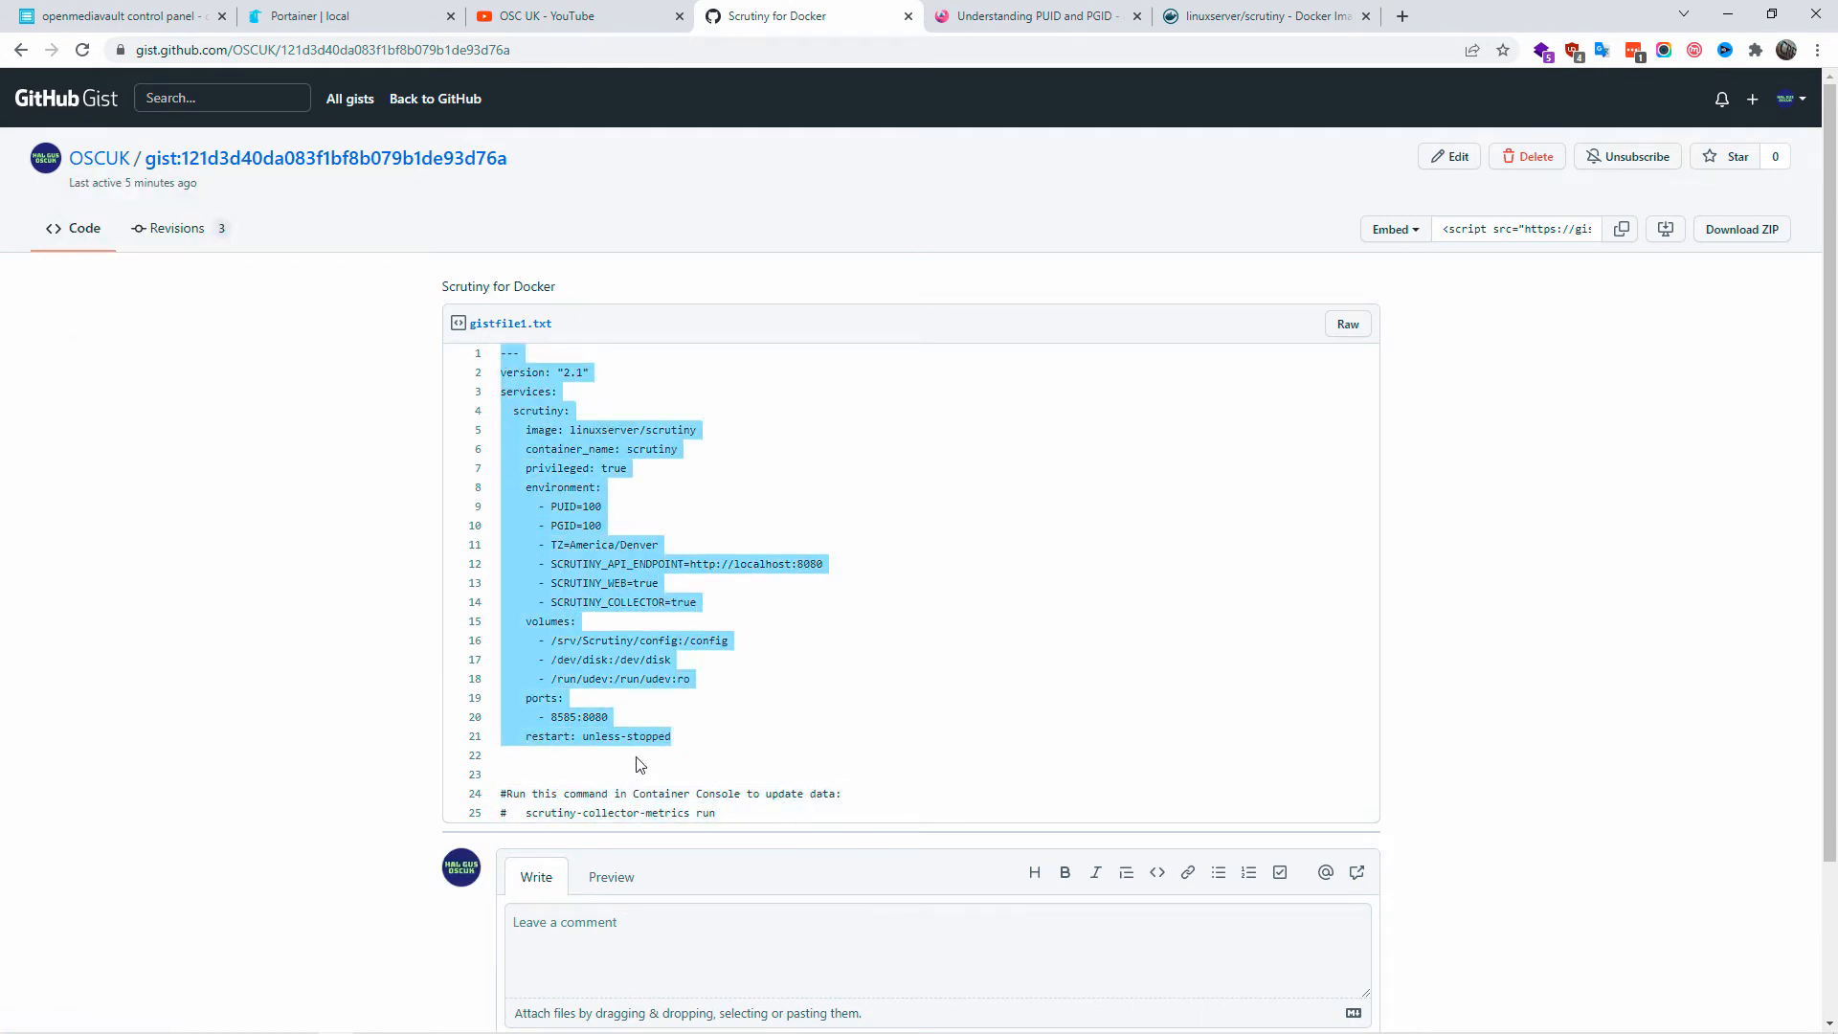
mouse_move(919, 708)
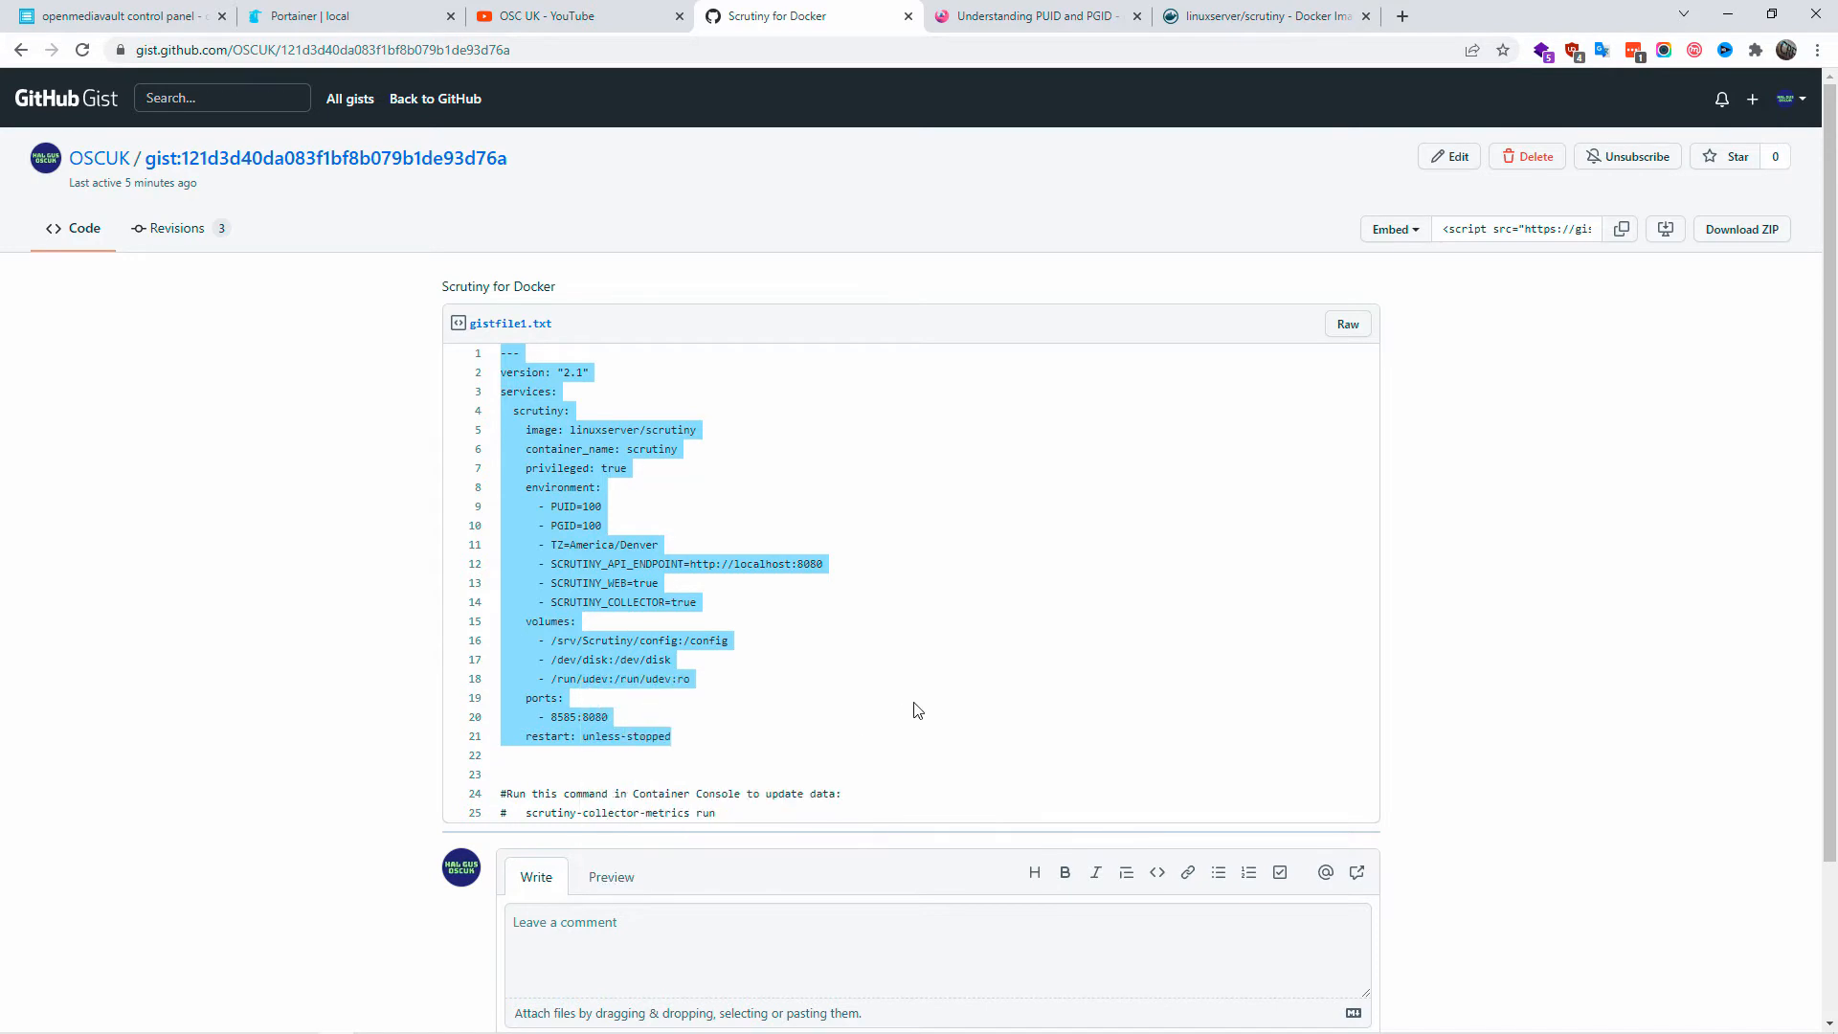
scroll(down, 3)
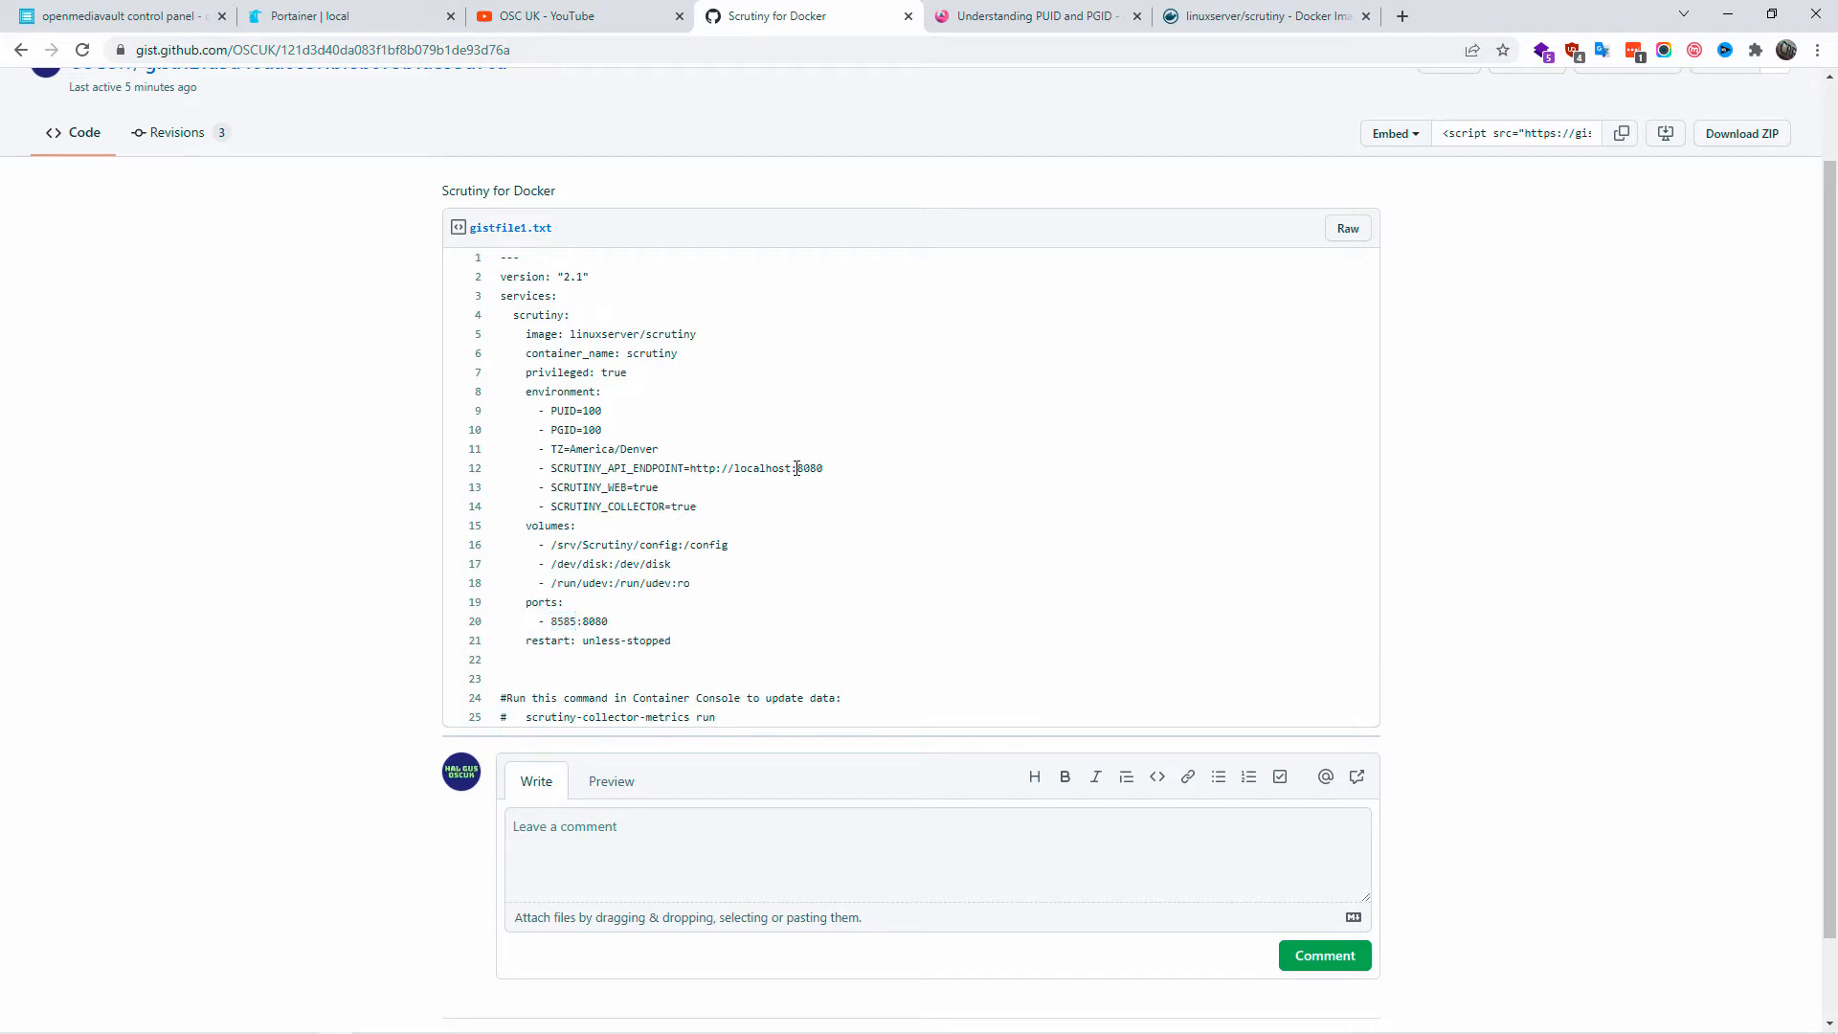
double_click(810, 467)
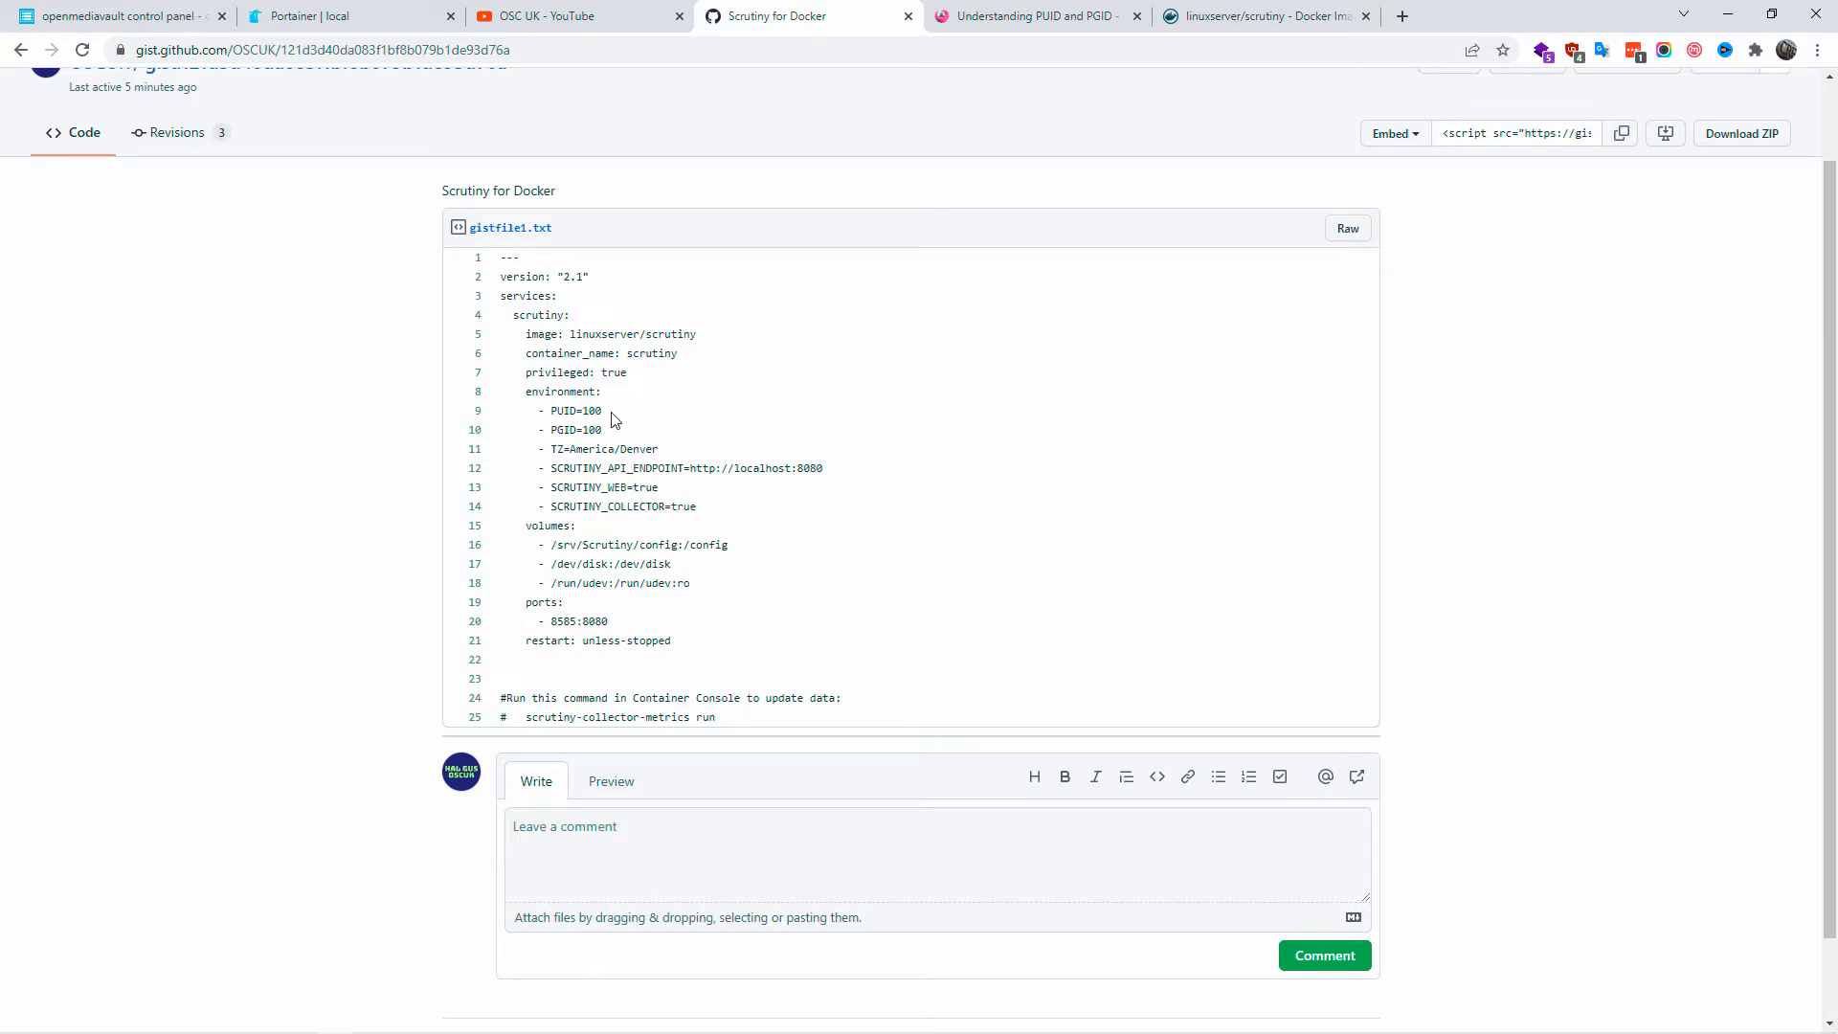
click(335, 15)
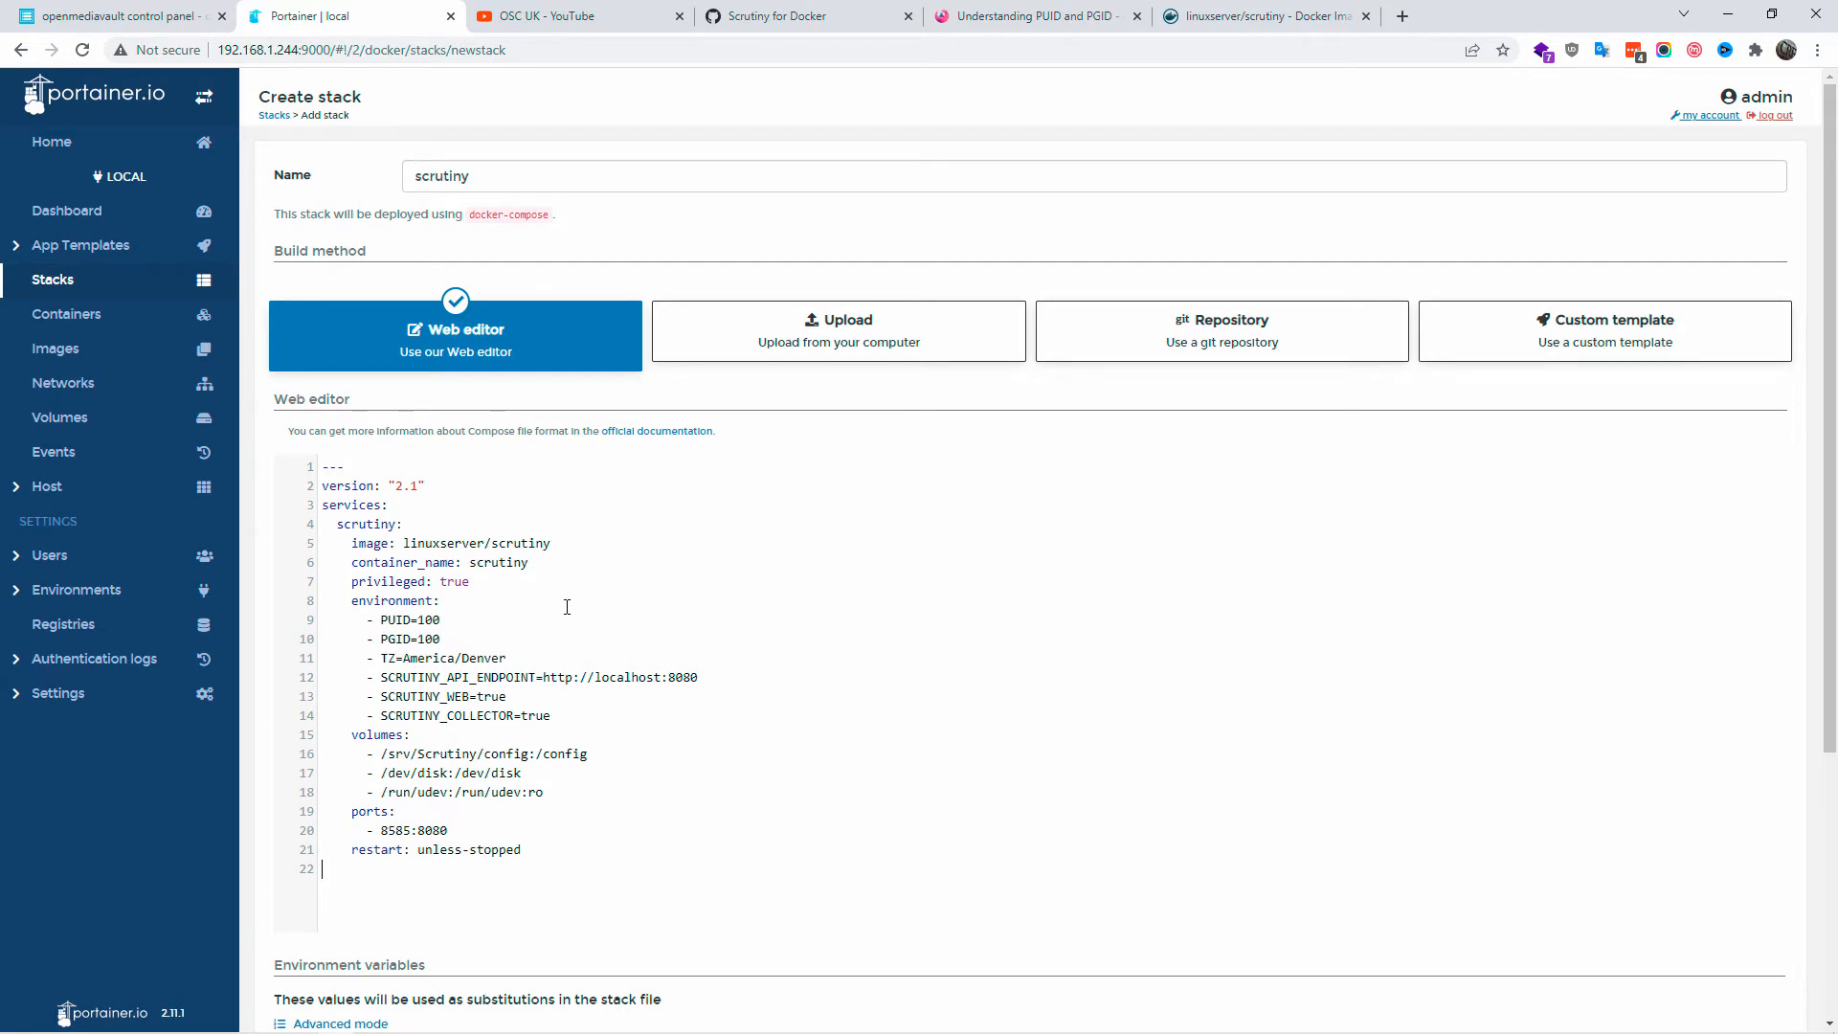
Edit the pasted compose file so PUID=0, PGID=0 and TZ=Europe/London, checking the config volume path.
scroll(down, 3)
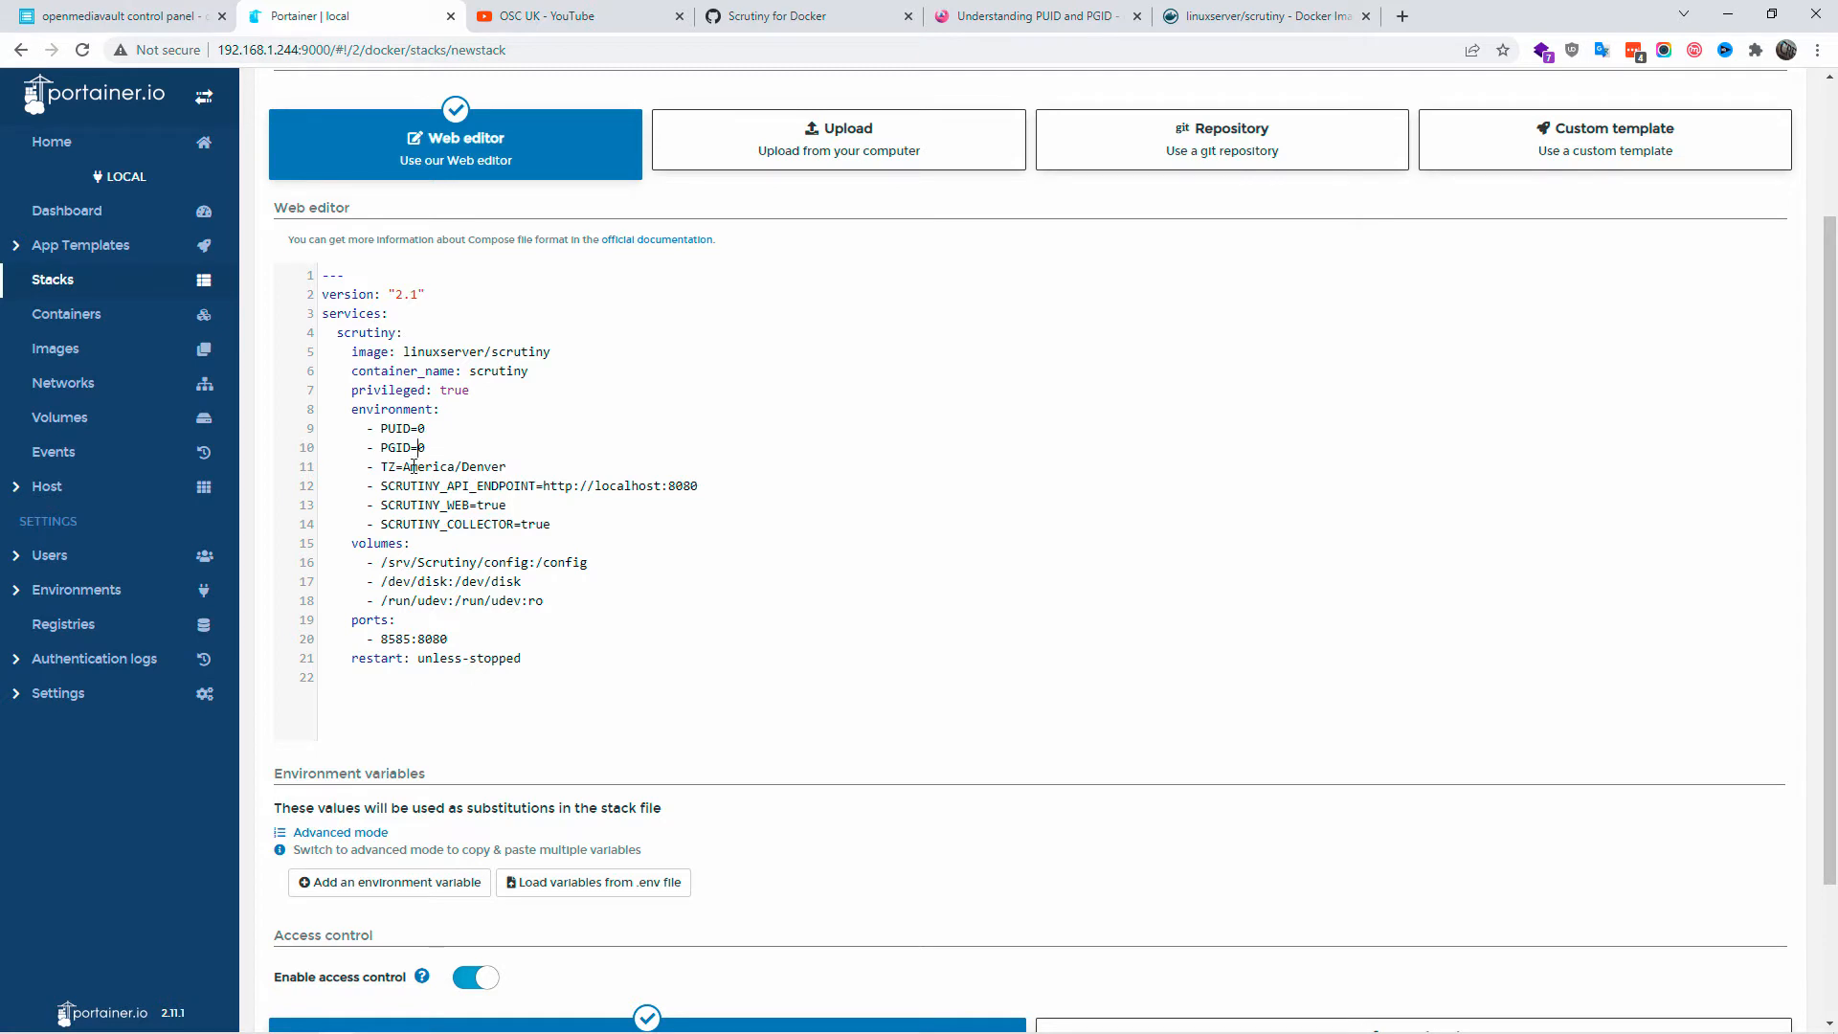
double_click(425, 465)
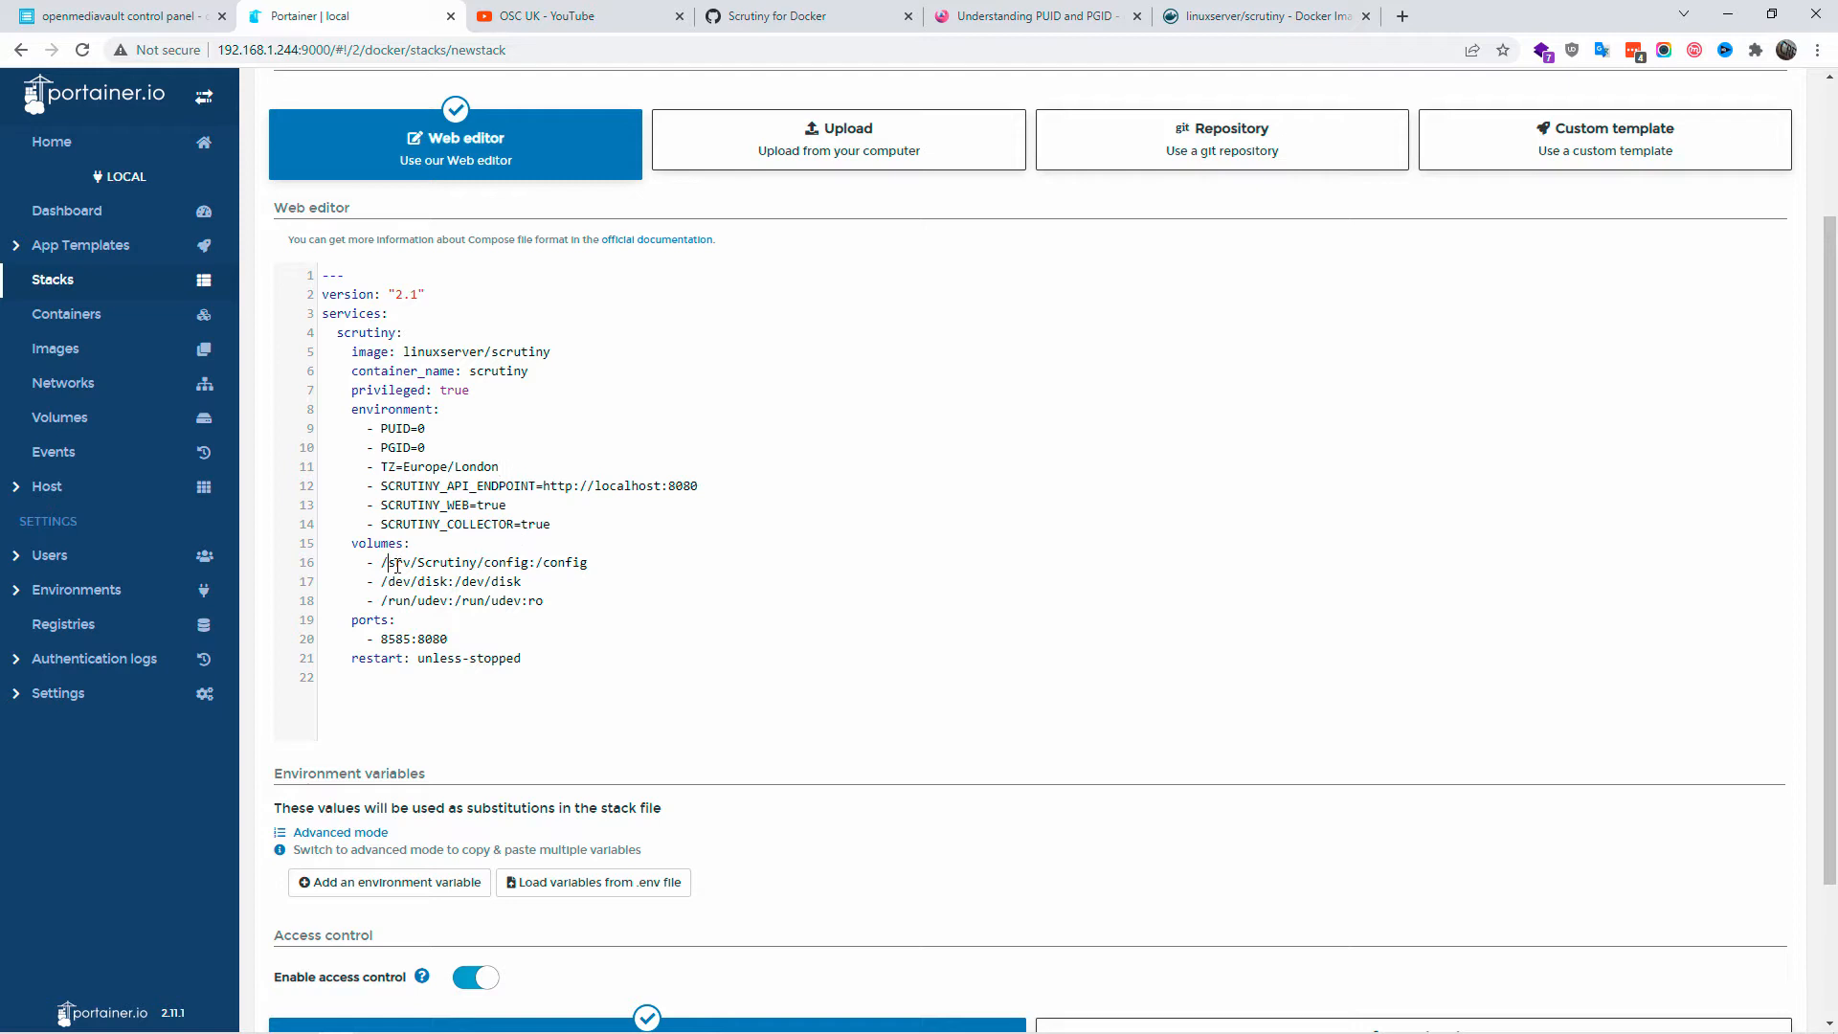
drag(389, 561, 541, 599)
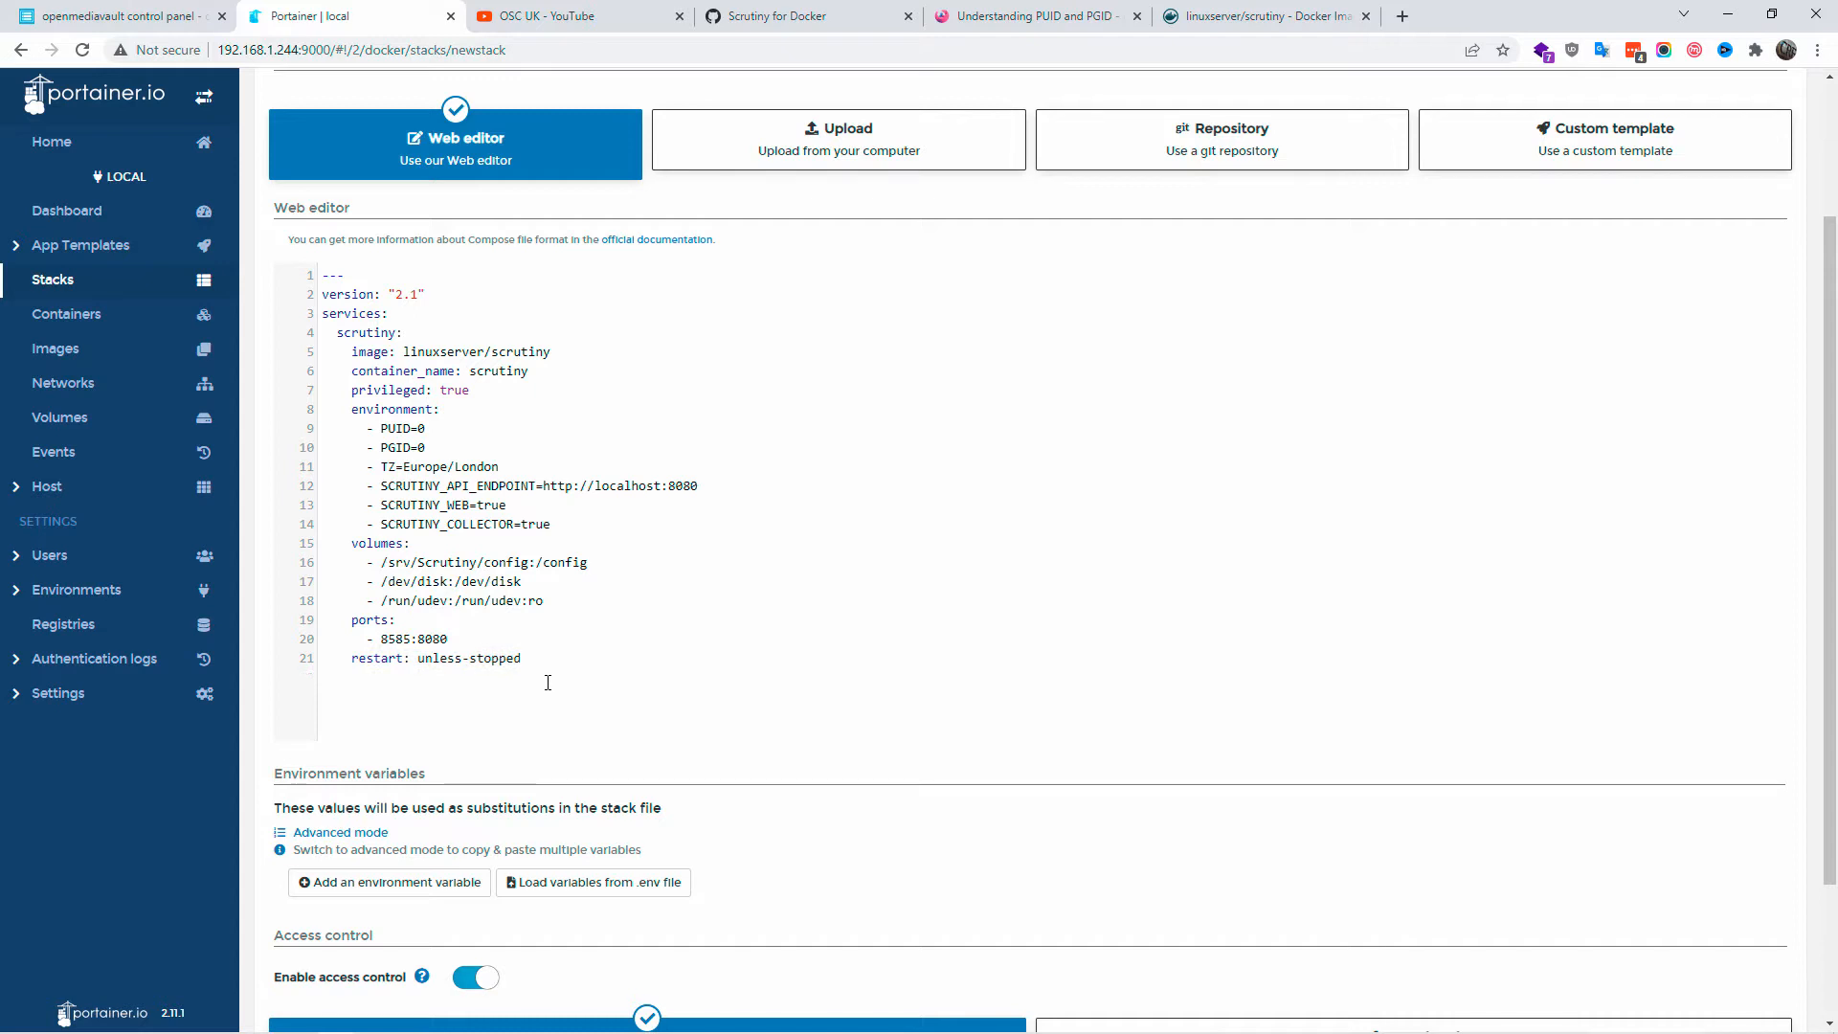
click(523, 658)
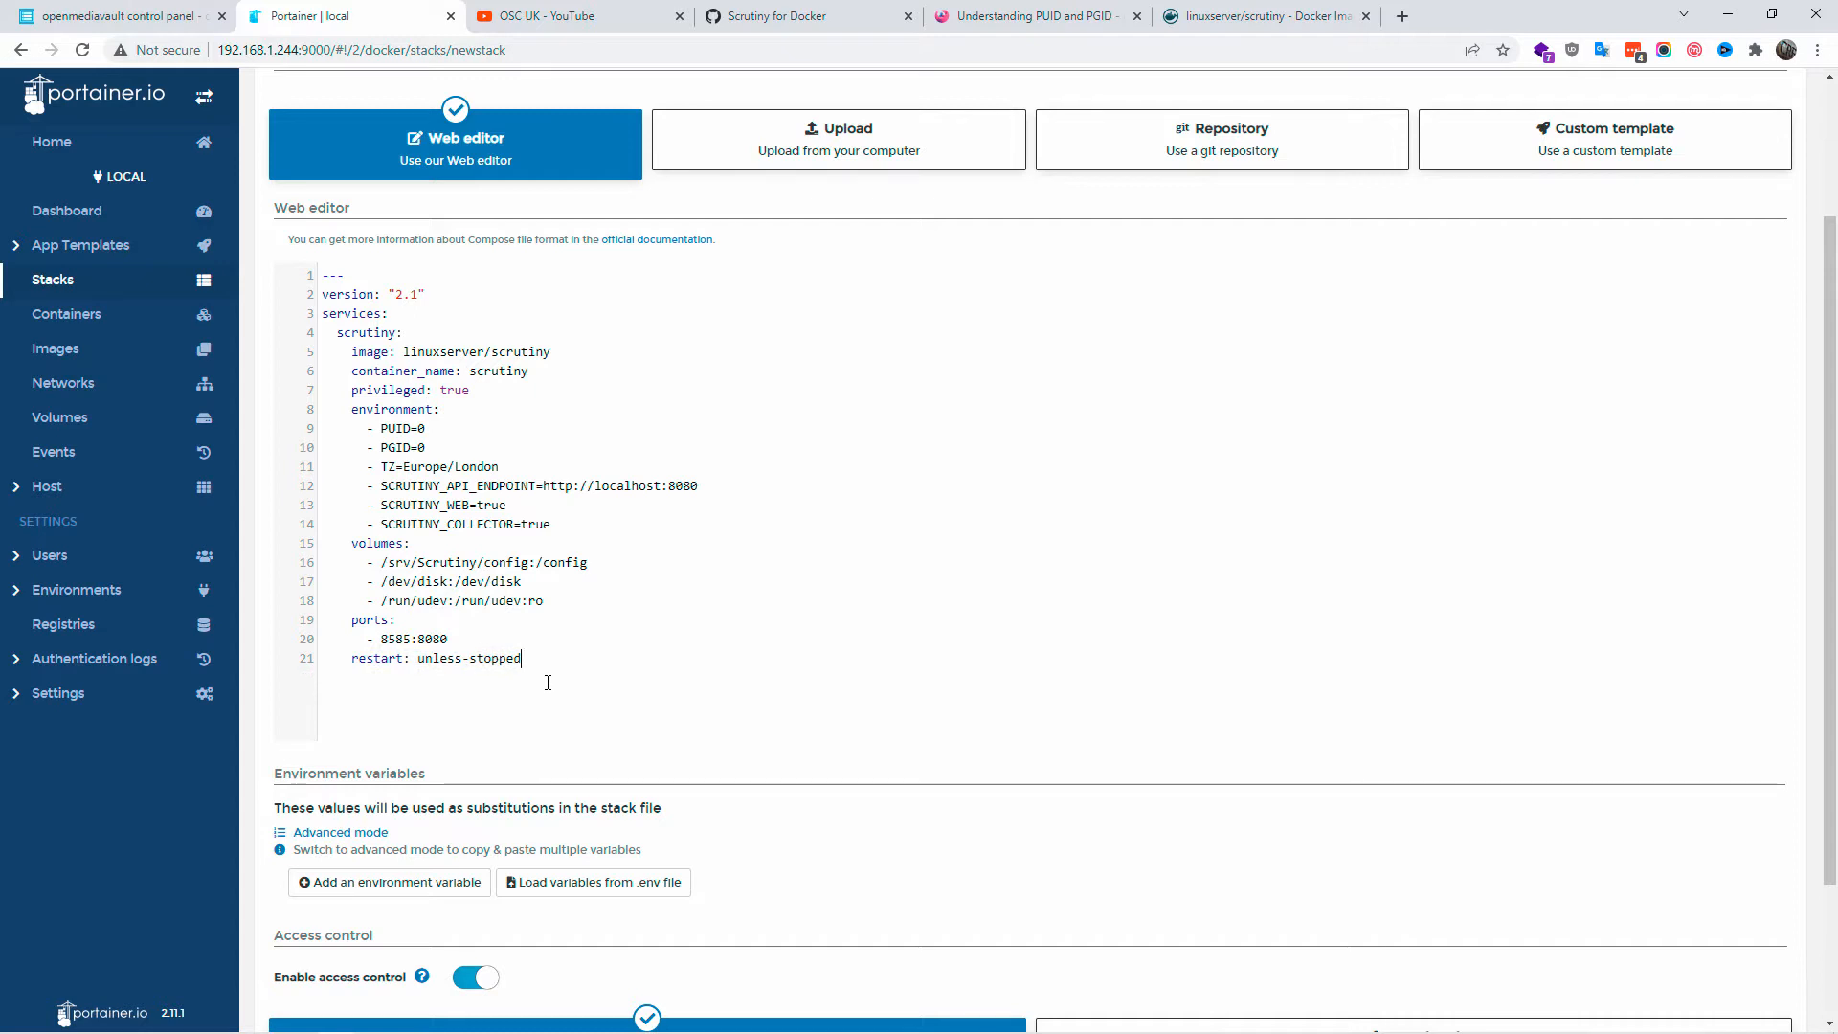
Deploy the scrutiny stack from the Actions section.
scroll(down, 3)
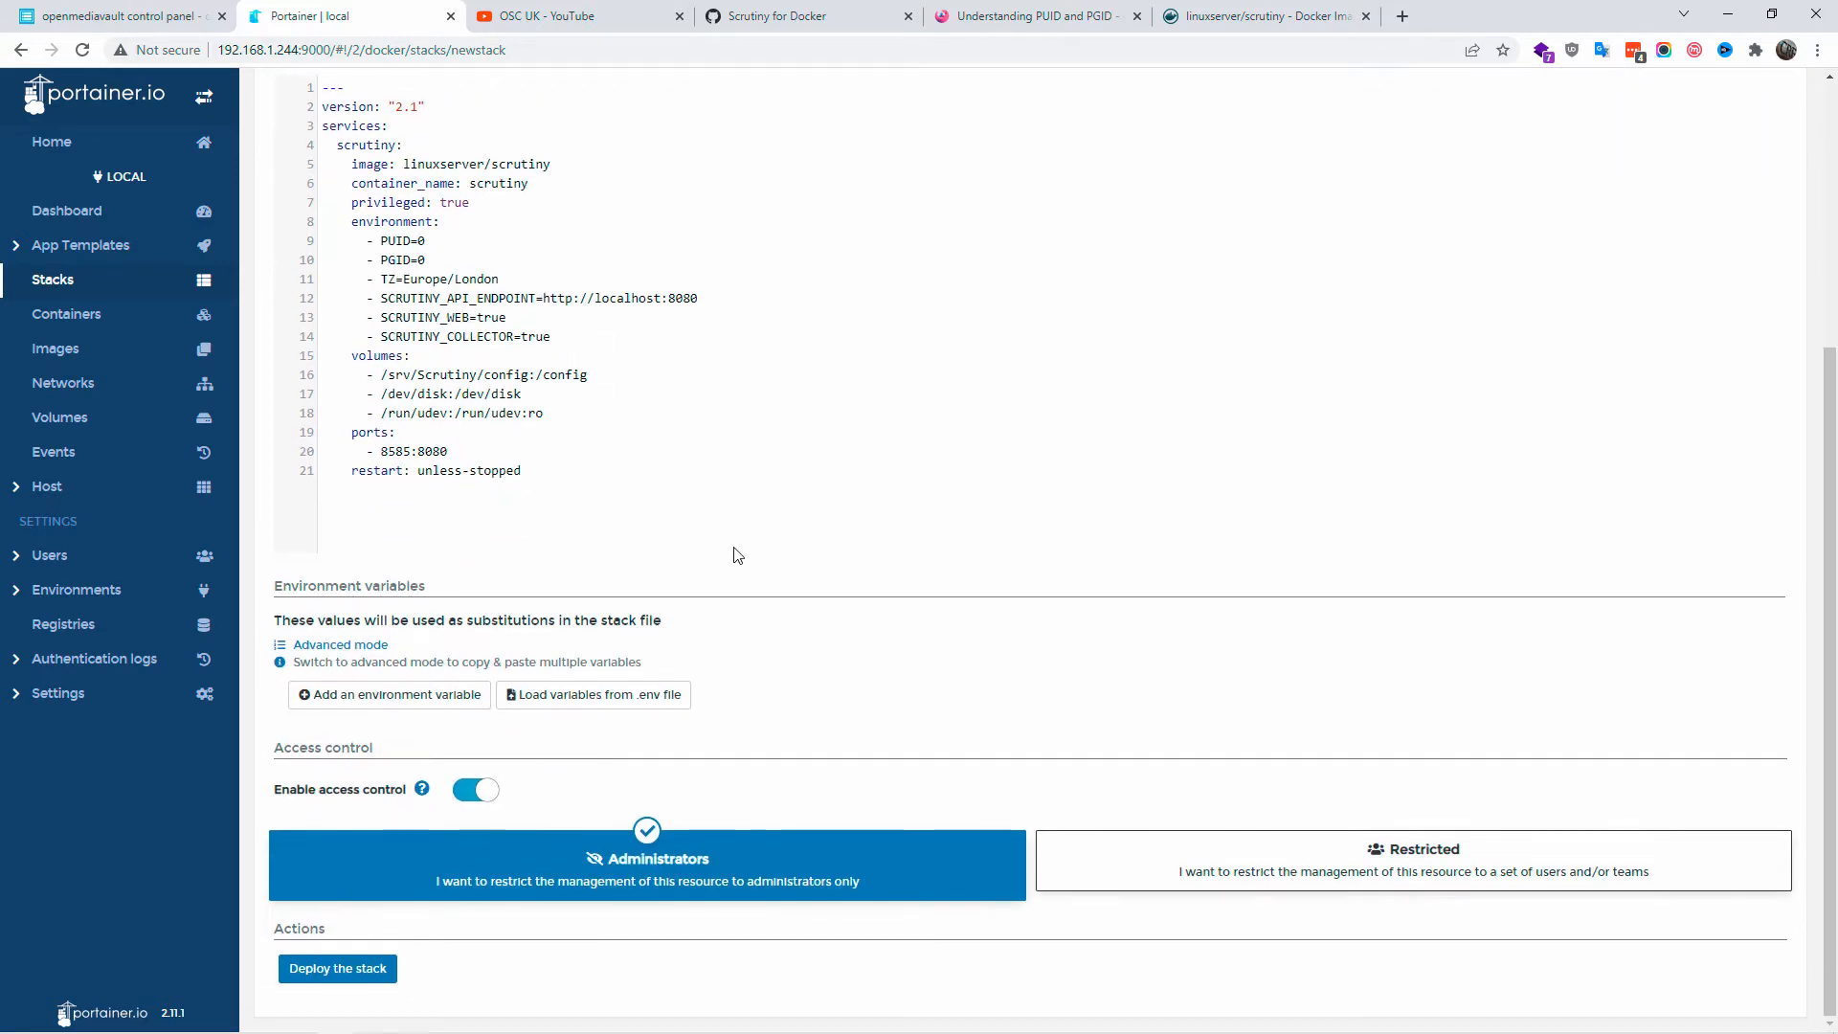
click(337, 969)
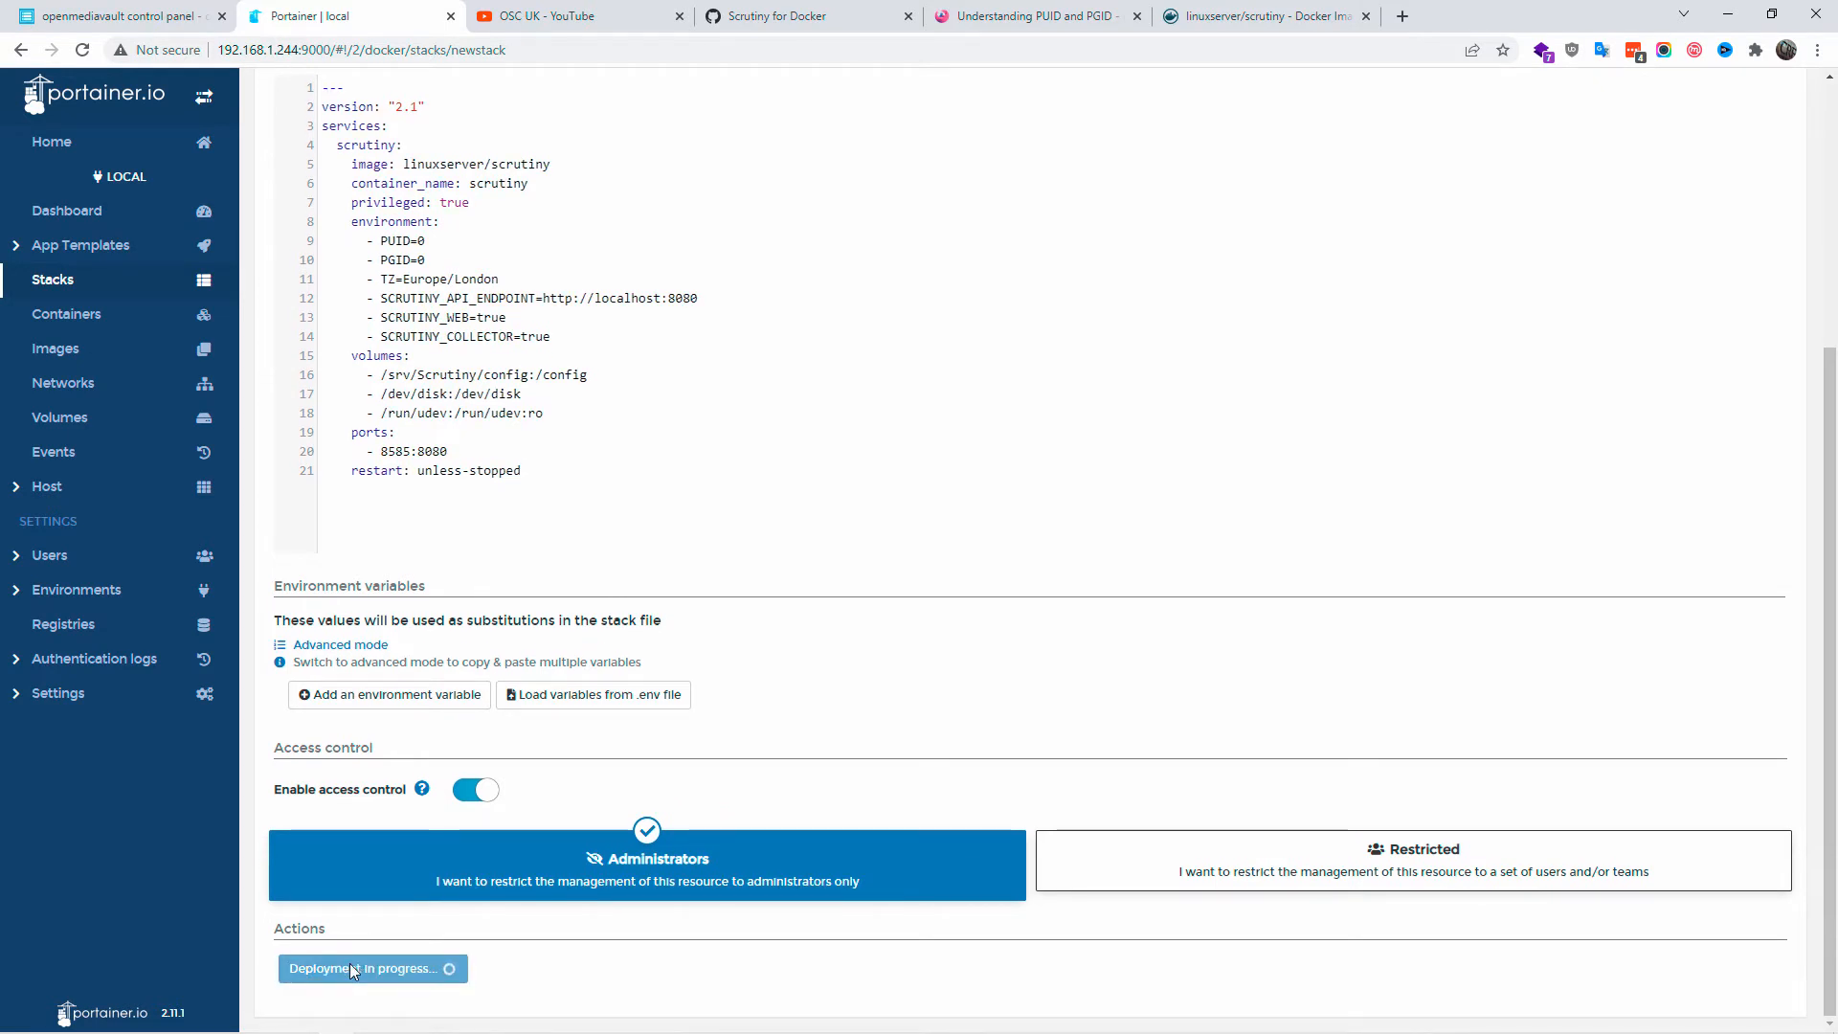
click(358, 969)
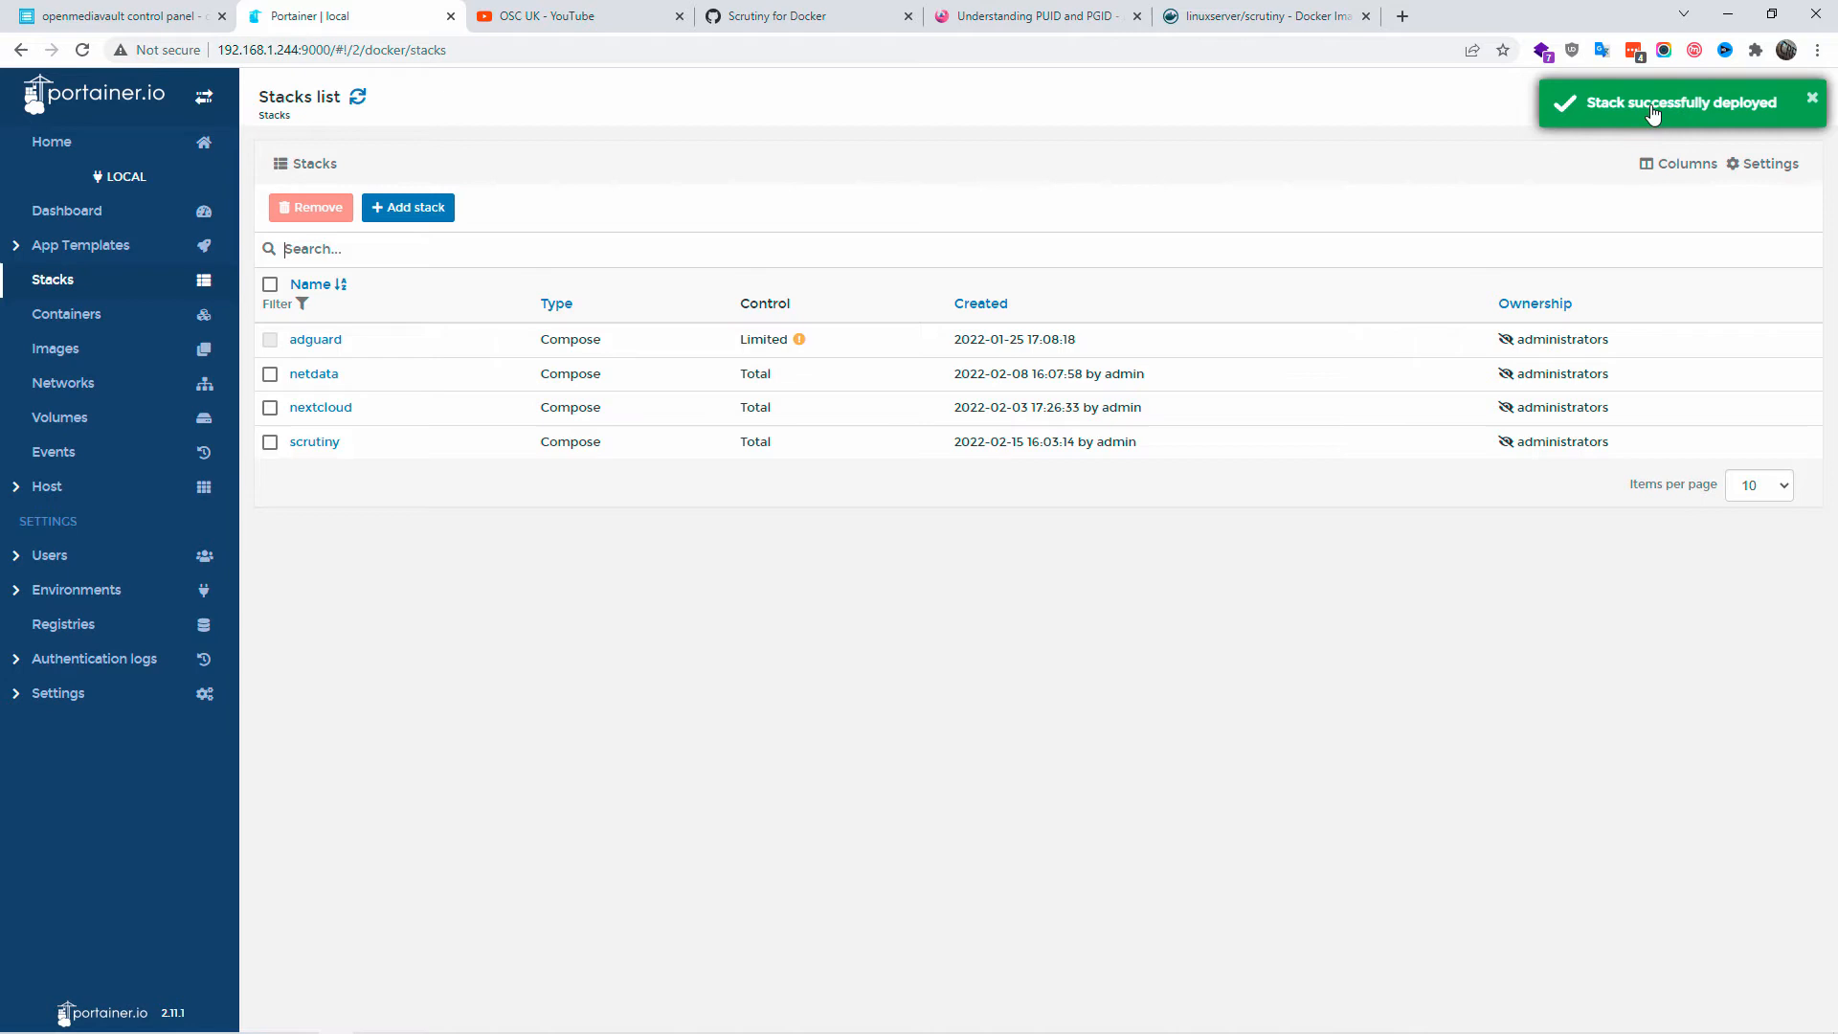
View the scrutiny container's logs showing the server listening on port 8080, then go back to Containers.
click(67, 314)
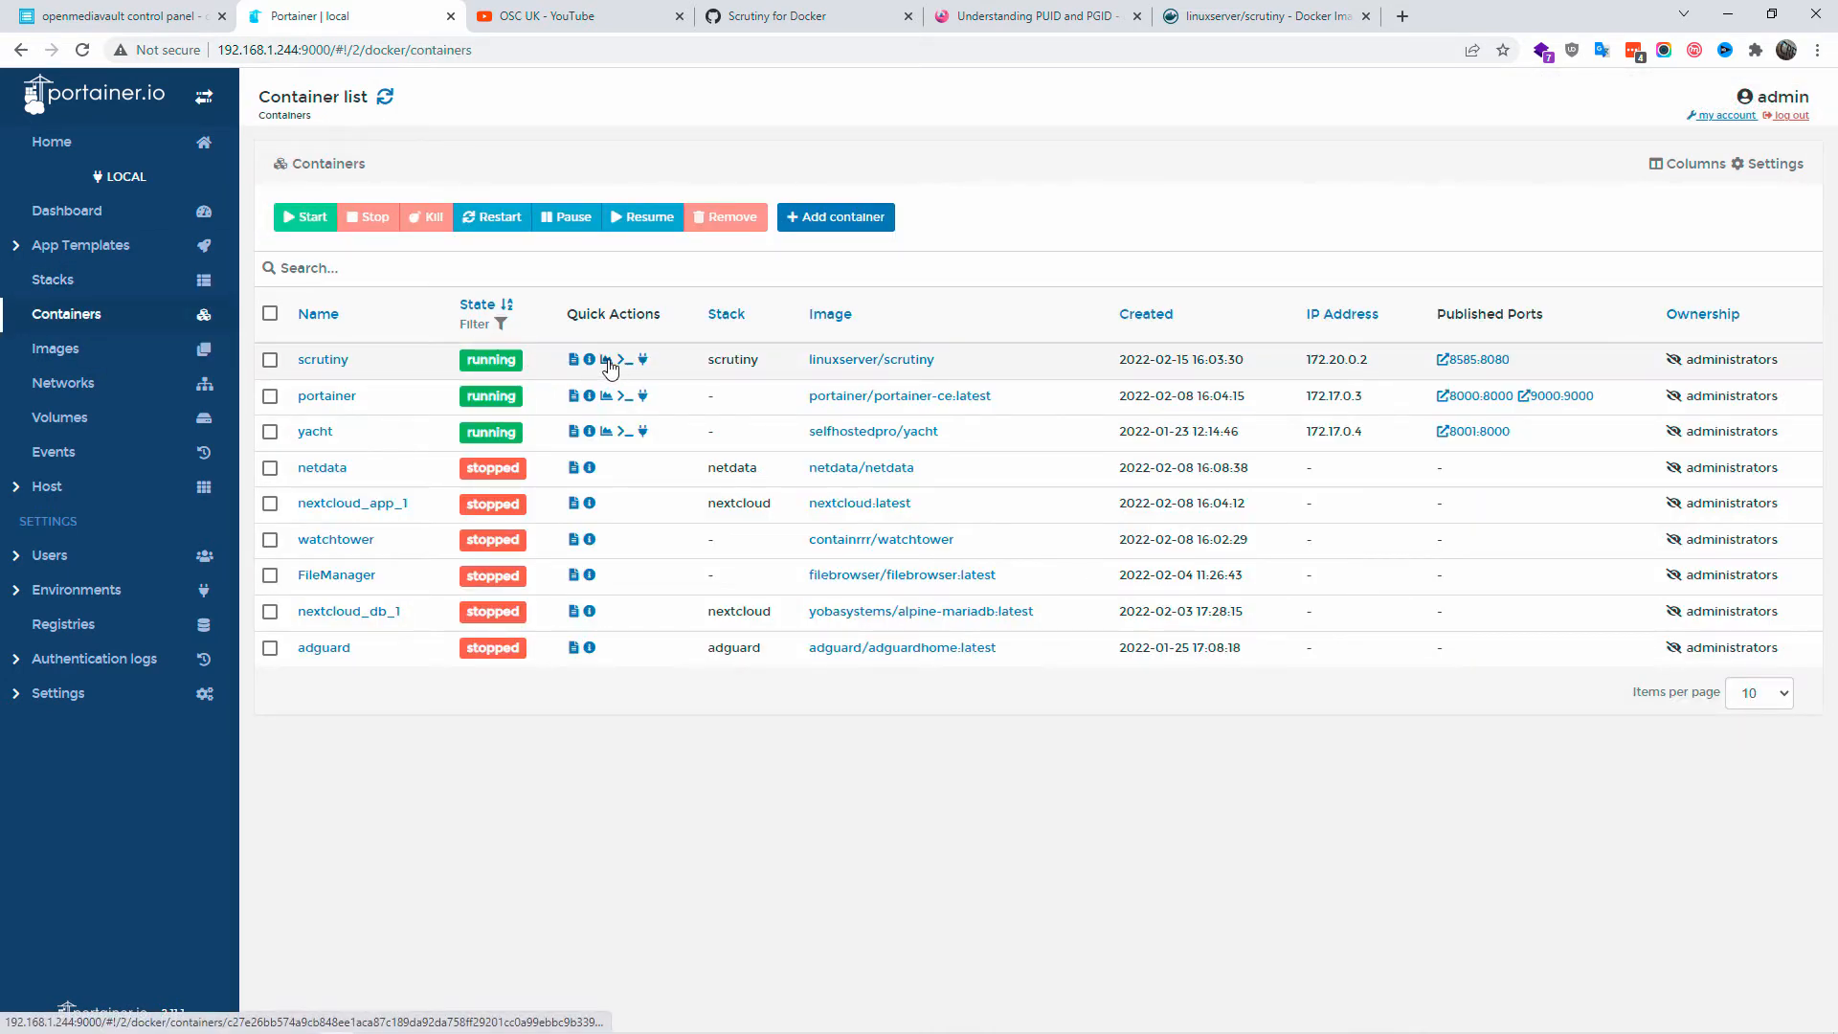
click(589, 360)
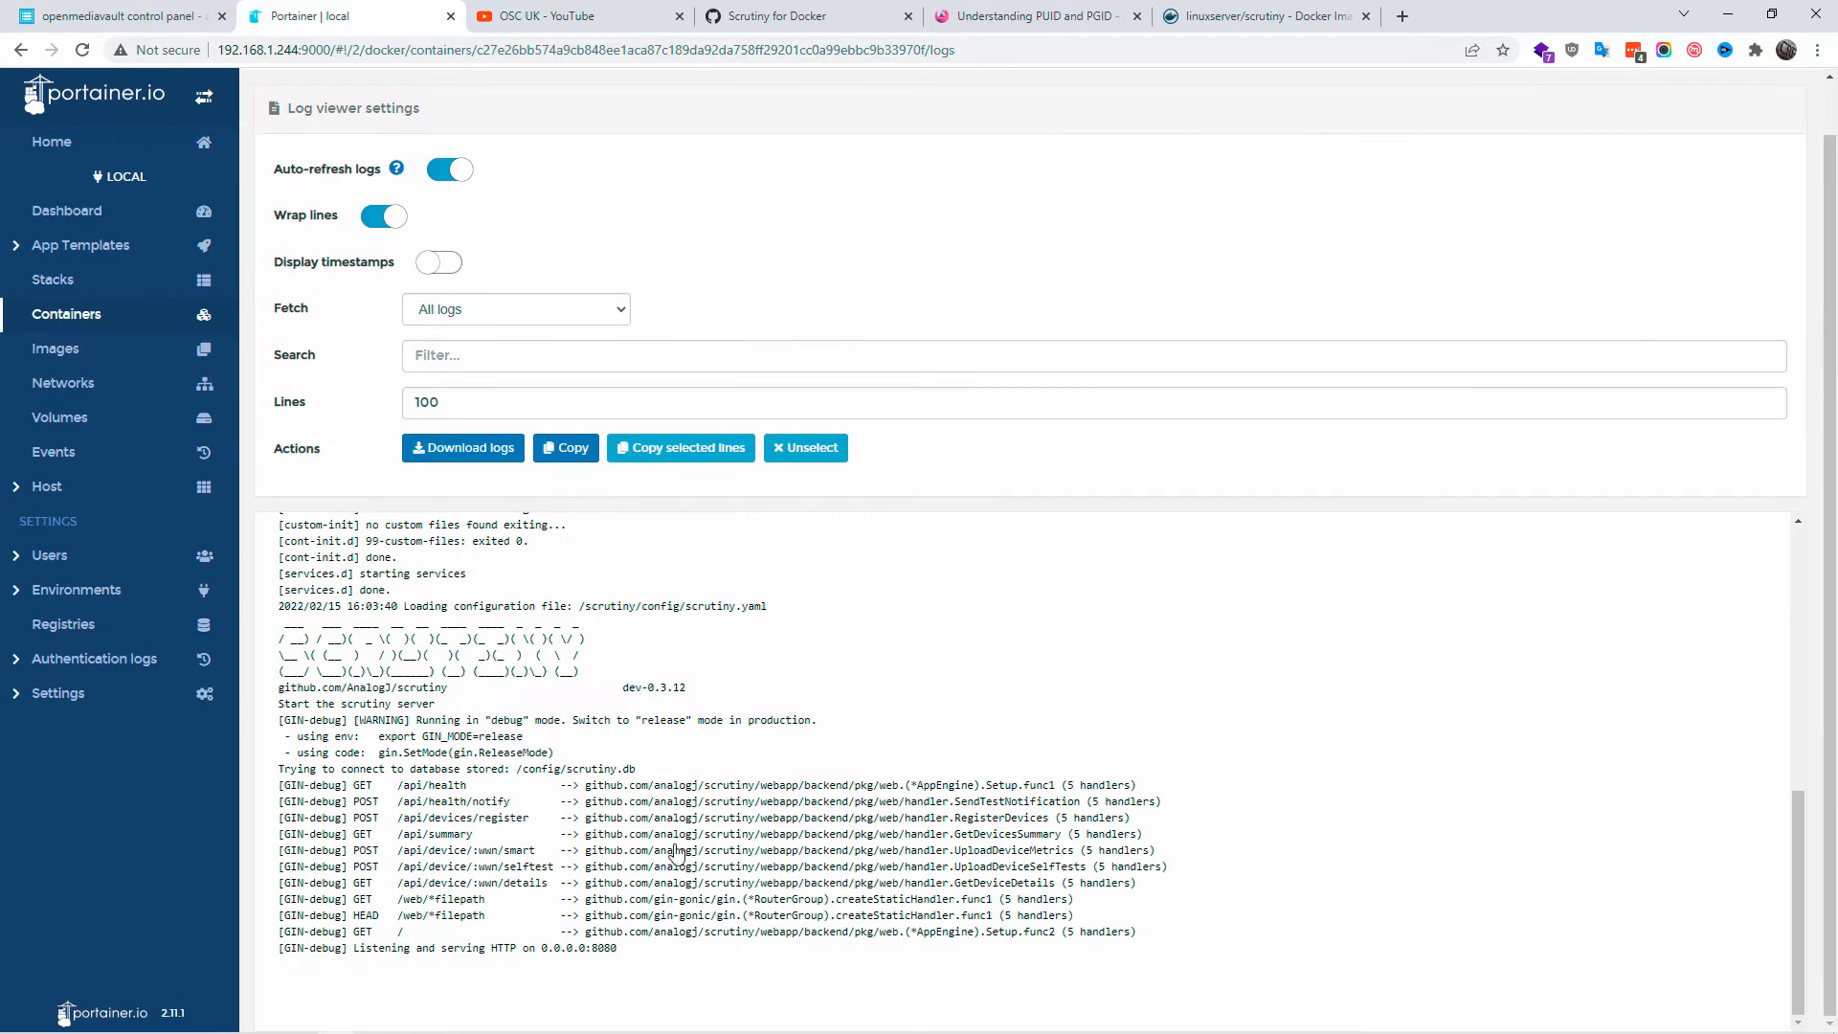
mouse_move(601, 766)
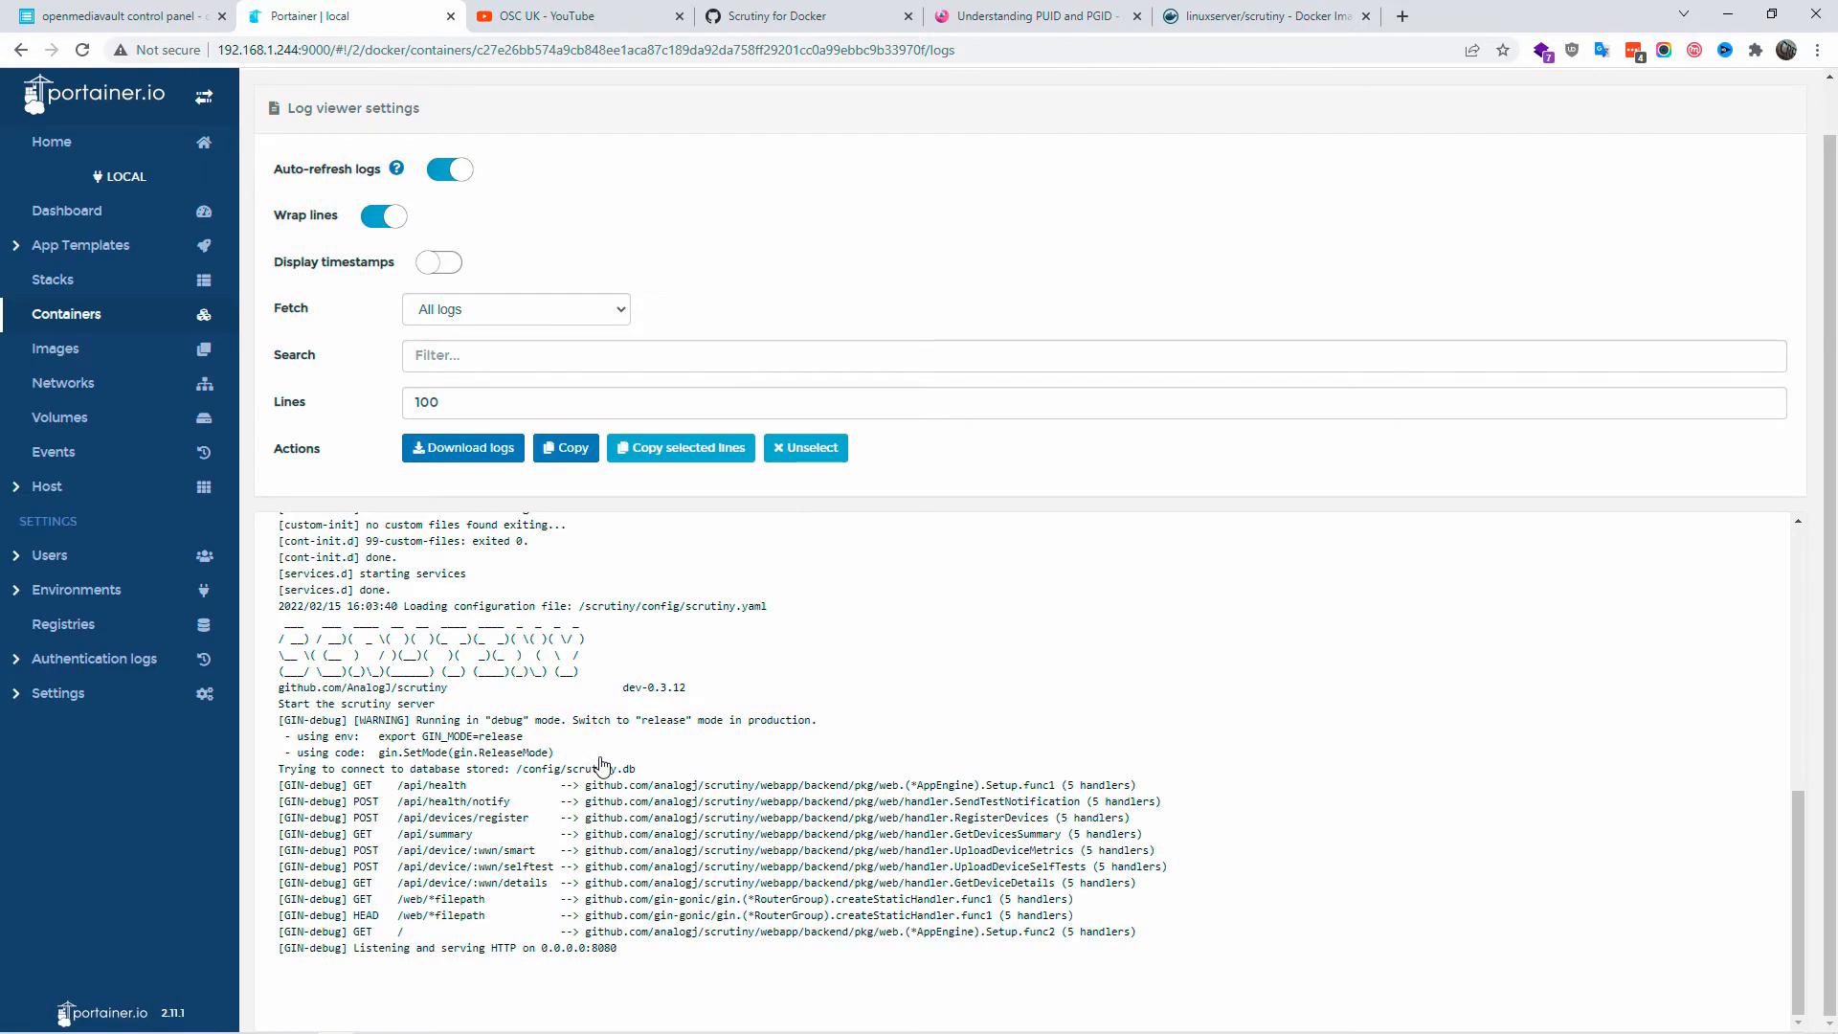
mouse_move(1376, 884)
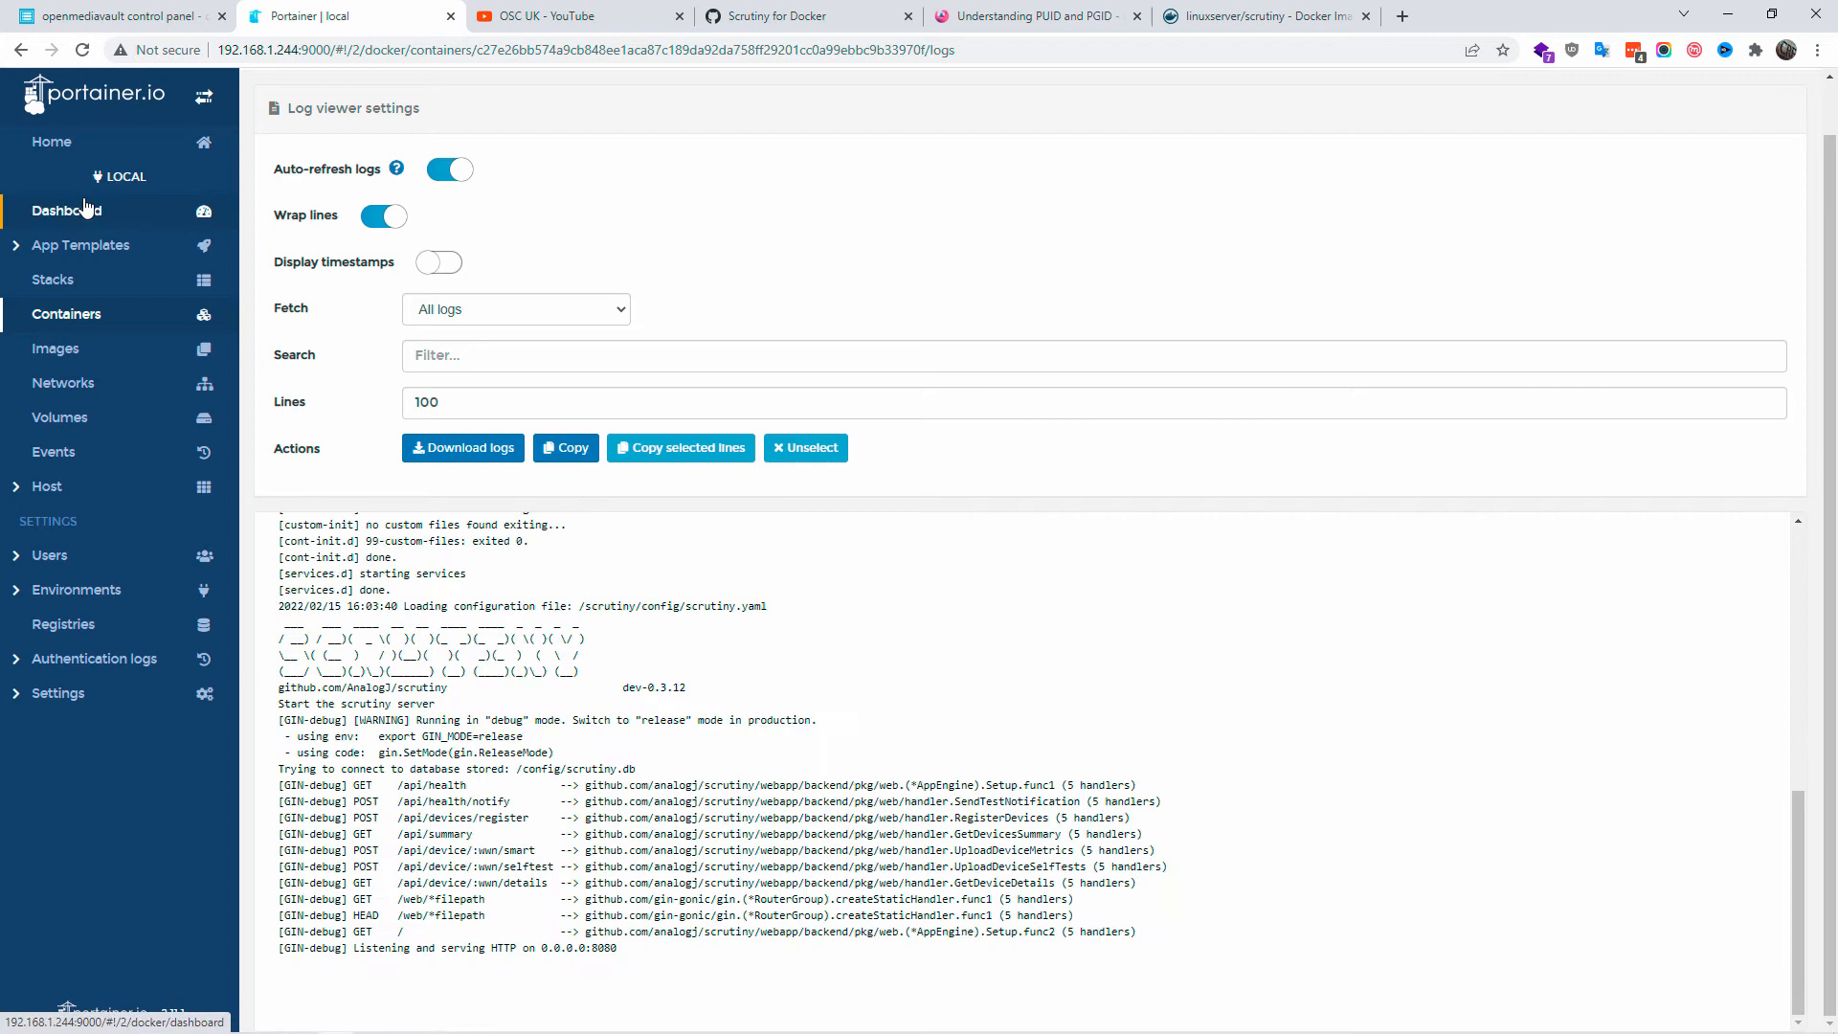
click(67, 314)
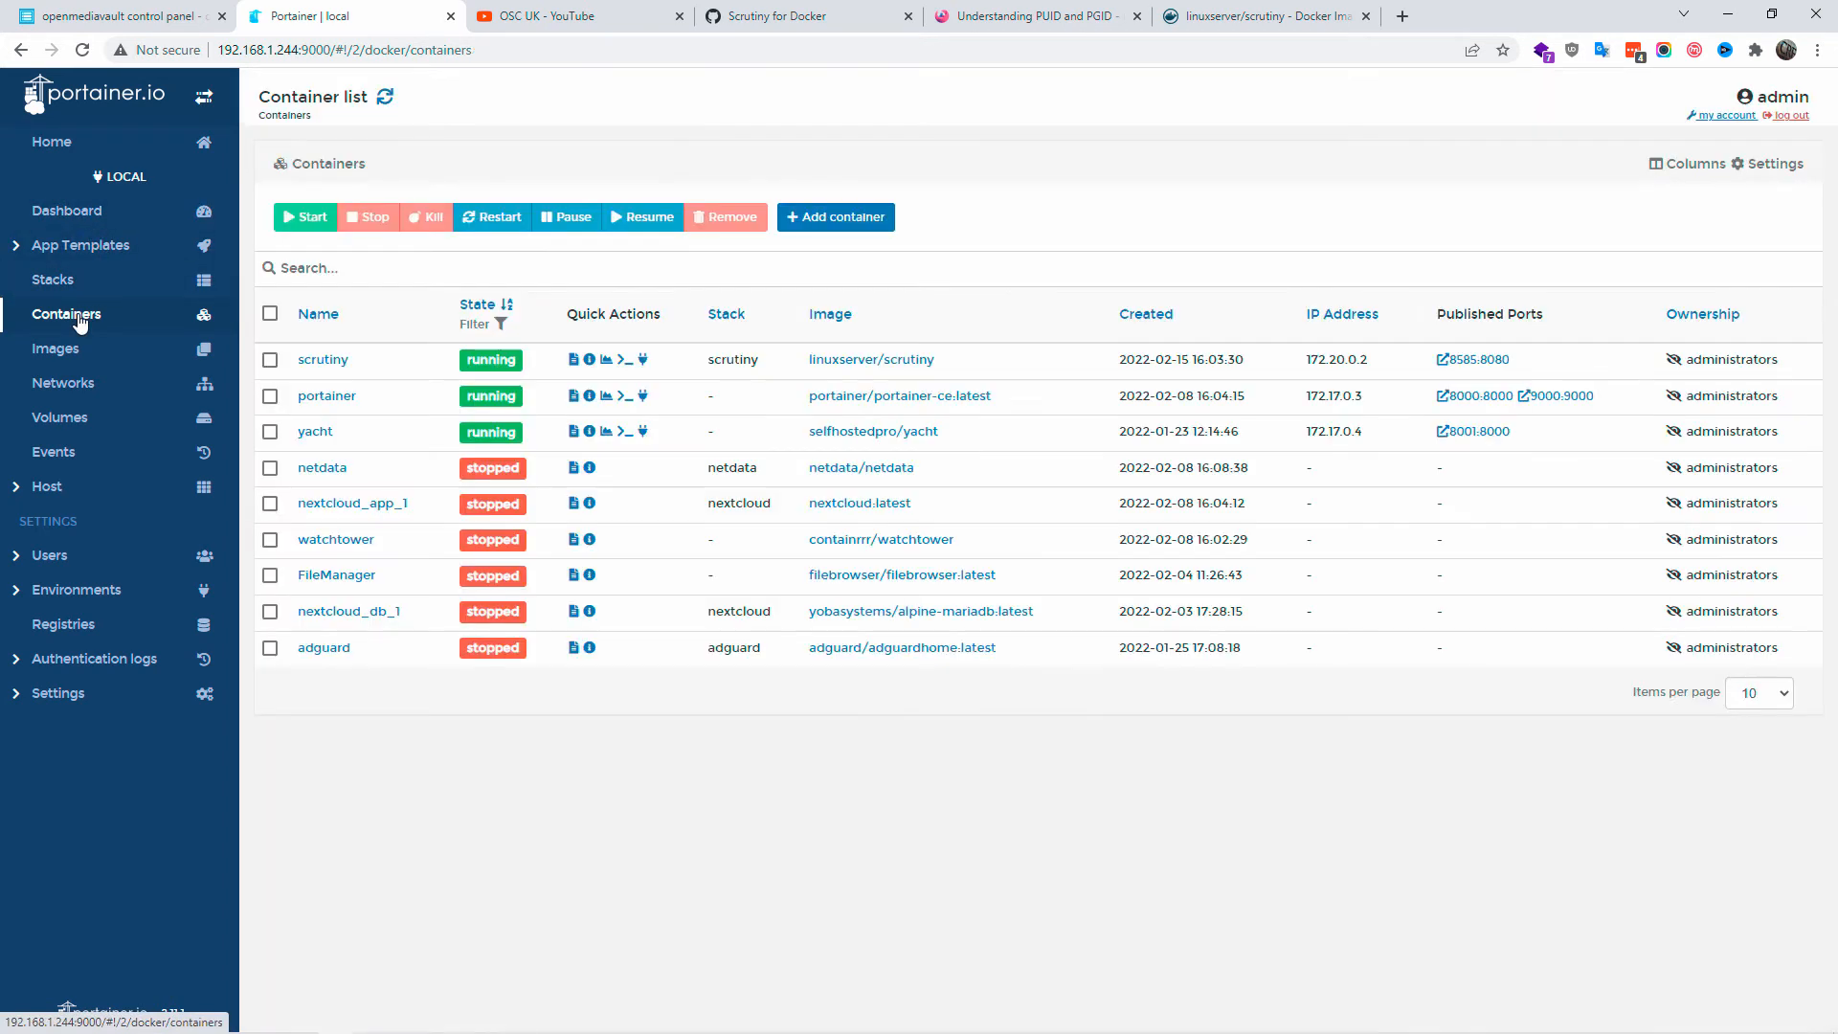
mouse_move(1463, 367)
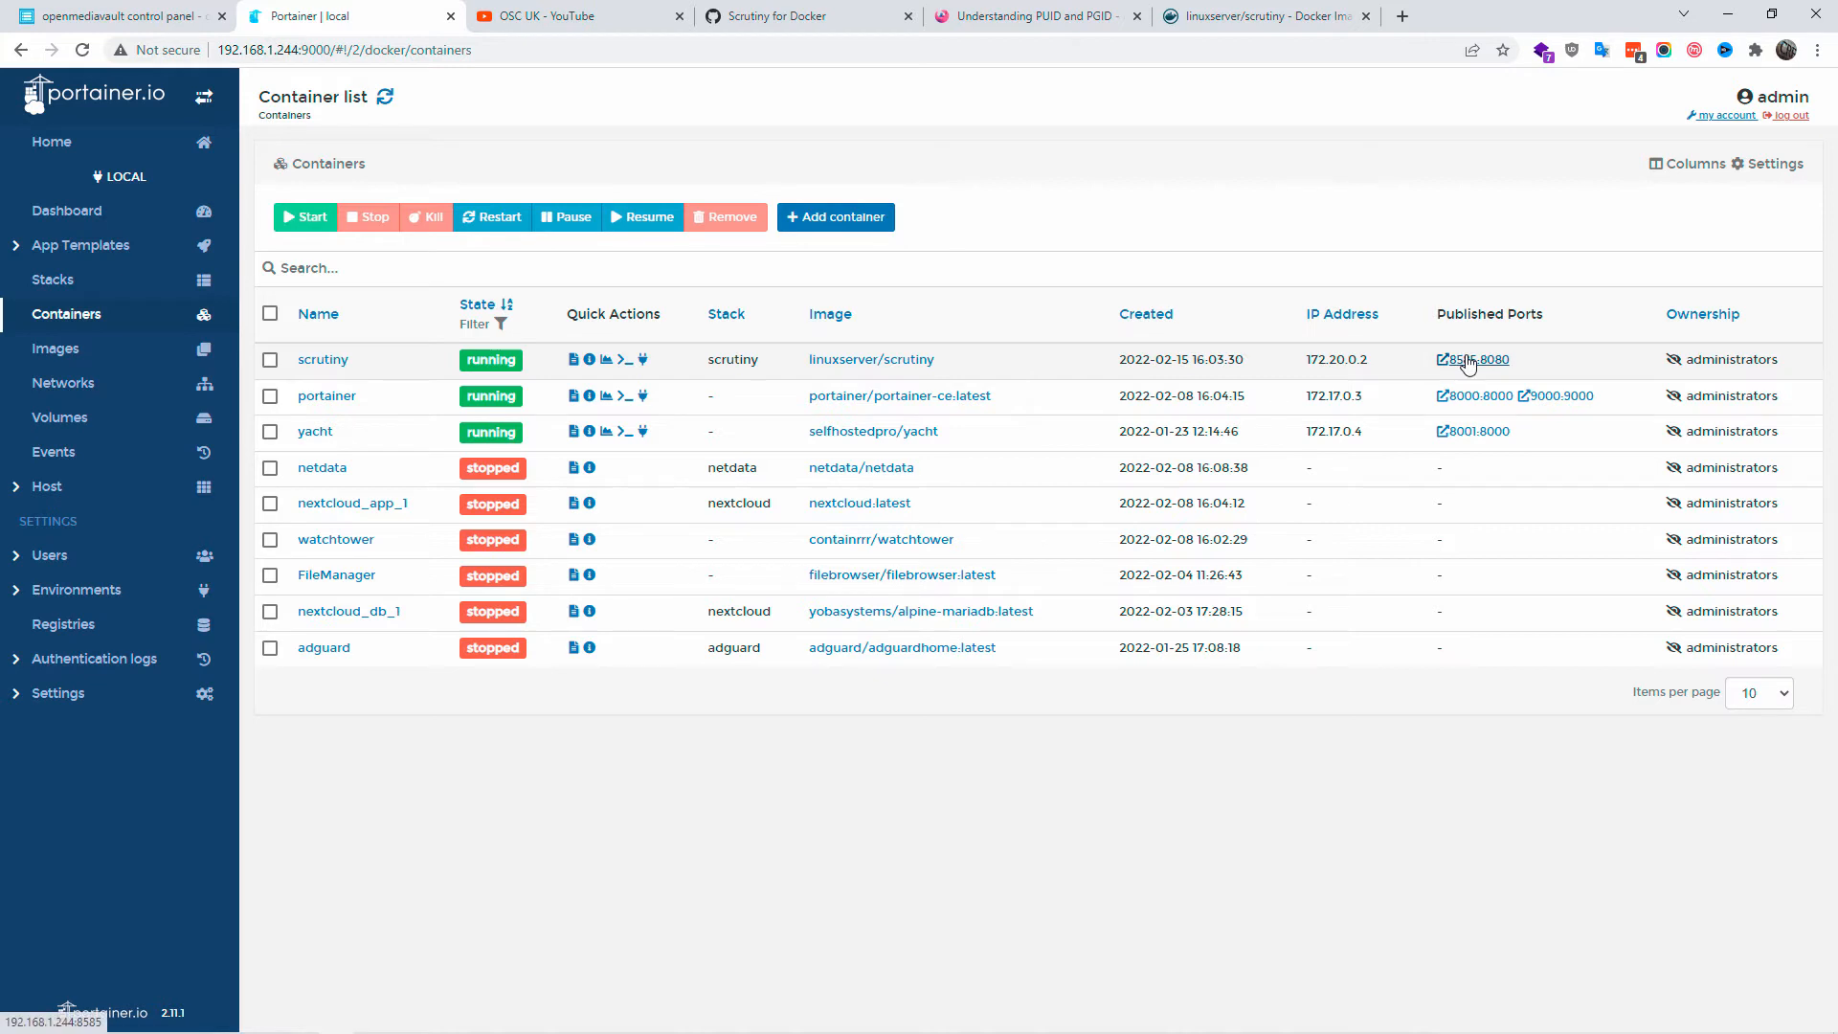
Open Scrutiny on port 8585 showing No Devices Detected, check the collector command in the gist, and return to Portainer.
click(1470, 360)
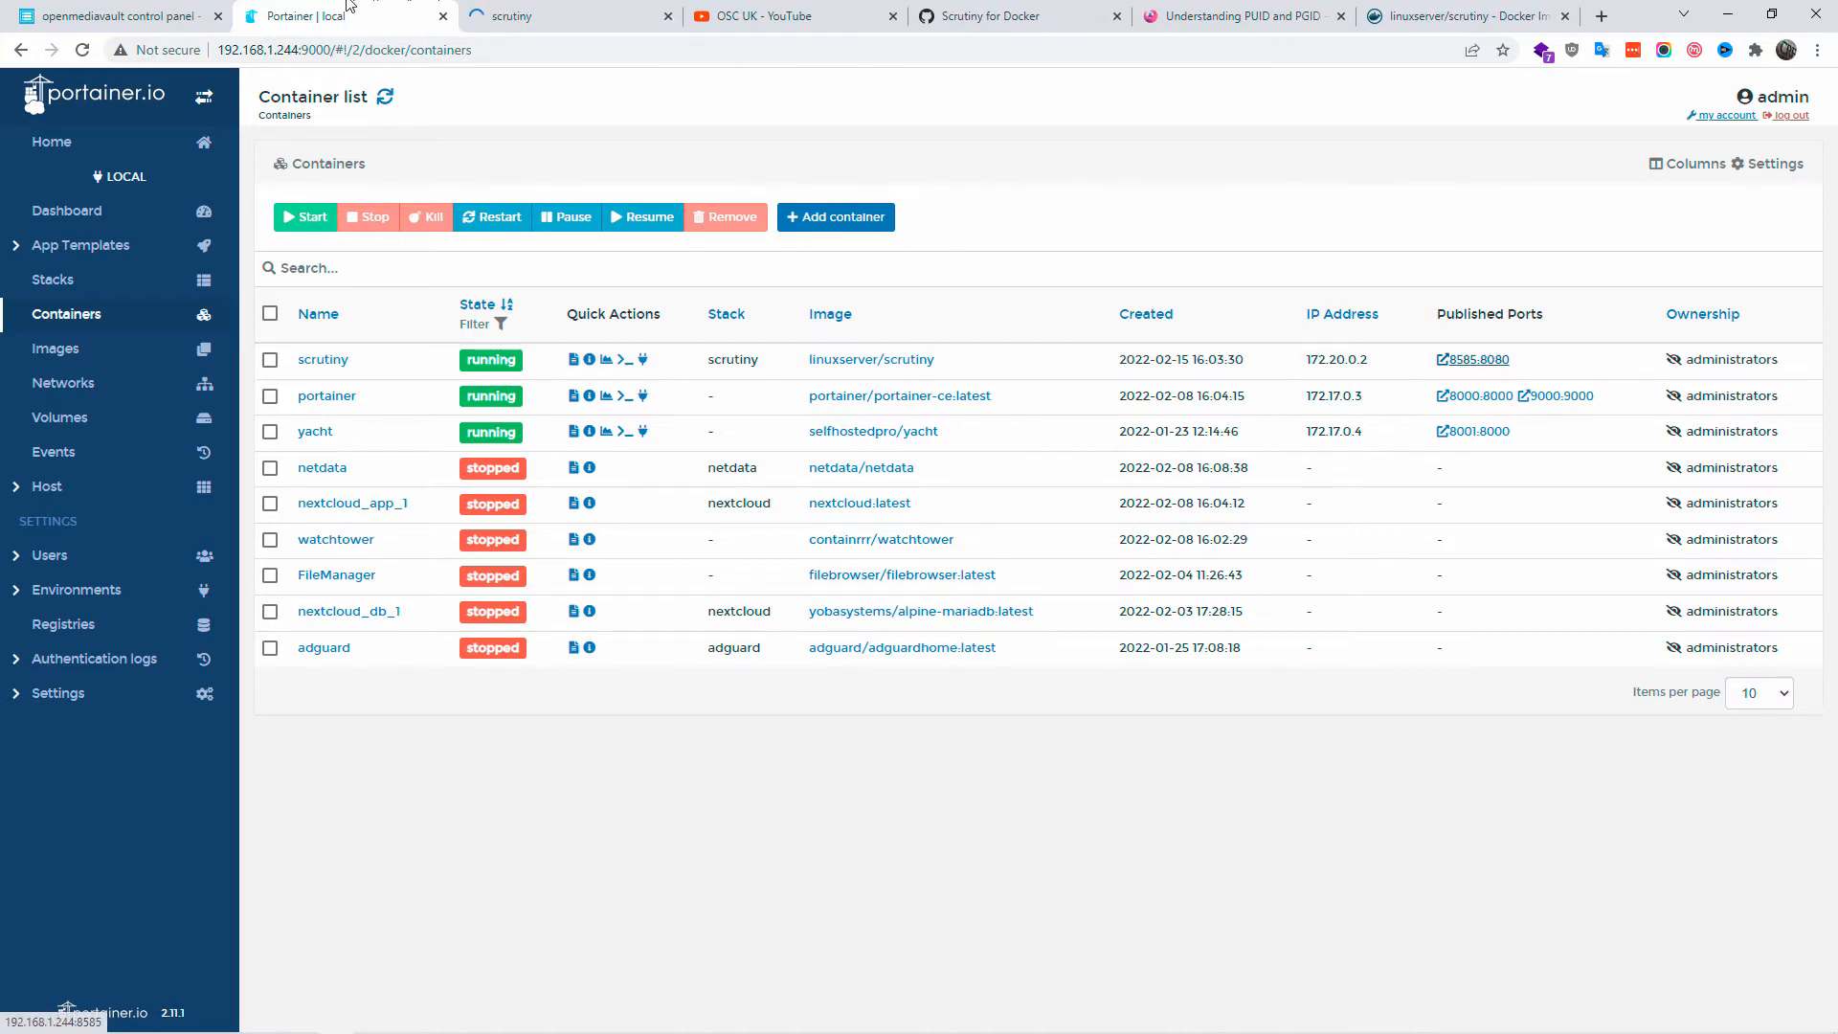
click(555, 15)
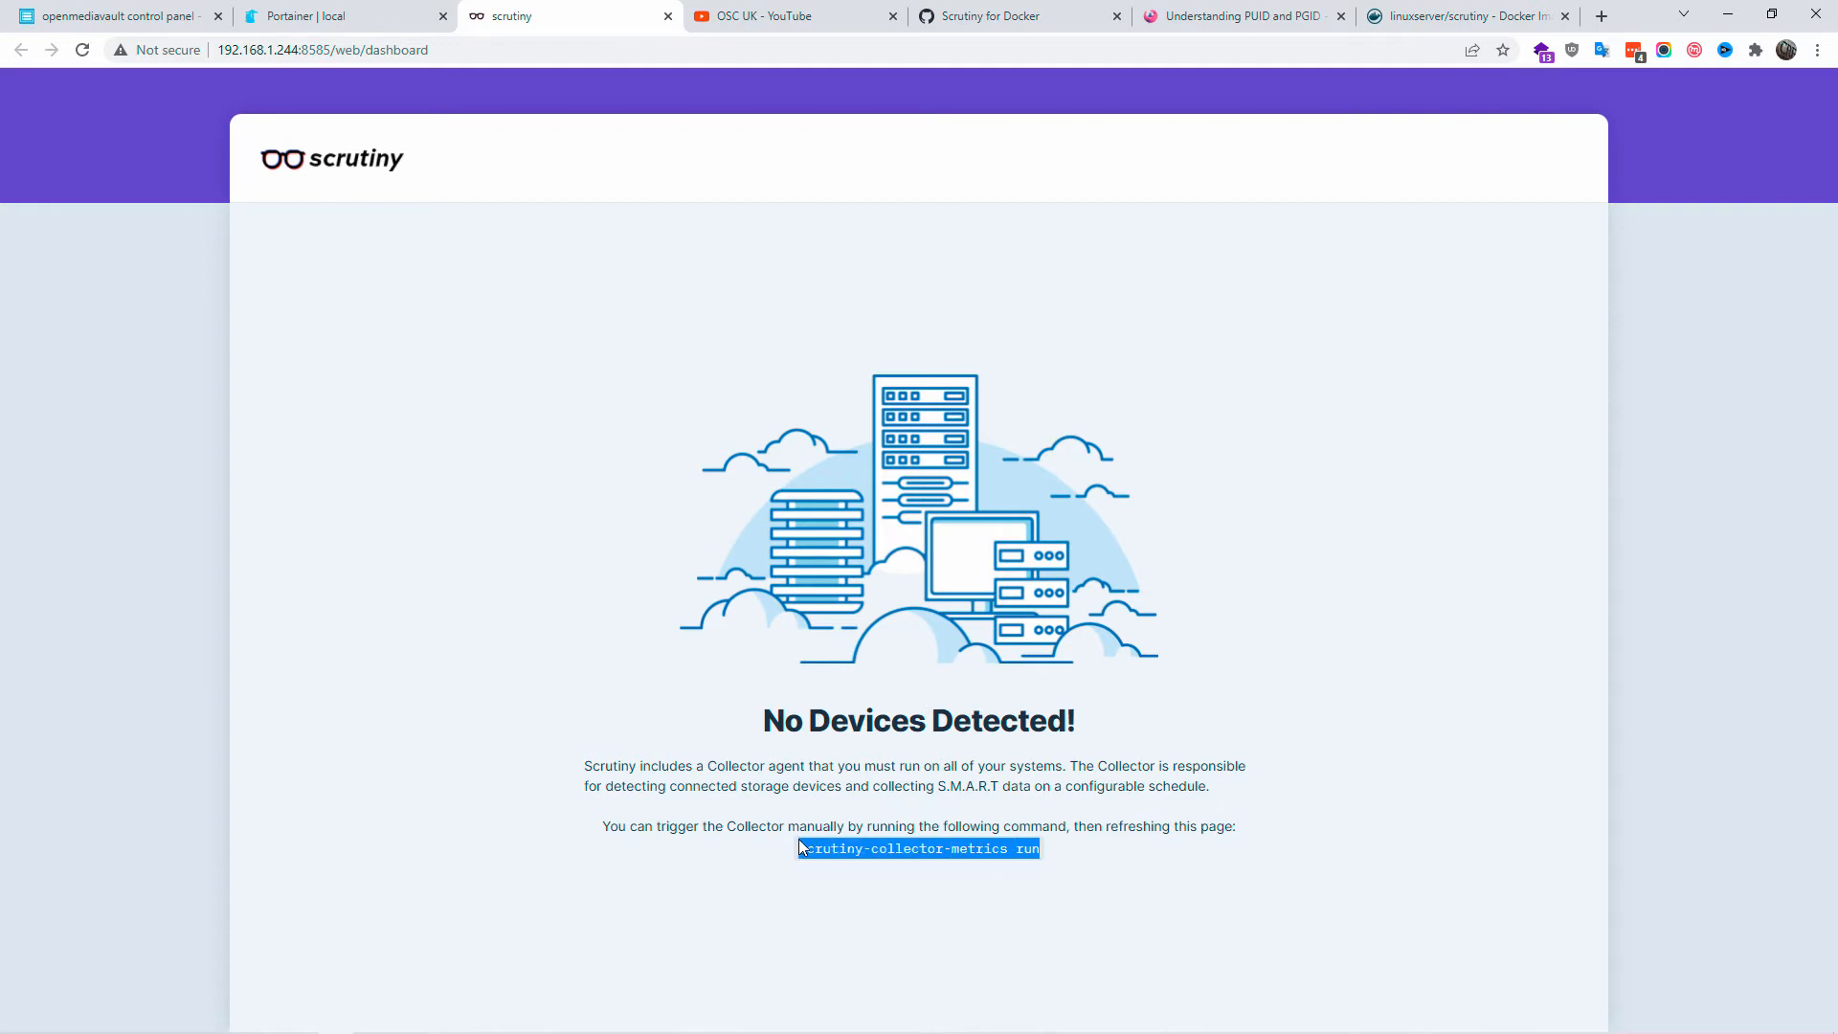
mouse_move(995, 805)
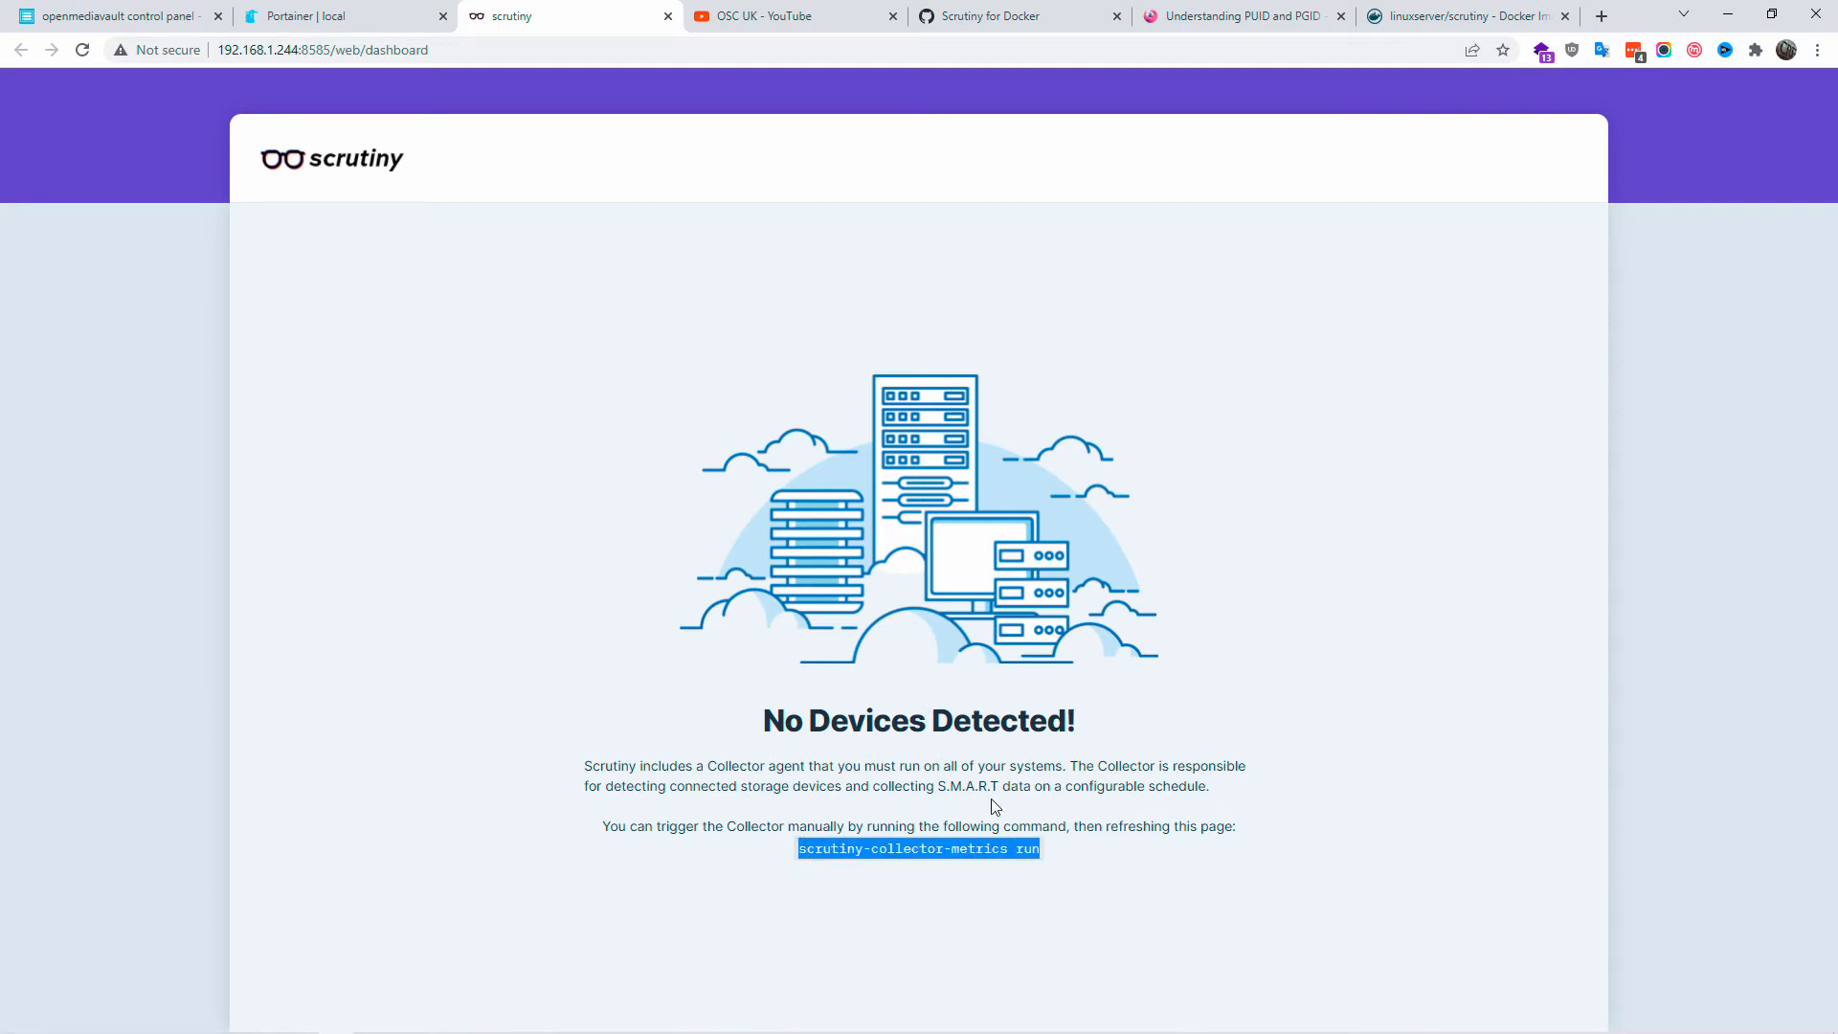
mouse_move(1153, 134)
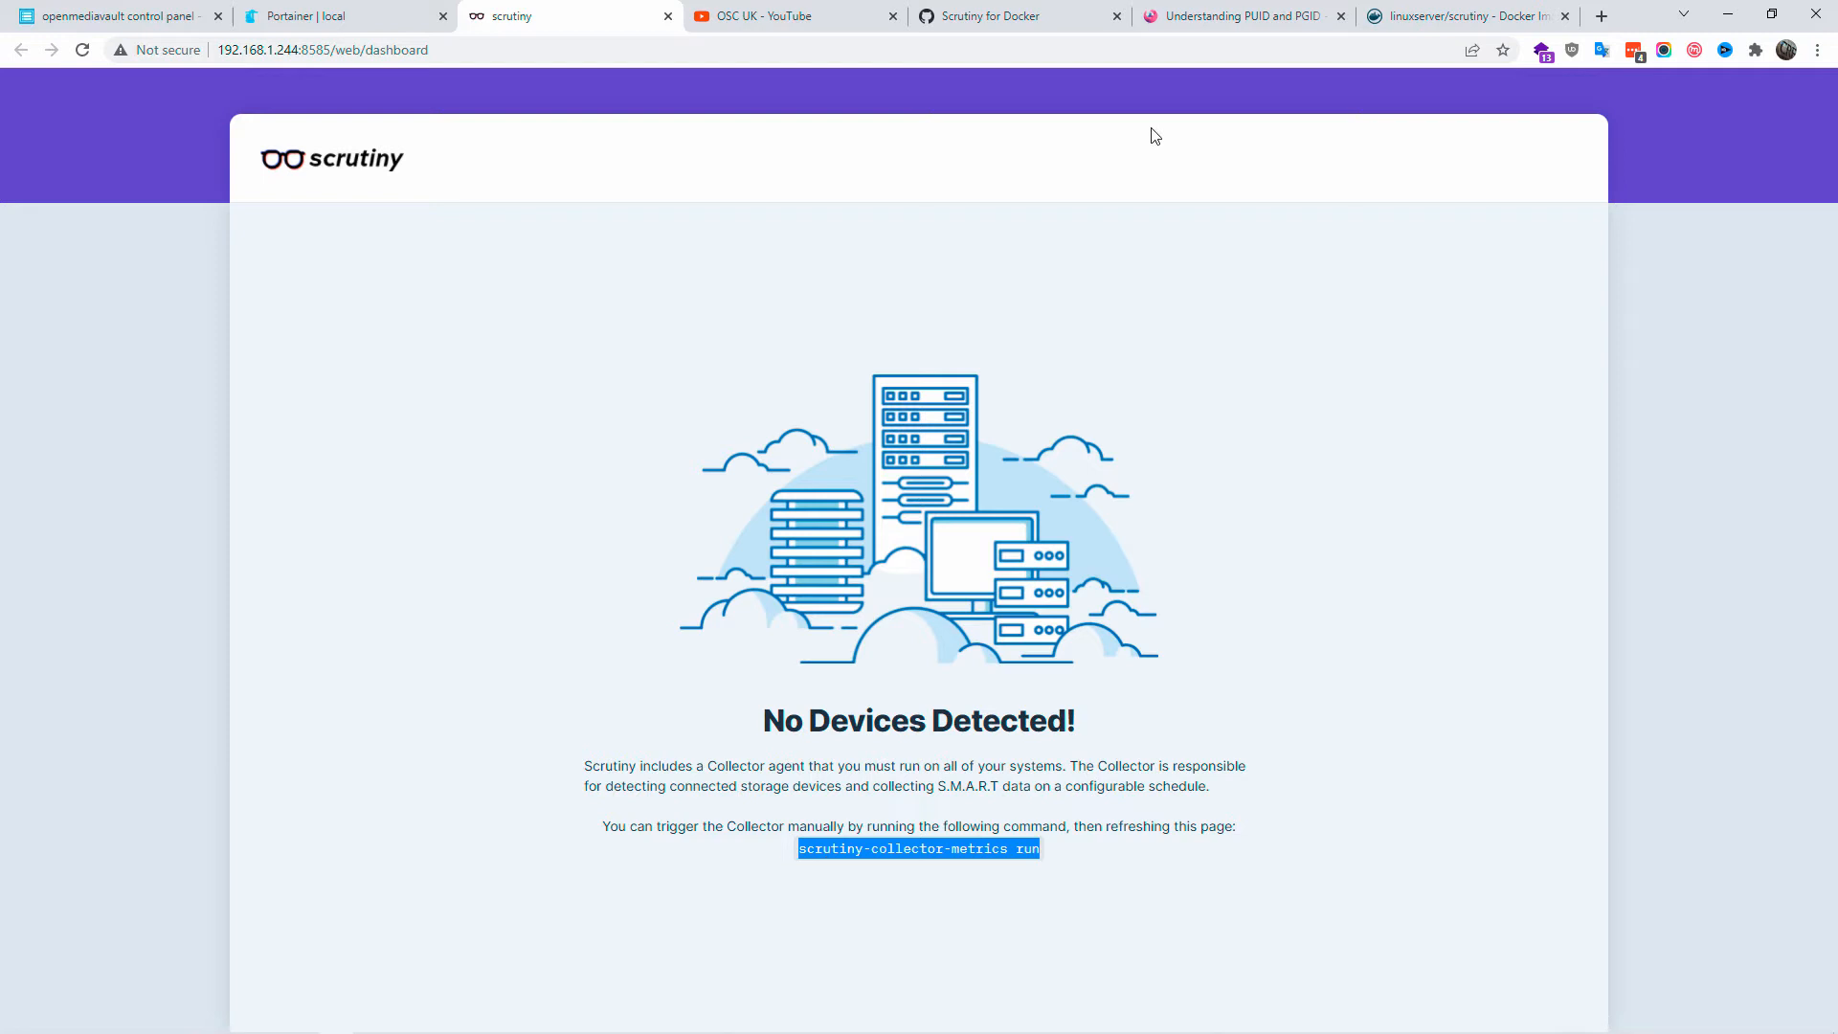
click(995, 15)
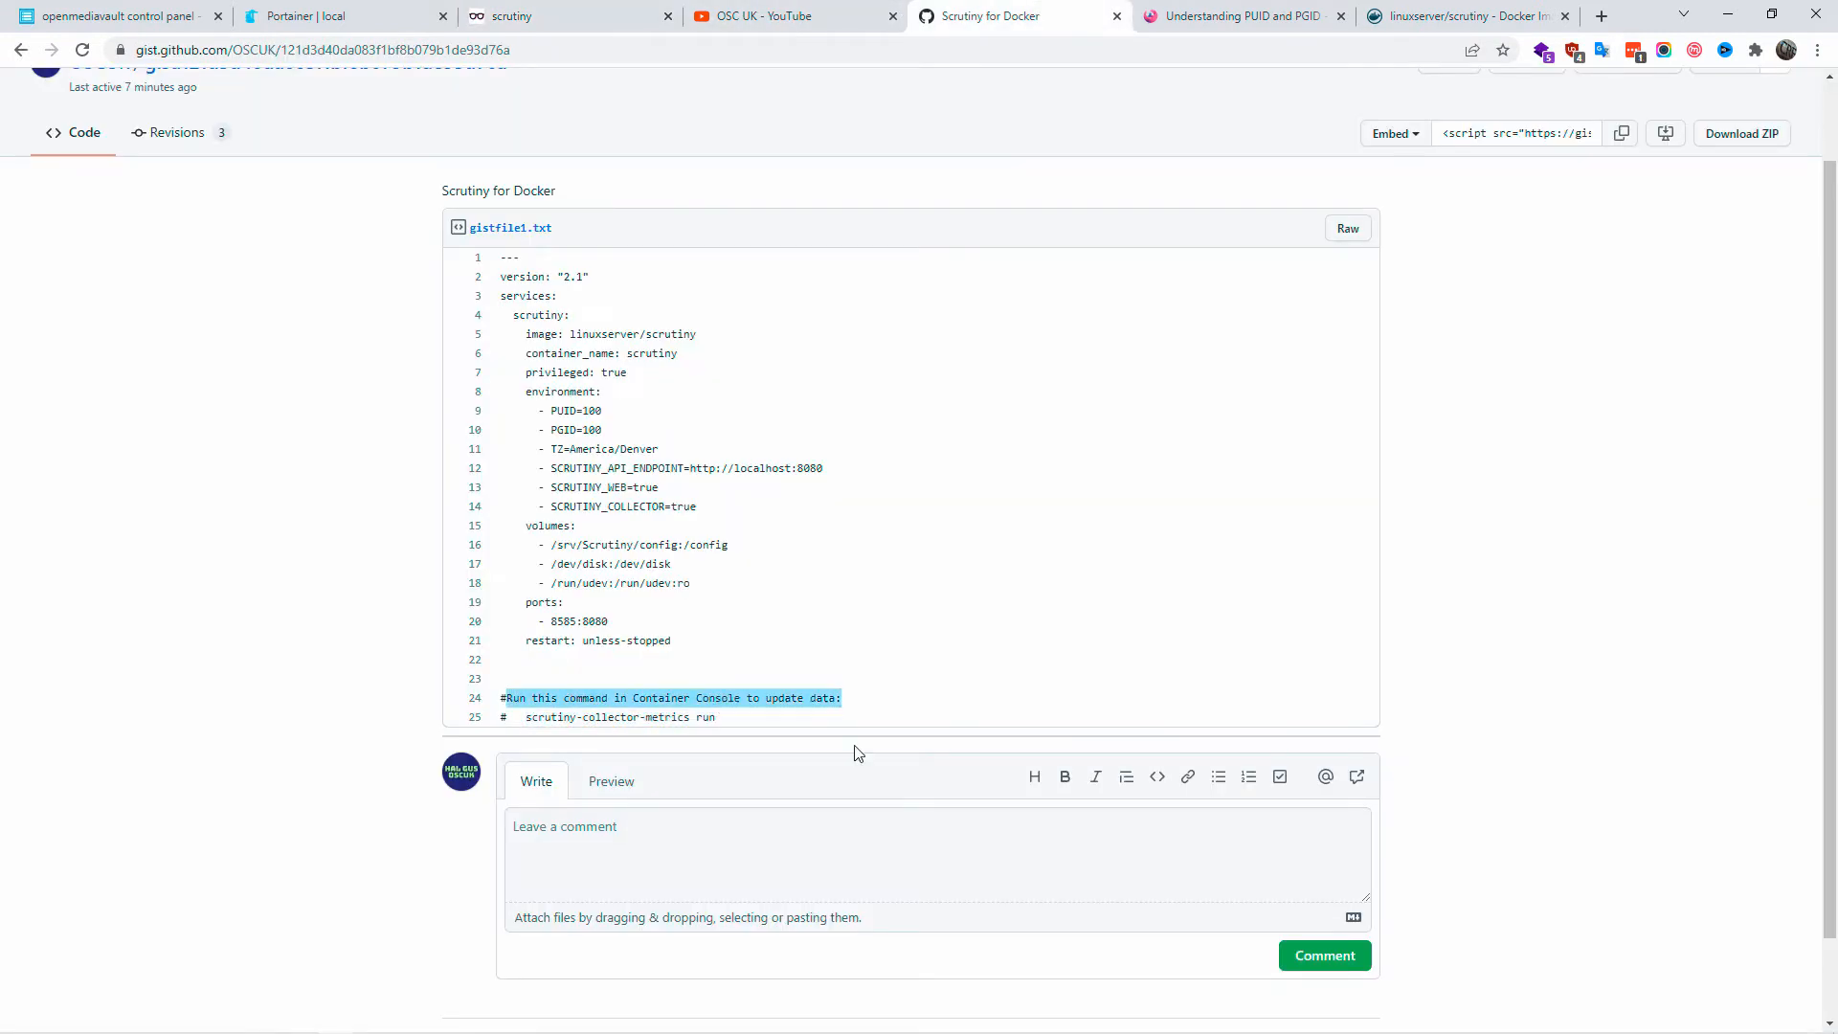
click(318, 15)
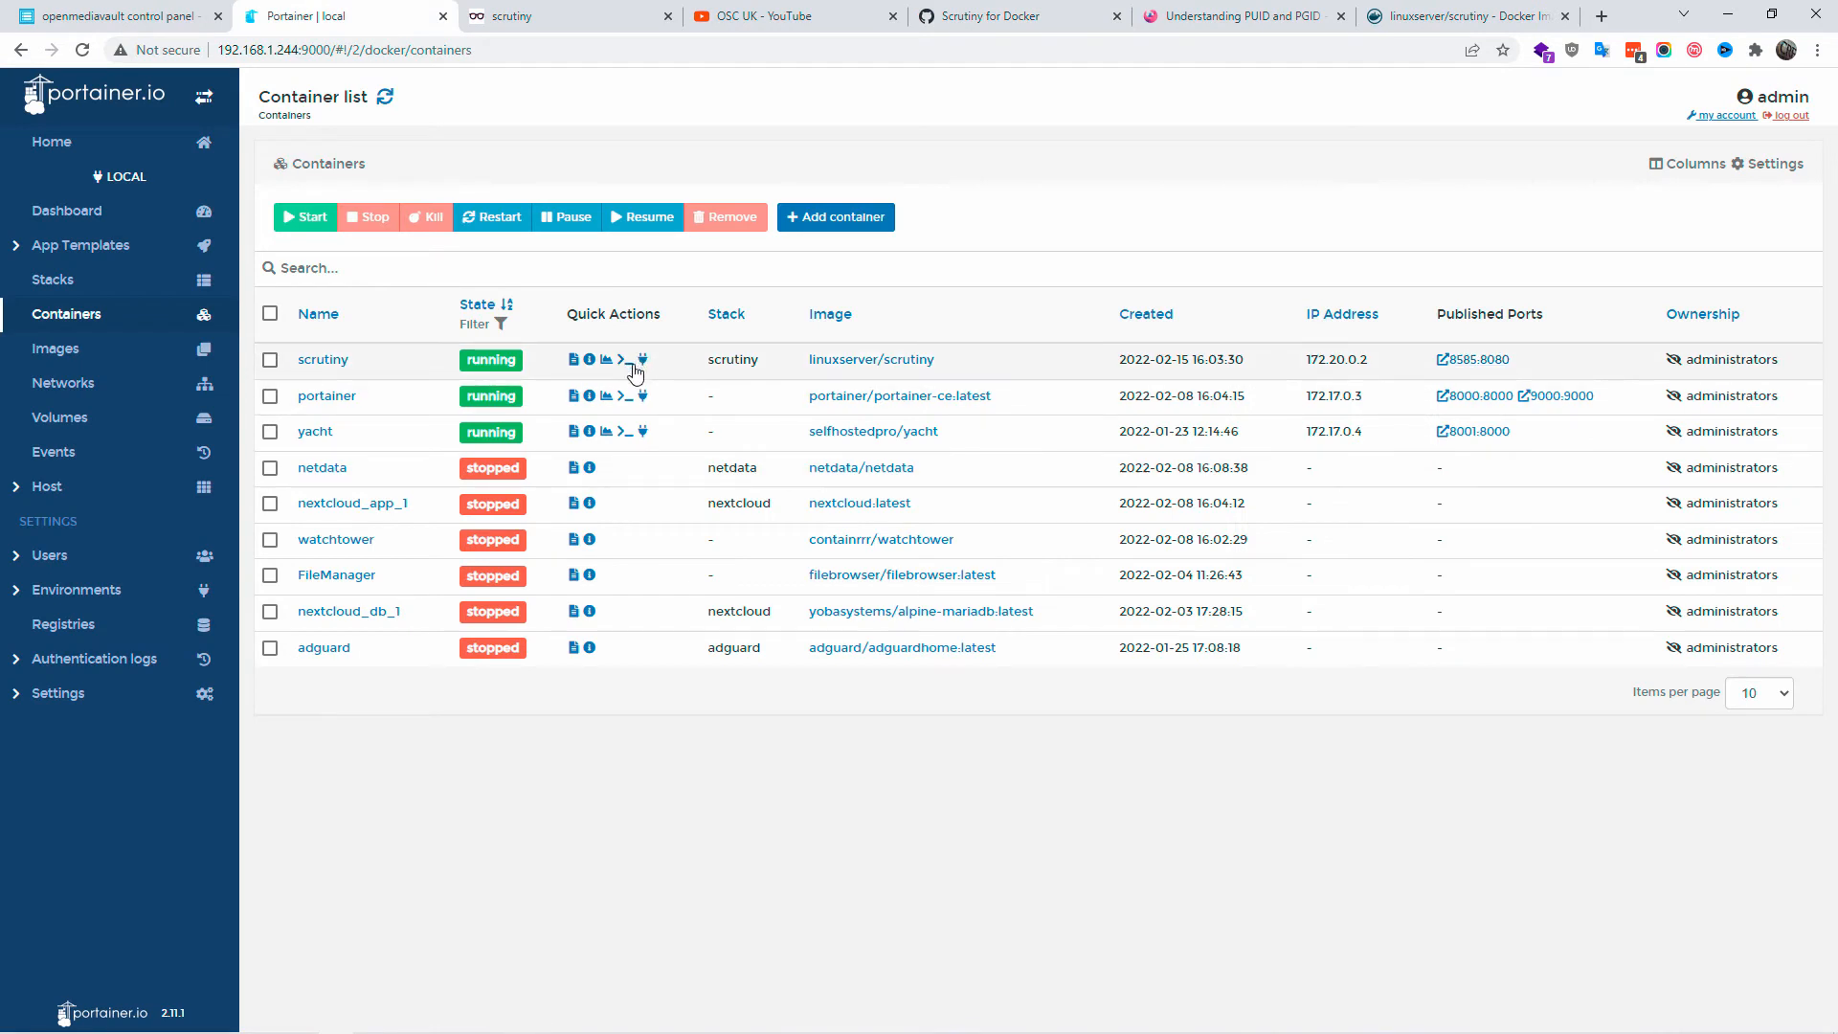
Connect a root /bin/bash console to the scrutiny container and run scrutiny-collector-metrics run.
click(624, 360)
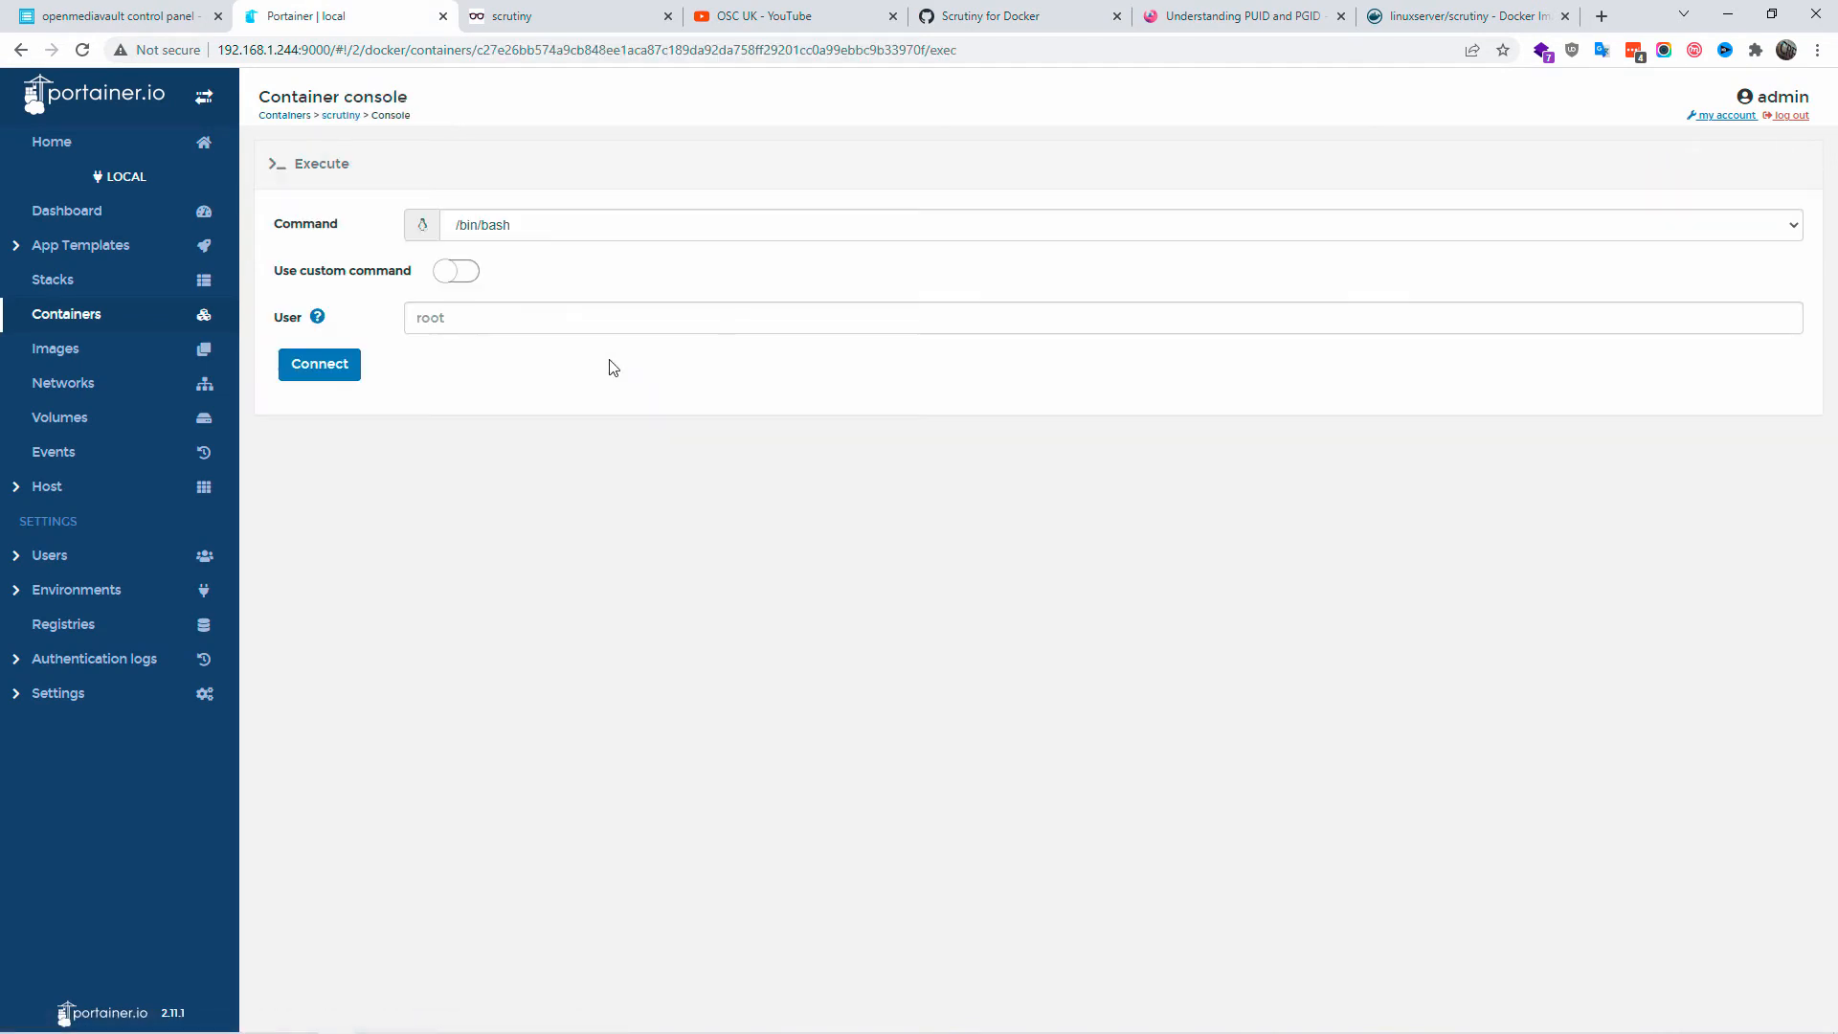
click(318, 364)
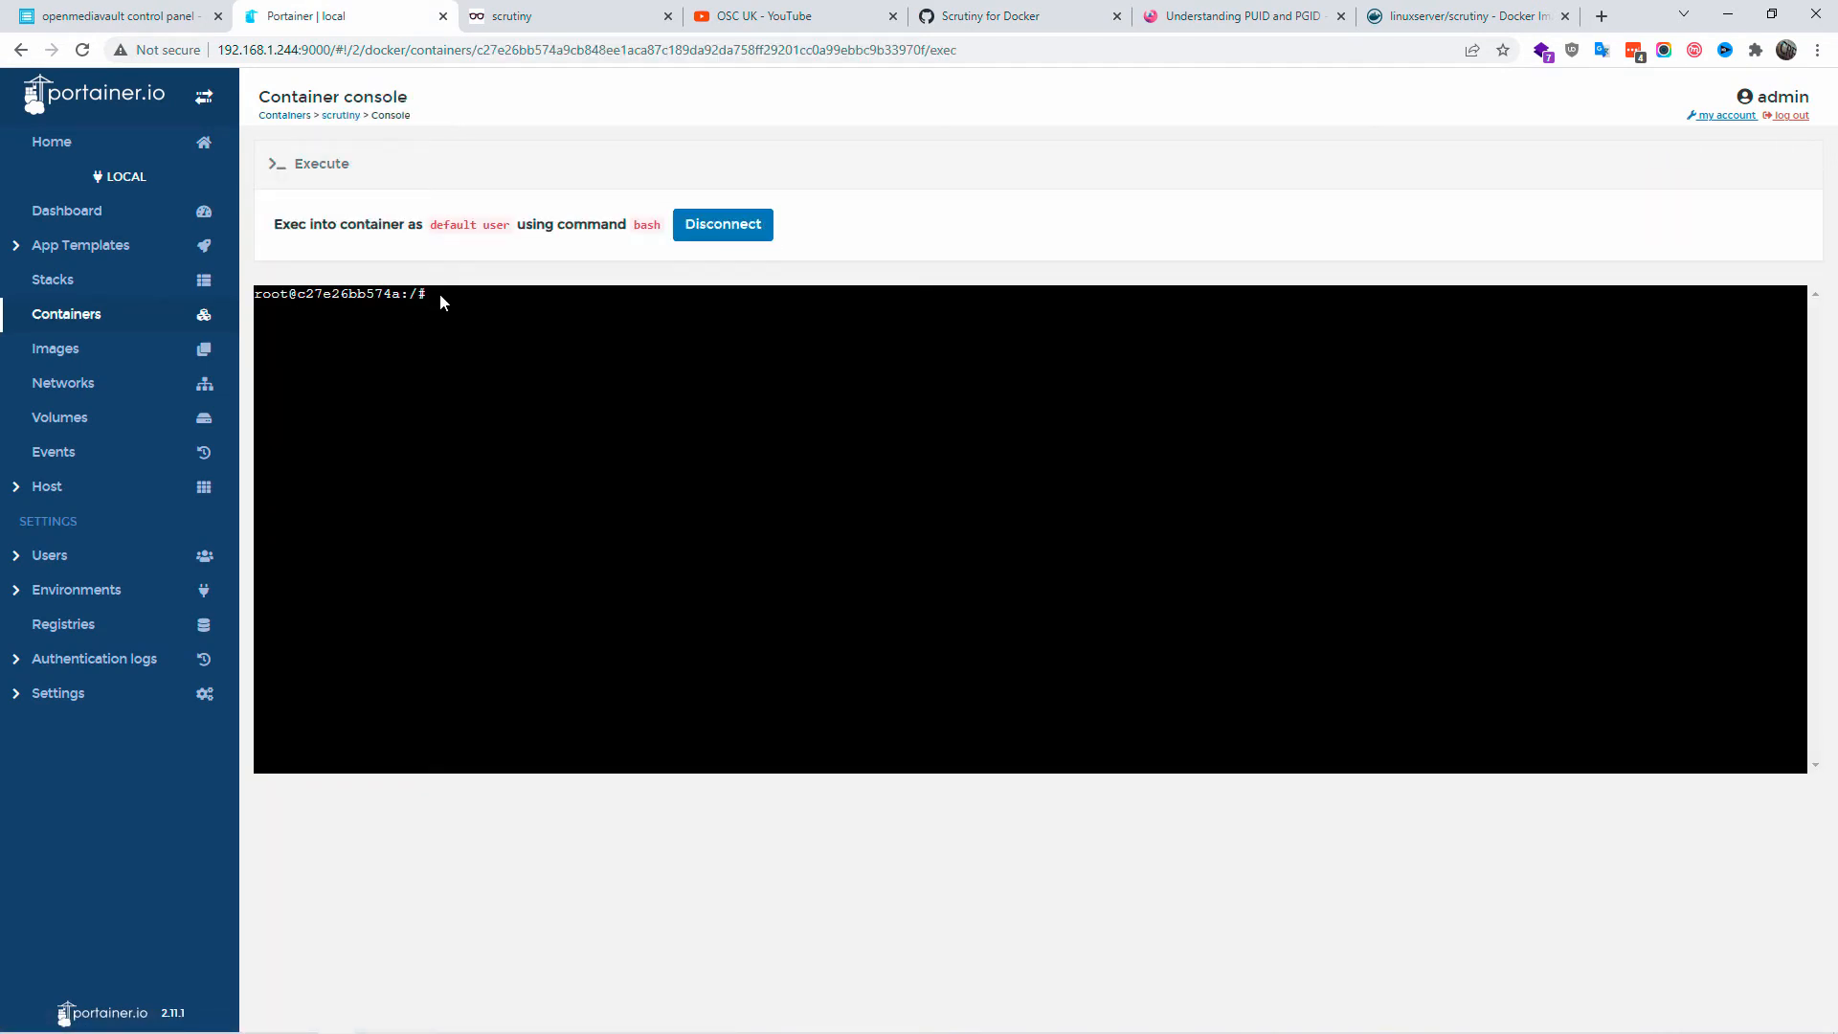
text(scrutiny-collector-metrics run)
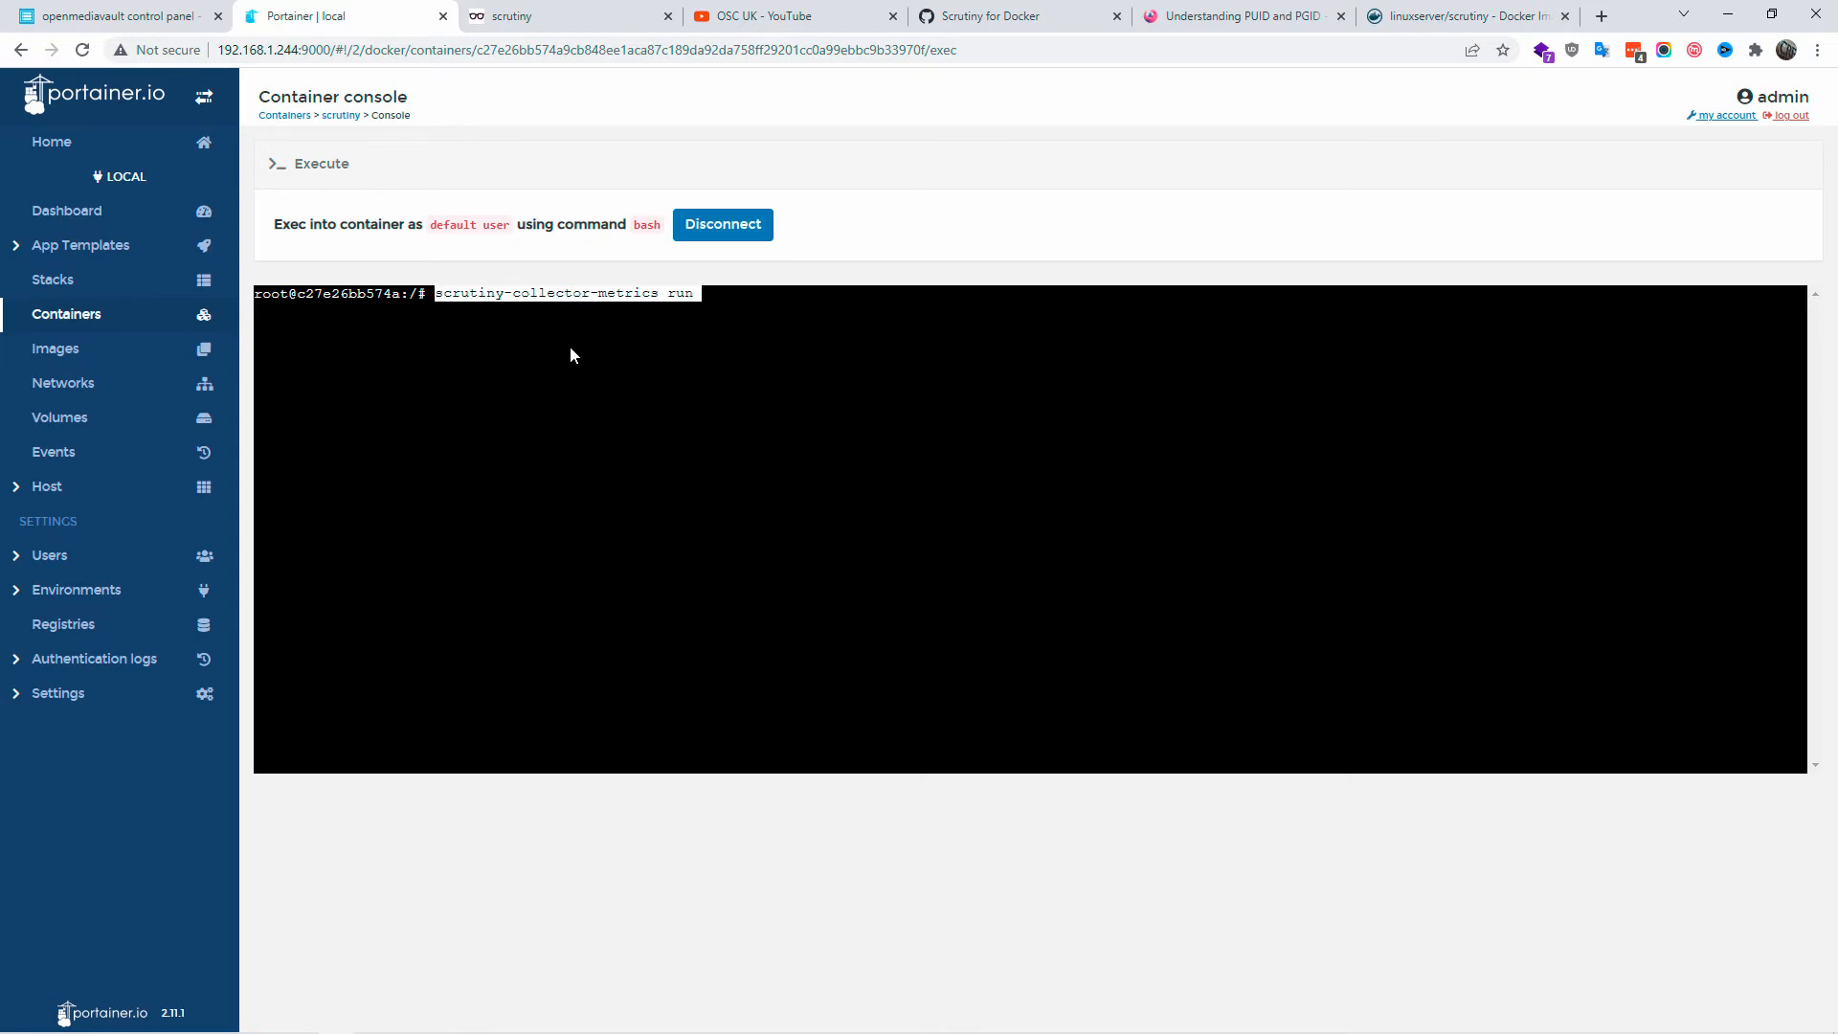
mouse_move(732, 336)
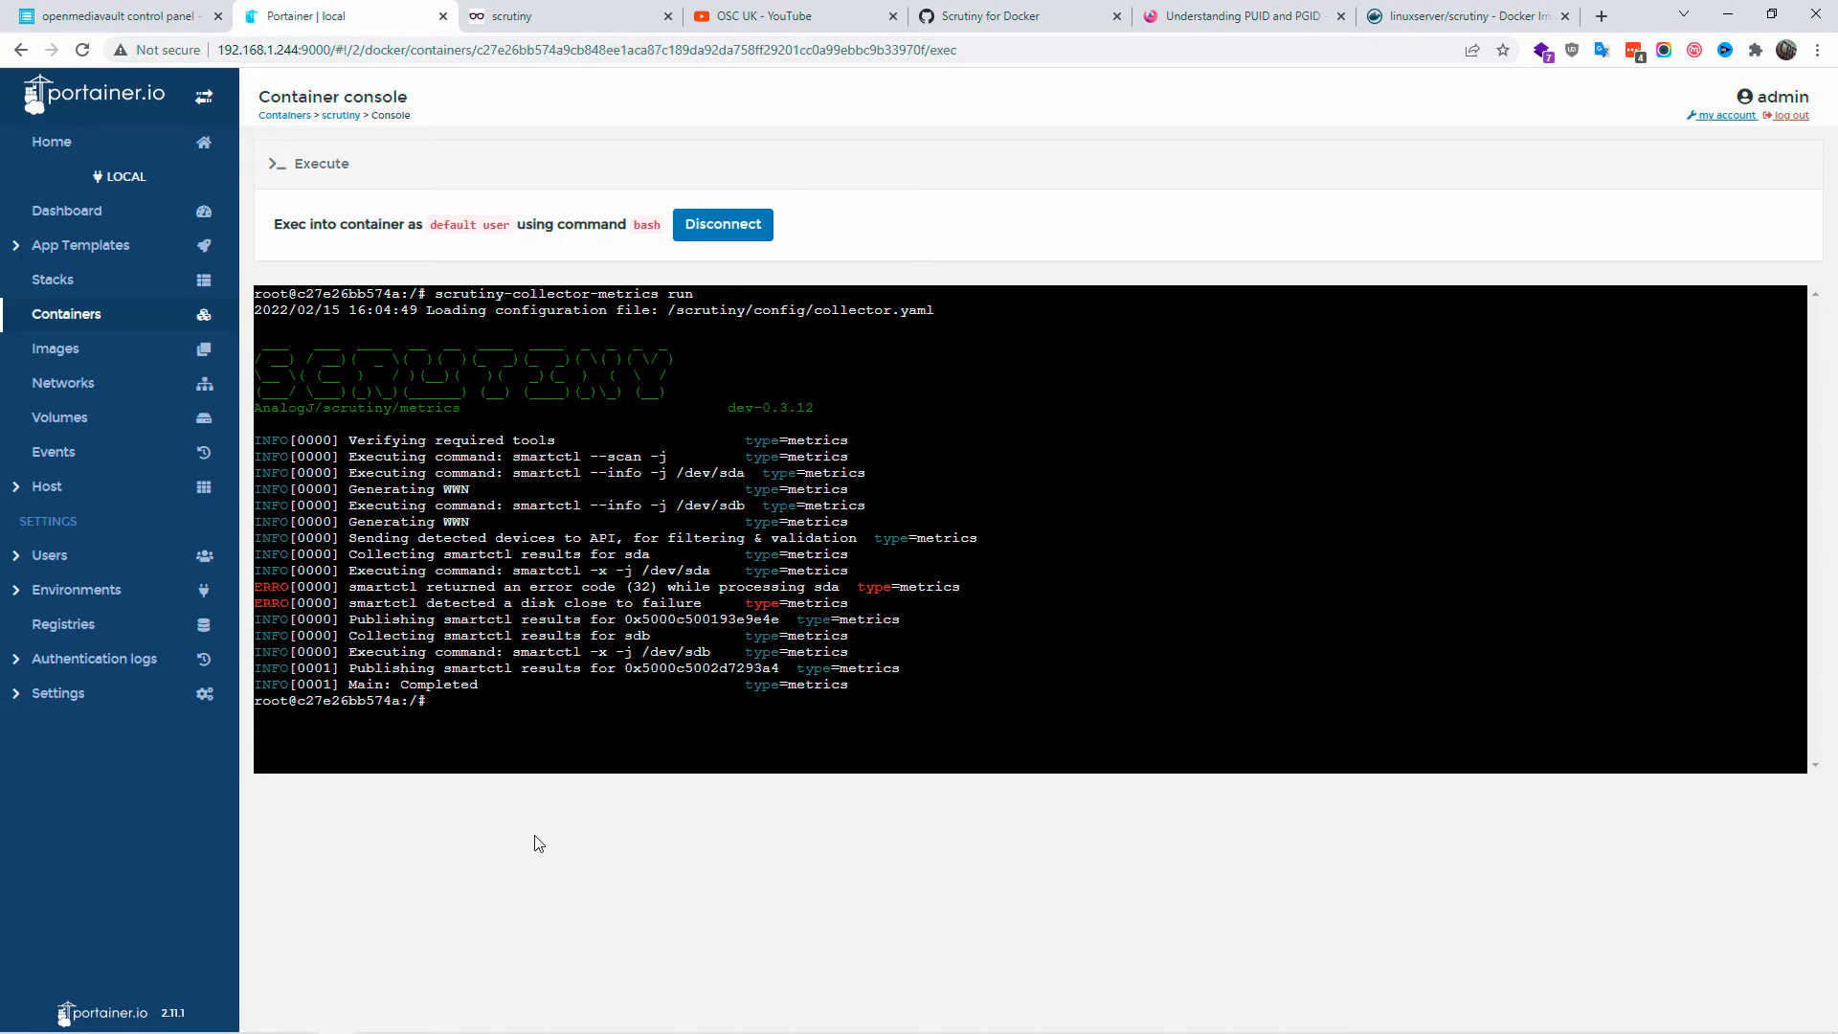
mouse_move(593, 766)
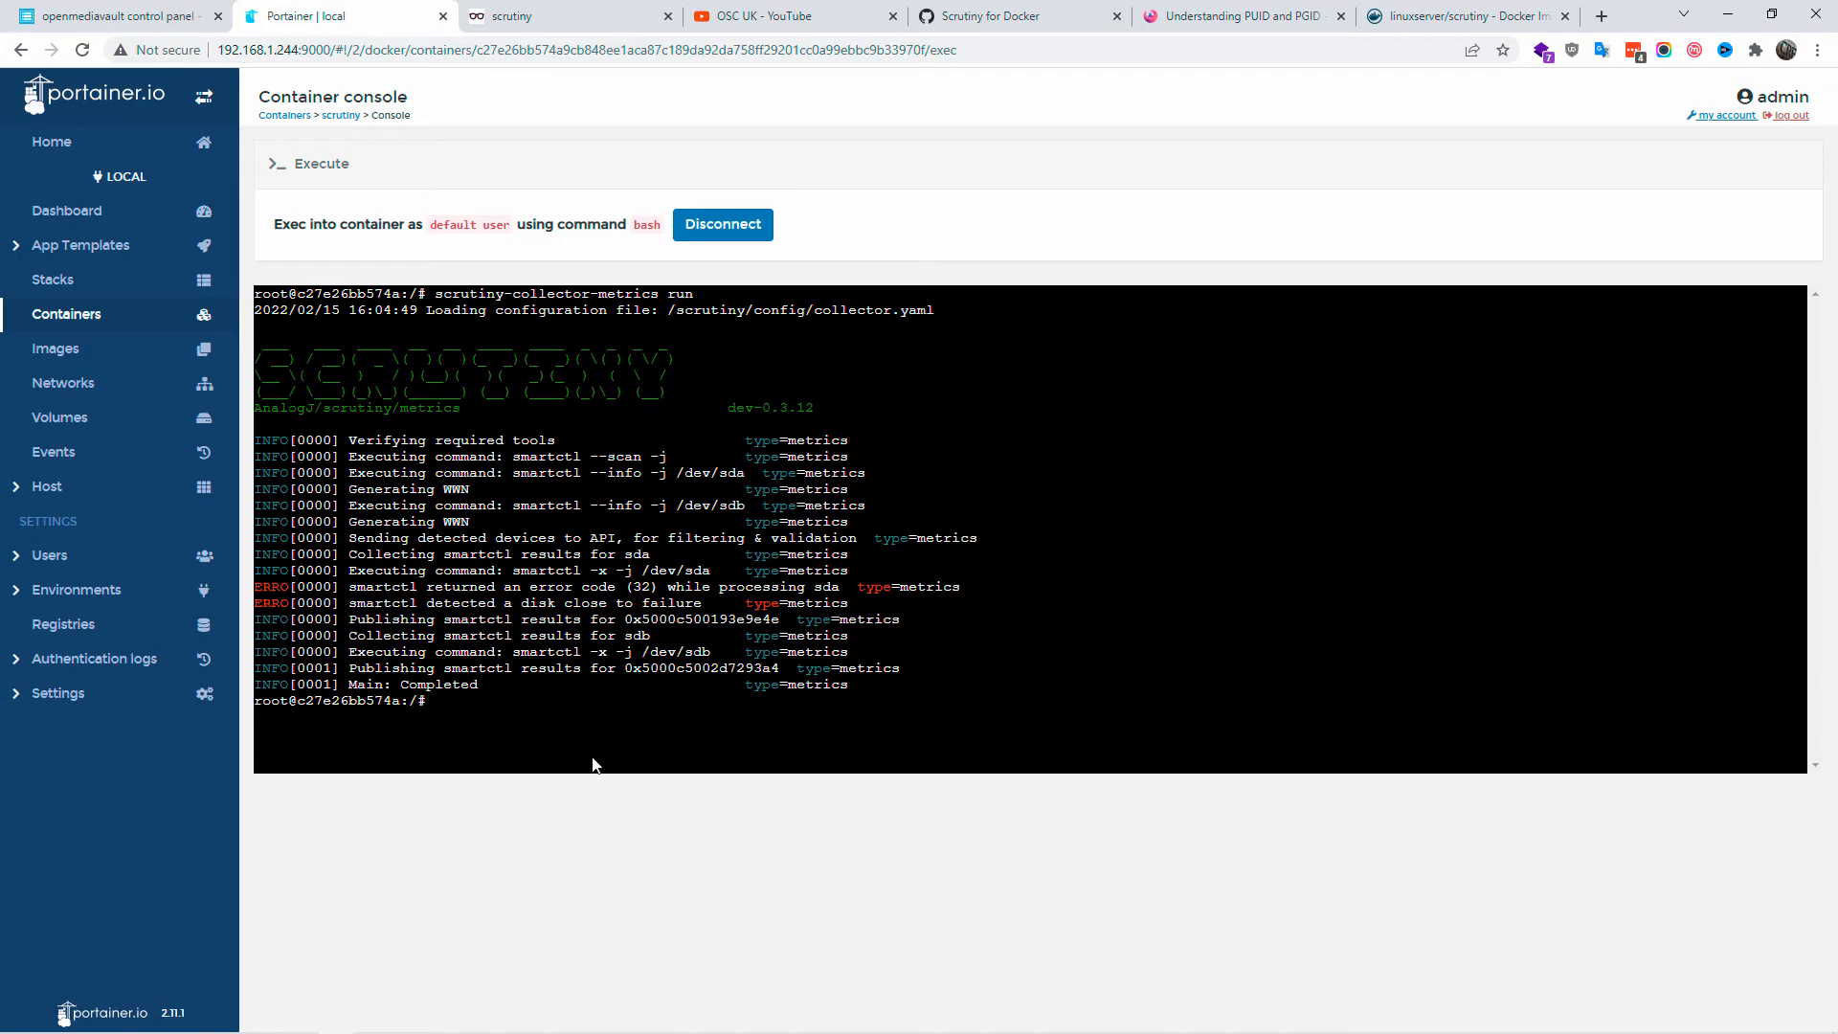
mouse_move(601, 762)
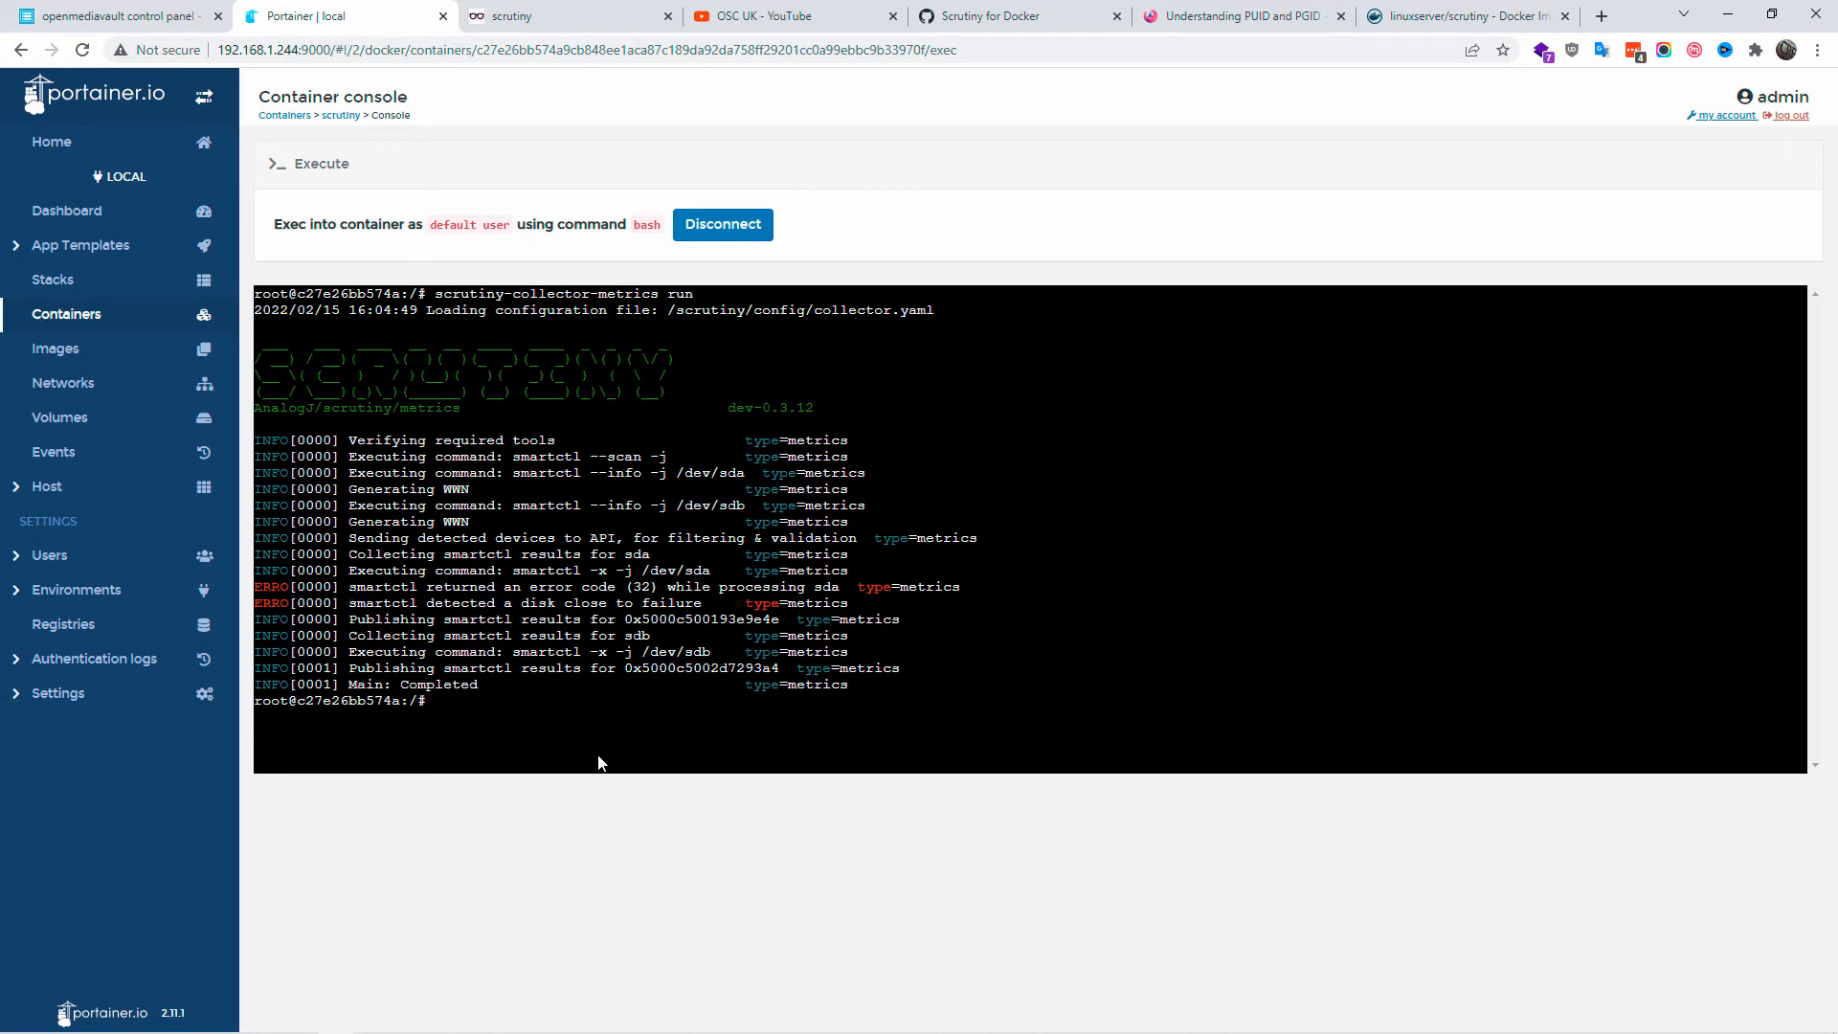
click(553, 15)
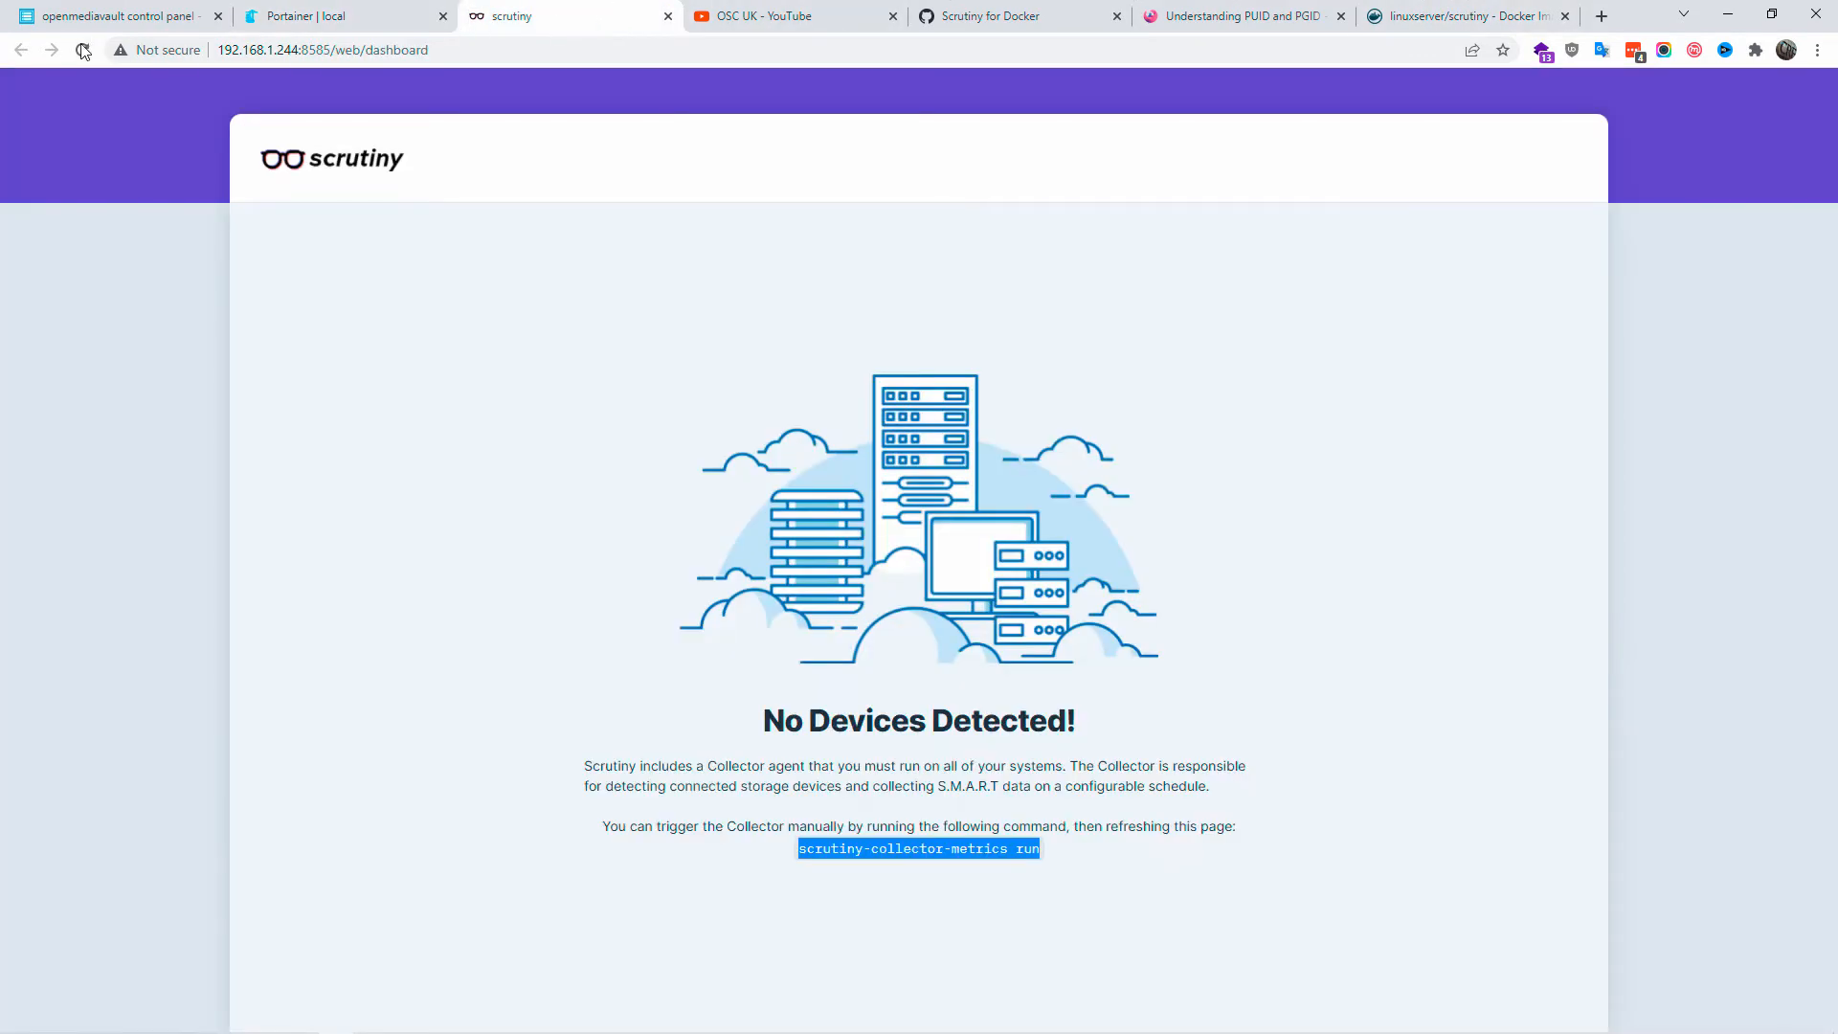
Reload the dashboard so /dev/sda and /dev/sdb appear, then view /dev/sda's drive details.
click(80, 50)
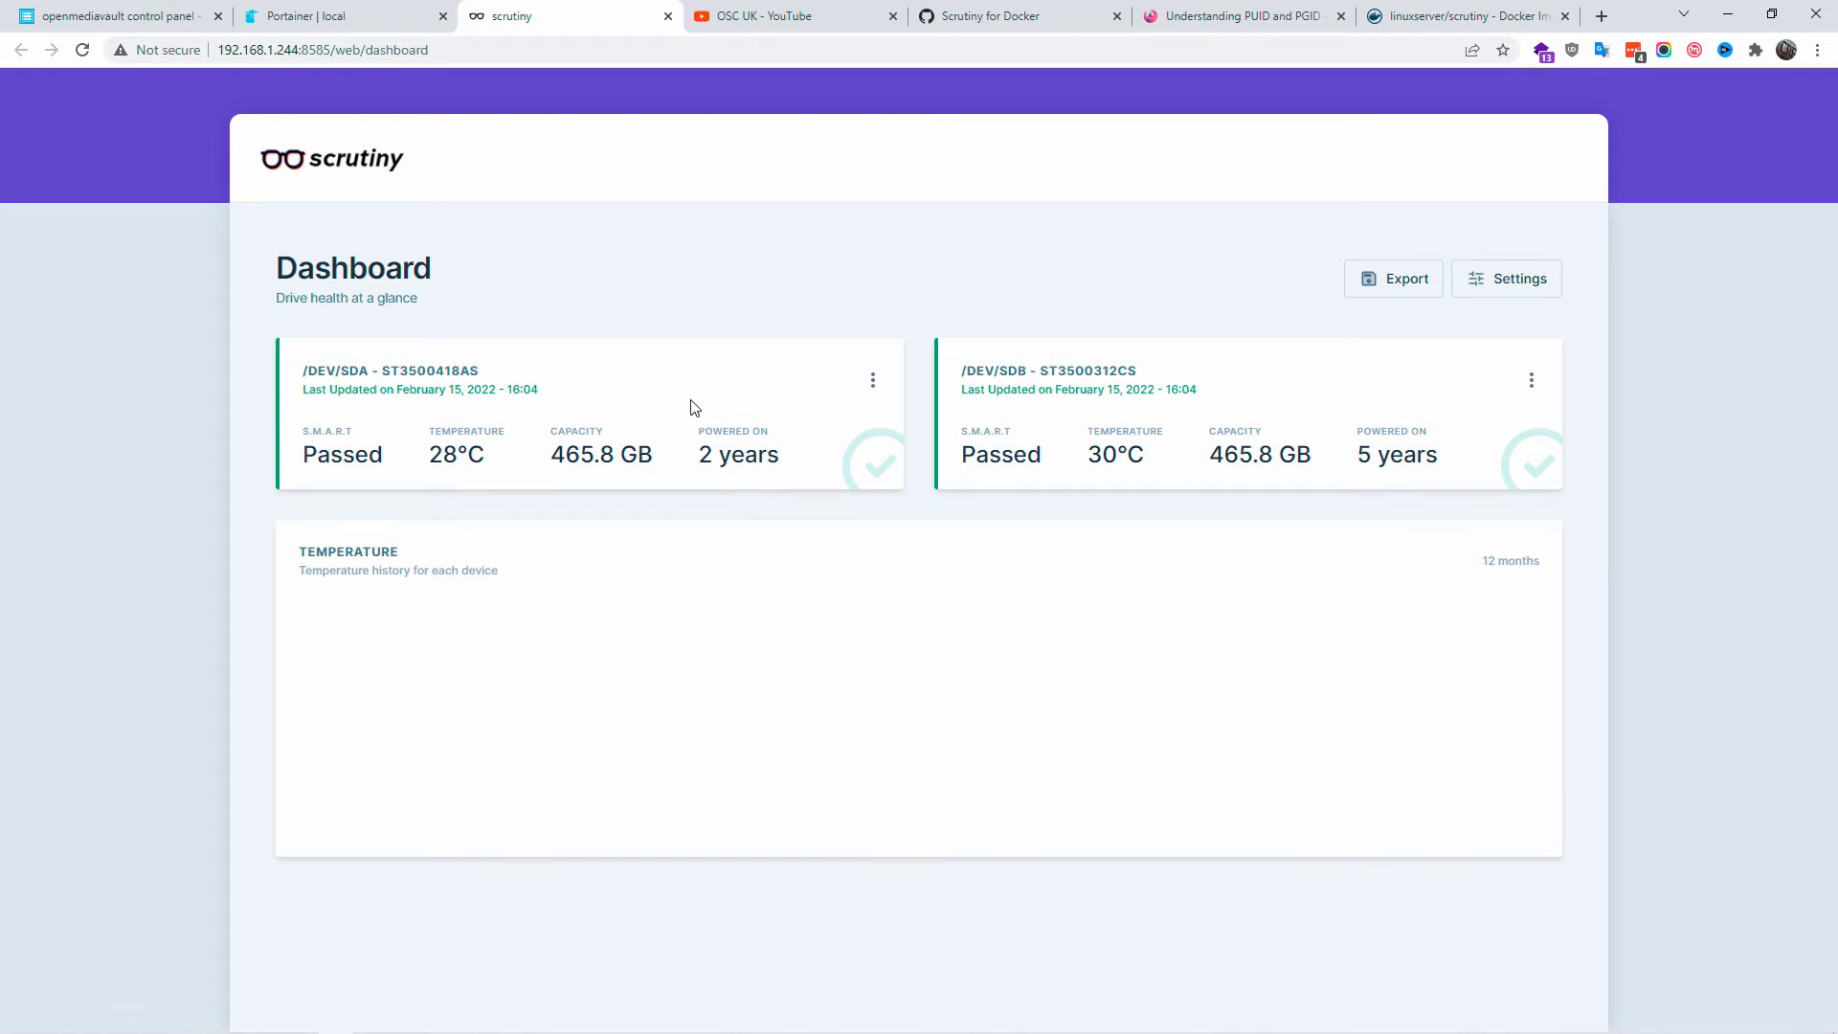
mouse_move(310, 8)
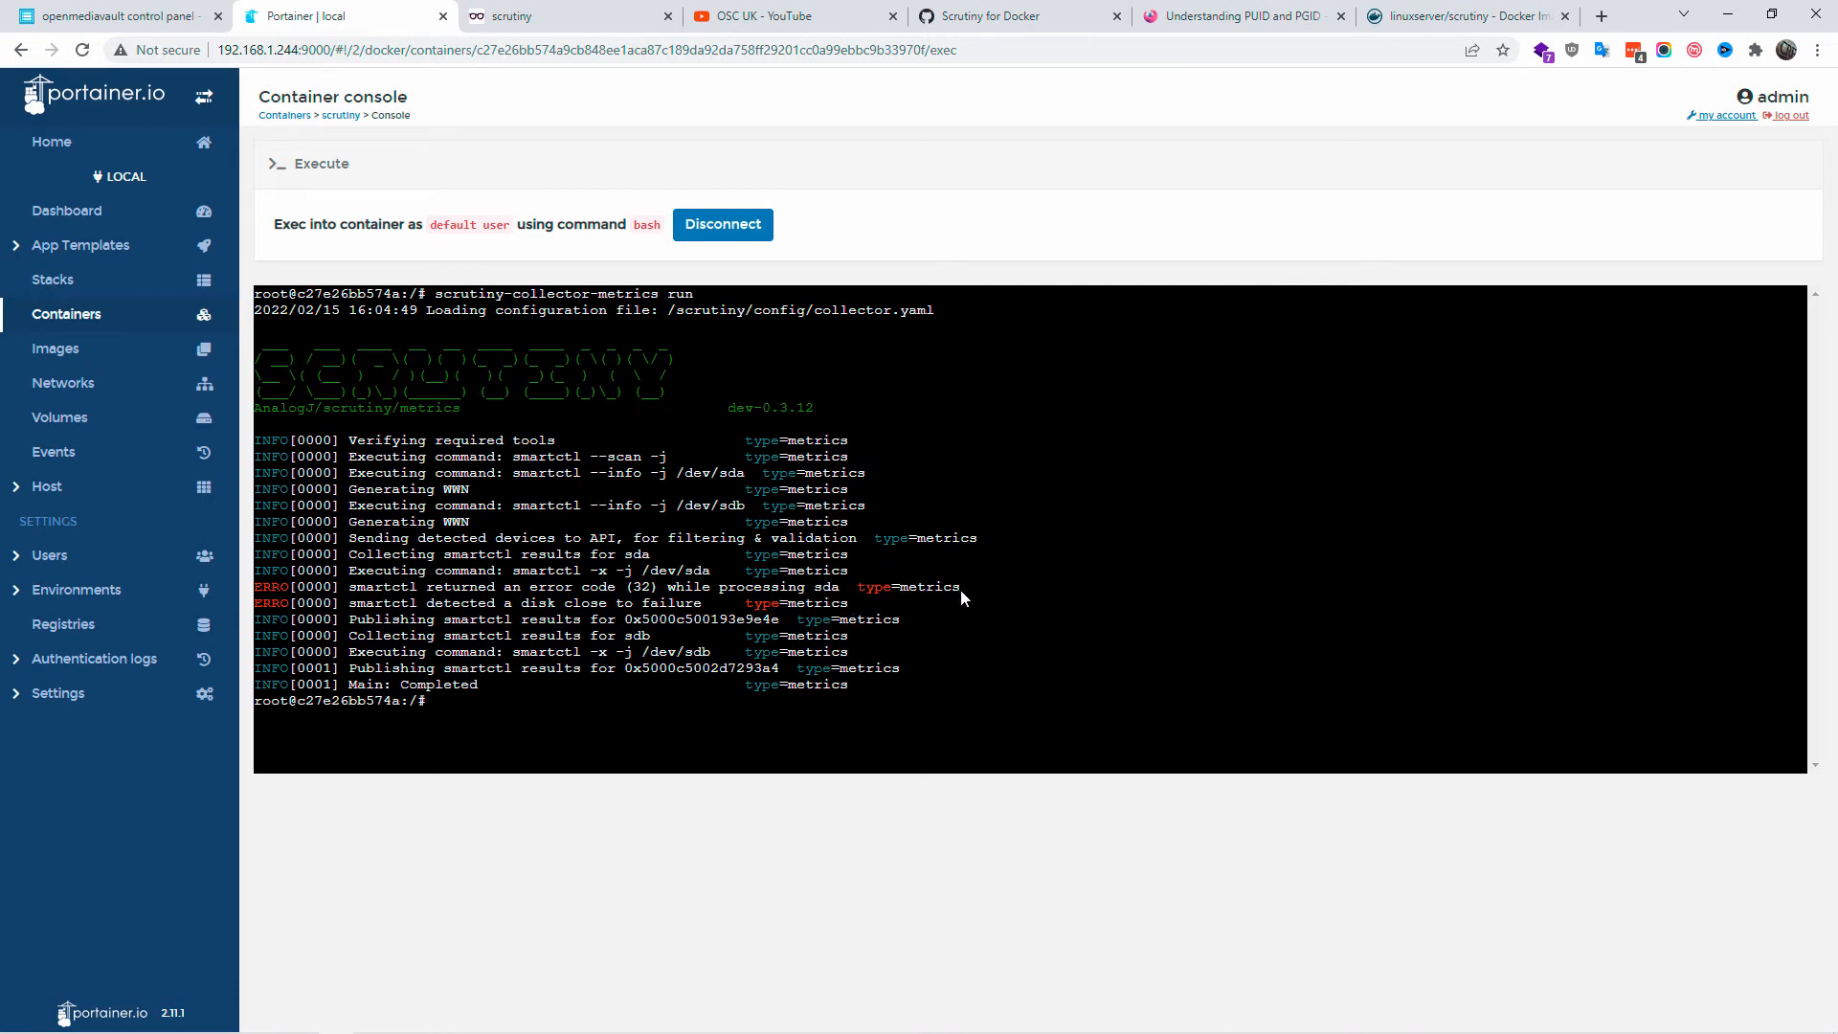
double_click(908, 587)
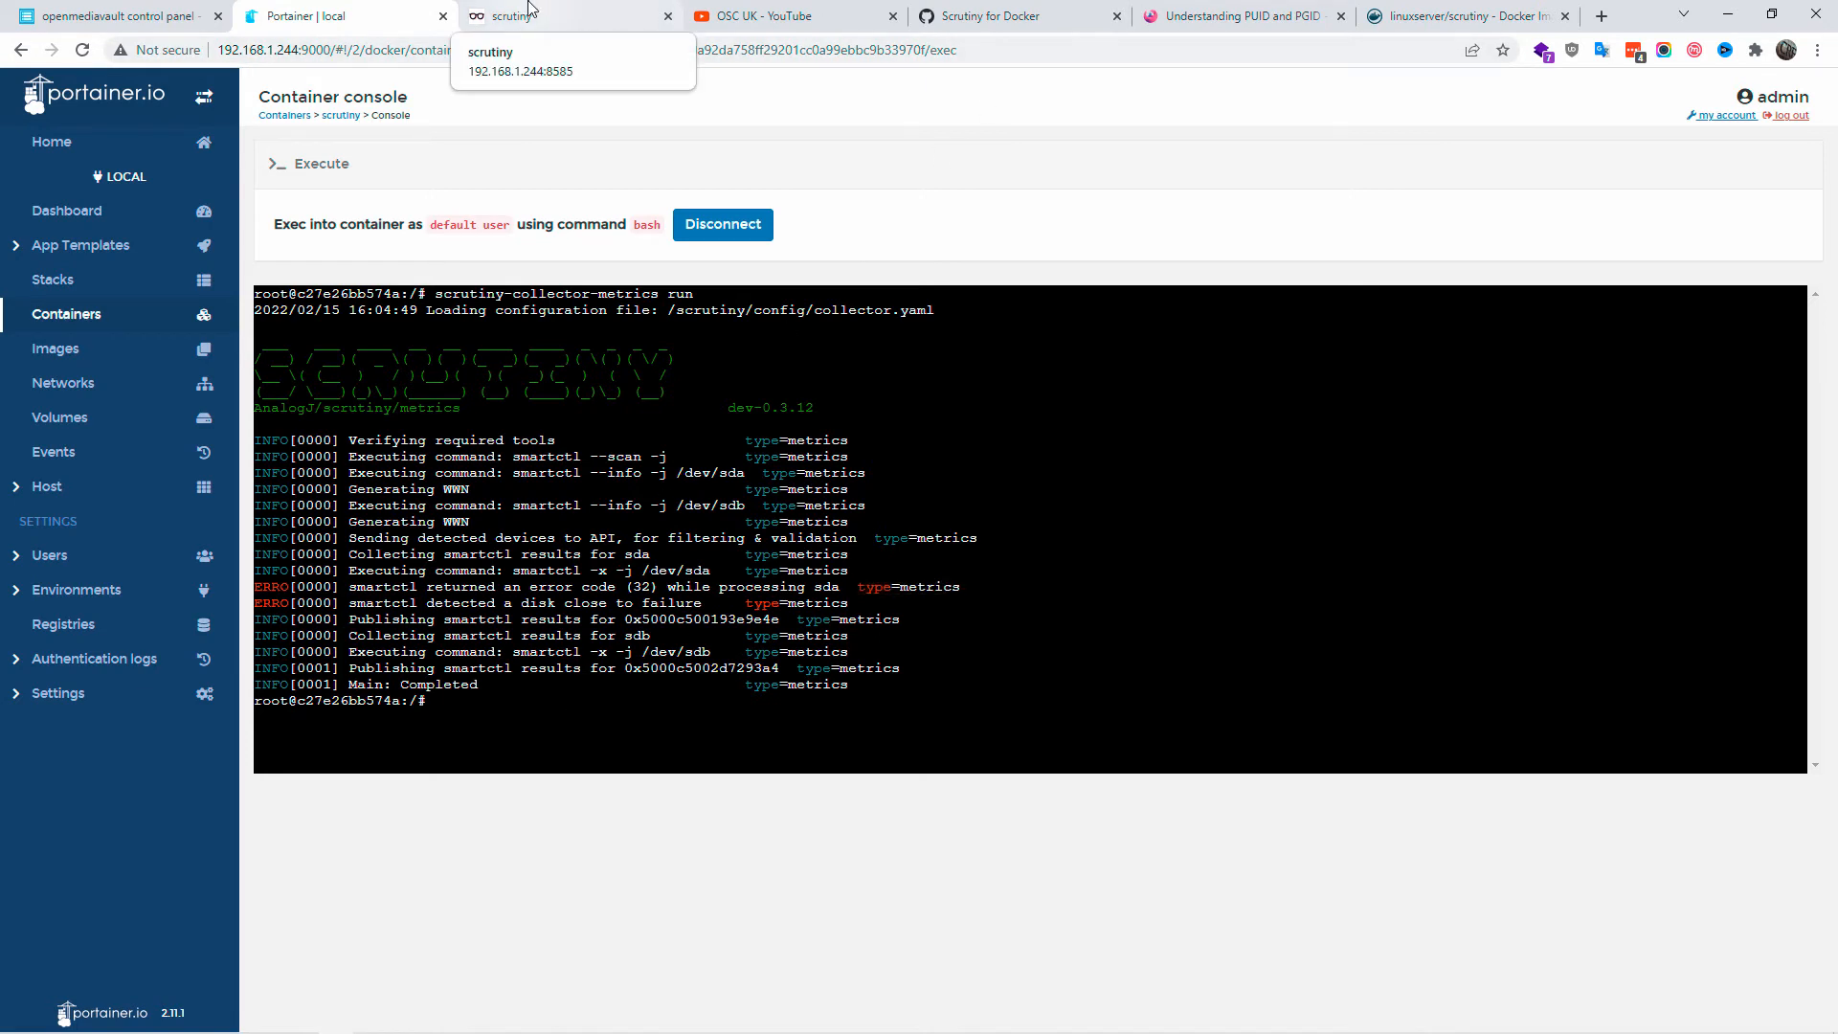
click(525, 16)
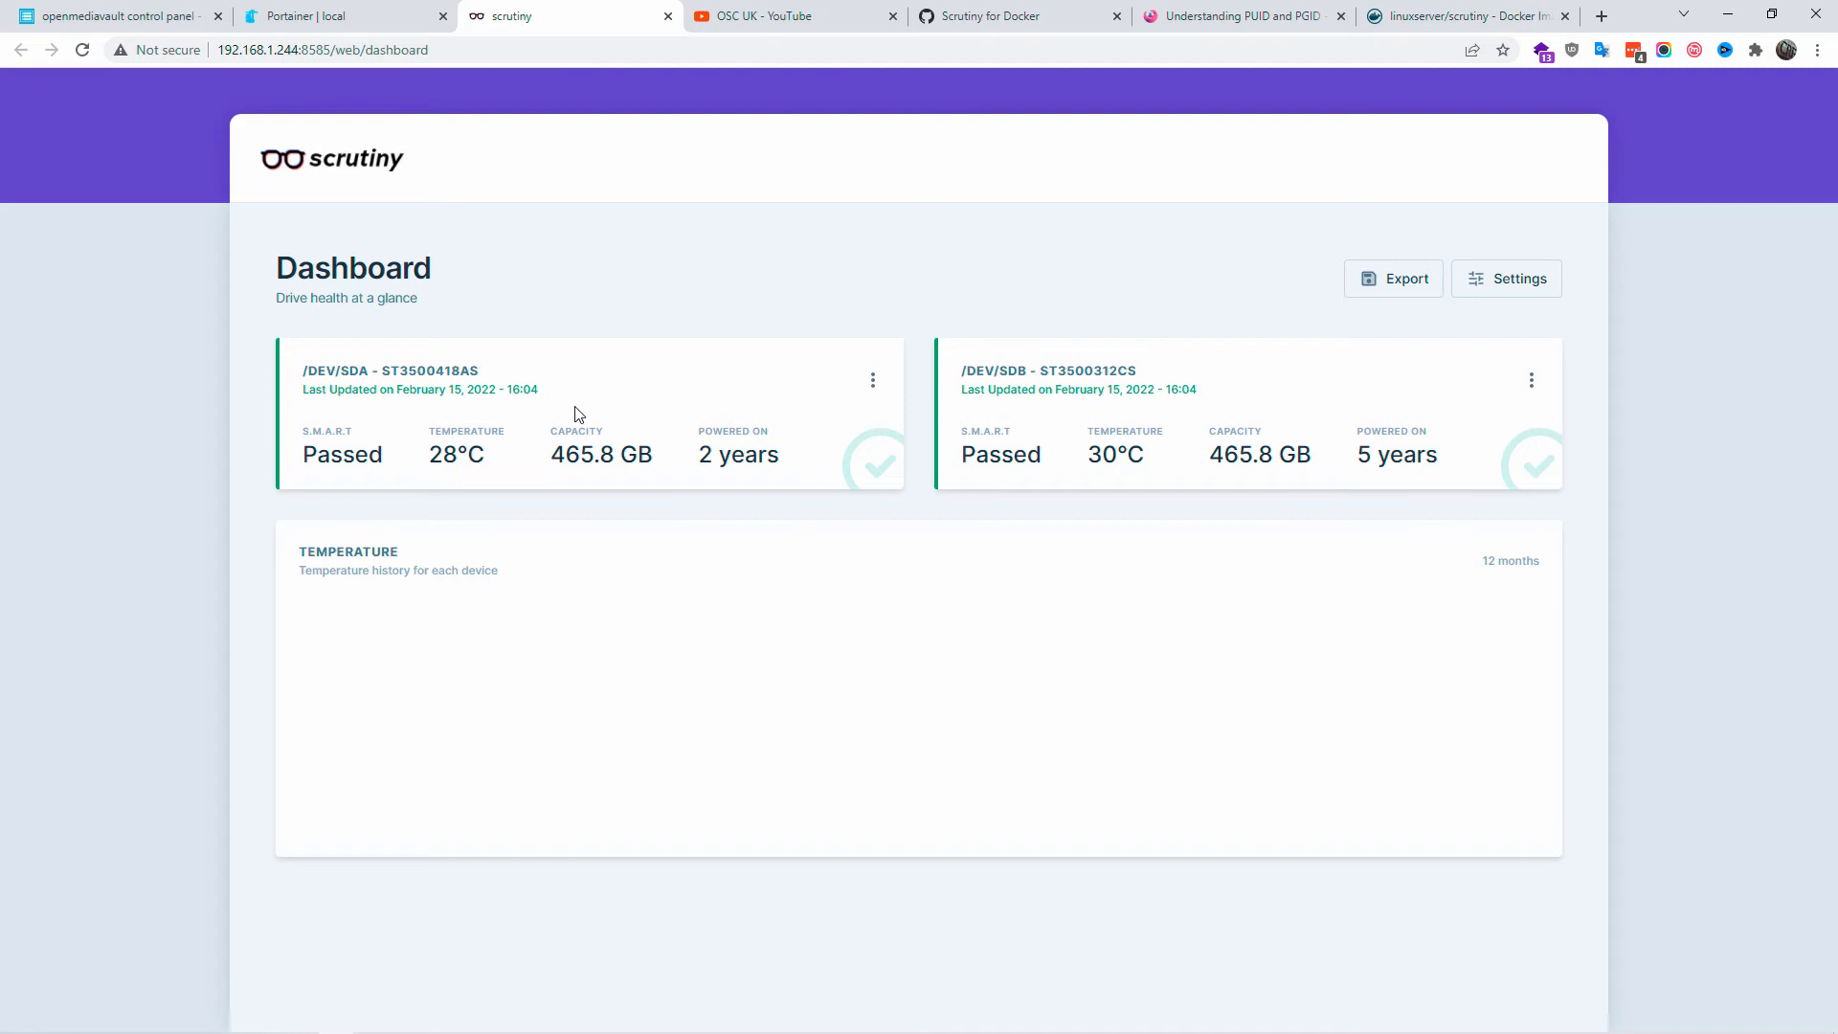
click(389, 371)
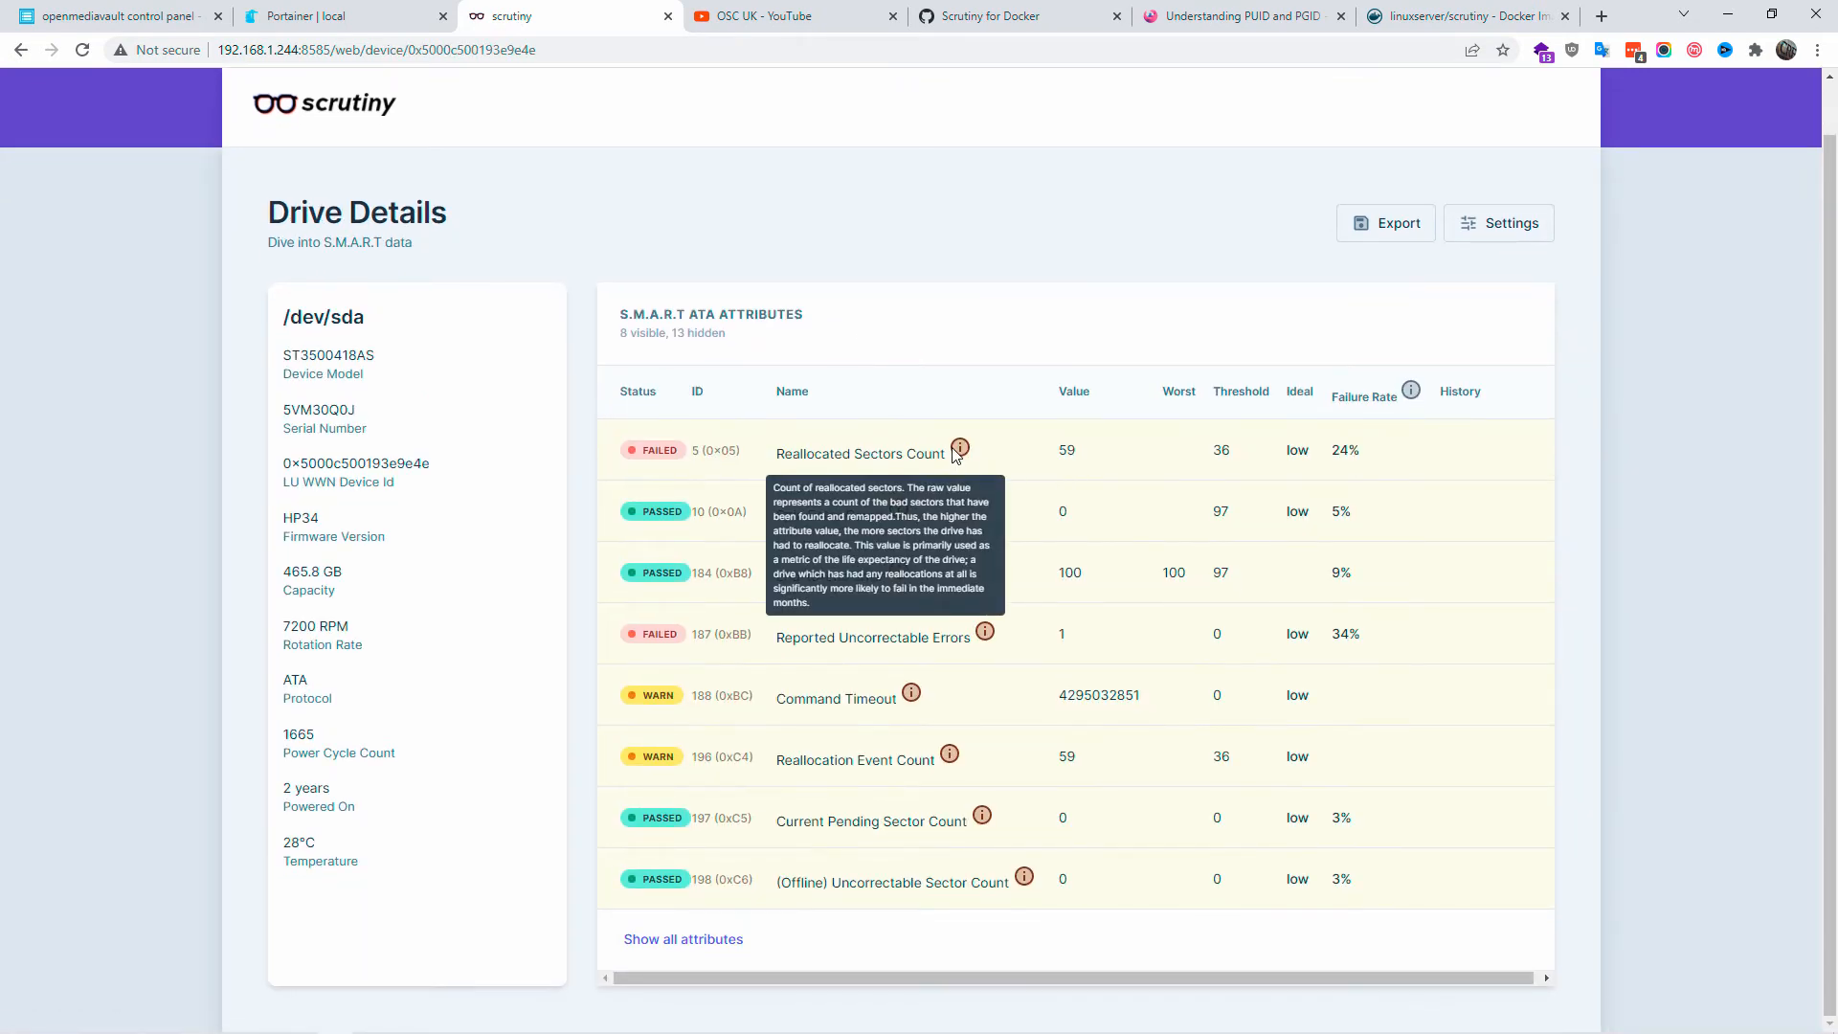
mouse_move(1015, 665)
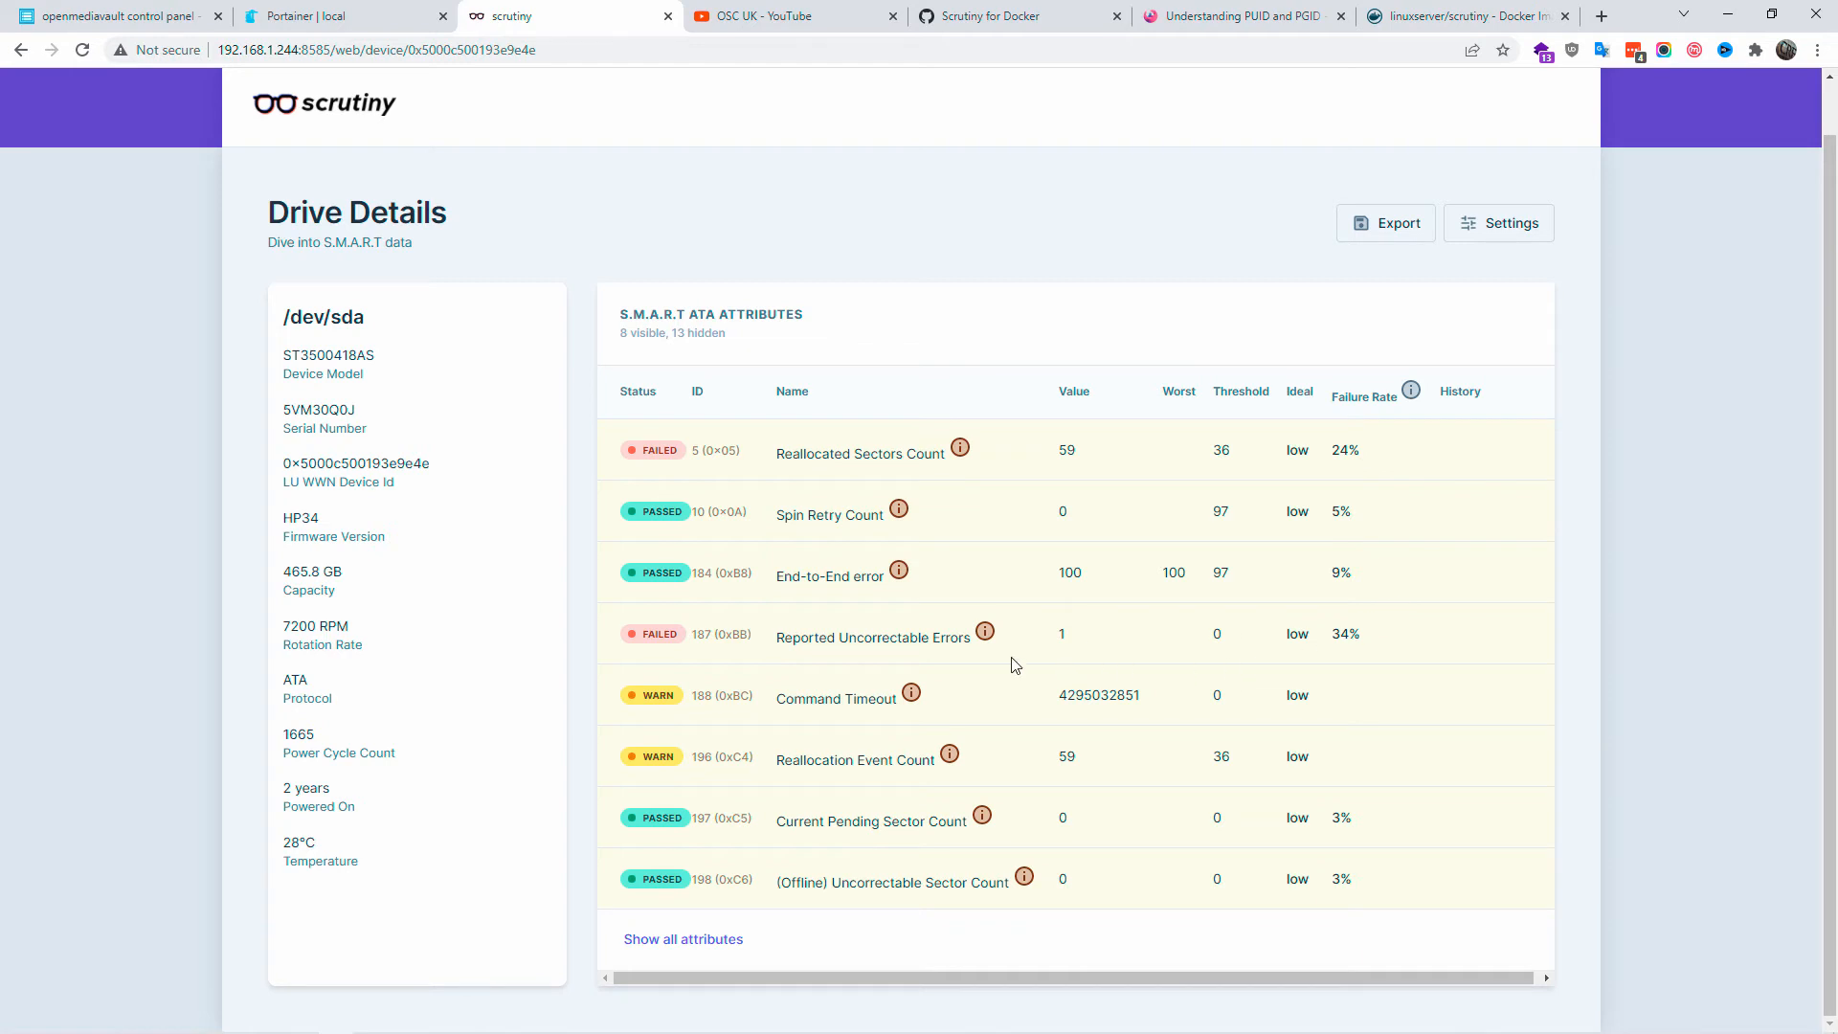
mouse_move(1093, 925)
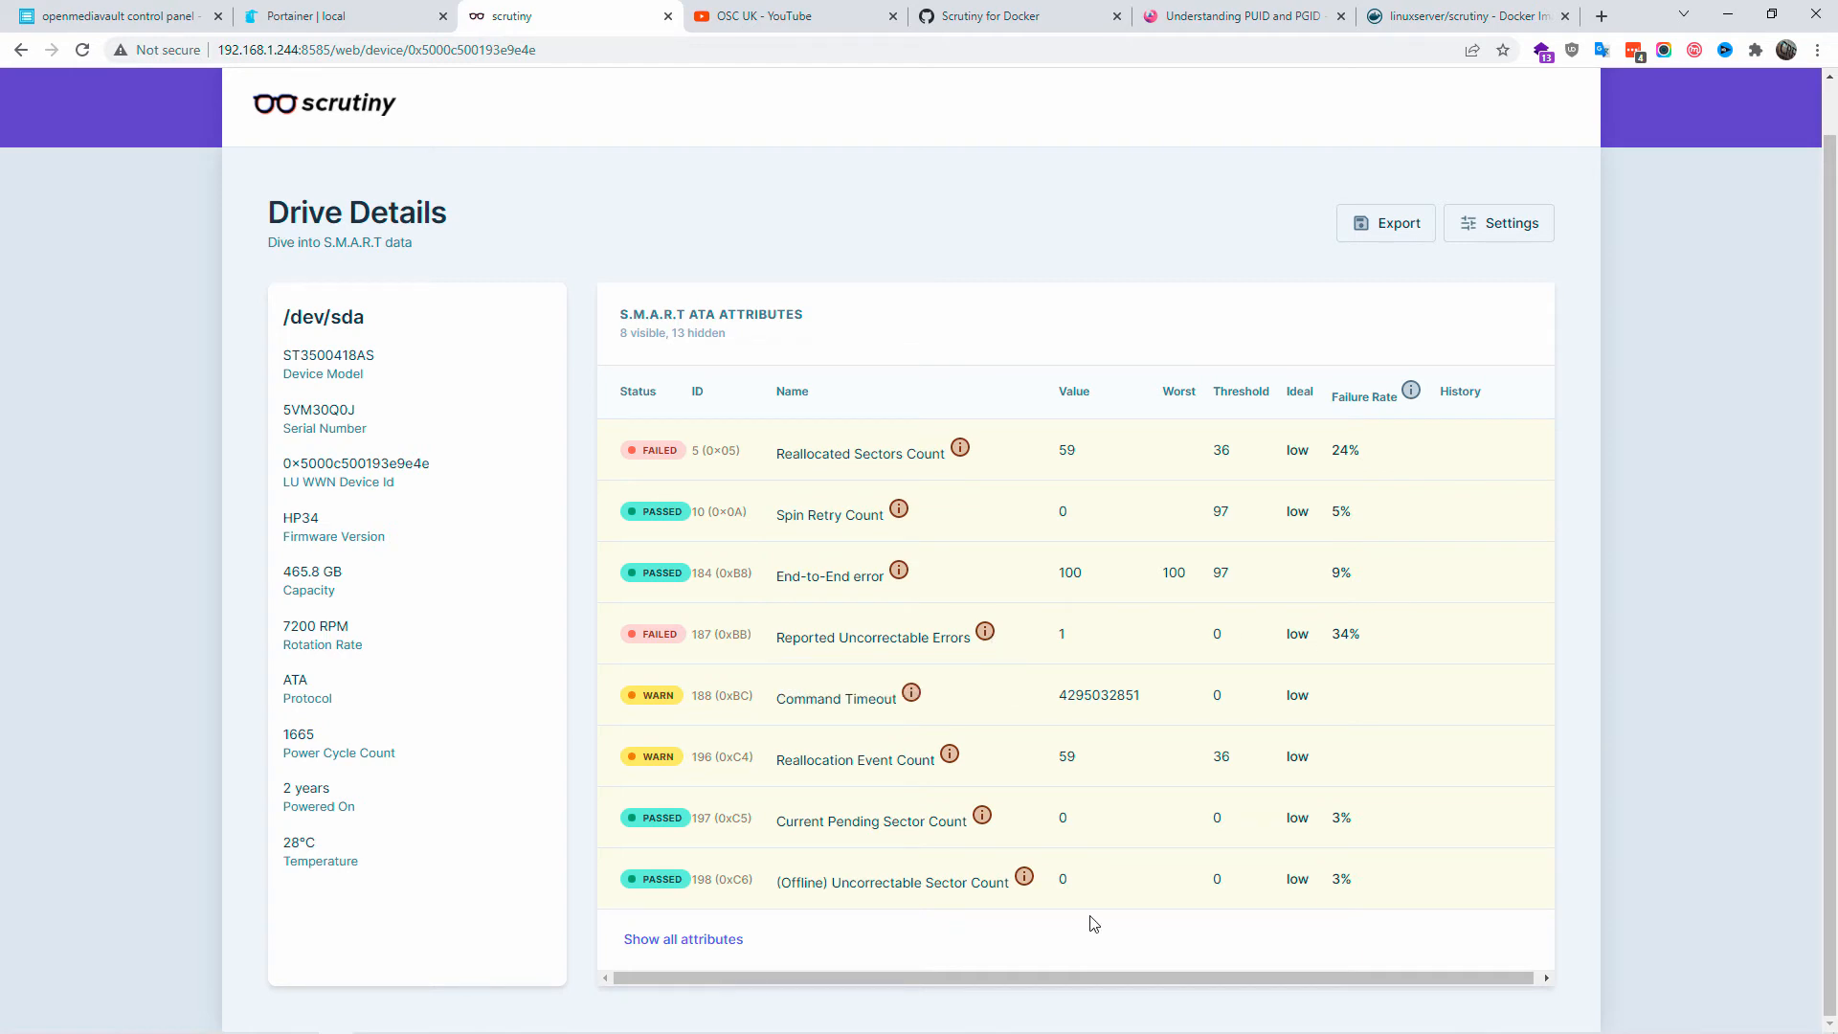
mouse_move(1085, 931)
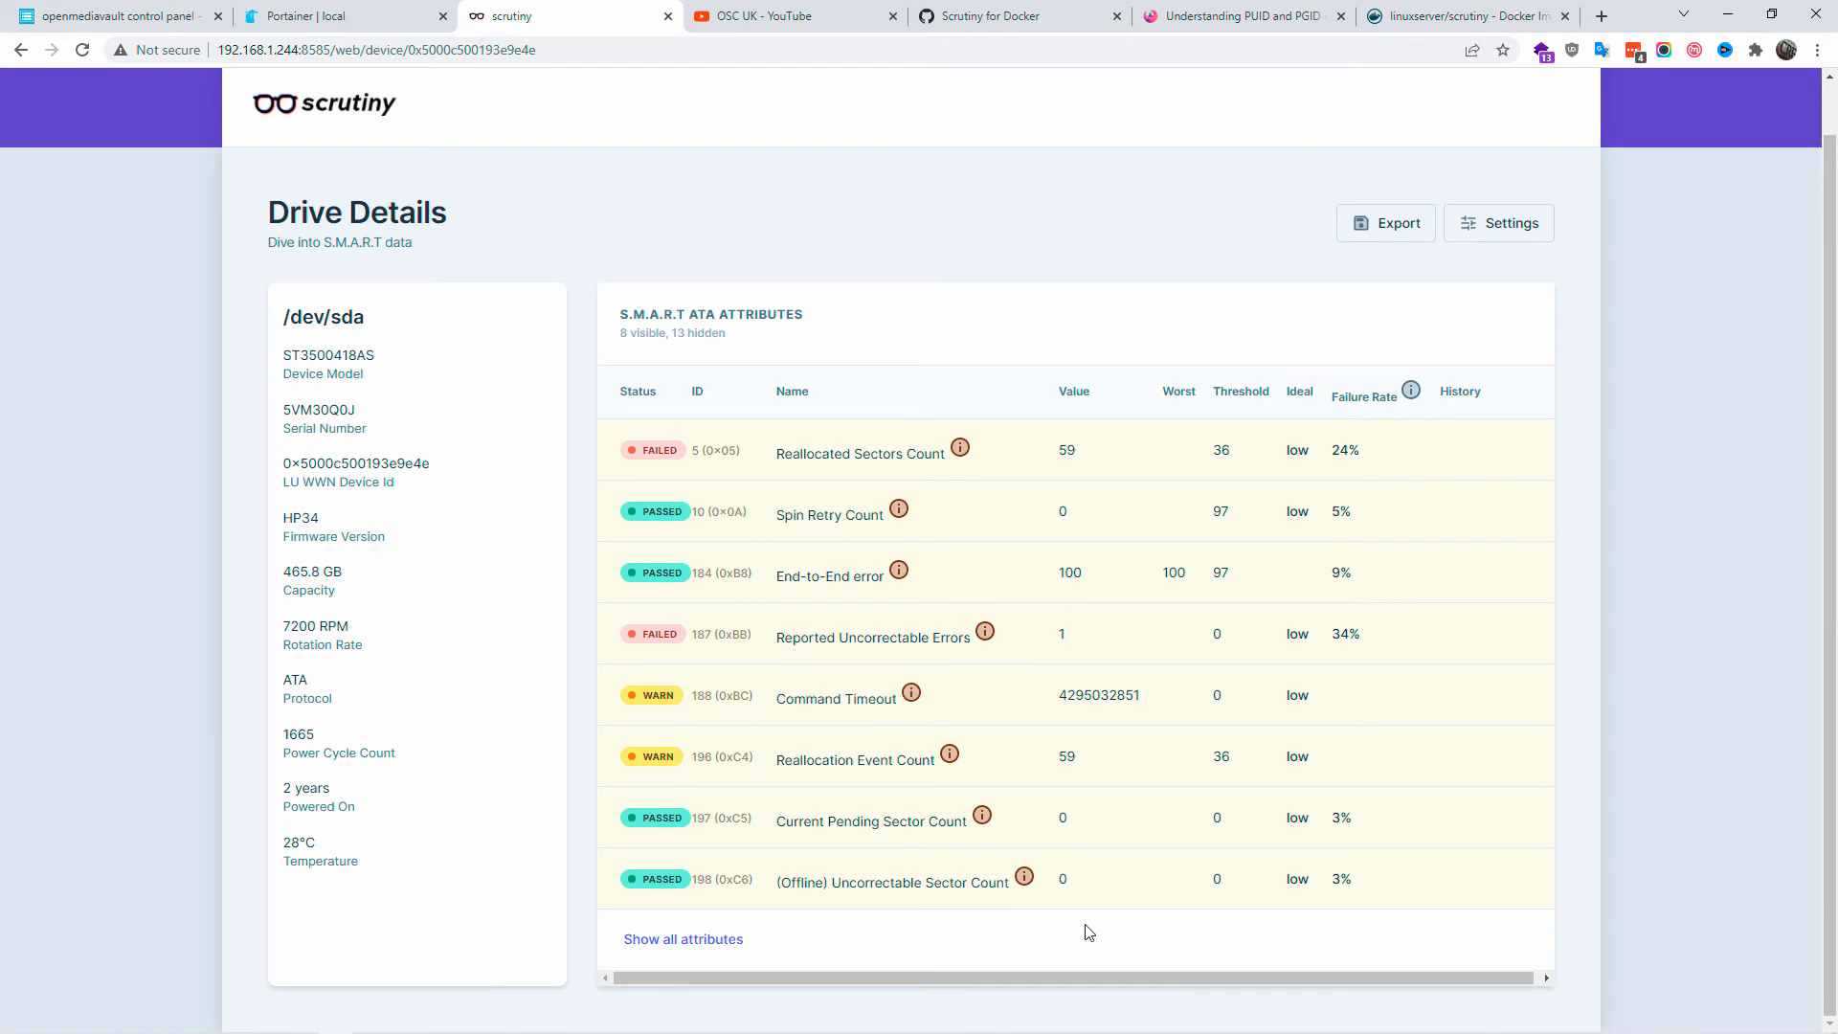
Show all SMART attributes for /dev/sda, noting firmware version HP34.
double_click(312, 571)
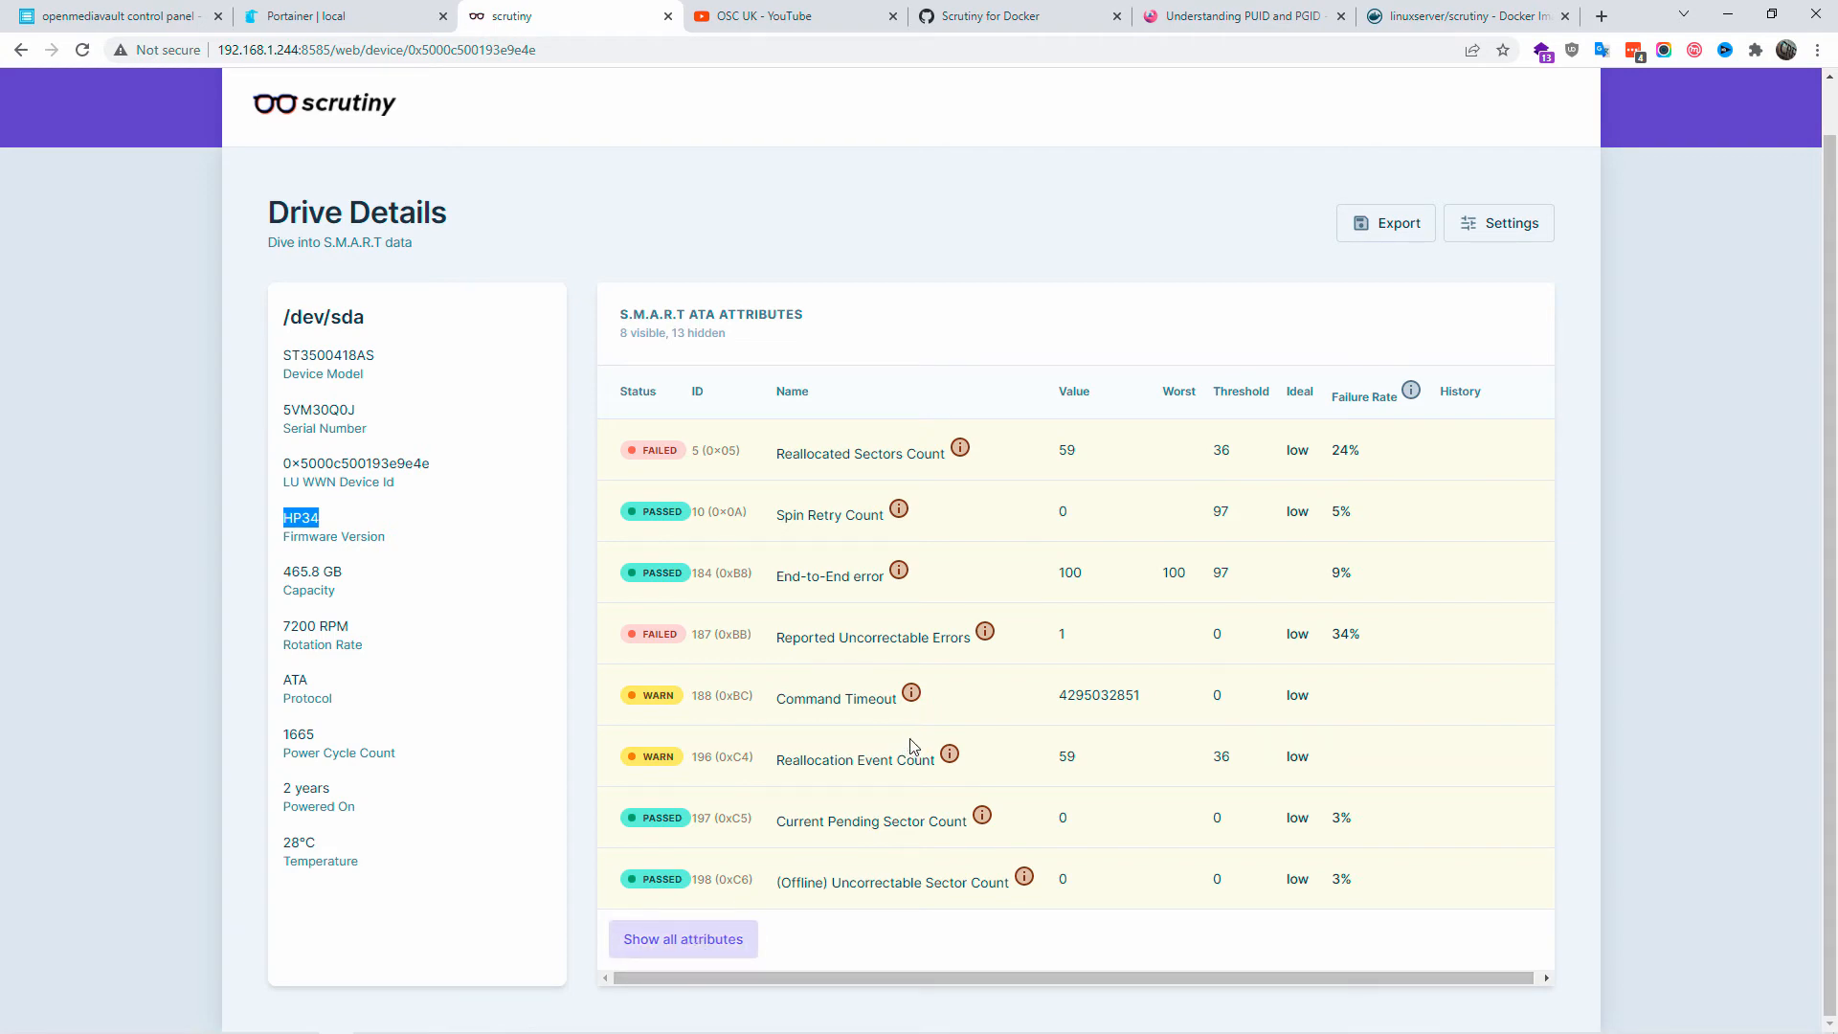
click(682, 938)
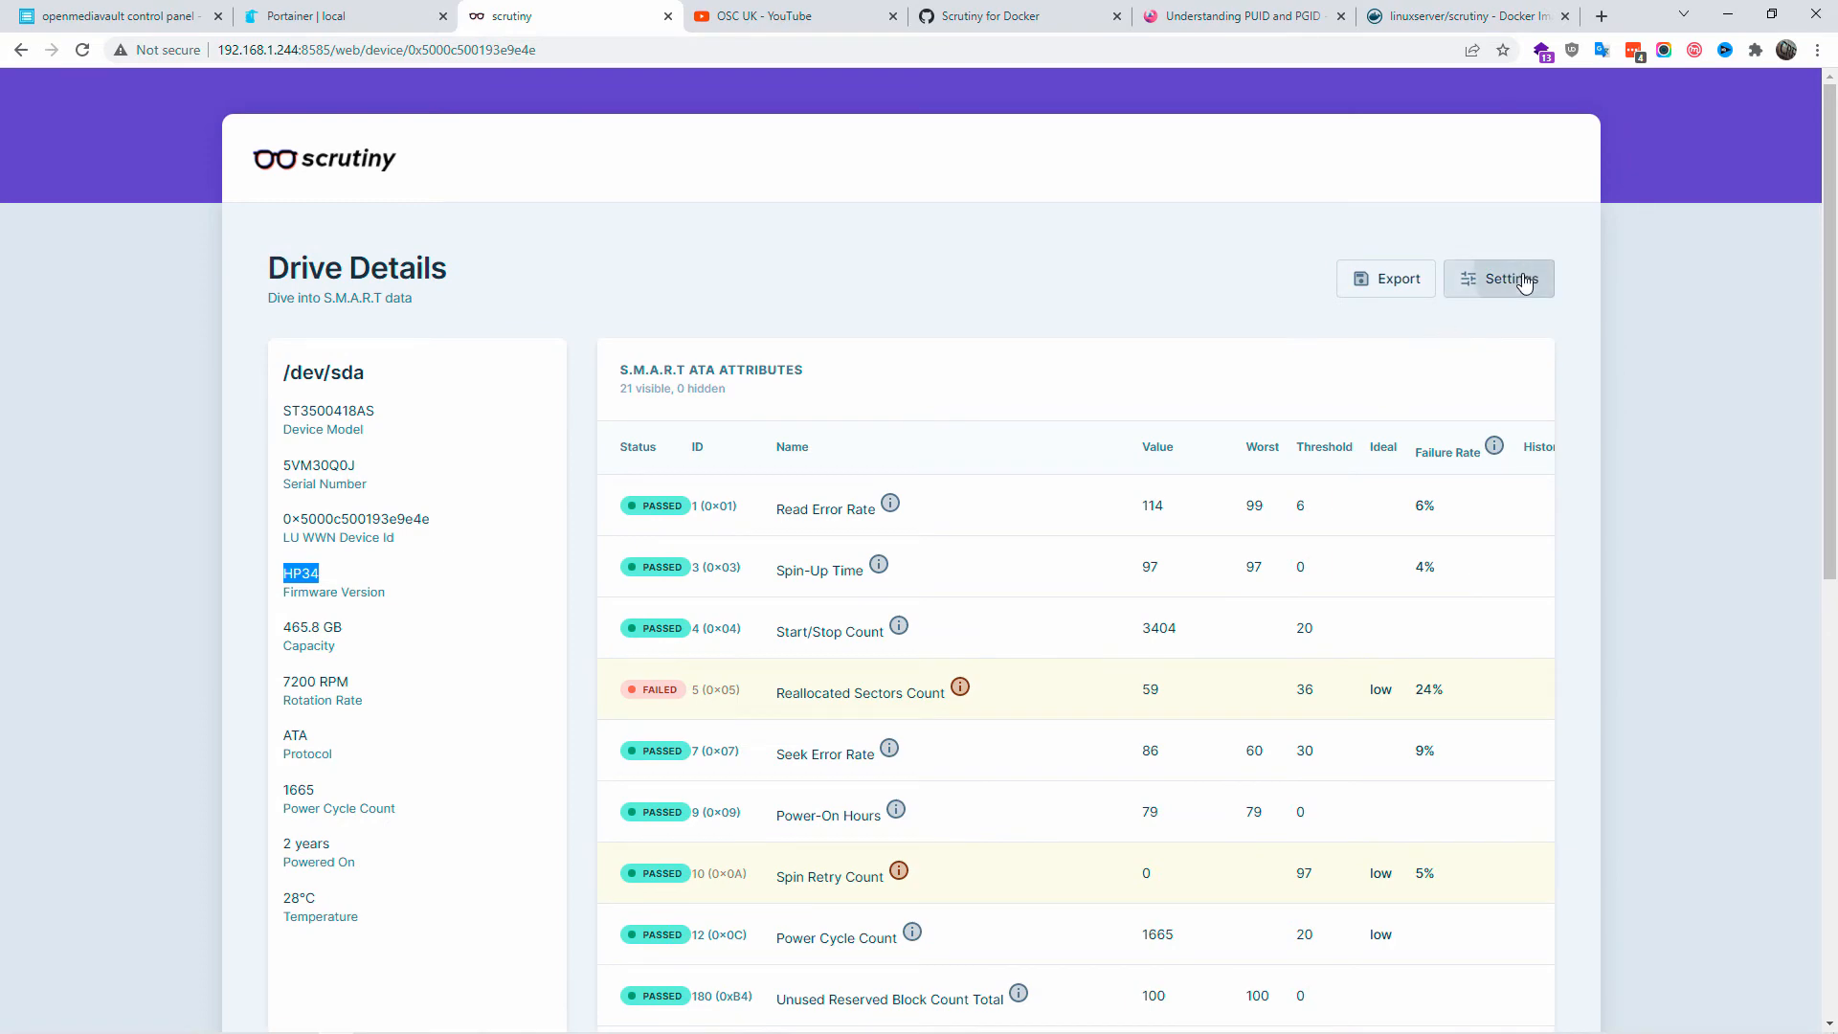
Review the threshold data source in Settings, cancel, then view /dev/sdb's details.
click(1512, 280)
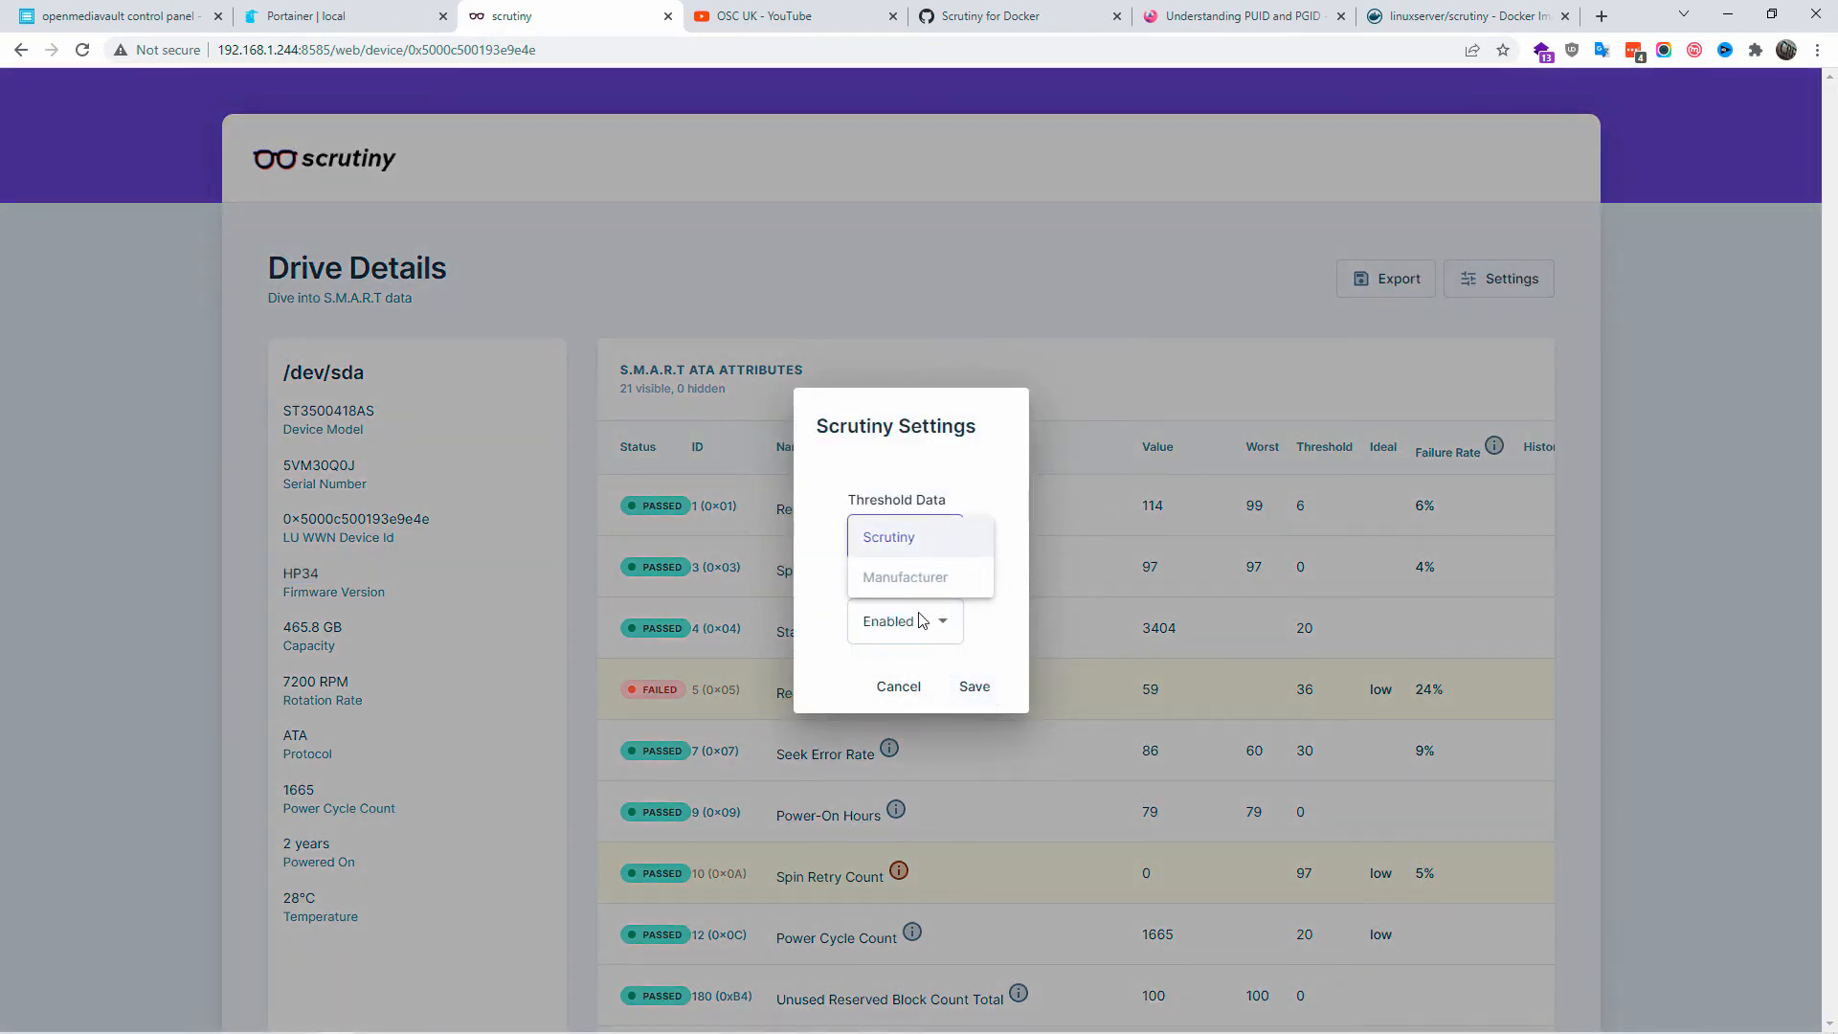
click(888, 536)
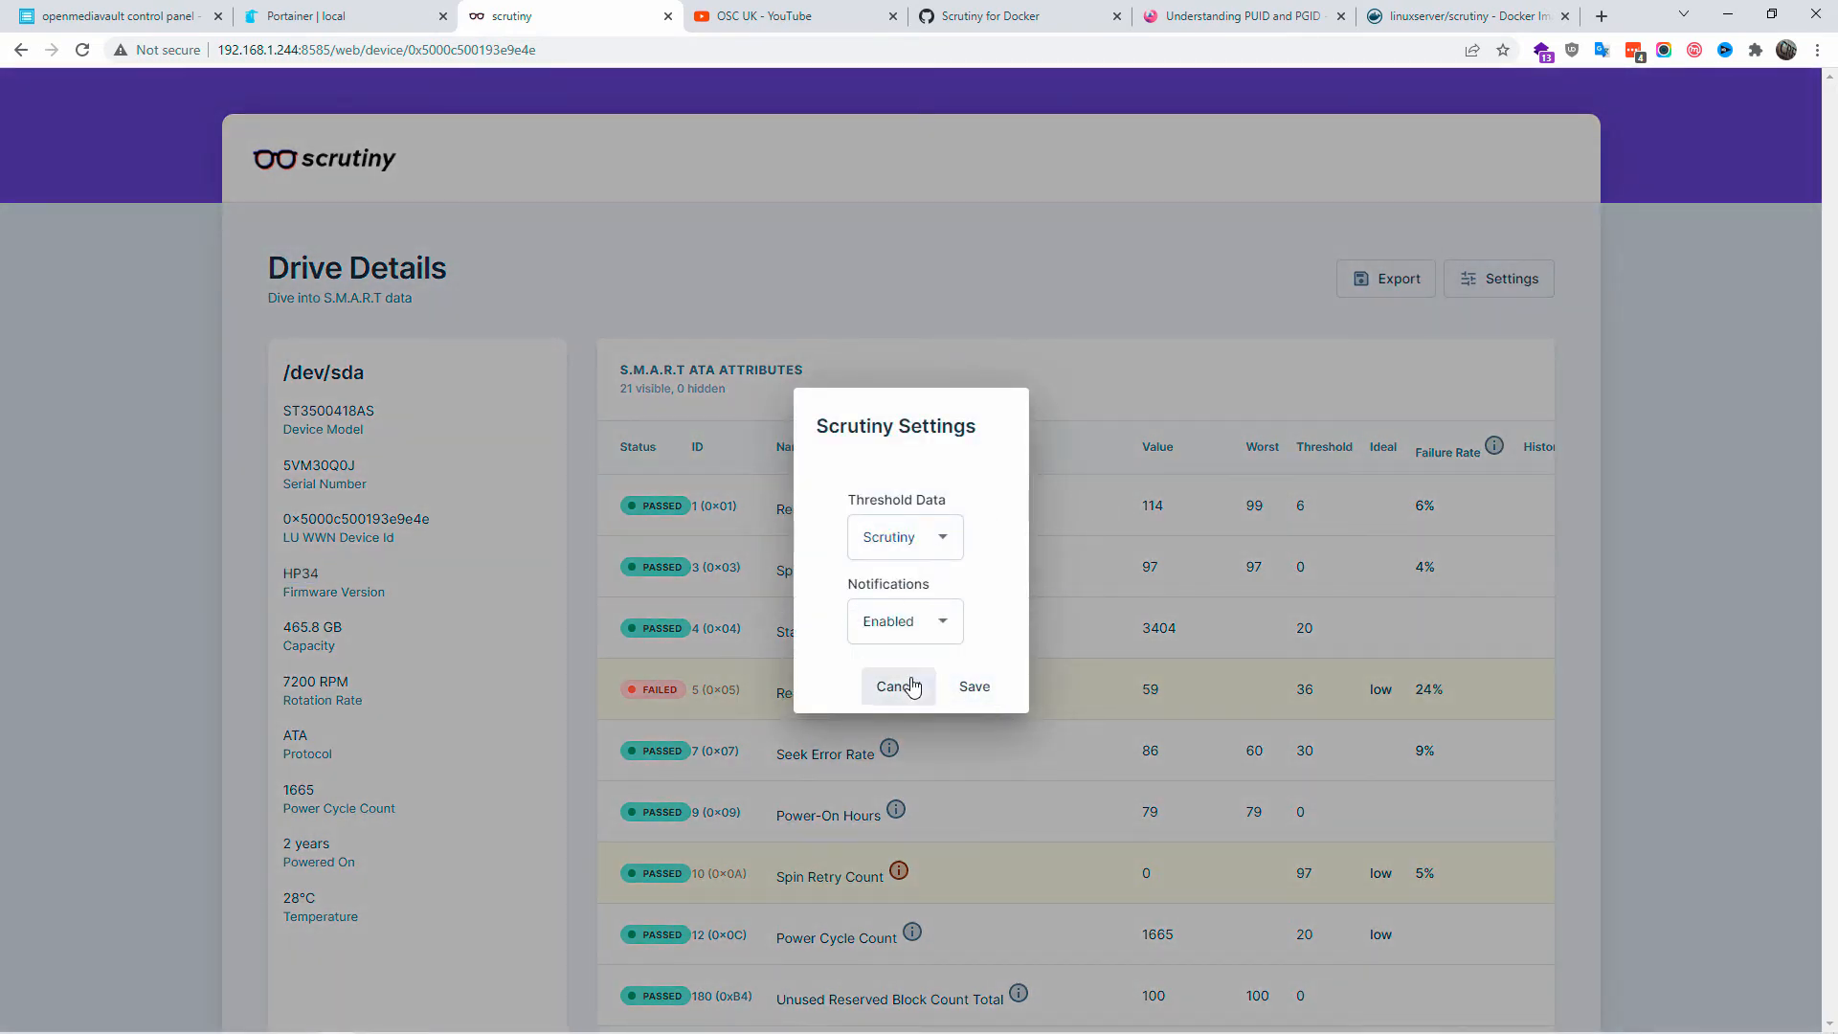
click(898, 686)
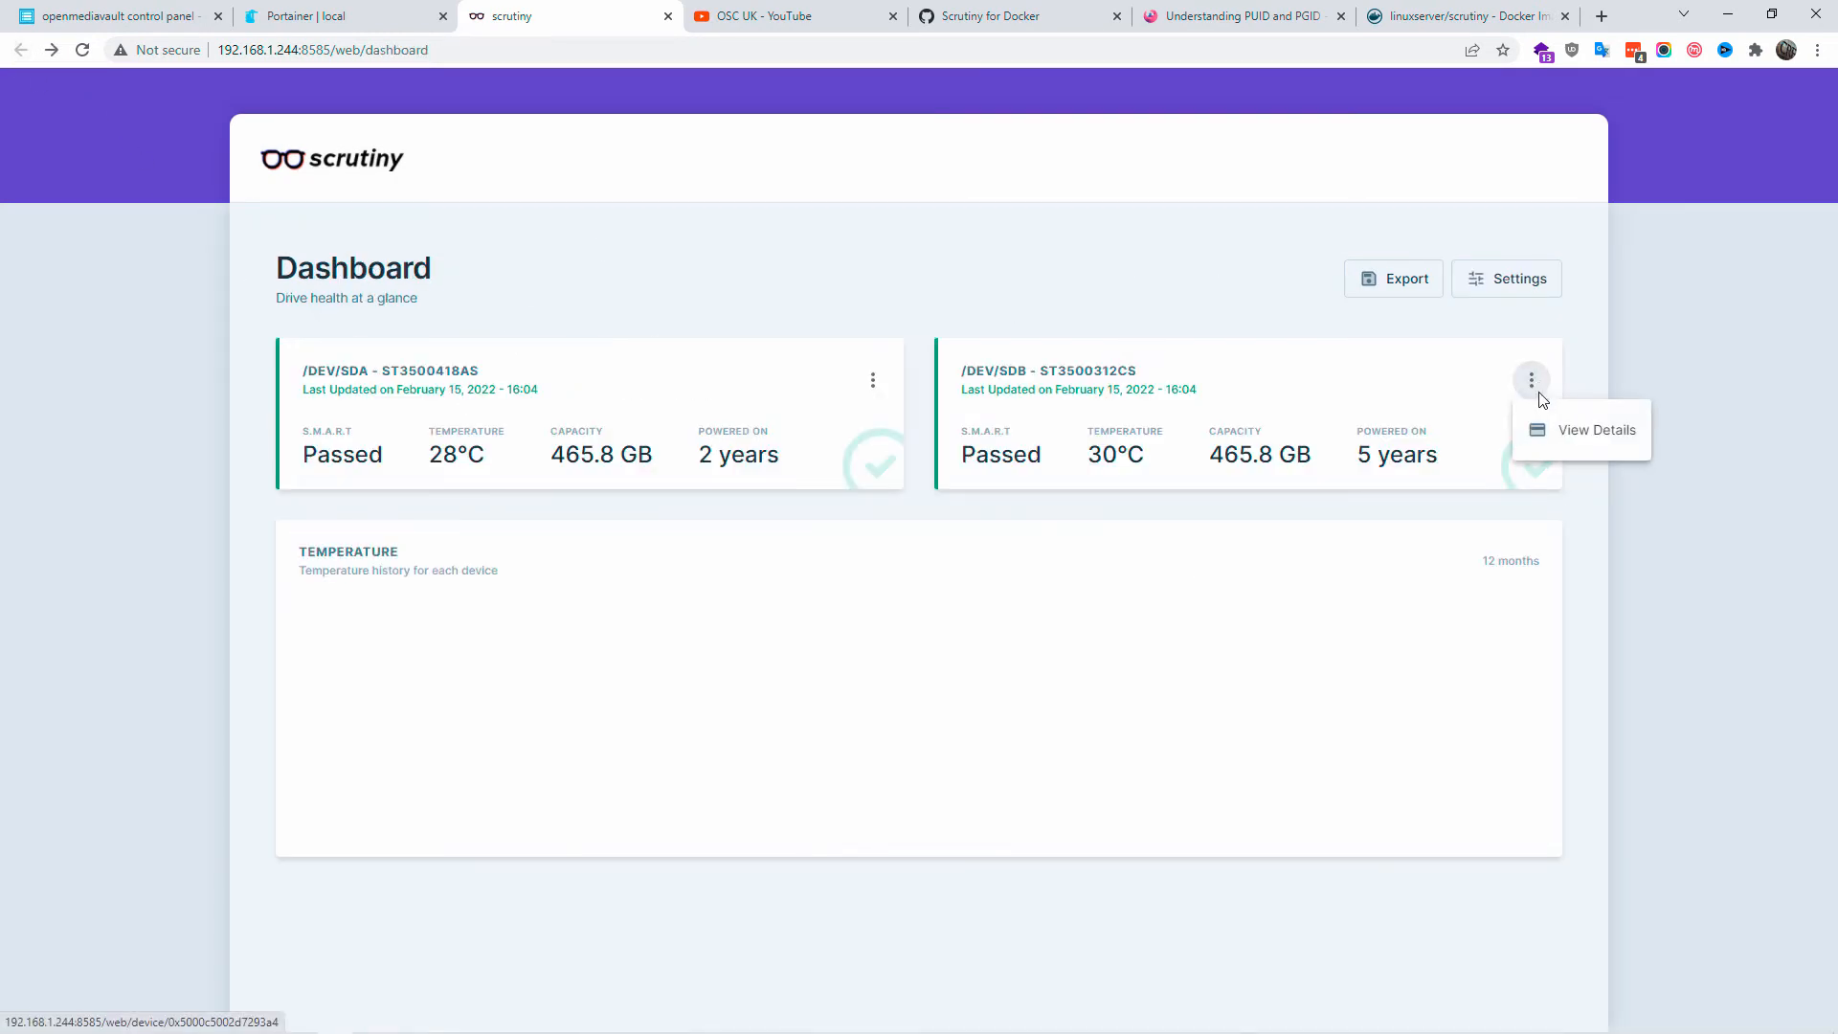
click(1596, 429)
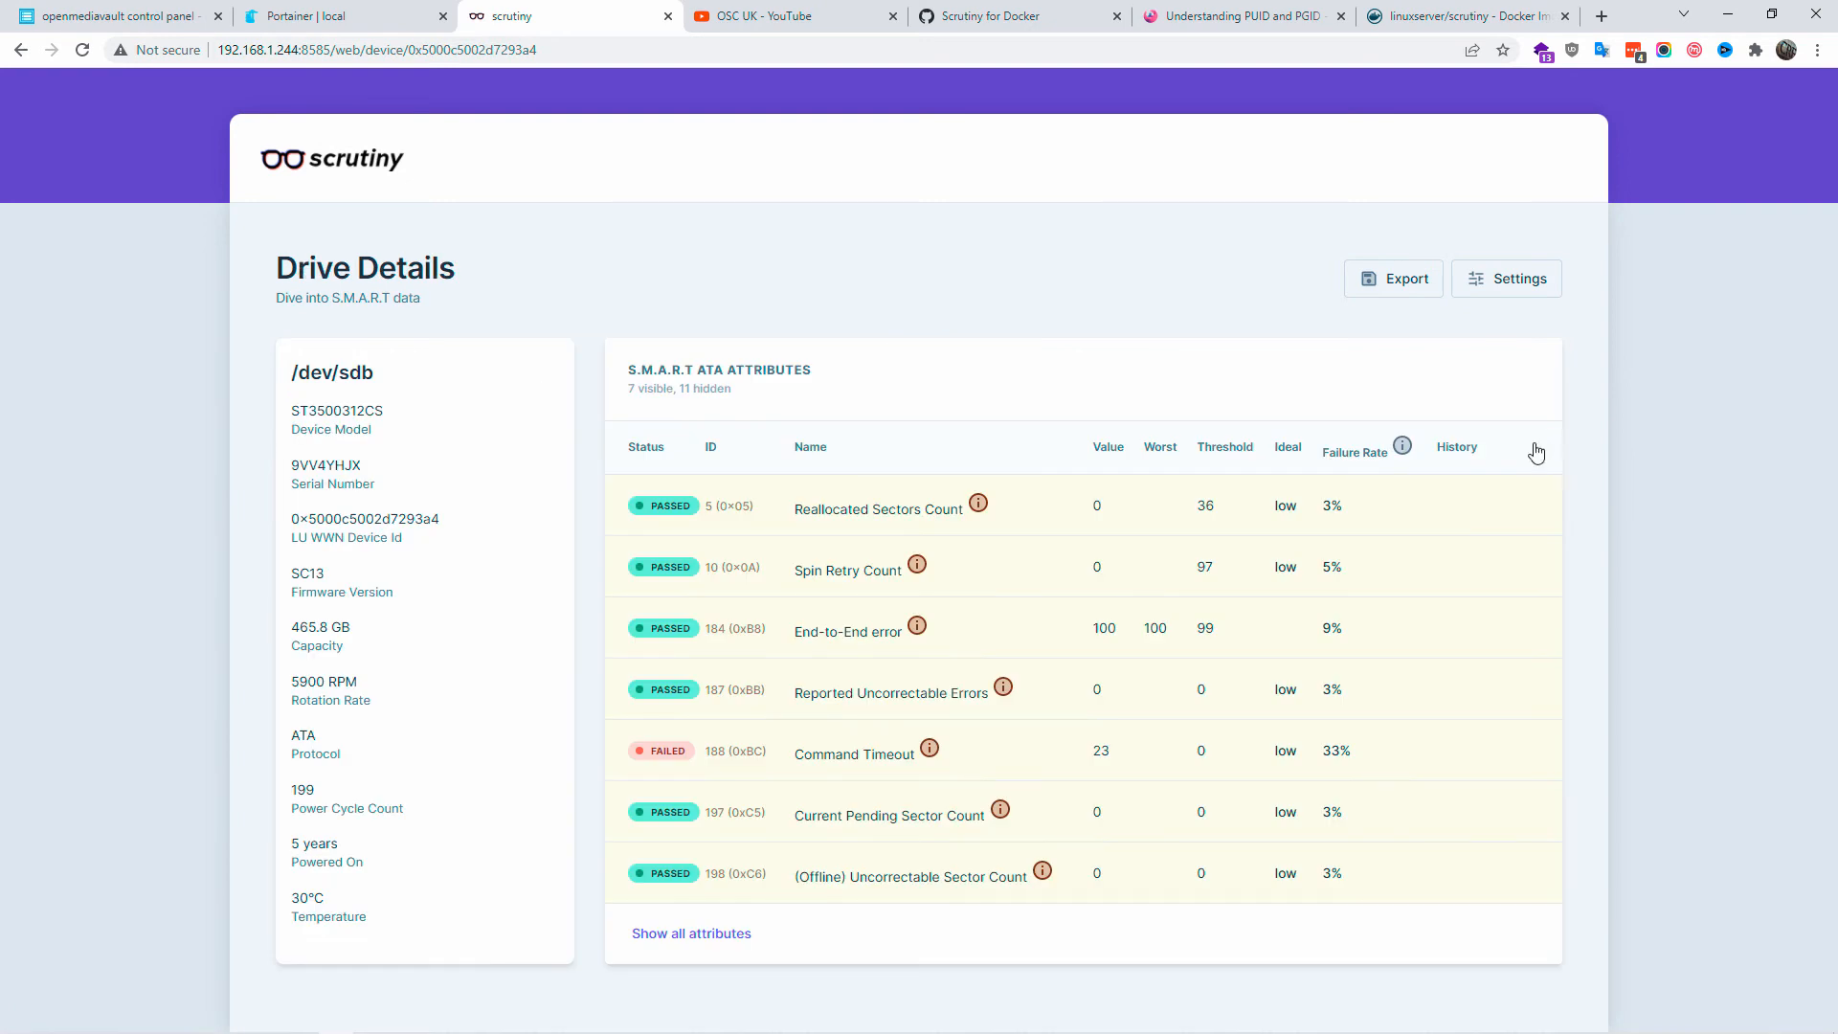
mouse_move(930, 750)
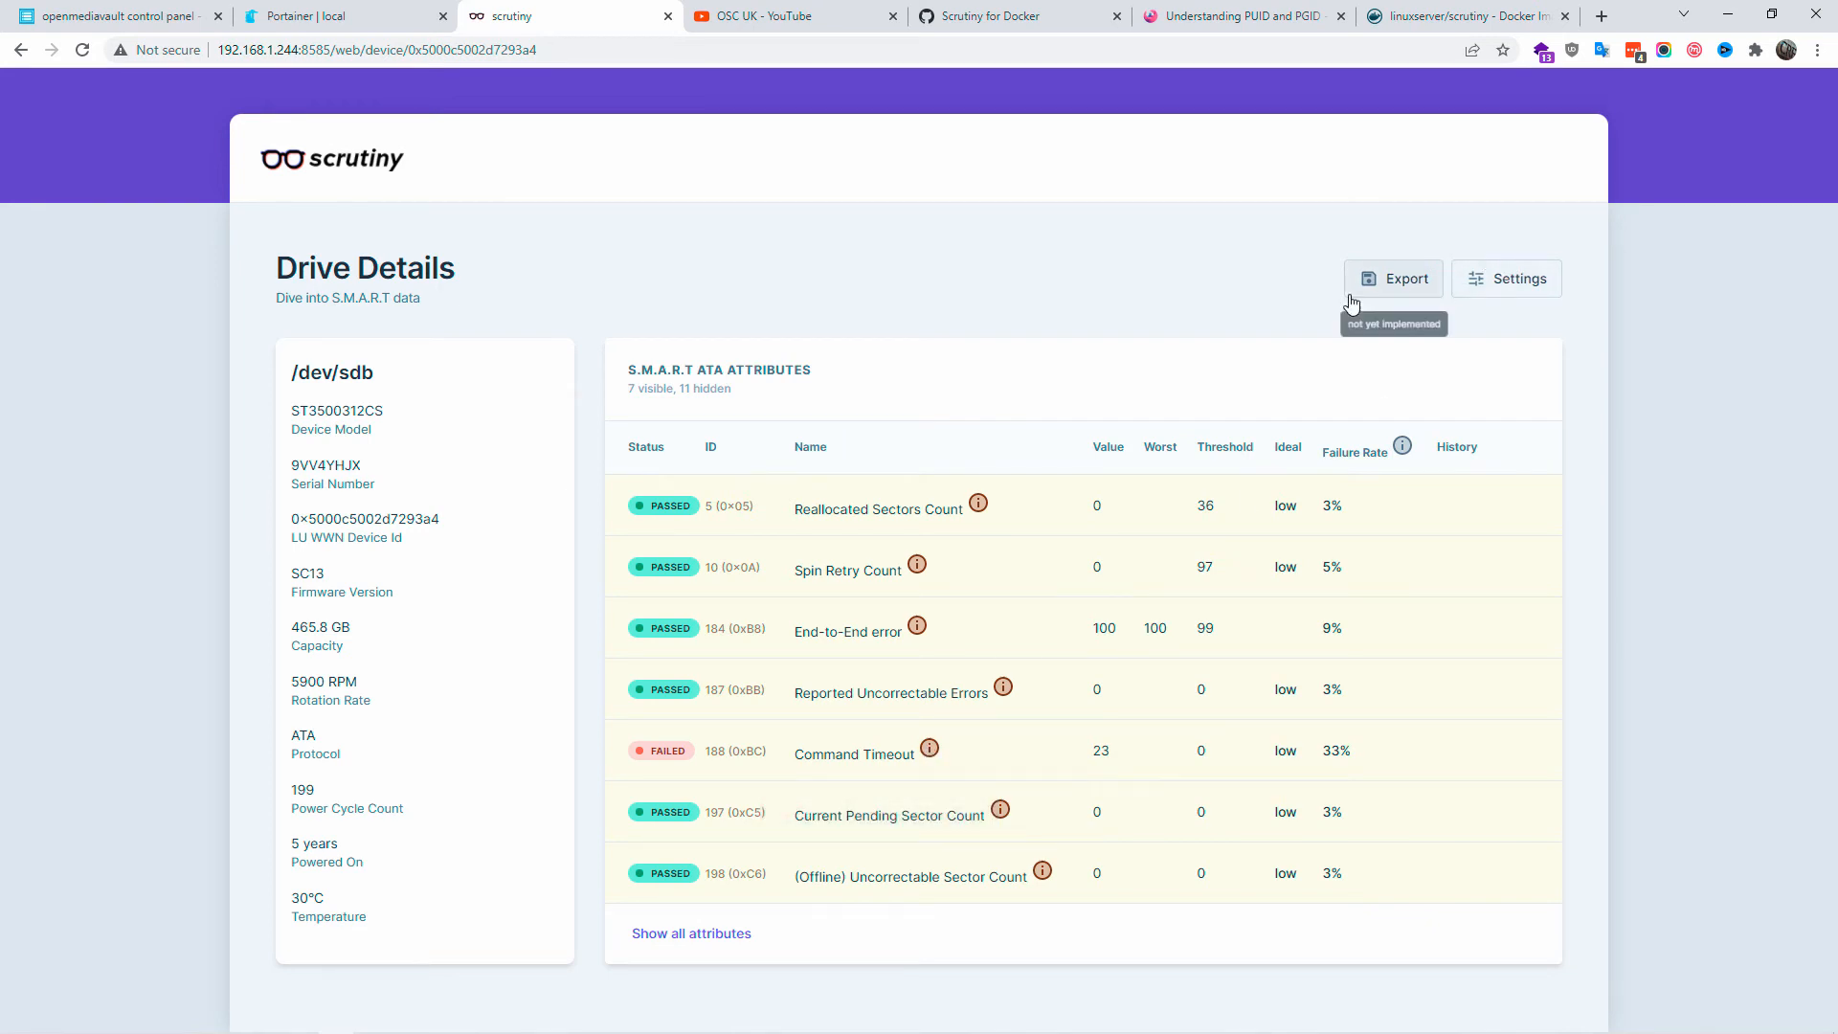
mouse_move(69, 65)
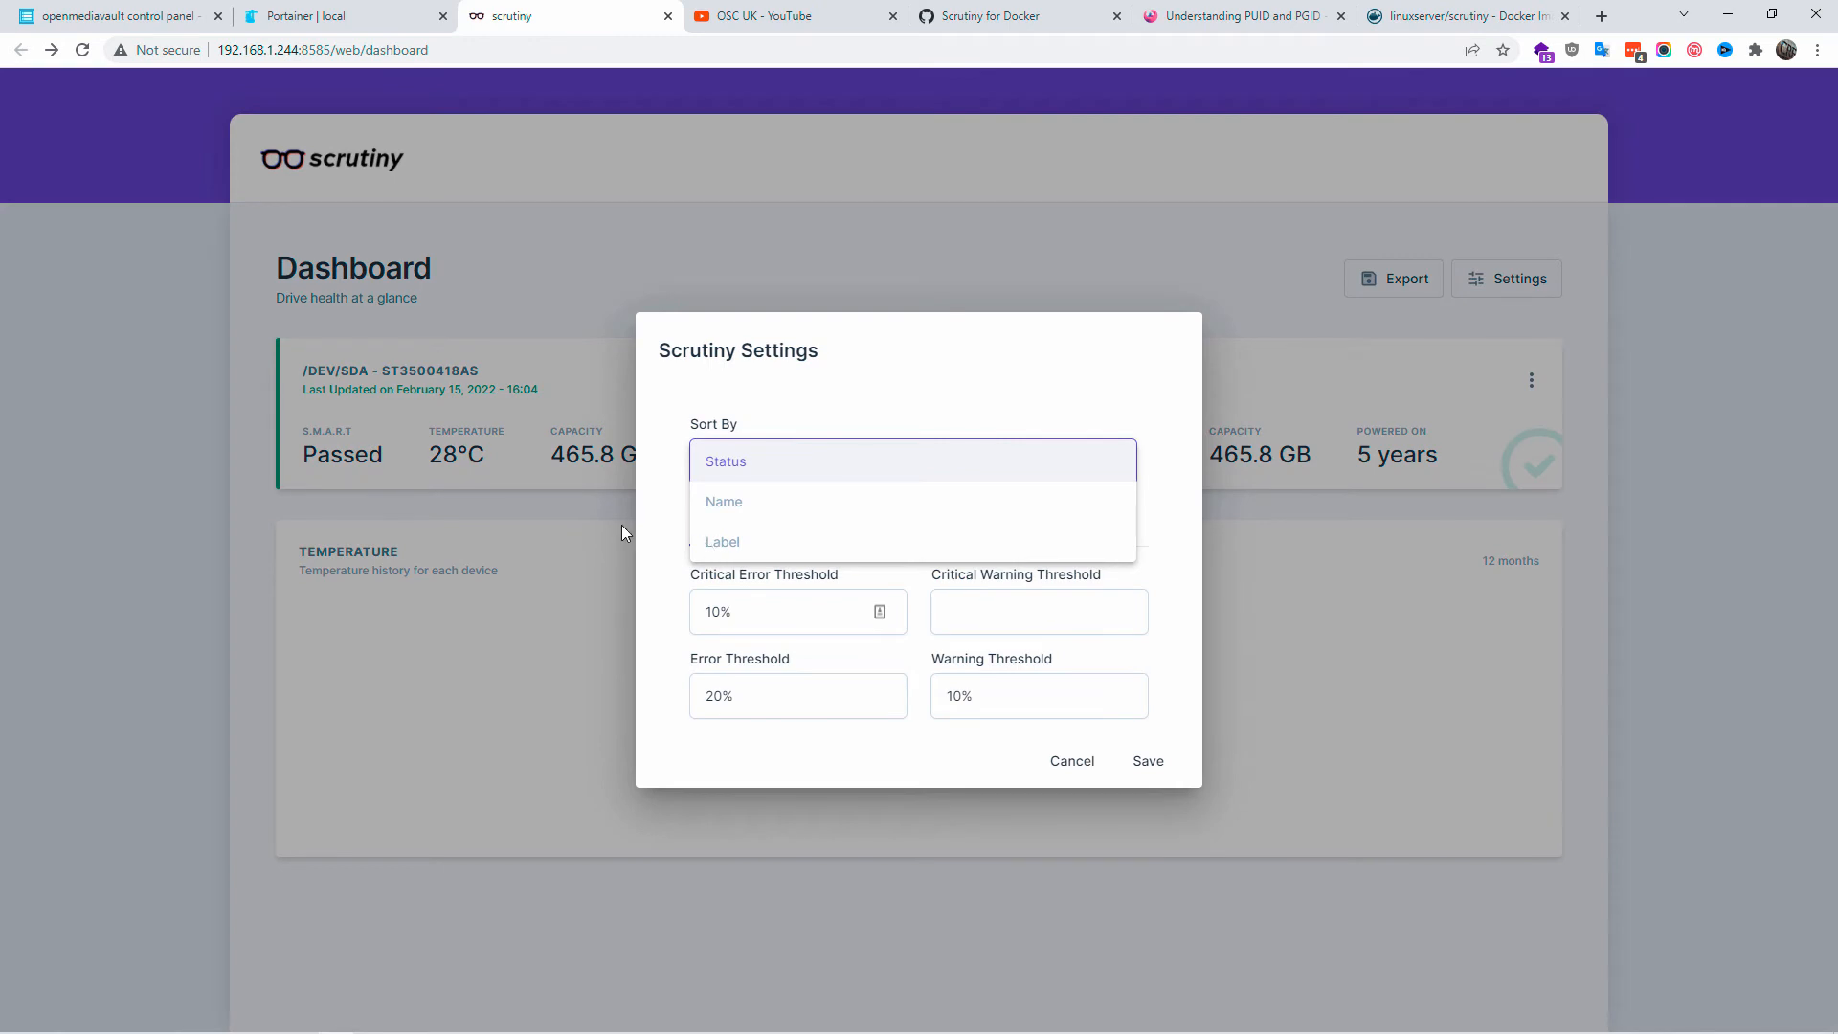
Look over the Status sort and NVMe/SCSI threshold settings, cancel, and return to the Docker Hub scrutiny page.
click(723, 460)
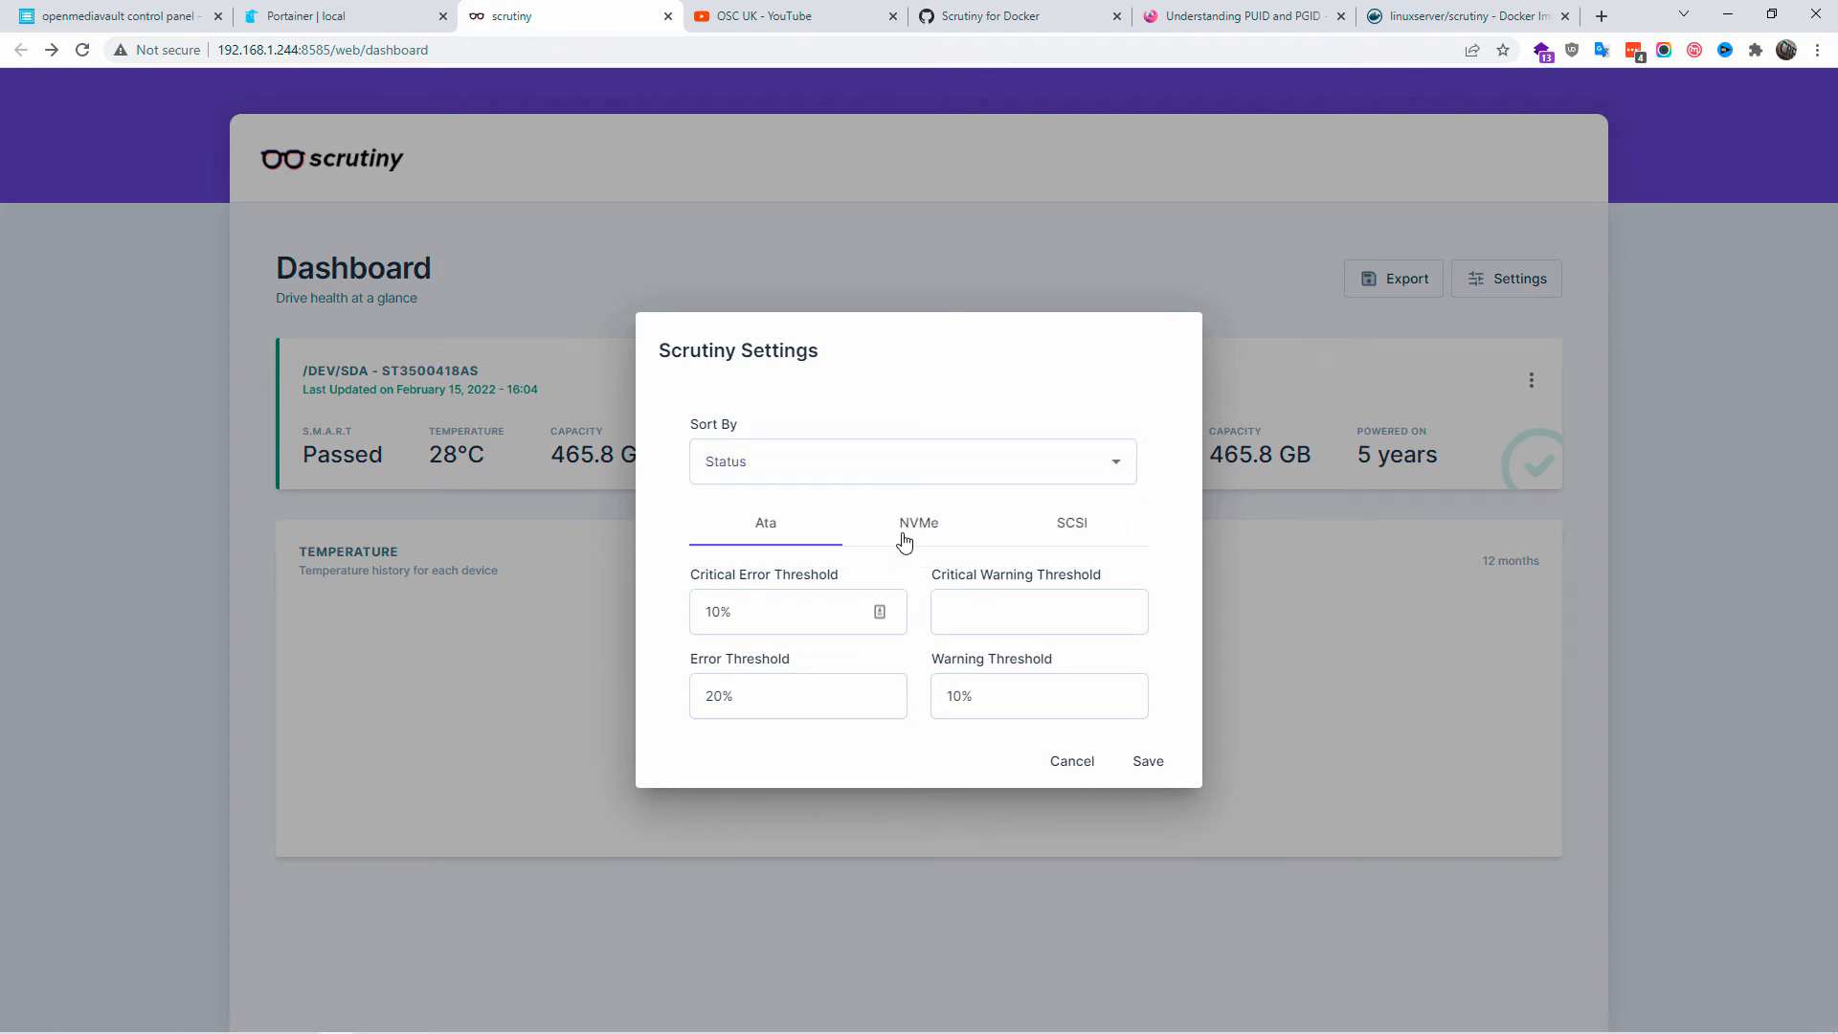
click(919, 523)
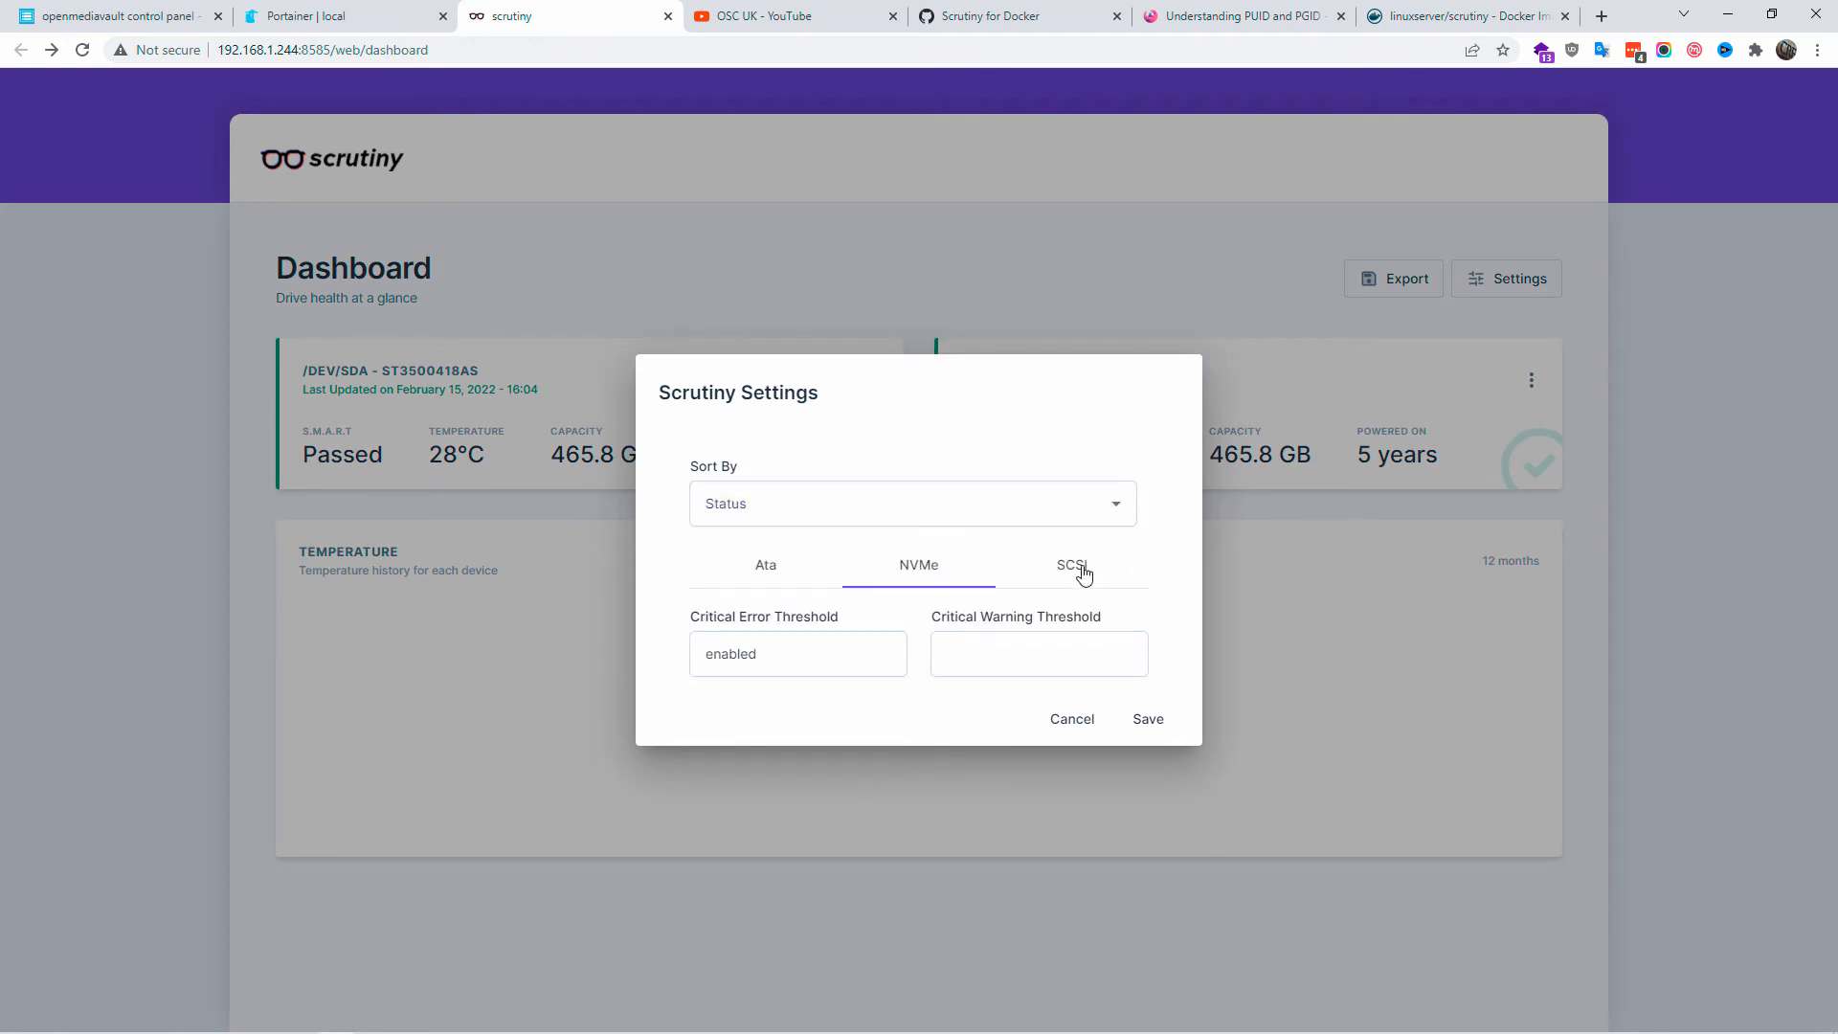
click(1072, 565)
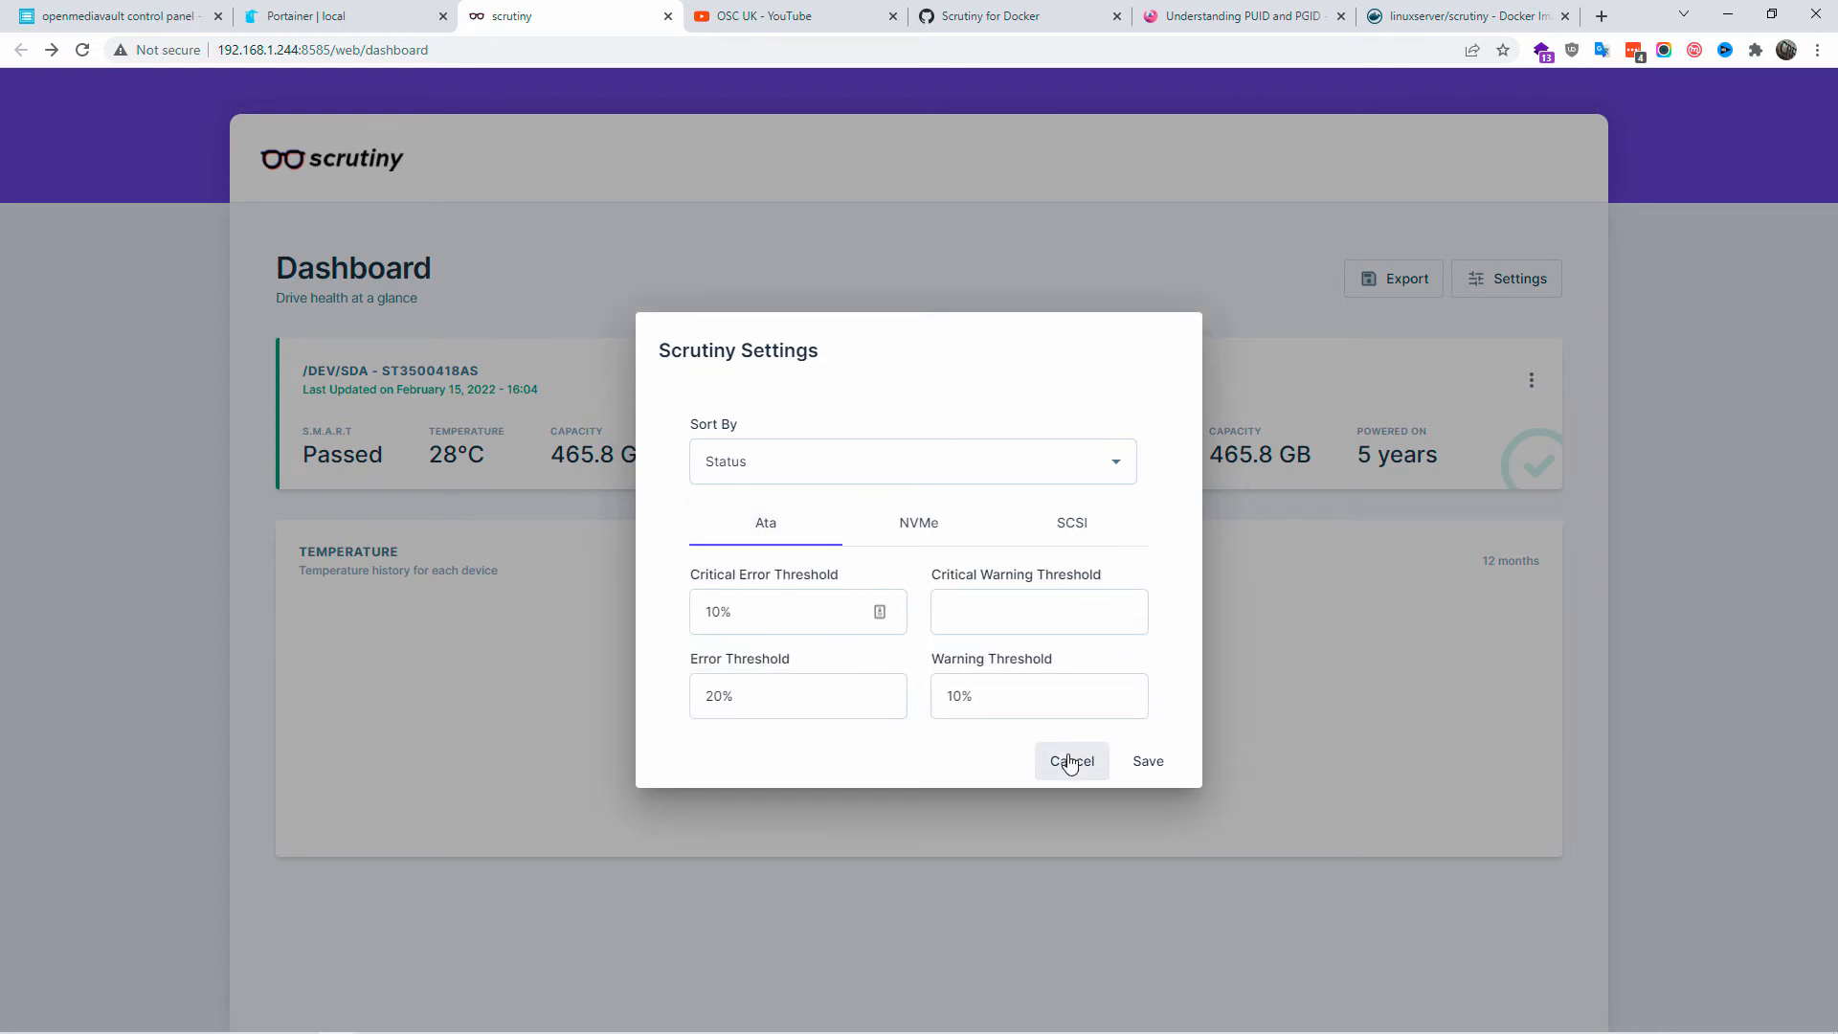
mouse_move(889, 672)
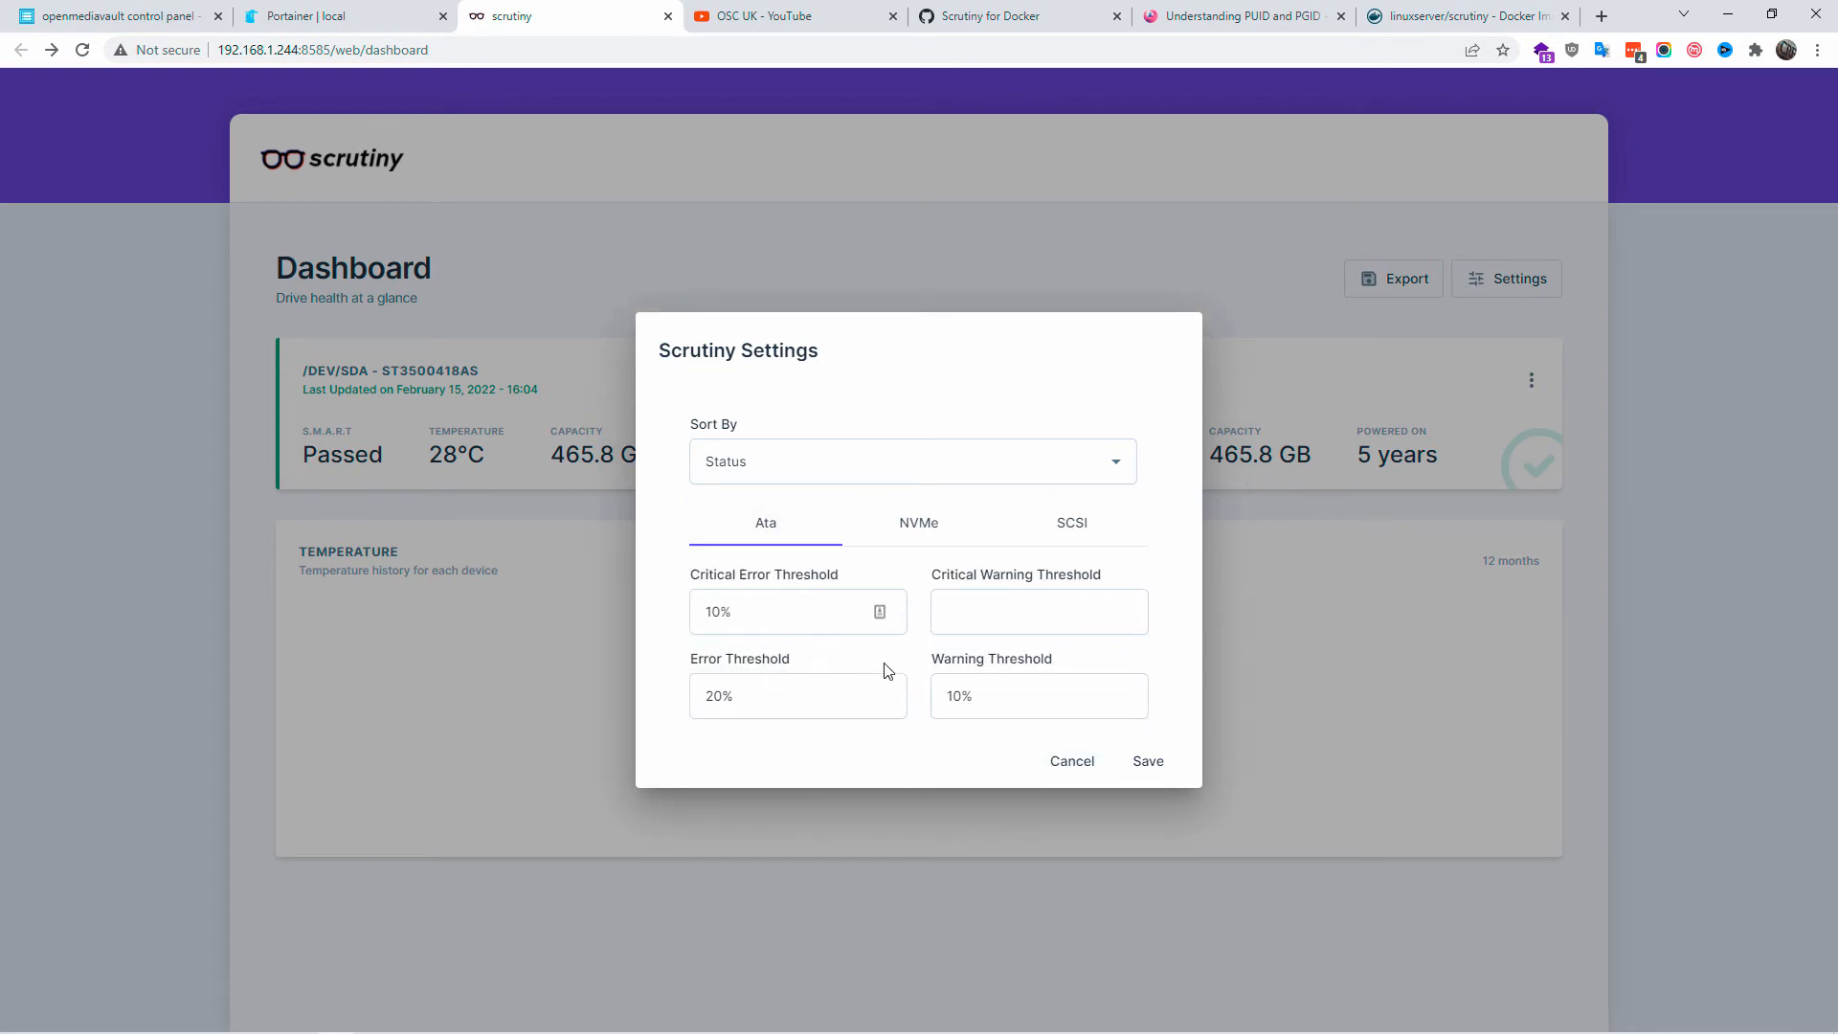
click(995, 16)
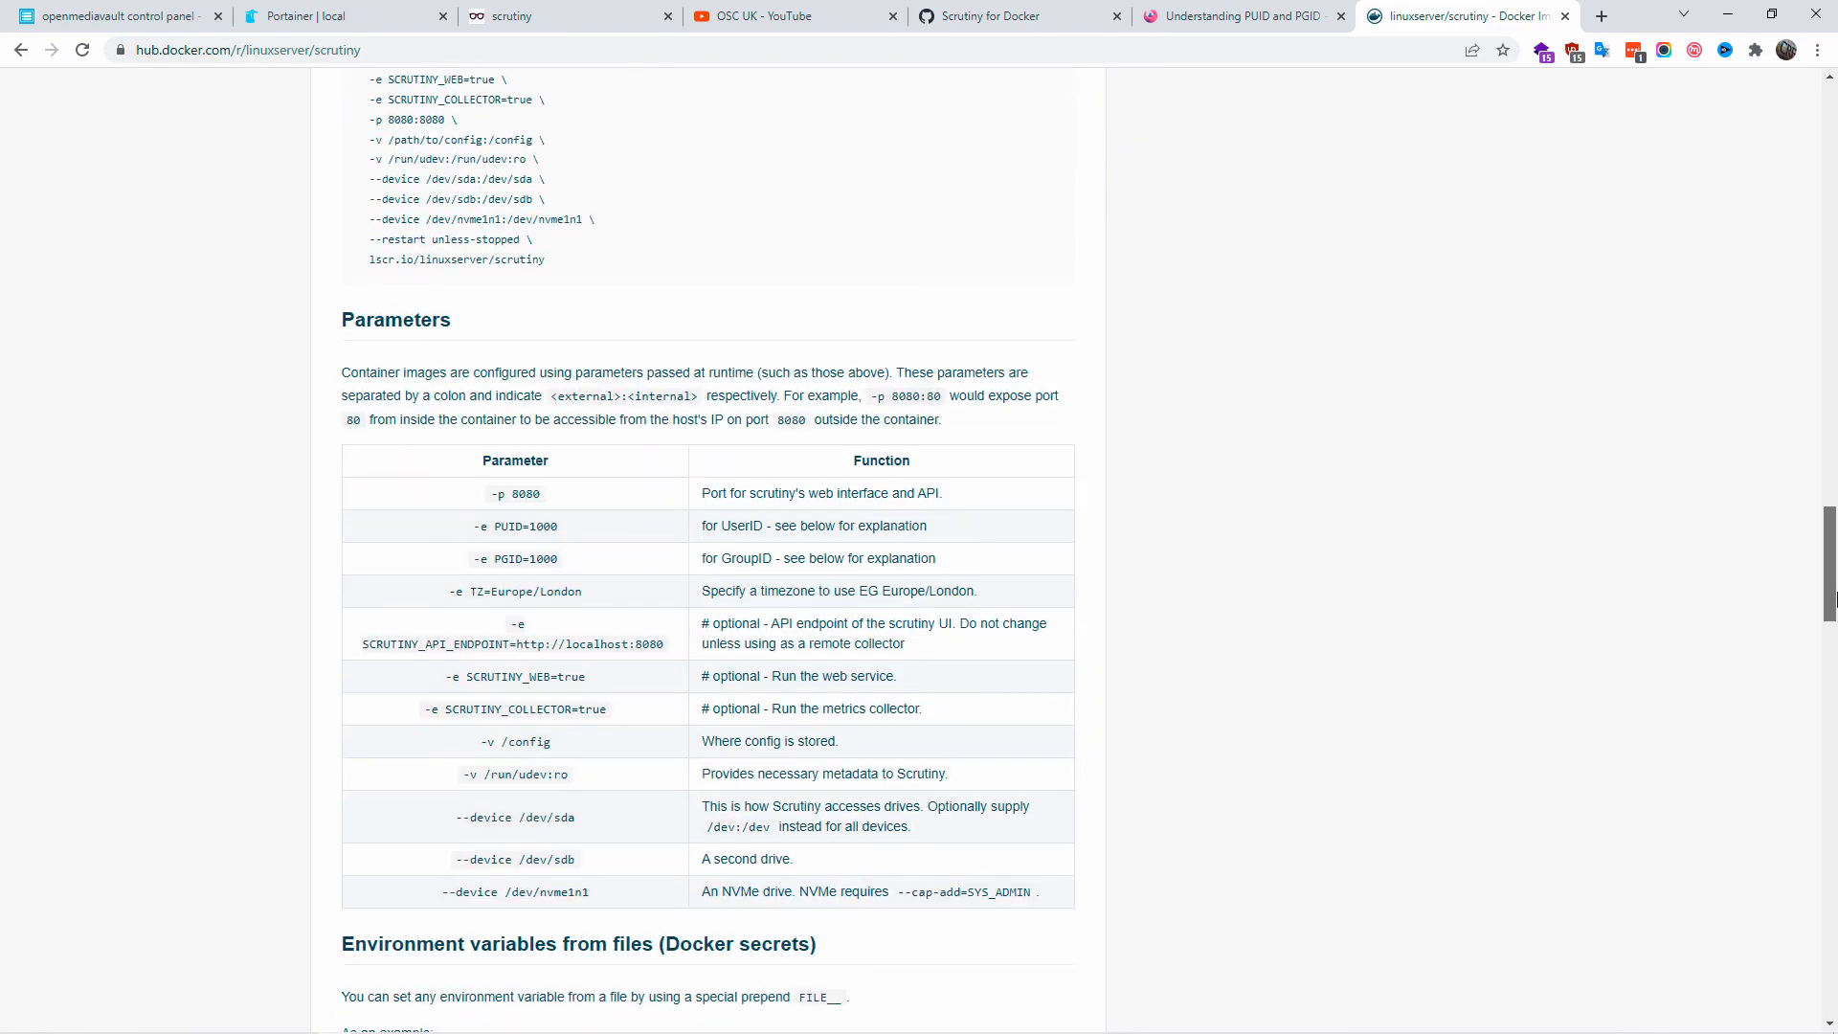
Scroll the linuxserver/scrutiny page down to the Building locally and Versions sections.
scroll(down, 3)
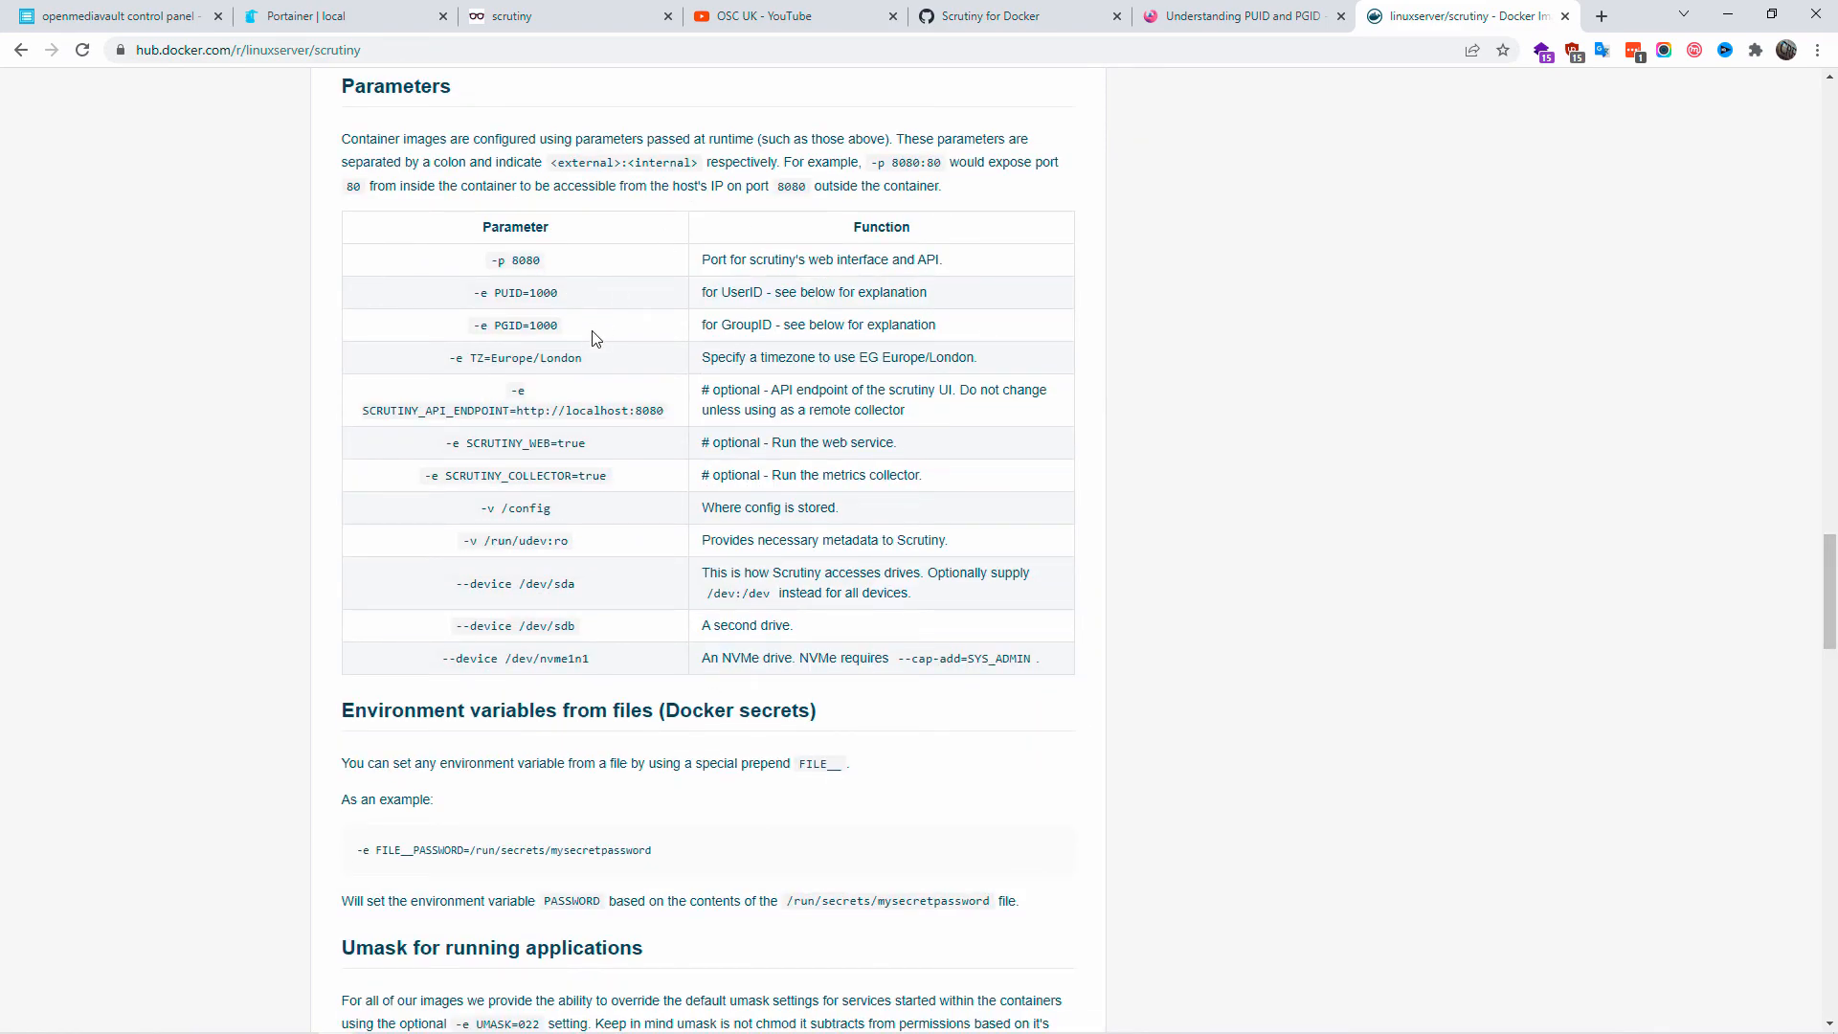
scroll(down, 3)
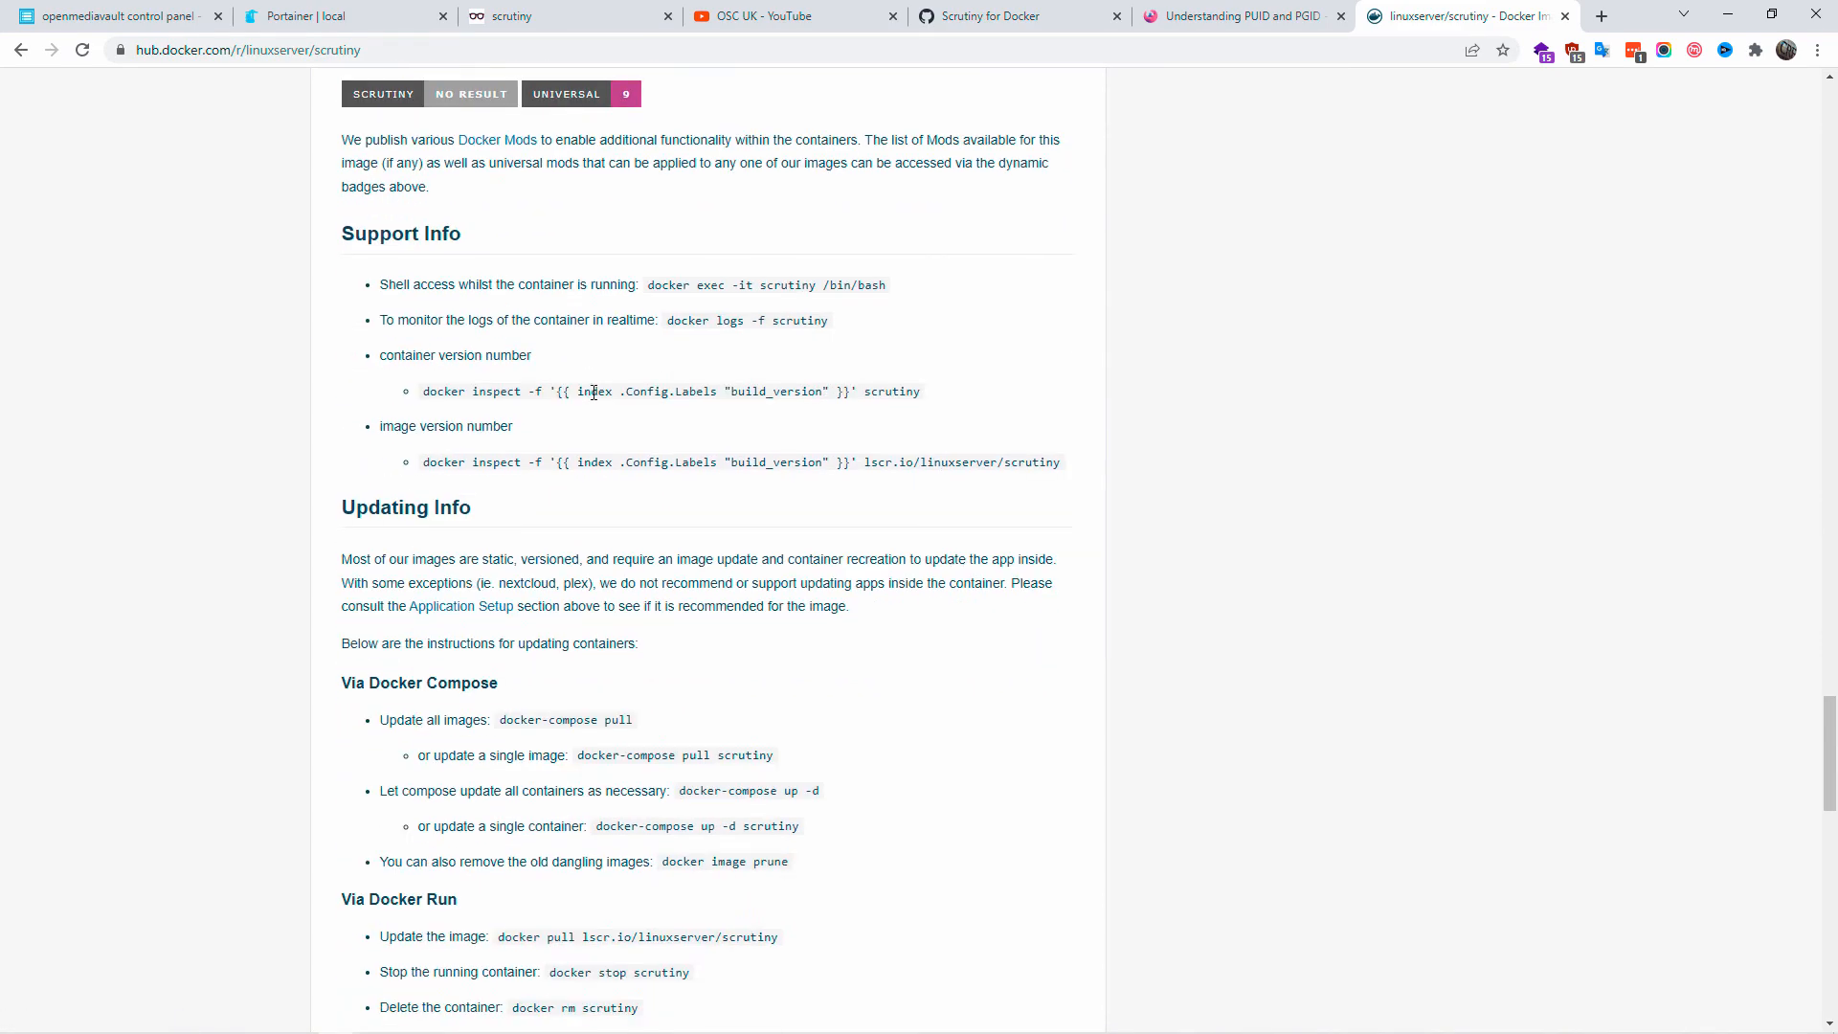
scroll(down, 3)
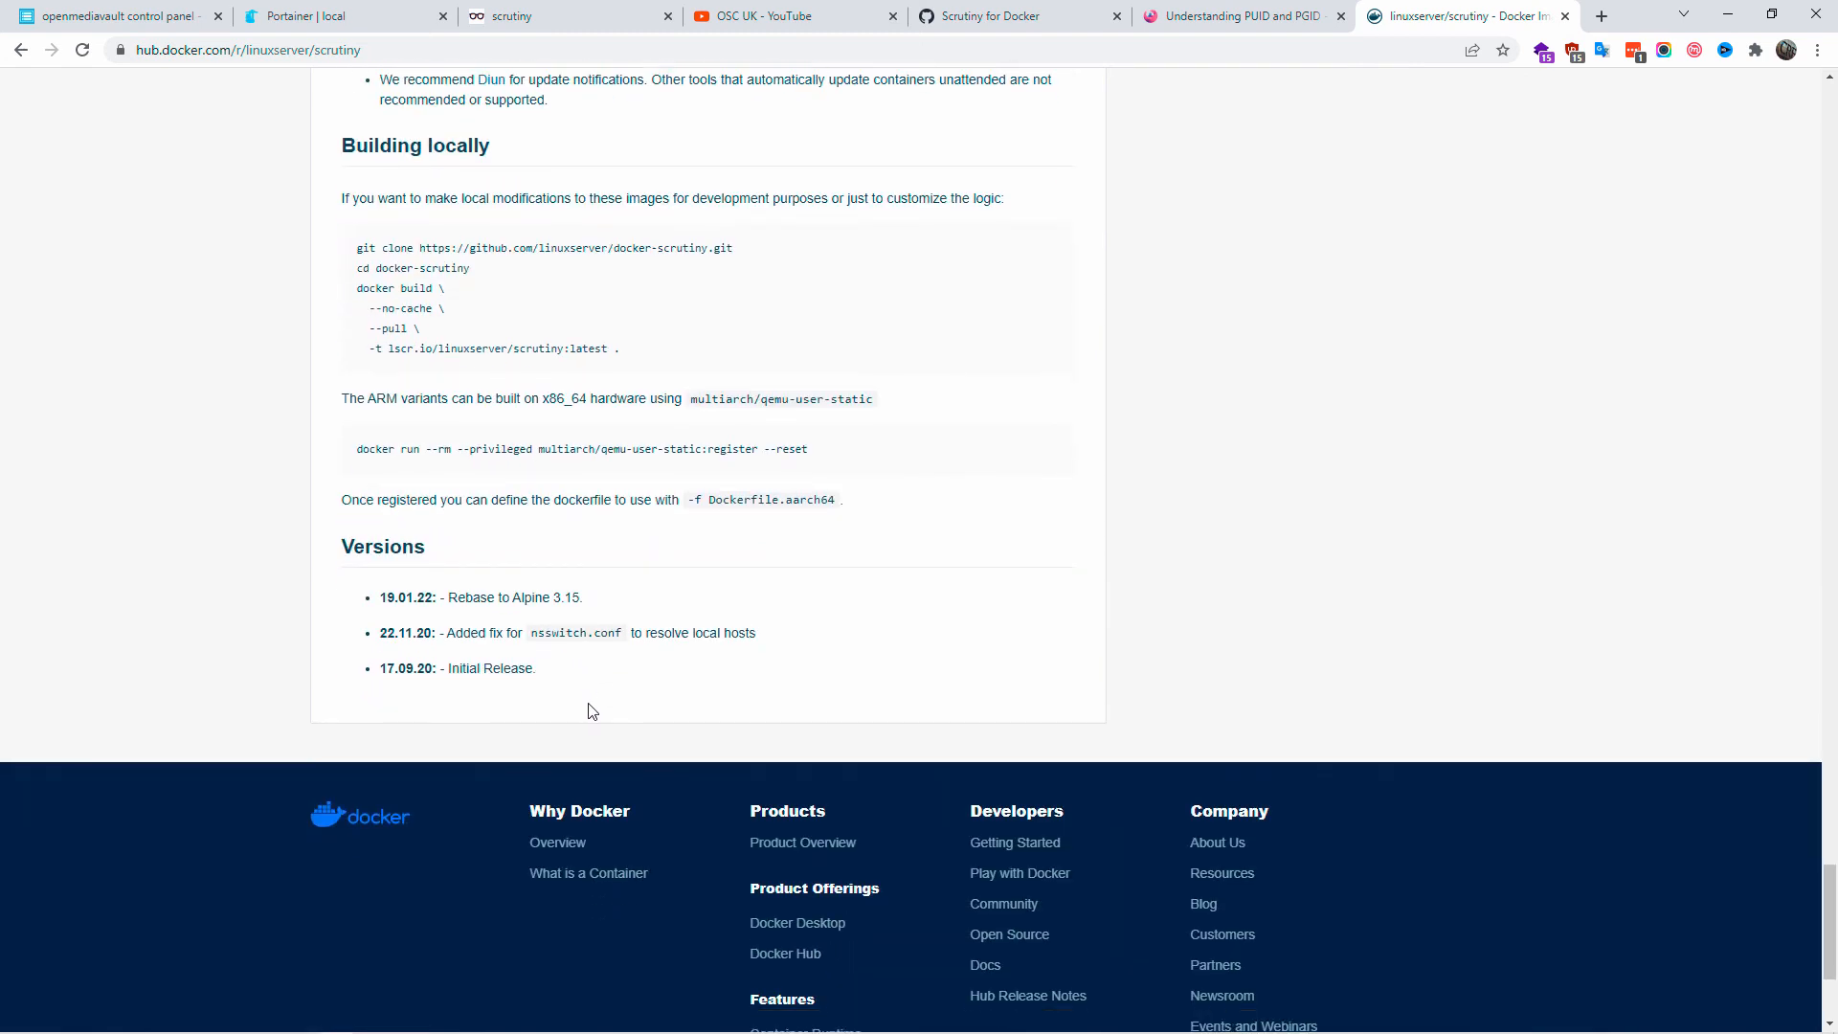
mouse_move(170, 12)
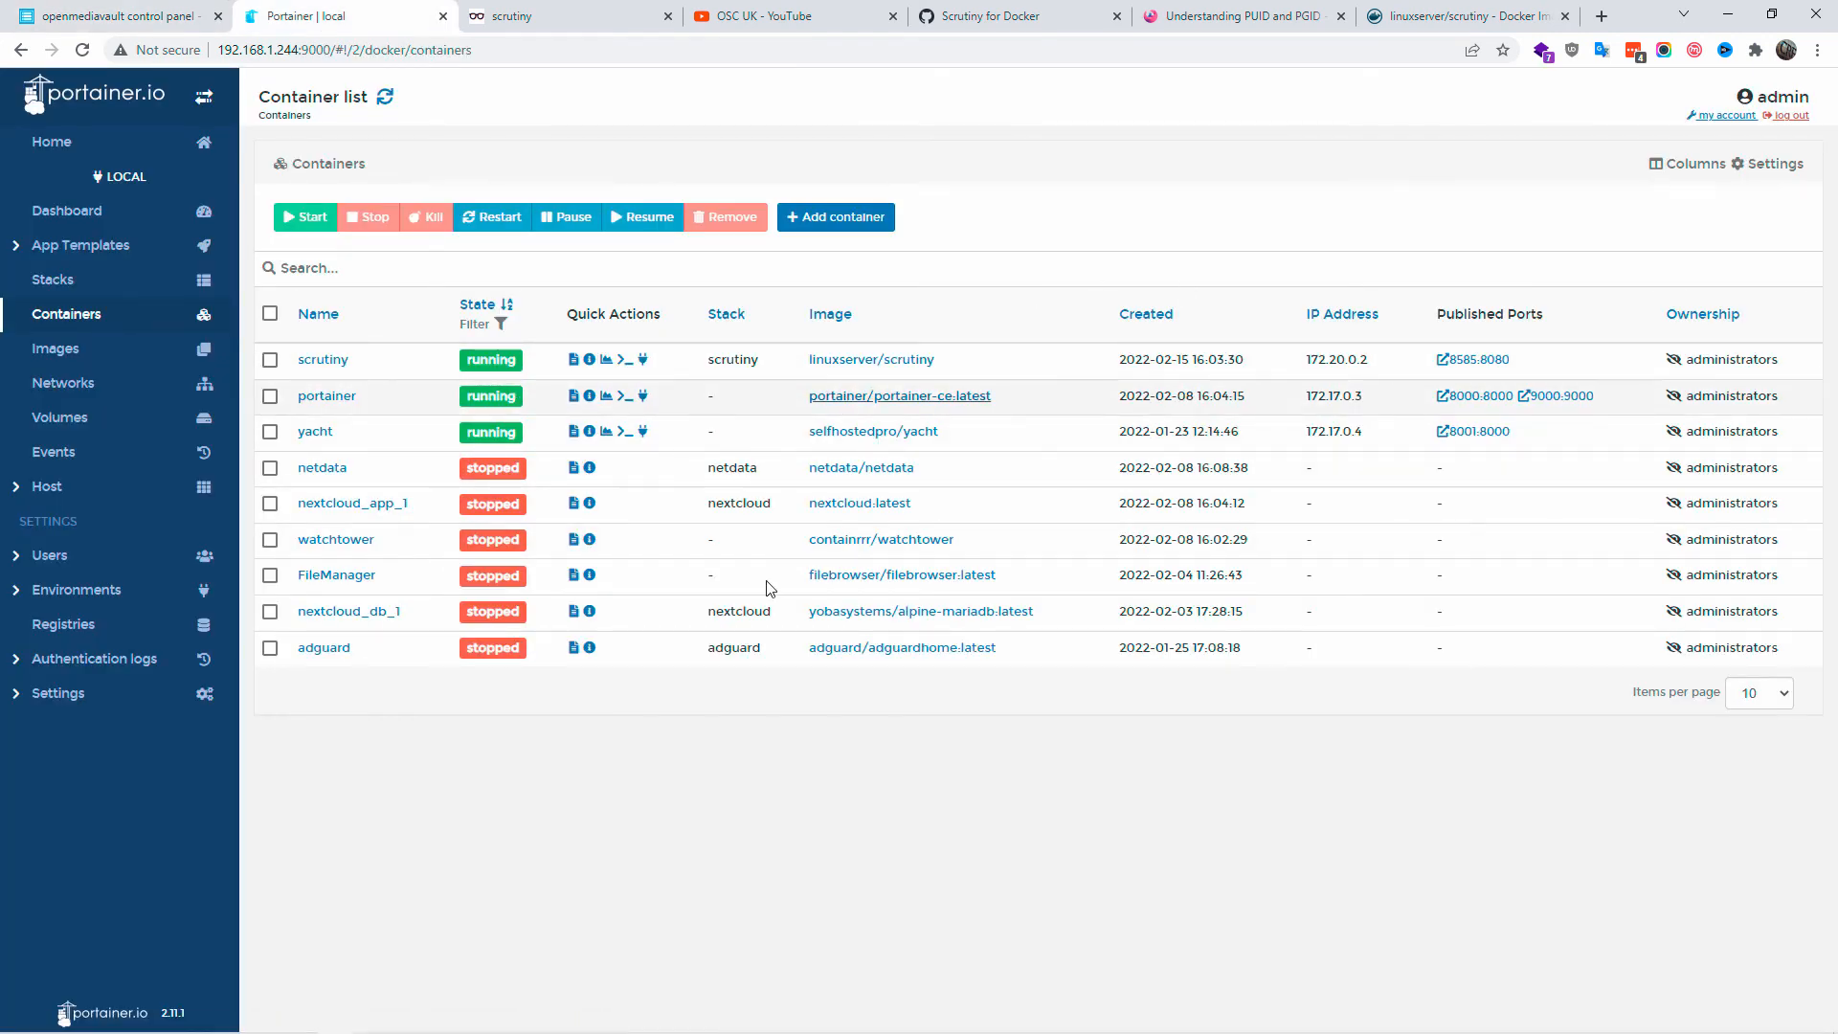
From the container list, paste and run the collector command in the scrutiny console so temperatures 29°C and 31°C graph.
click(515, 15)
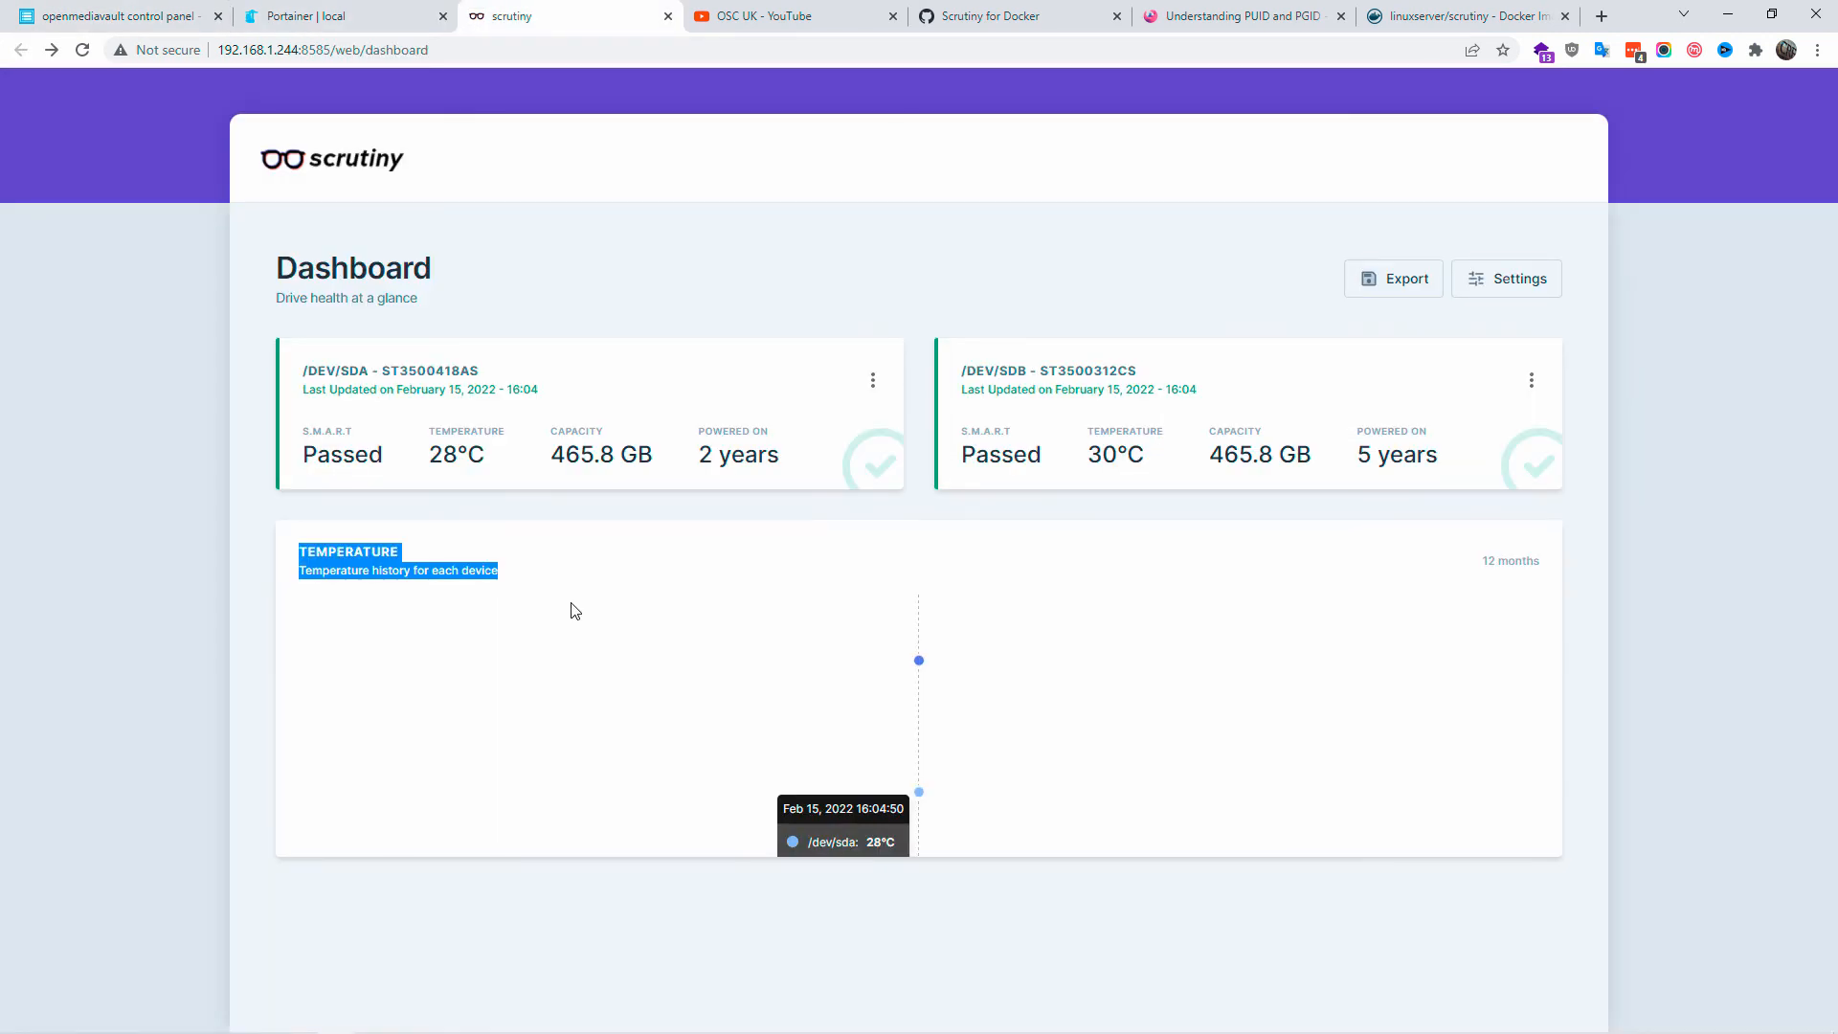
click(315, 15)
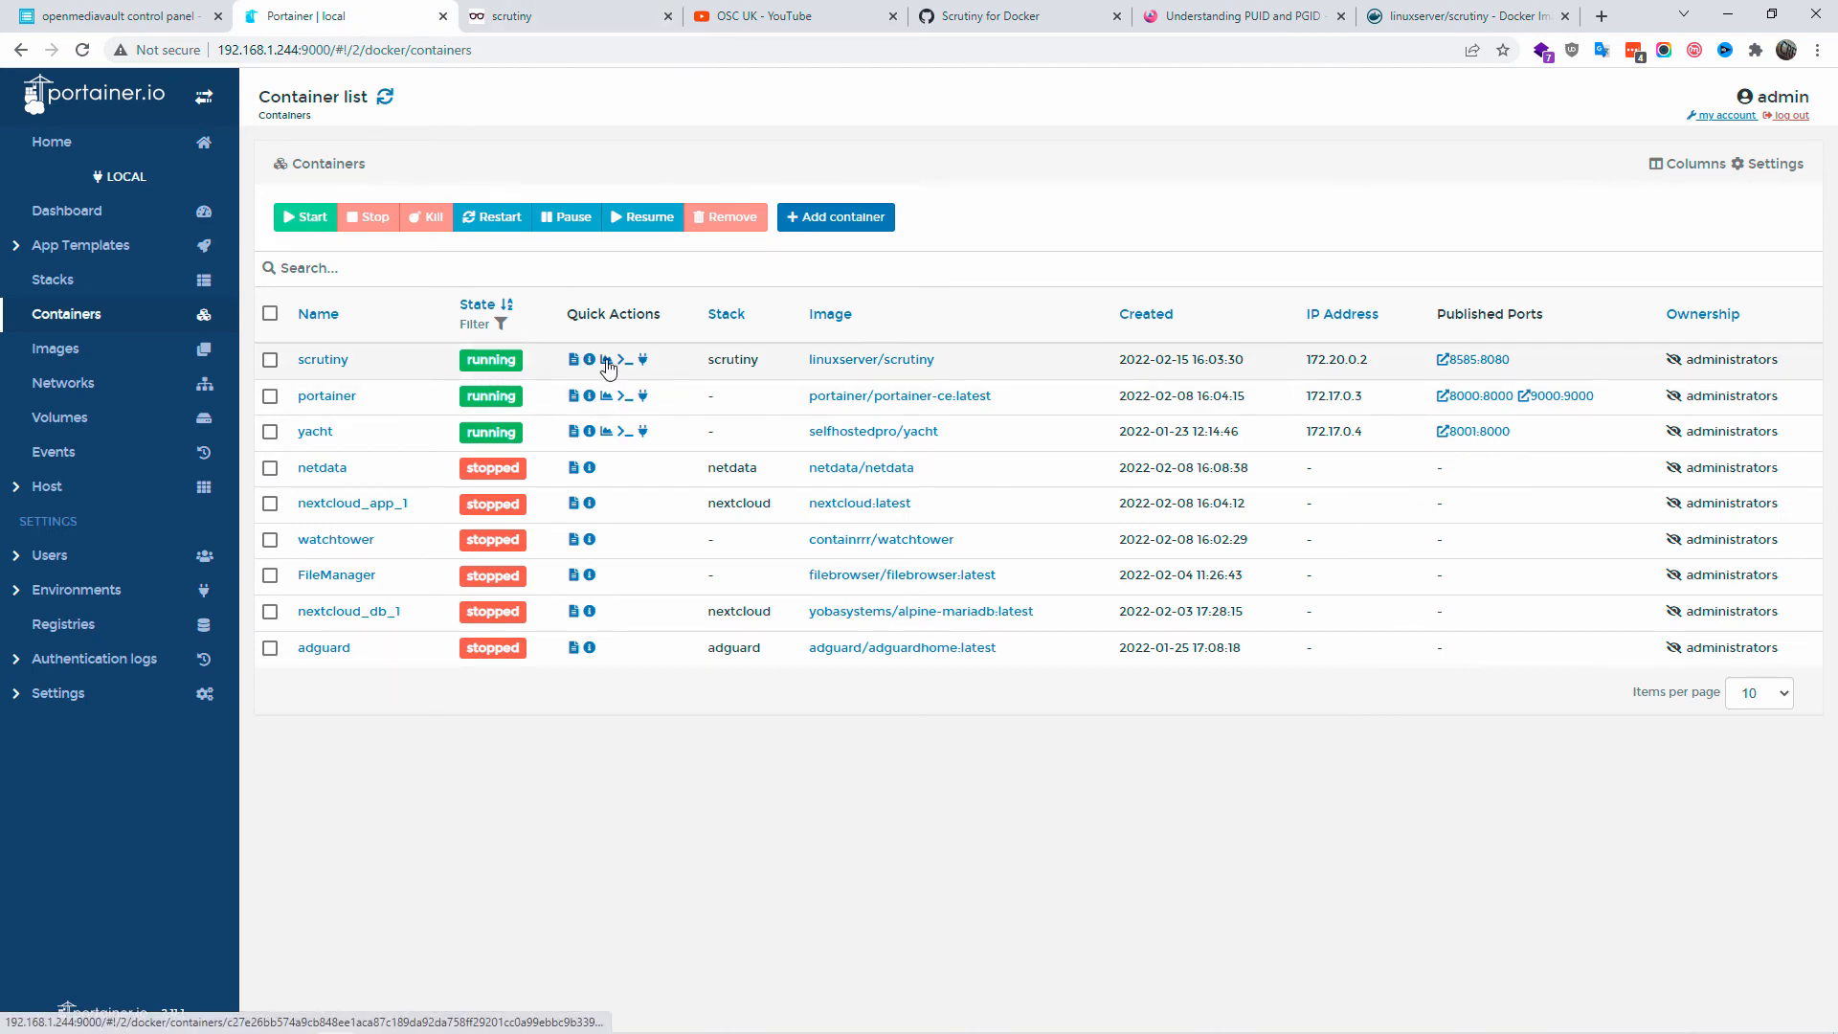
click(624, 360)
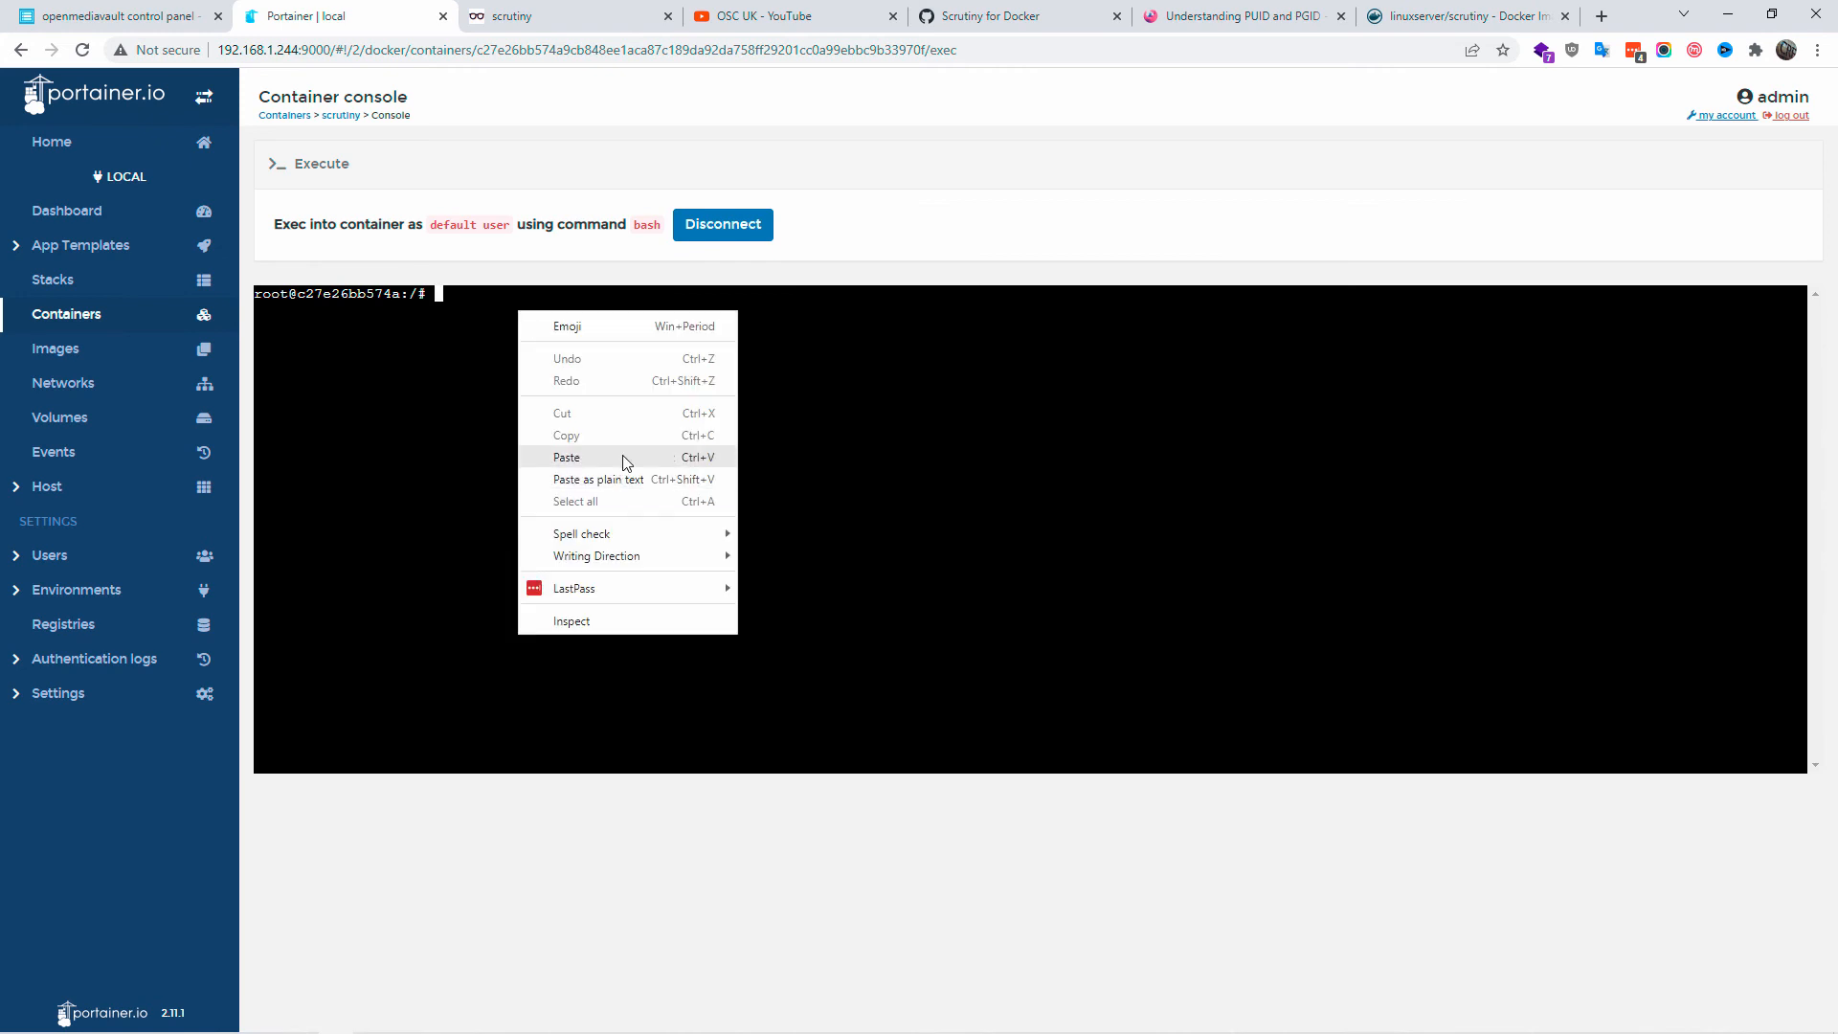
click(567, 456)
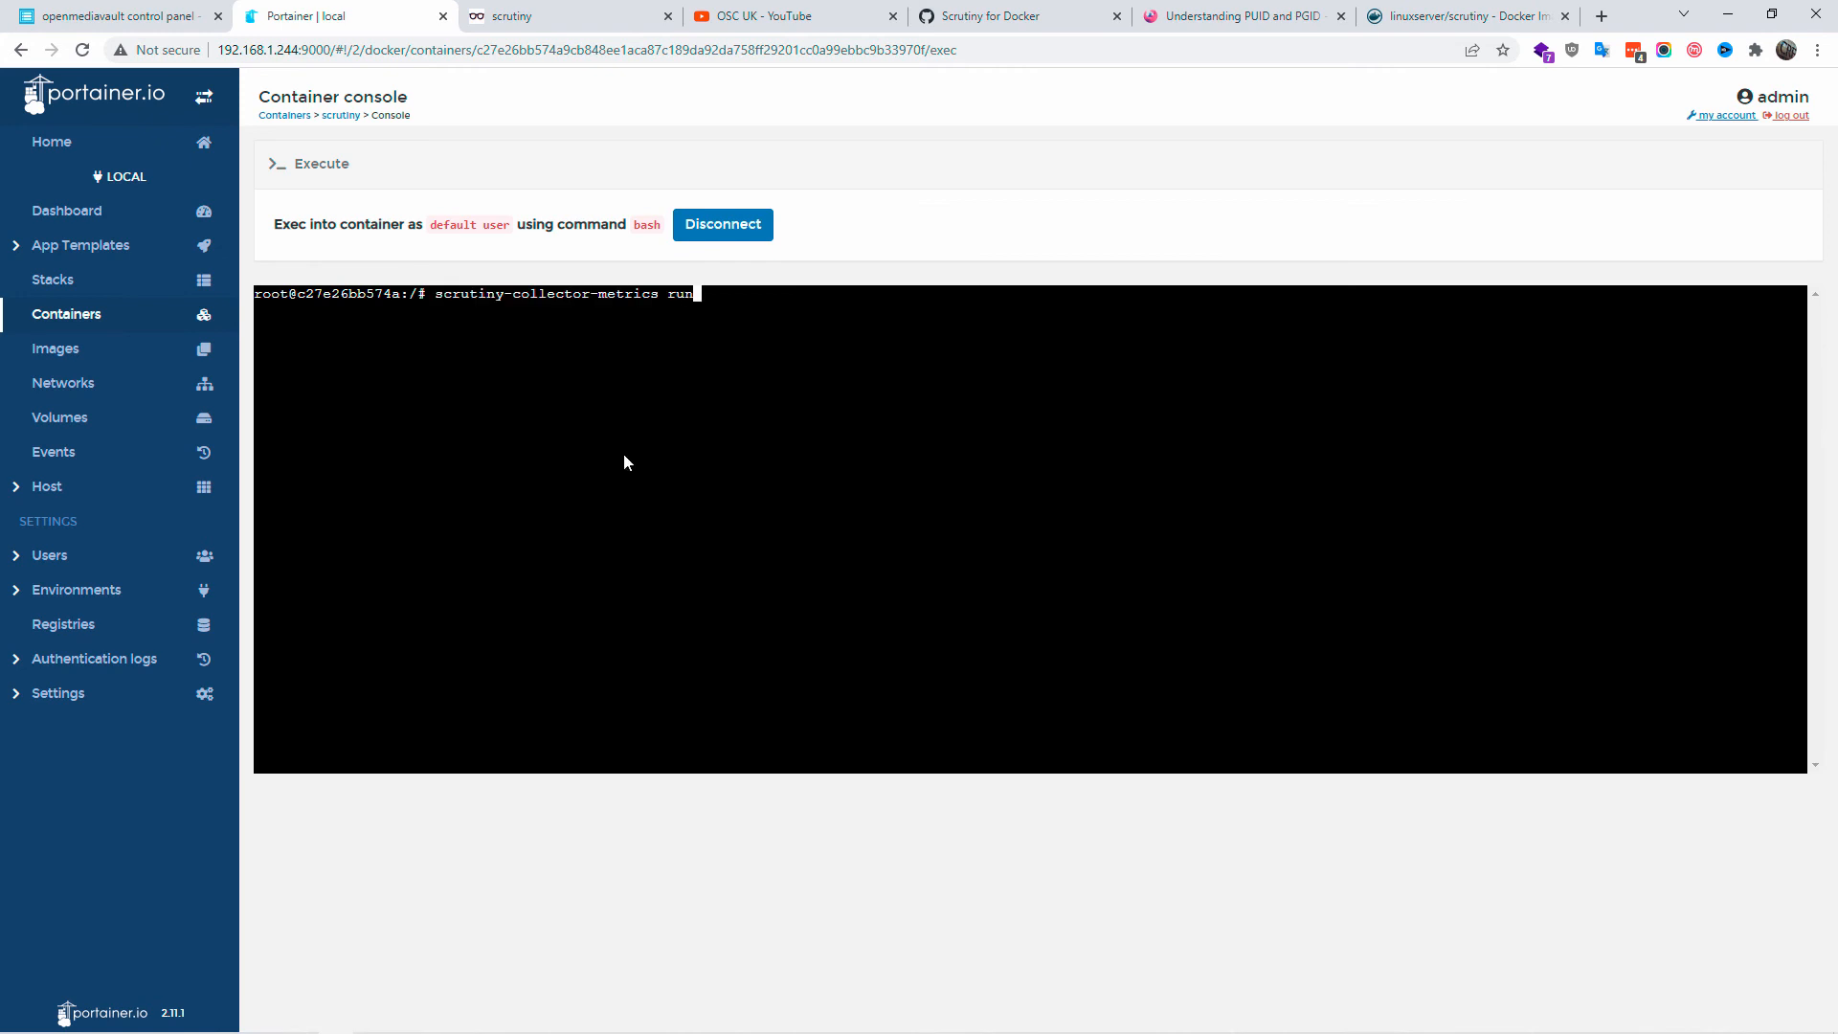
key(Enter)
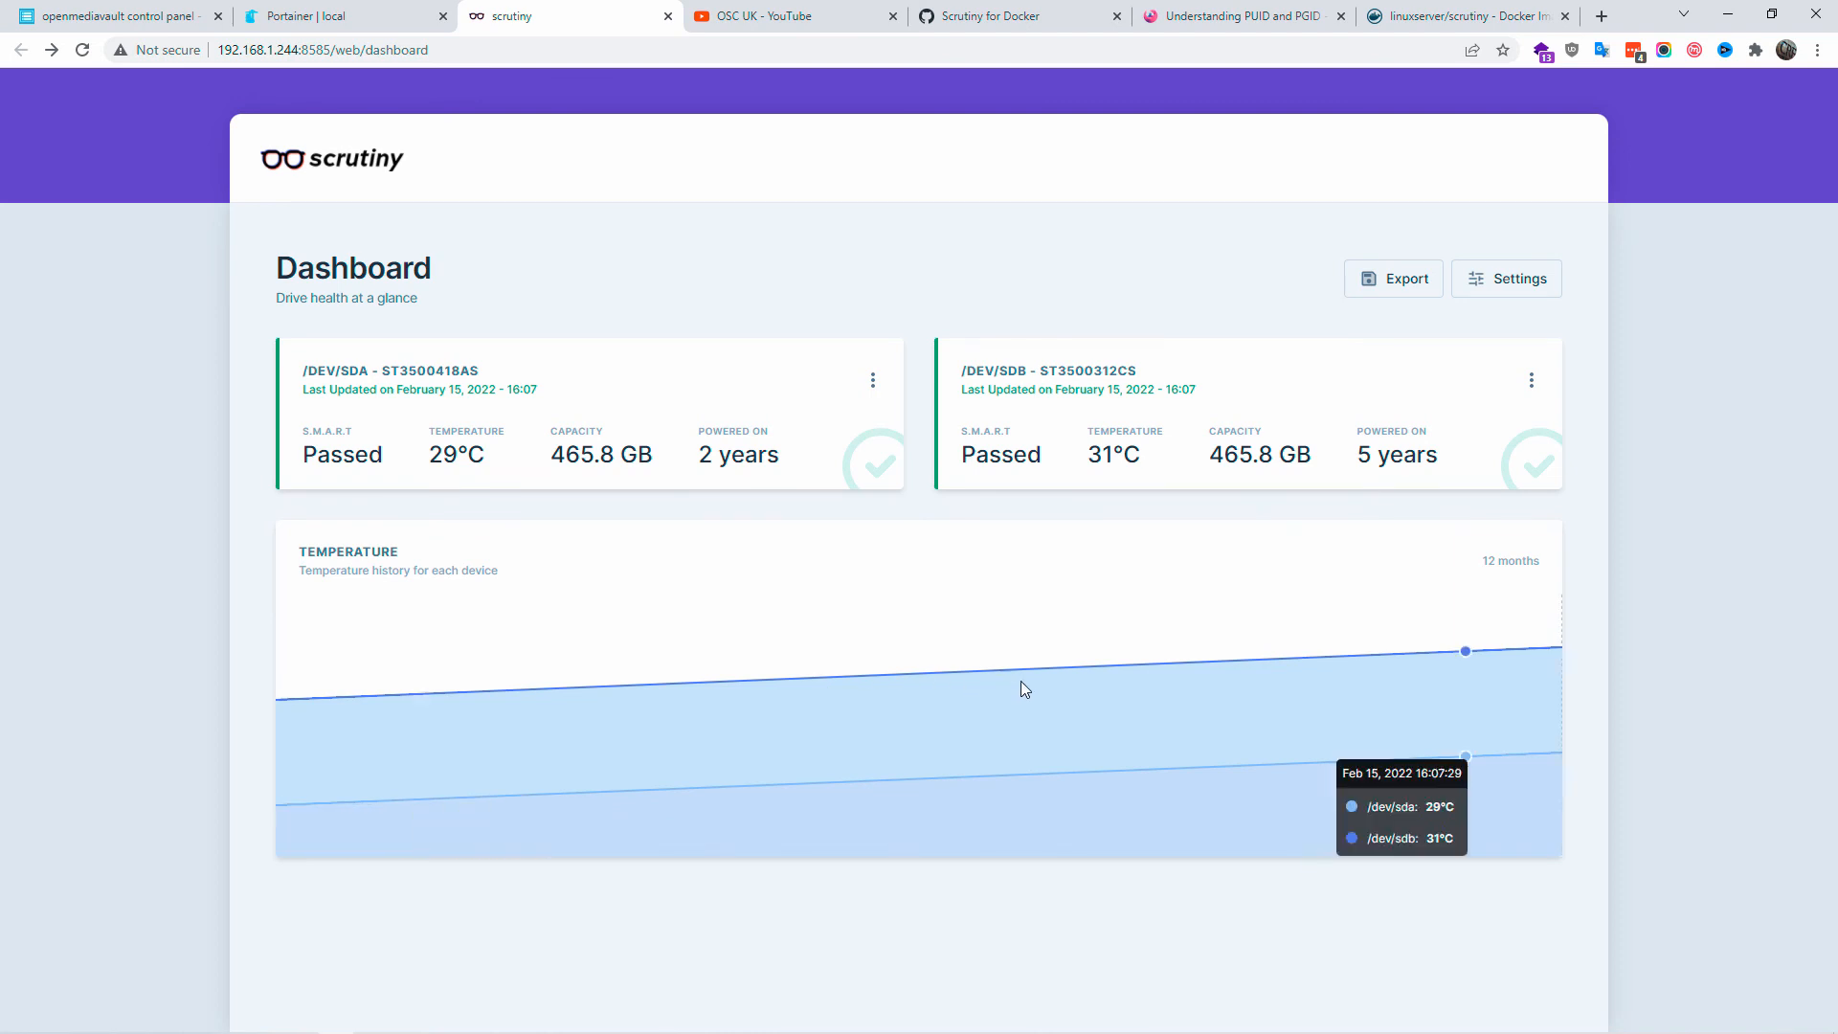
mouse_move(1558, 666)
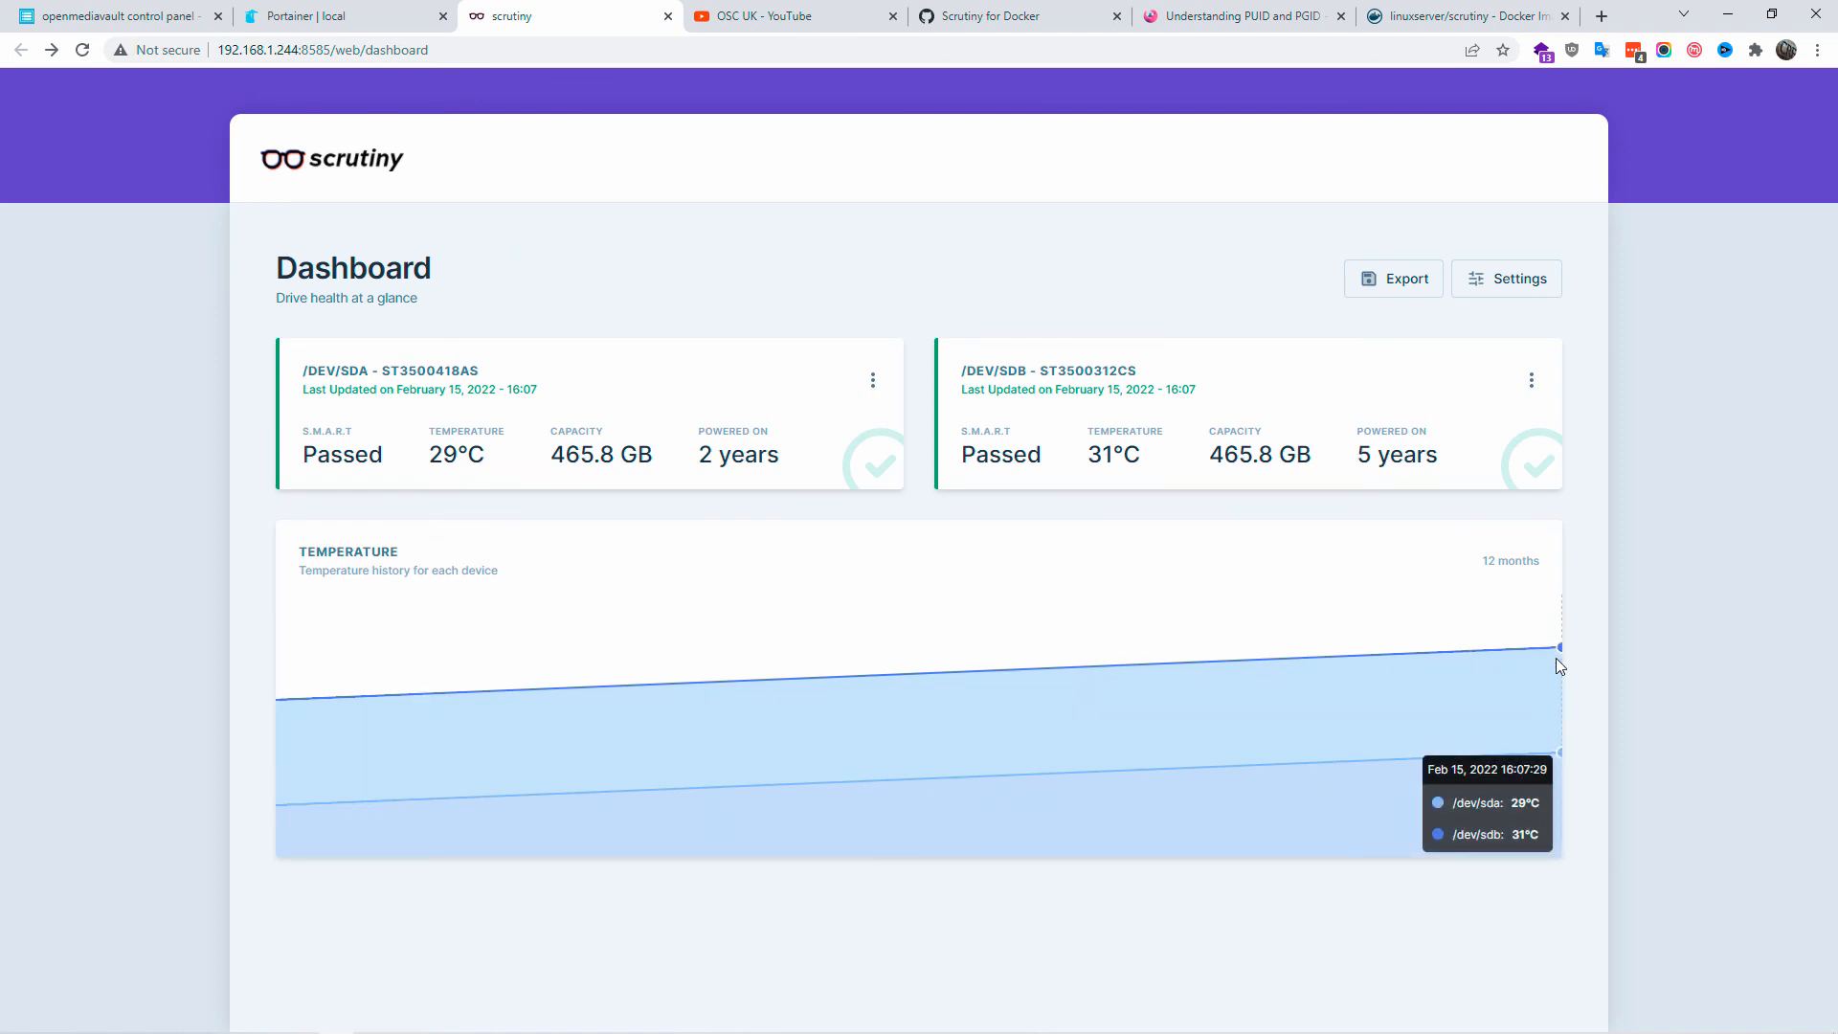
mouse_move(1474, 932)
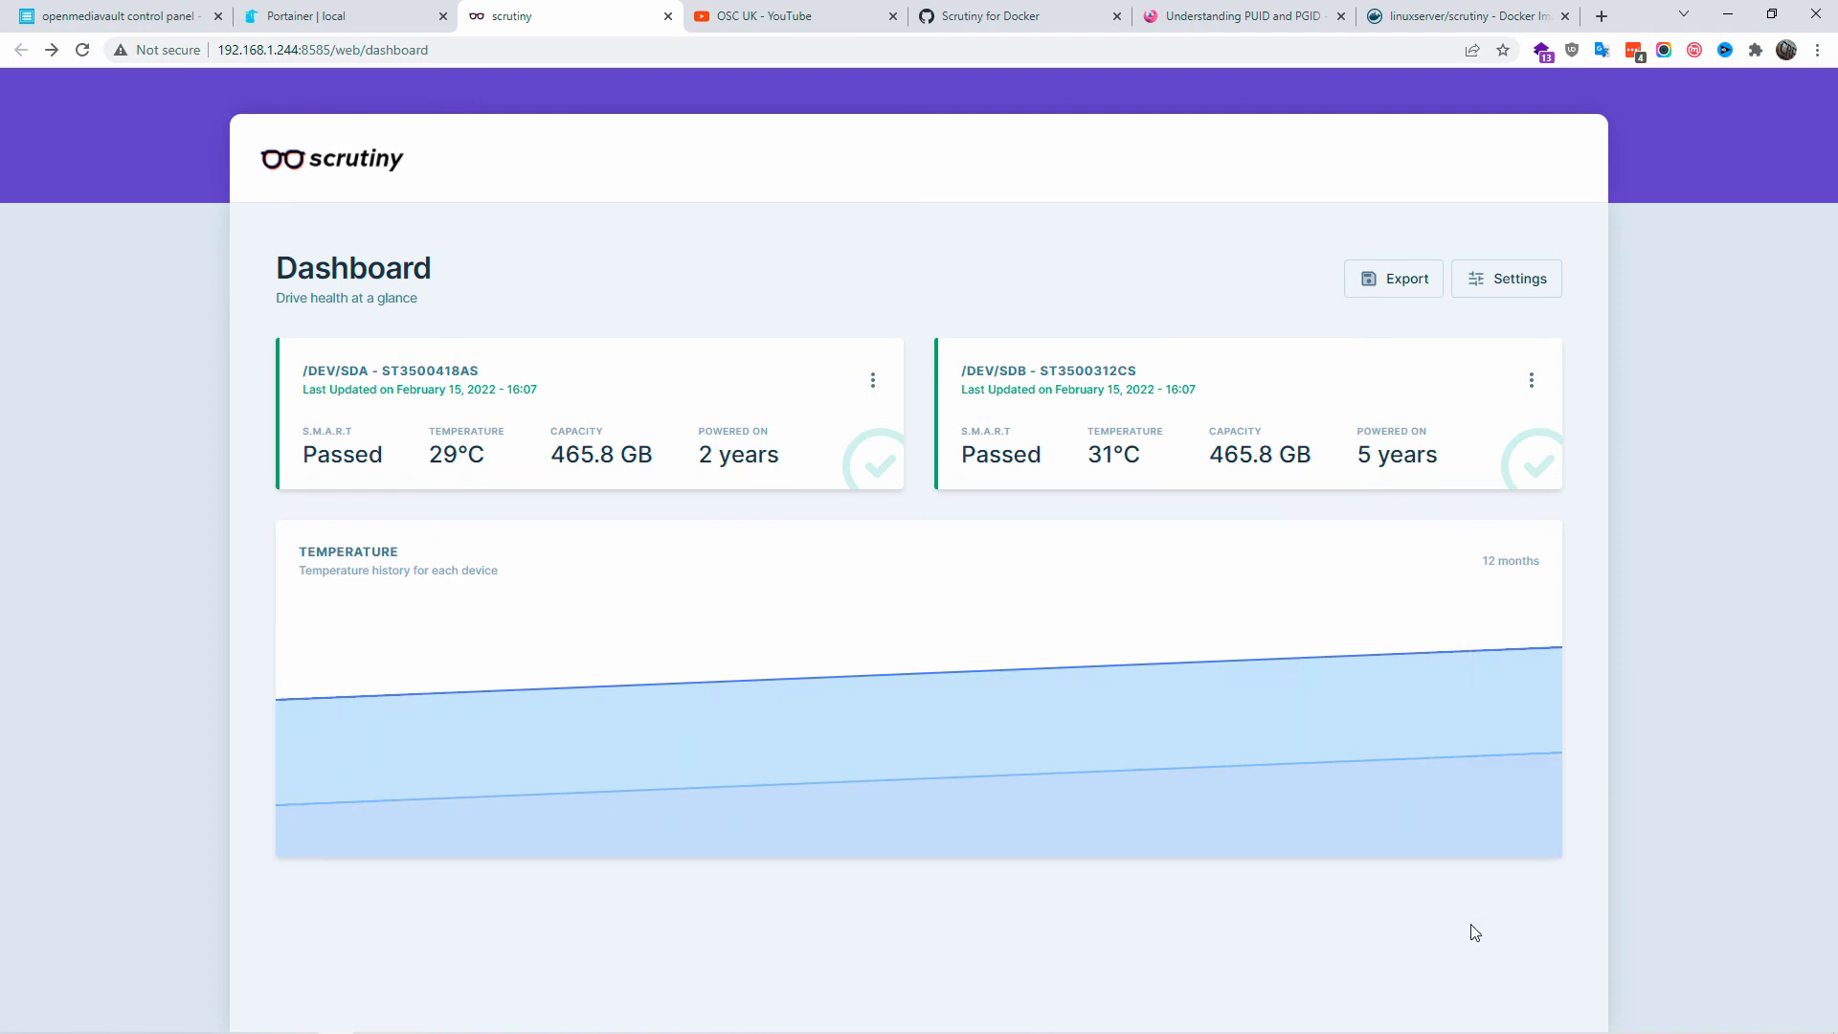
Run scrutiny-collector-metrics run again in the console and recheck the dashboard graph.
click(325, 15)
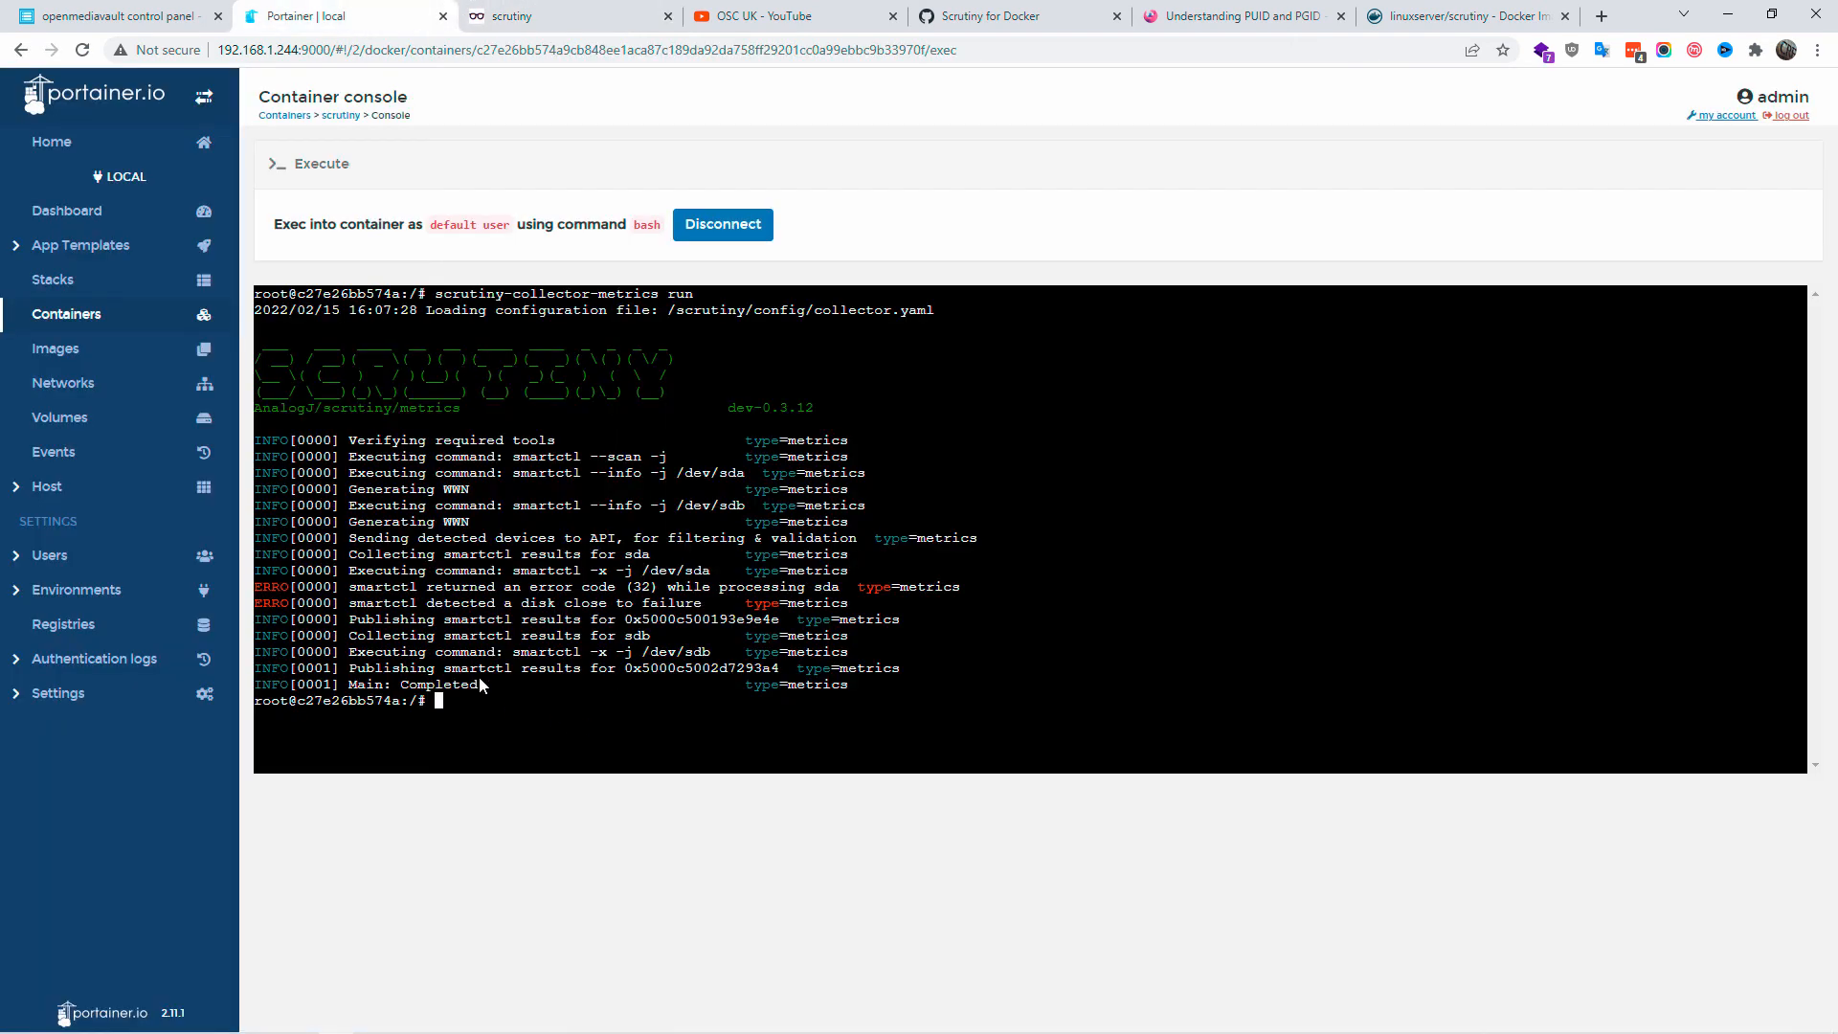
text(scrutiny-collector-metrics run)
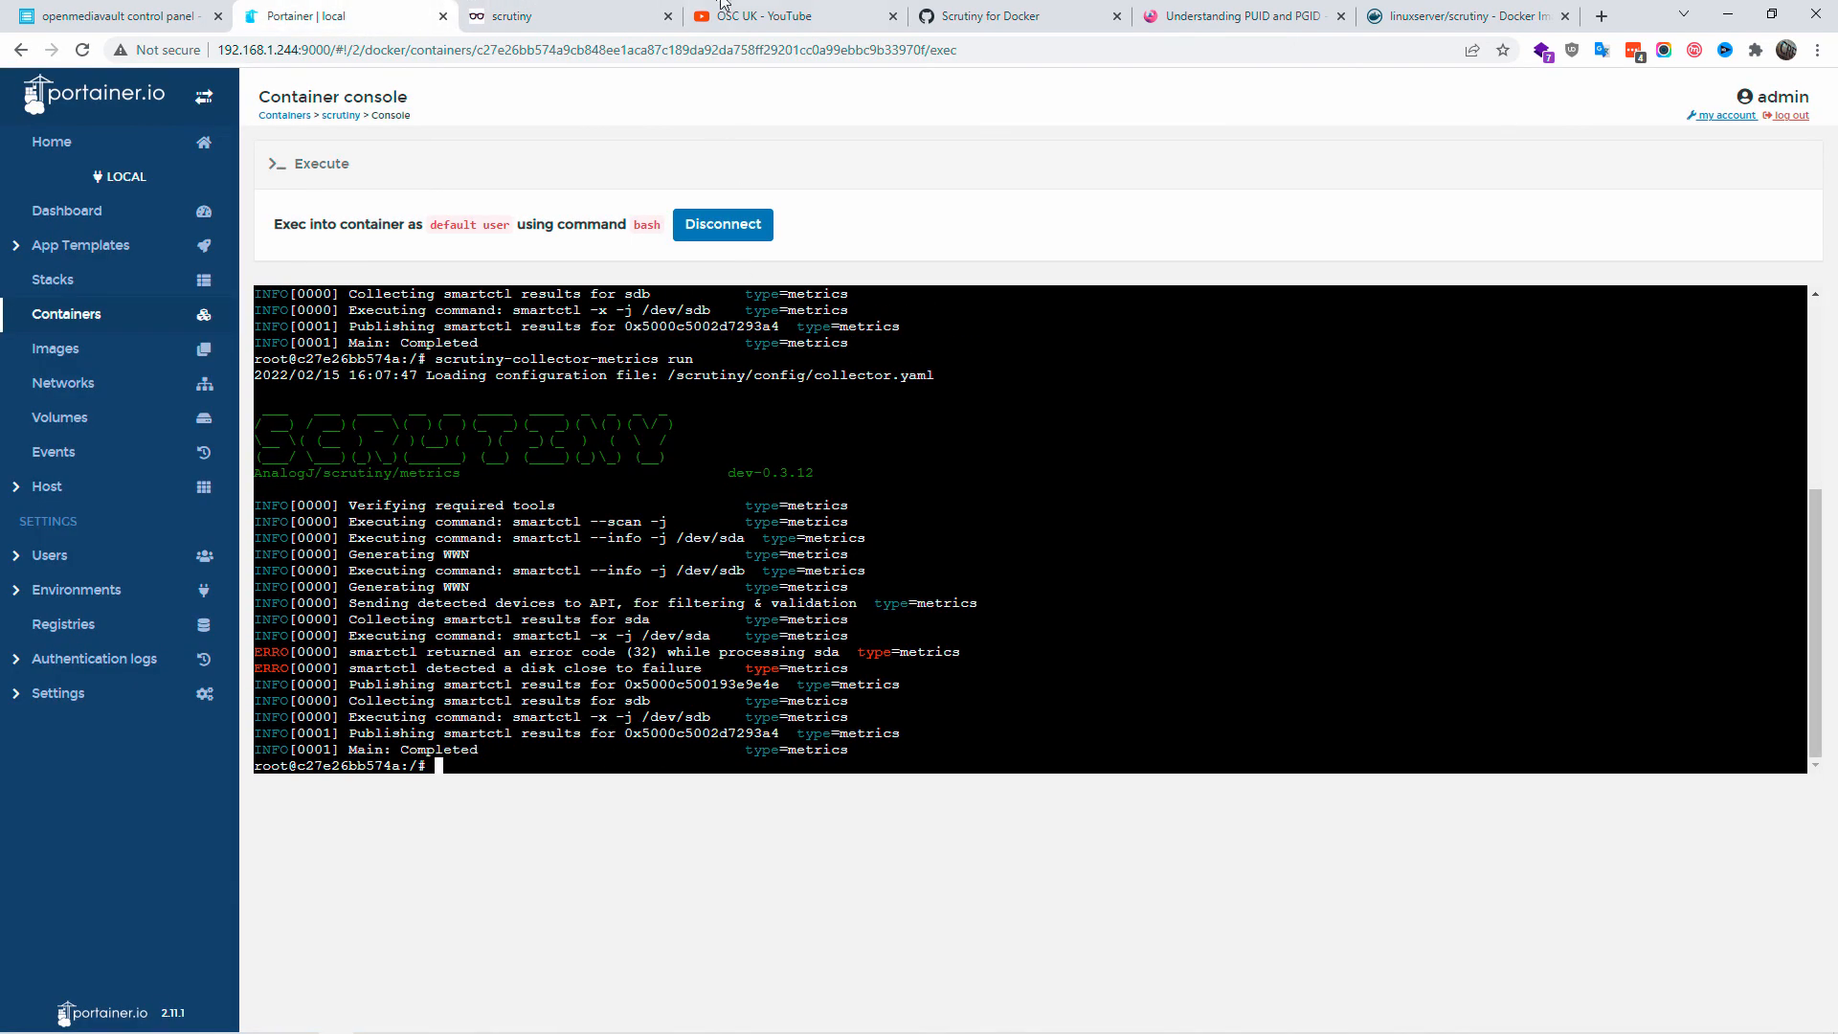
click(547, 15)
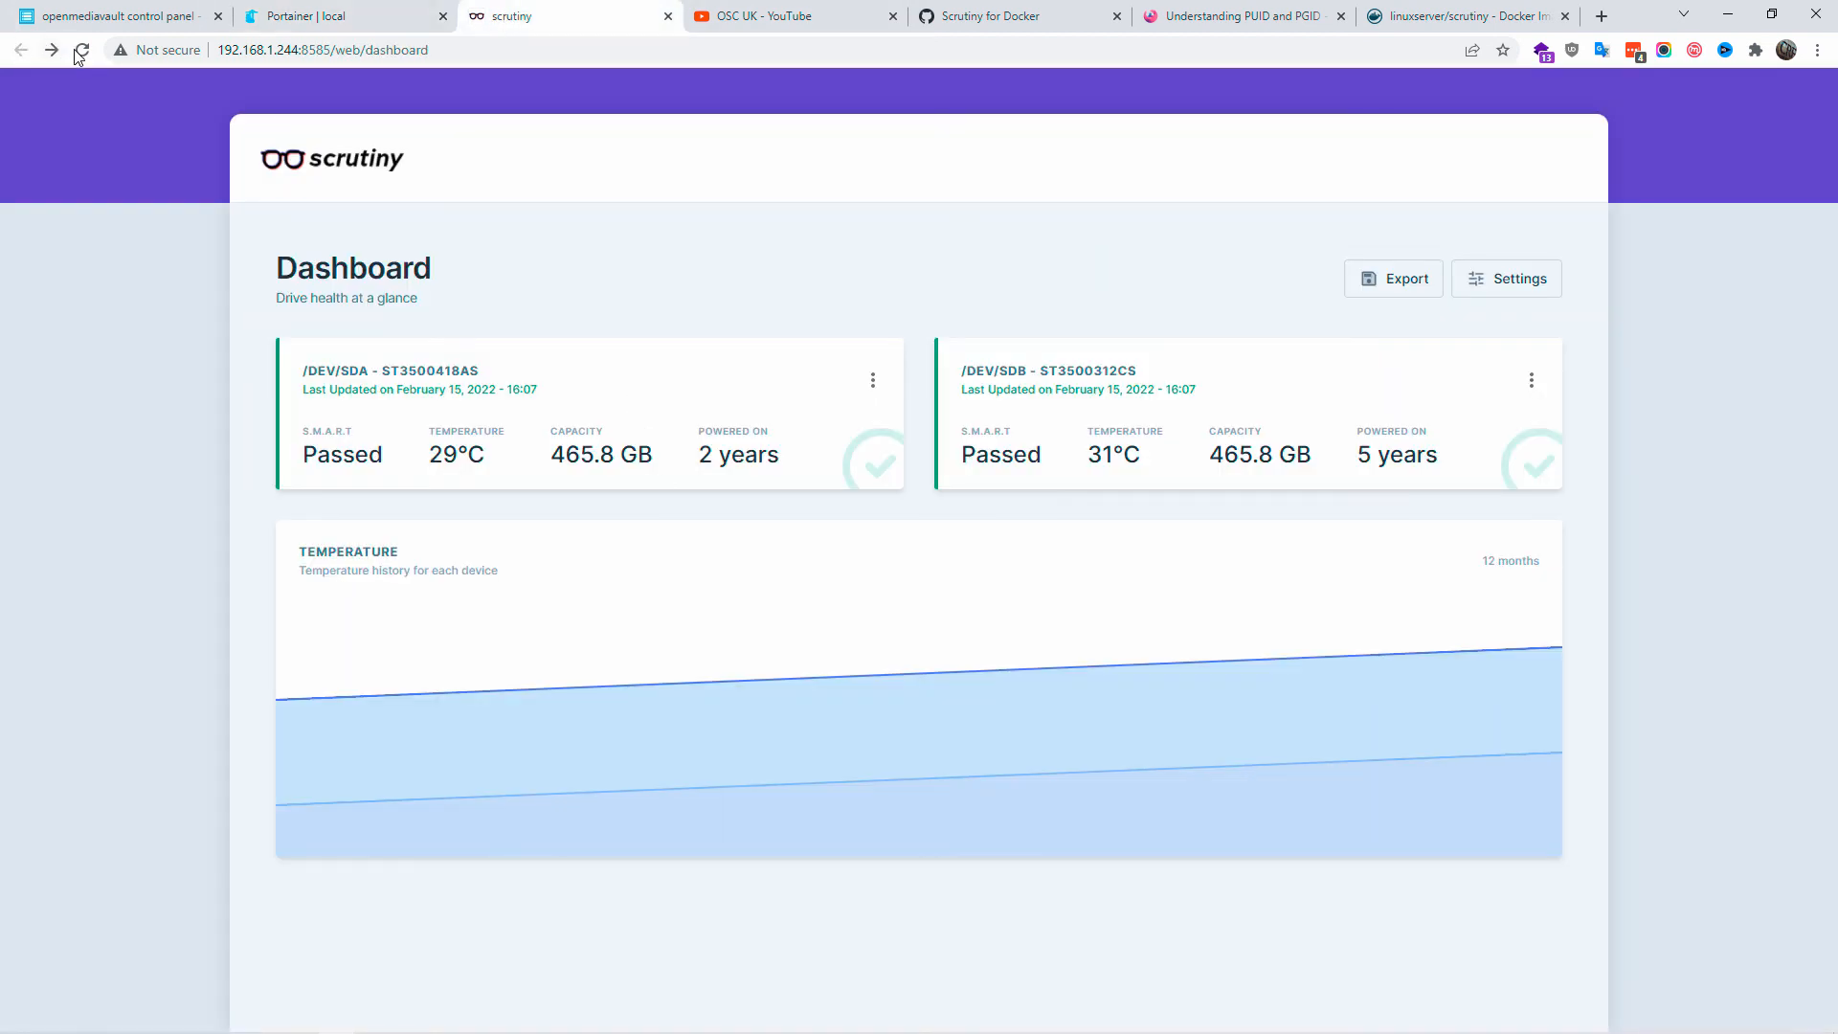
mouse_move(1421, 653)
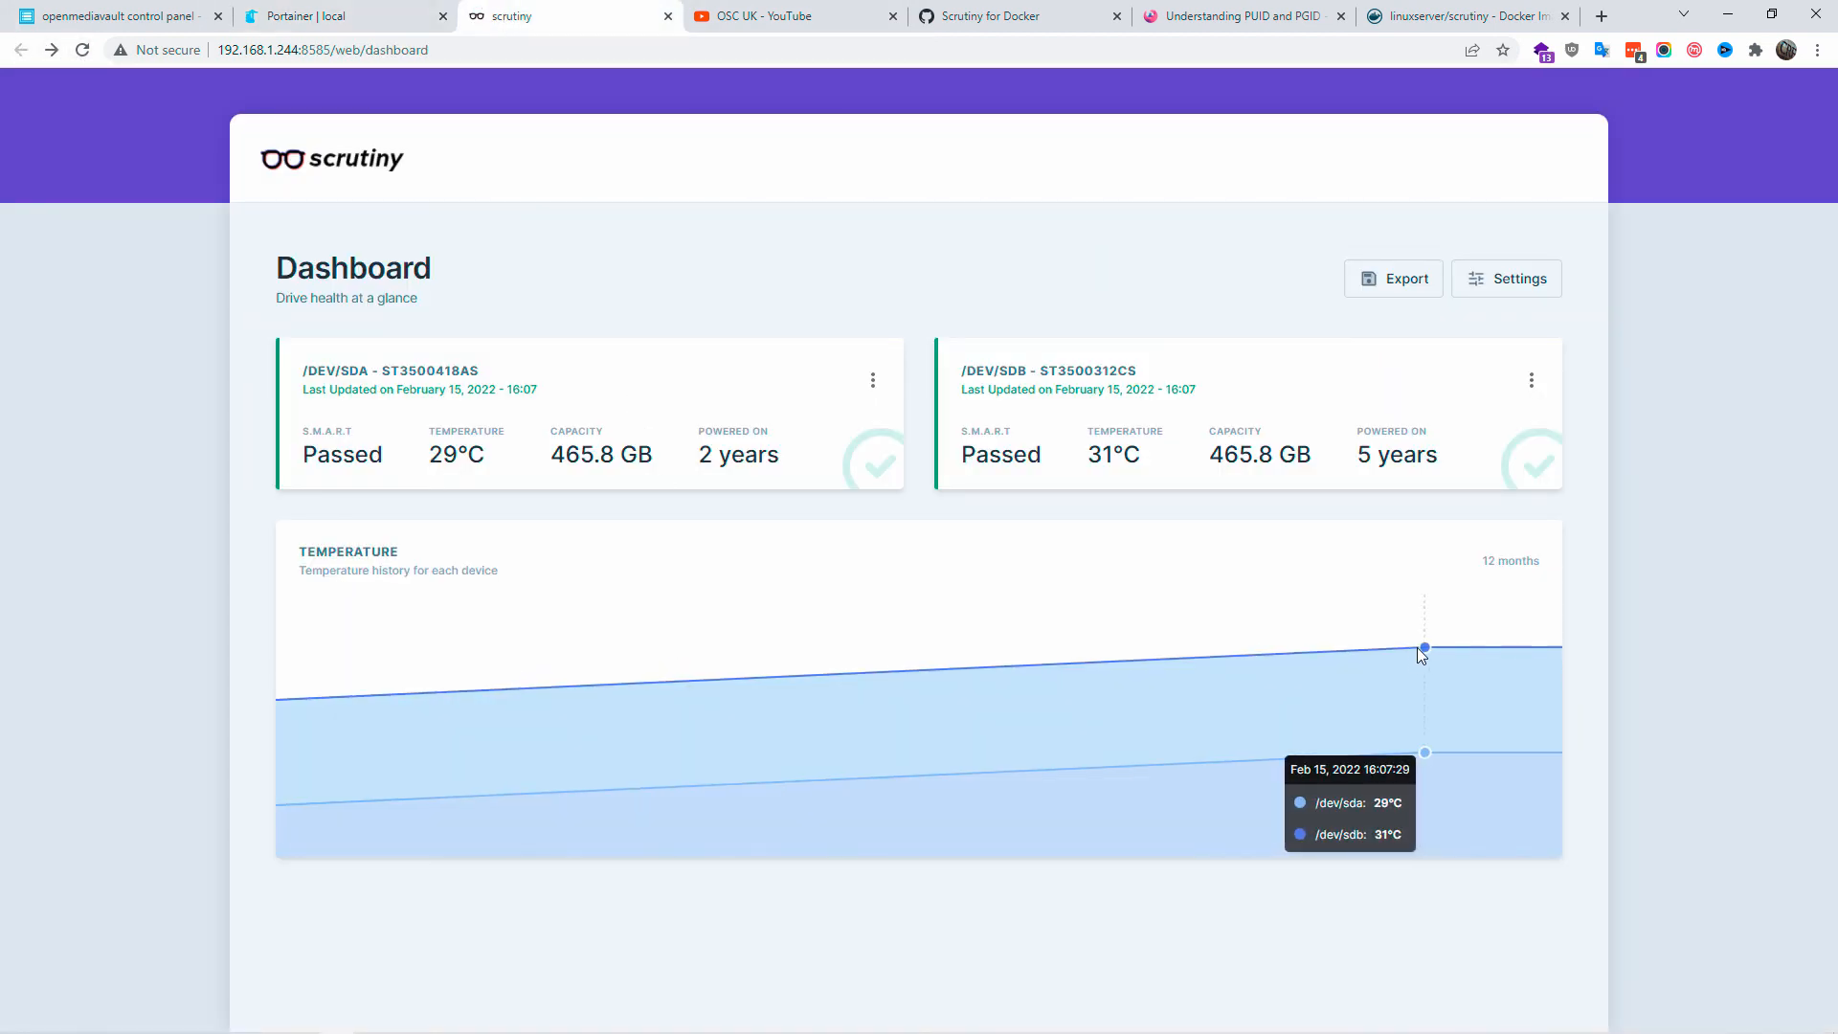
mouse_move(1566, 666)
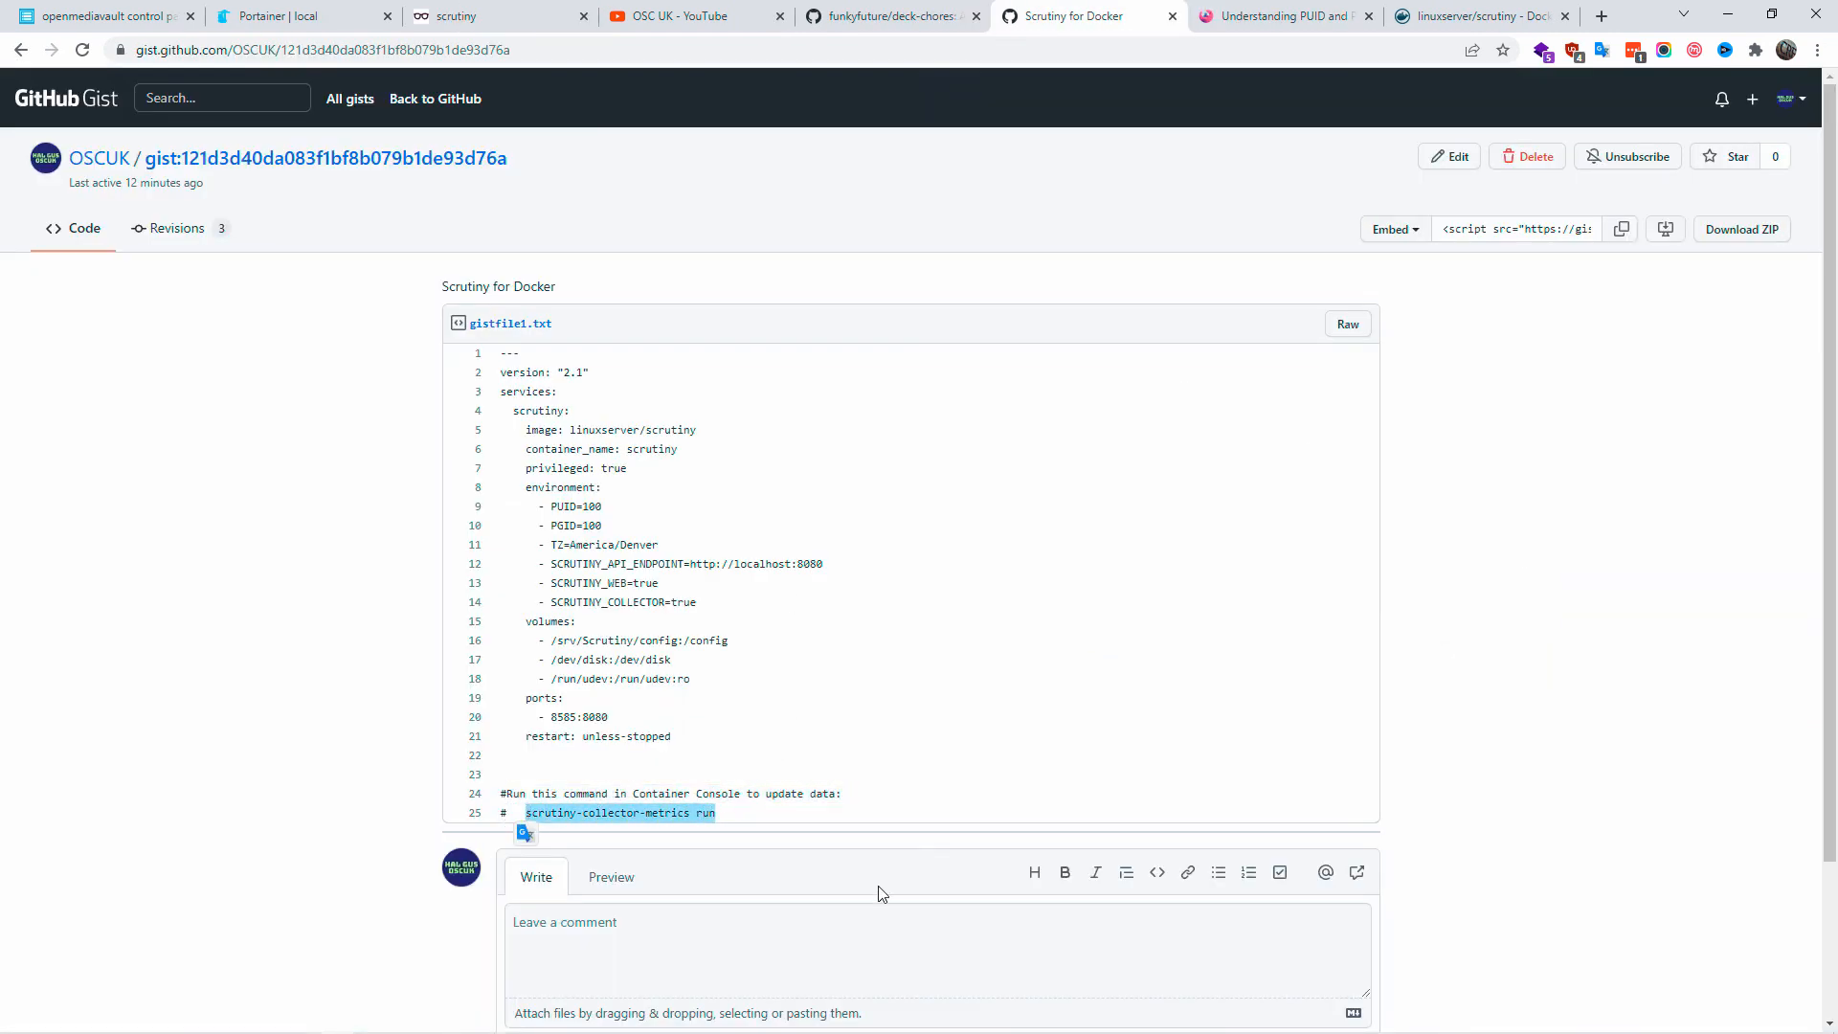
Browse the deck-chores README and its description, then switch to the OSC UK YouTube channel.
click(890, 15)
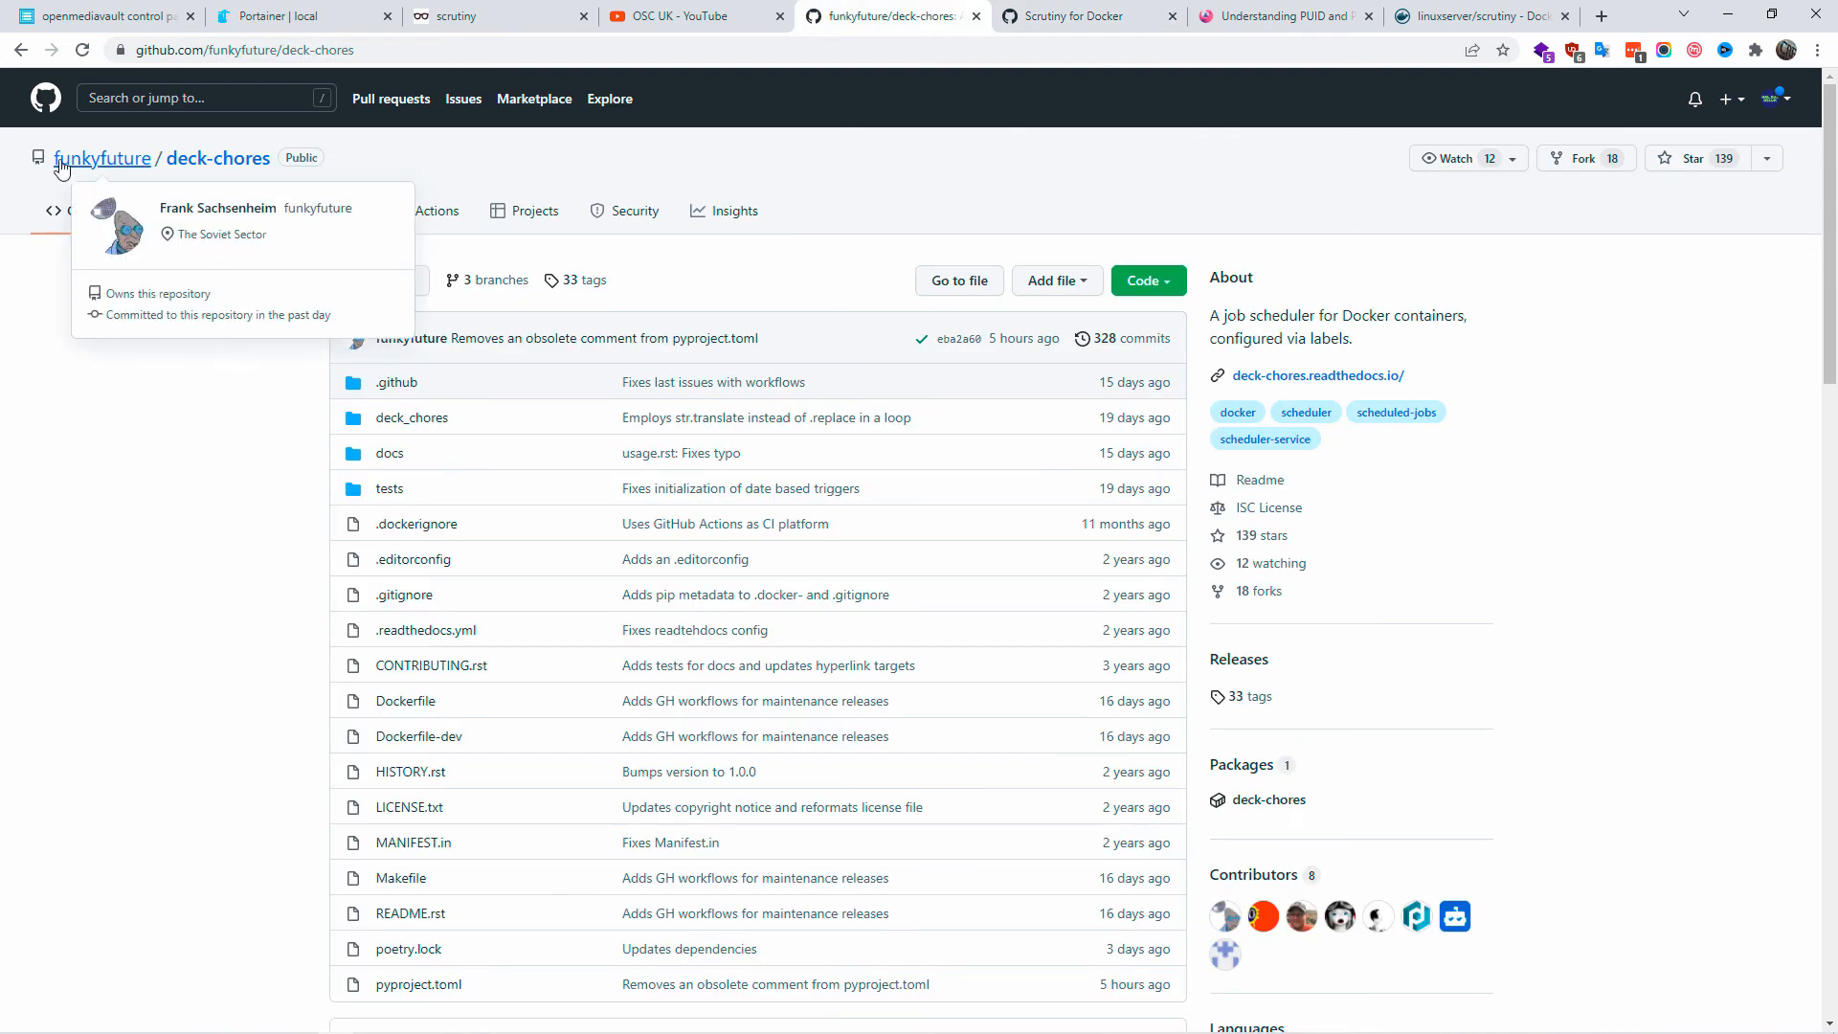
scroll(down, 3)
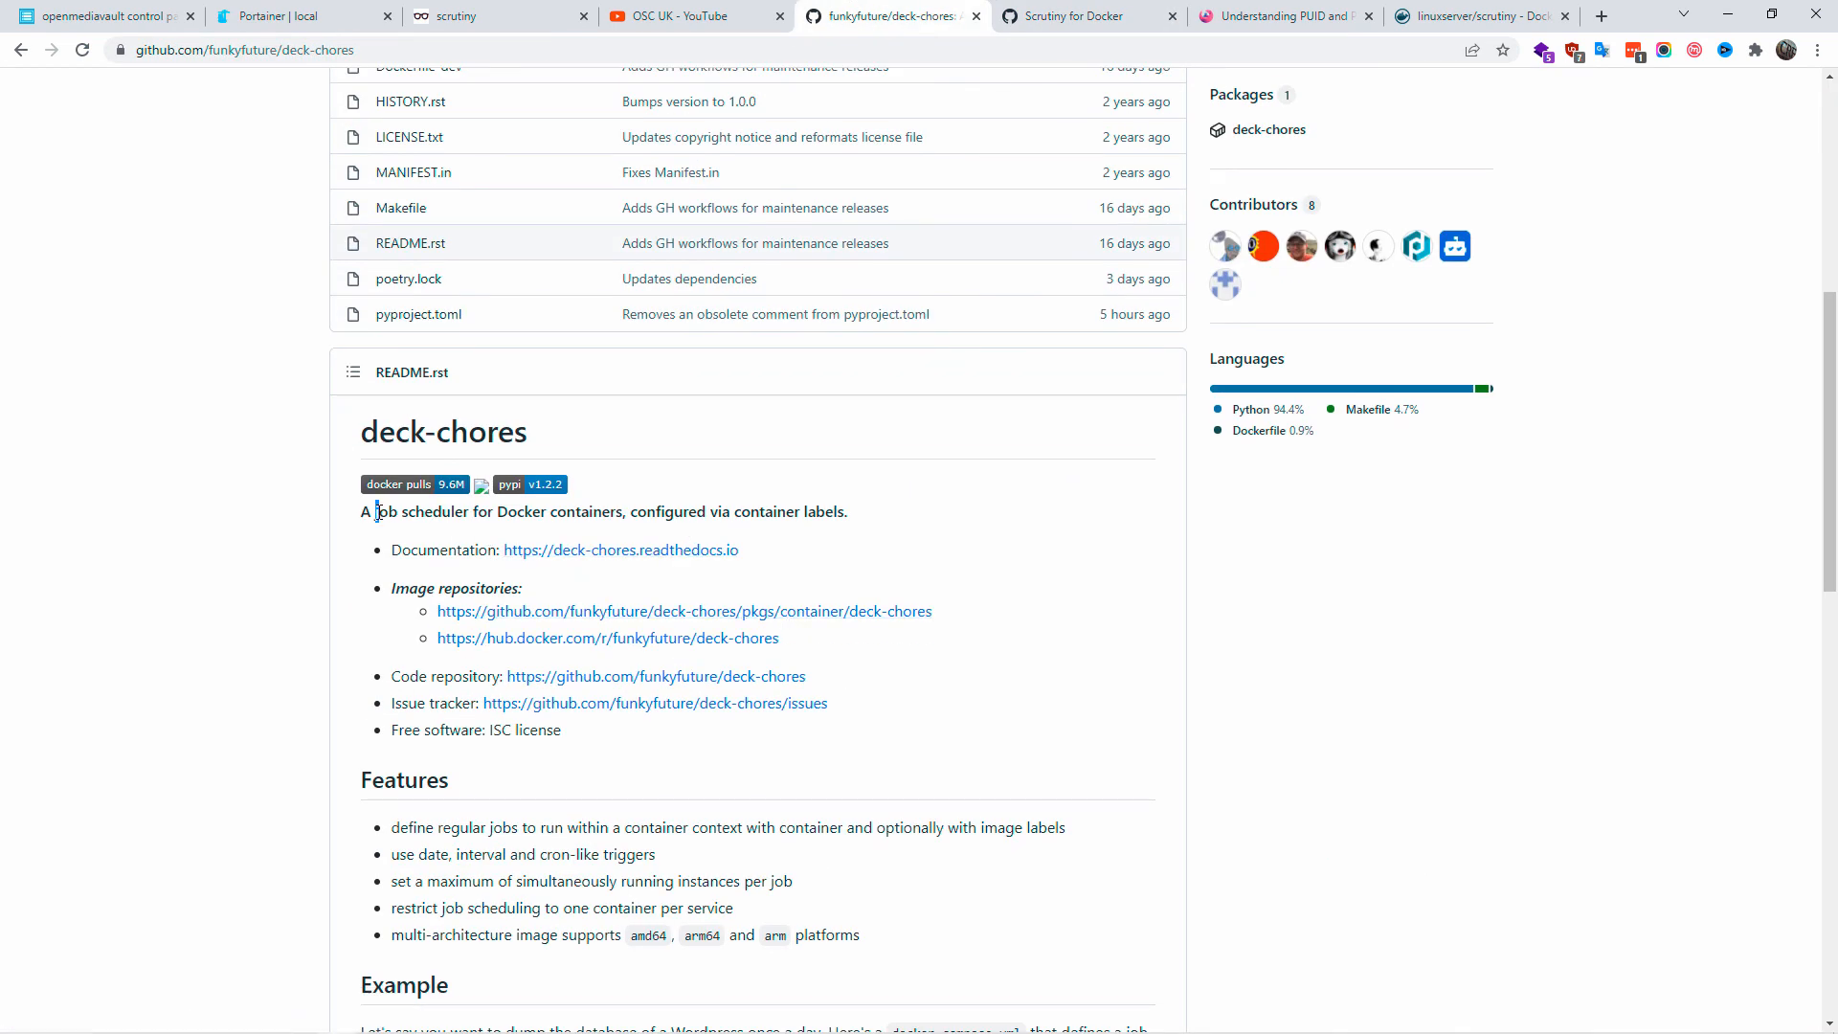
drag(377, 511, 848, 511)
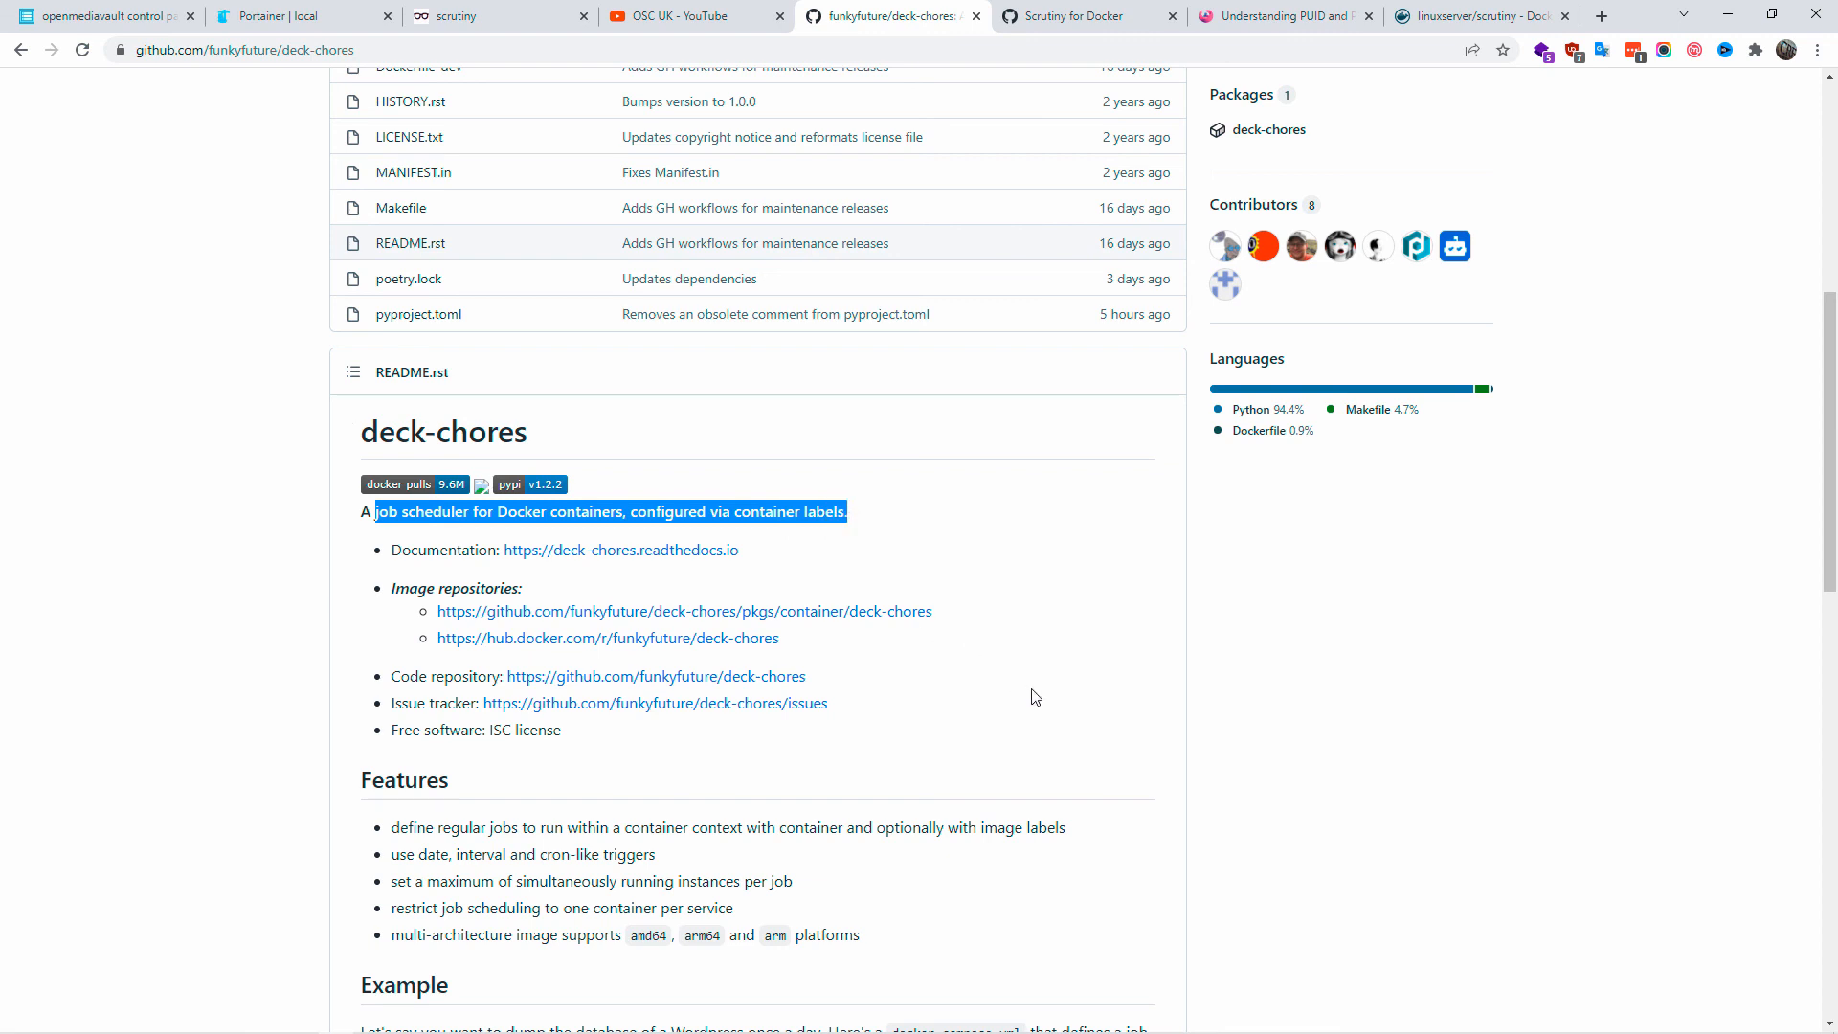
scroll(down, 3)
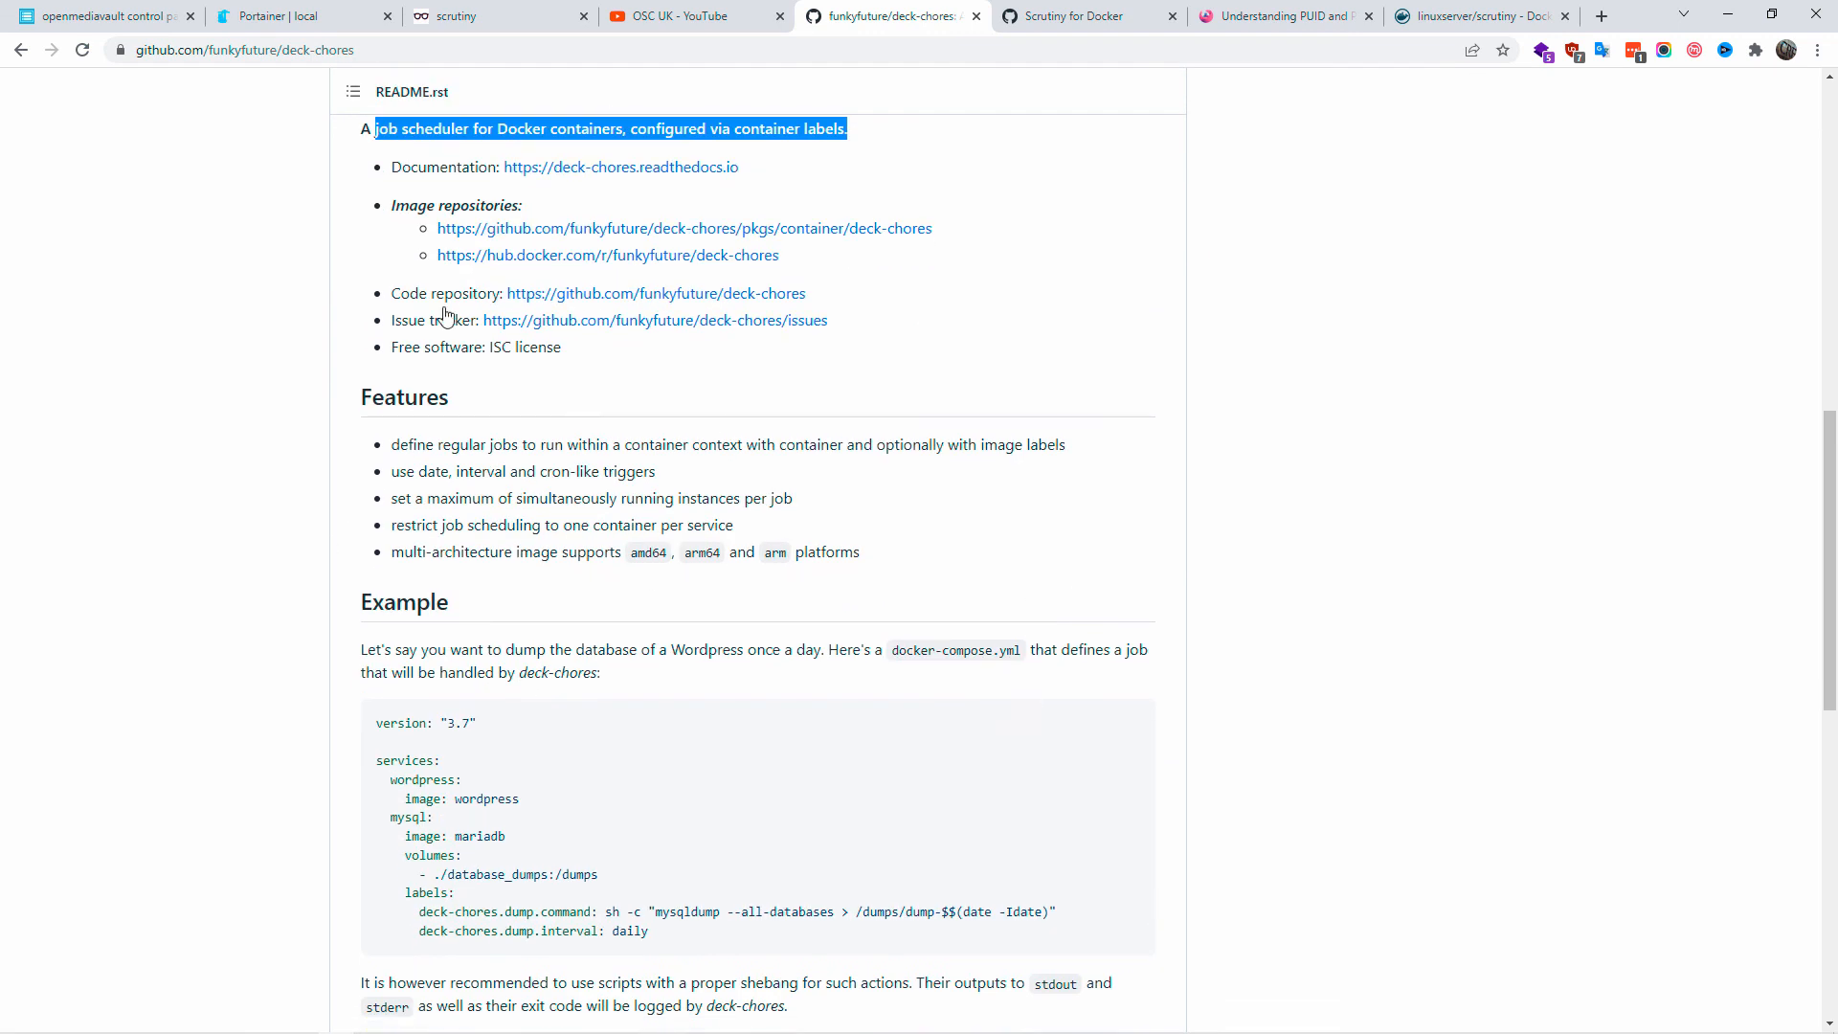
mouse_move(448, 377)
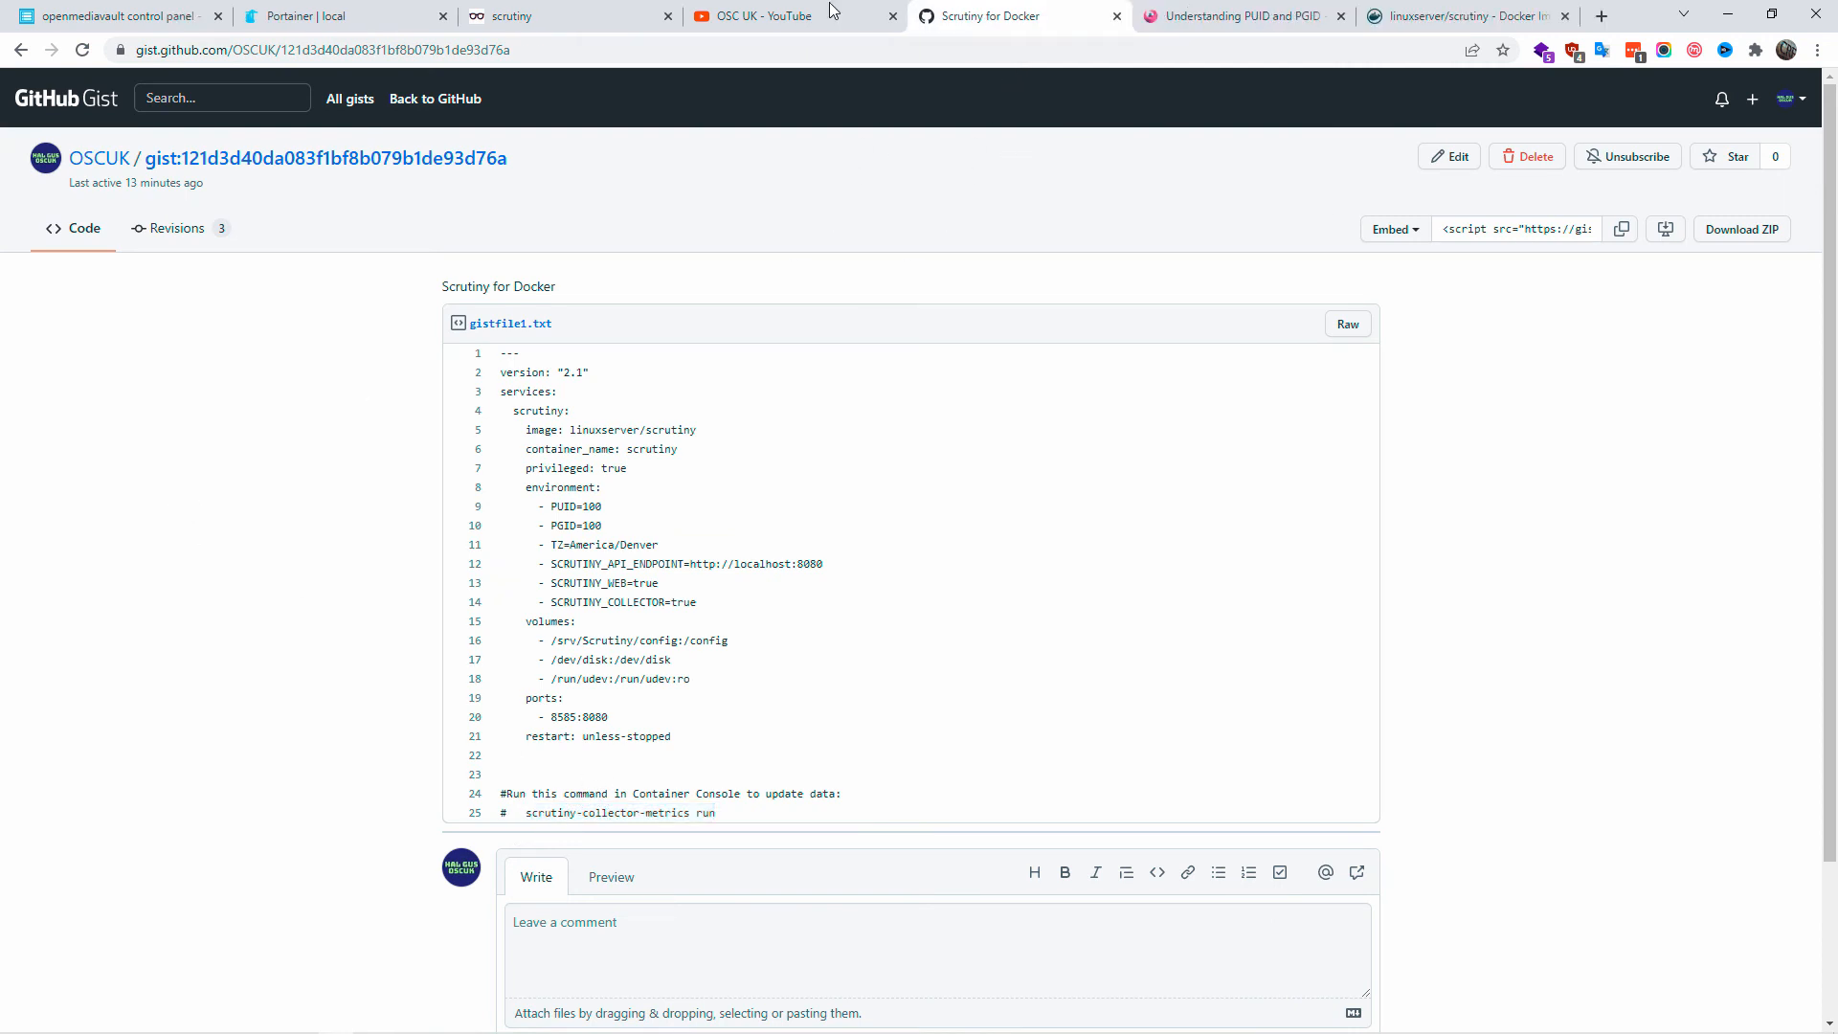
click(777, 15)
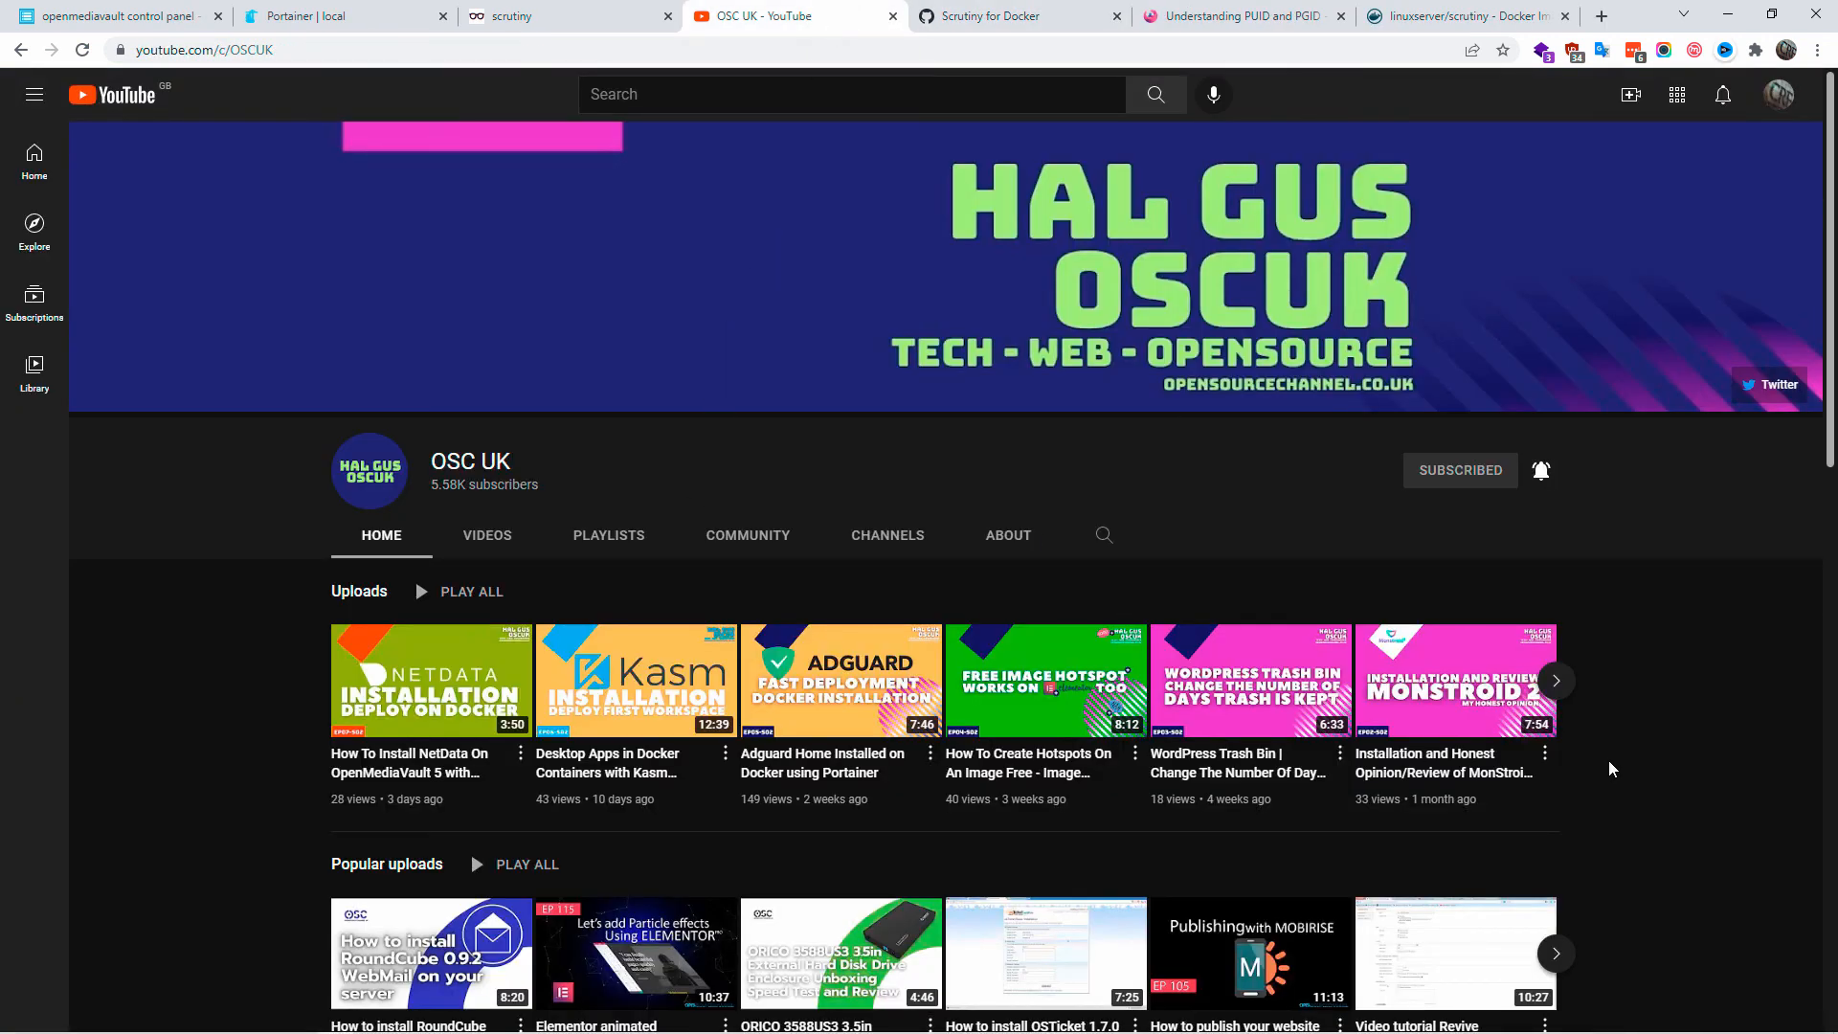